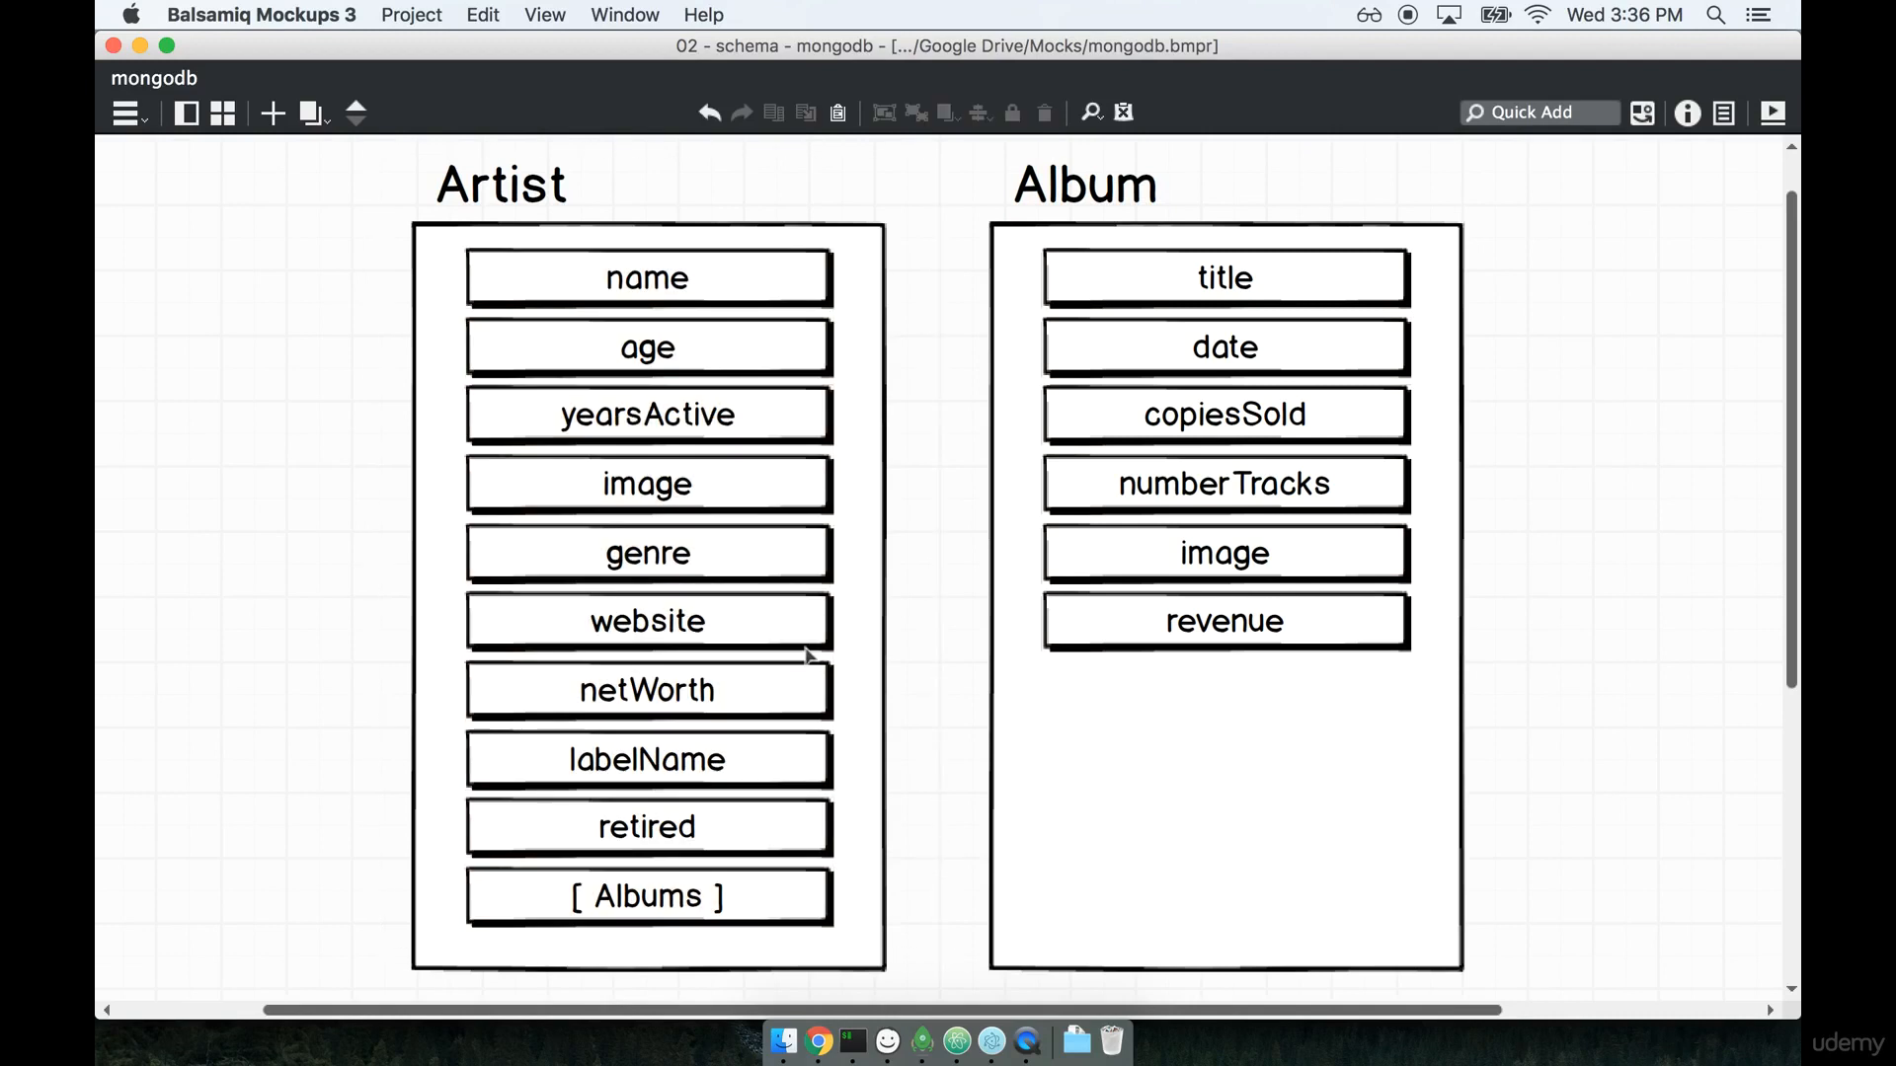
Review the Albums, yearsActive and netWorth fields of Artist in the schema mockup.
{"action": "left_click", "coordinate": [648, 894]}
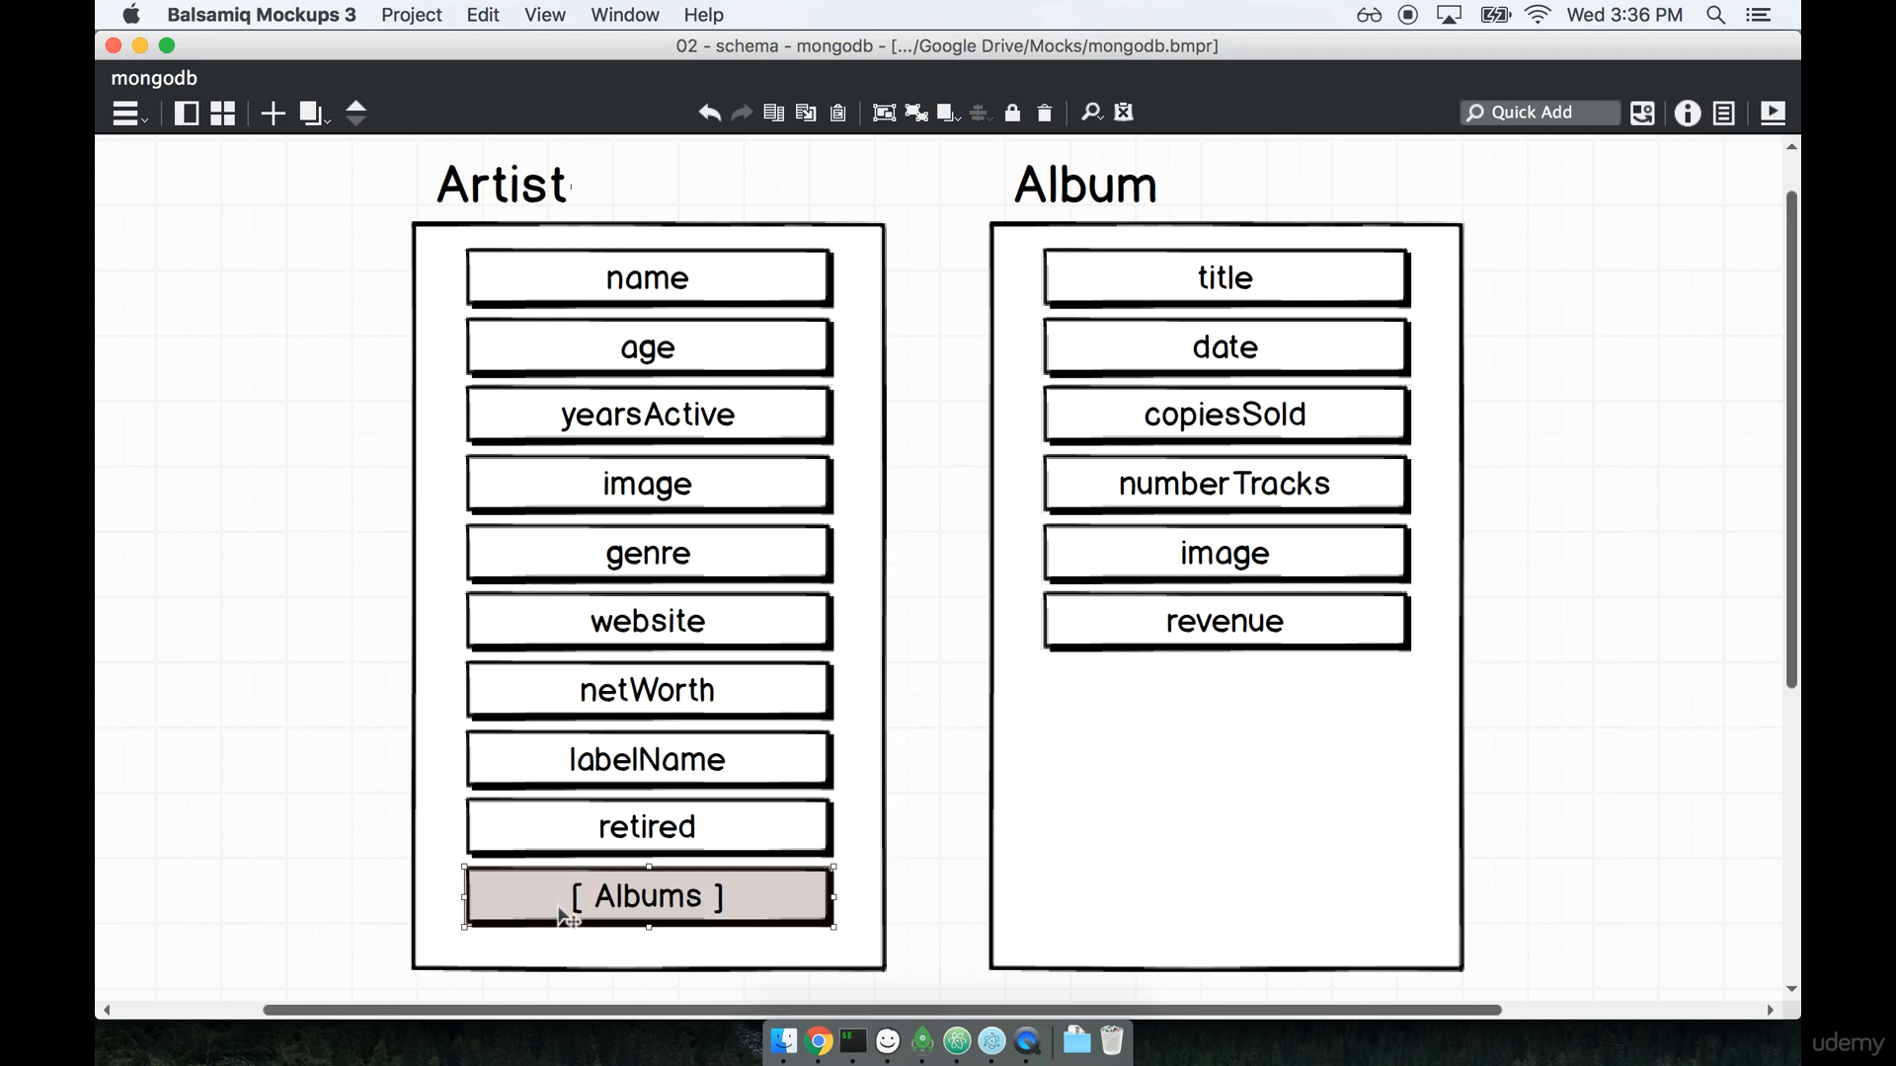
{"action": "mouse_move", "coordinate": [825, 816]}
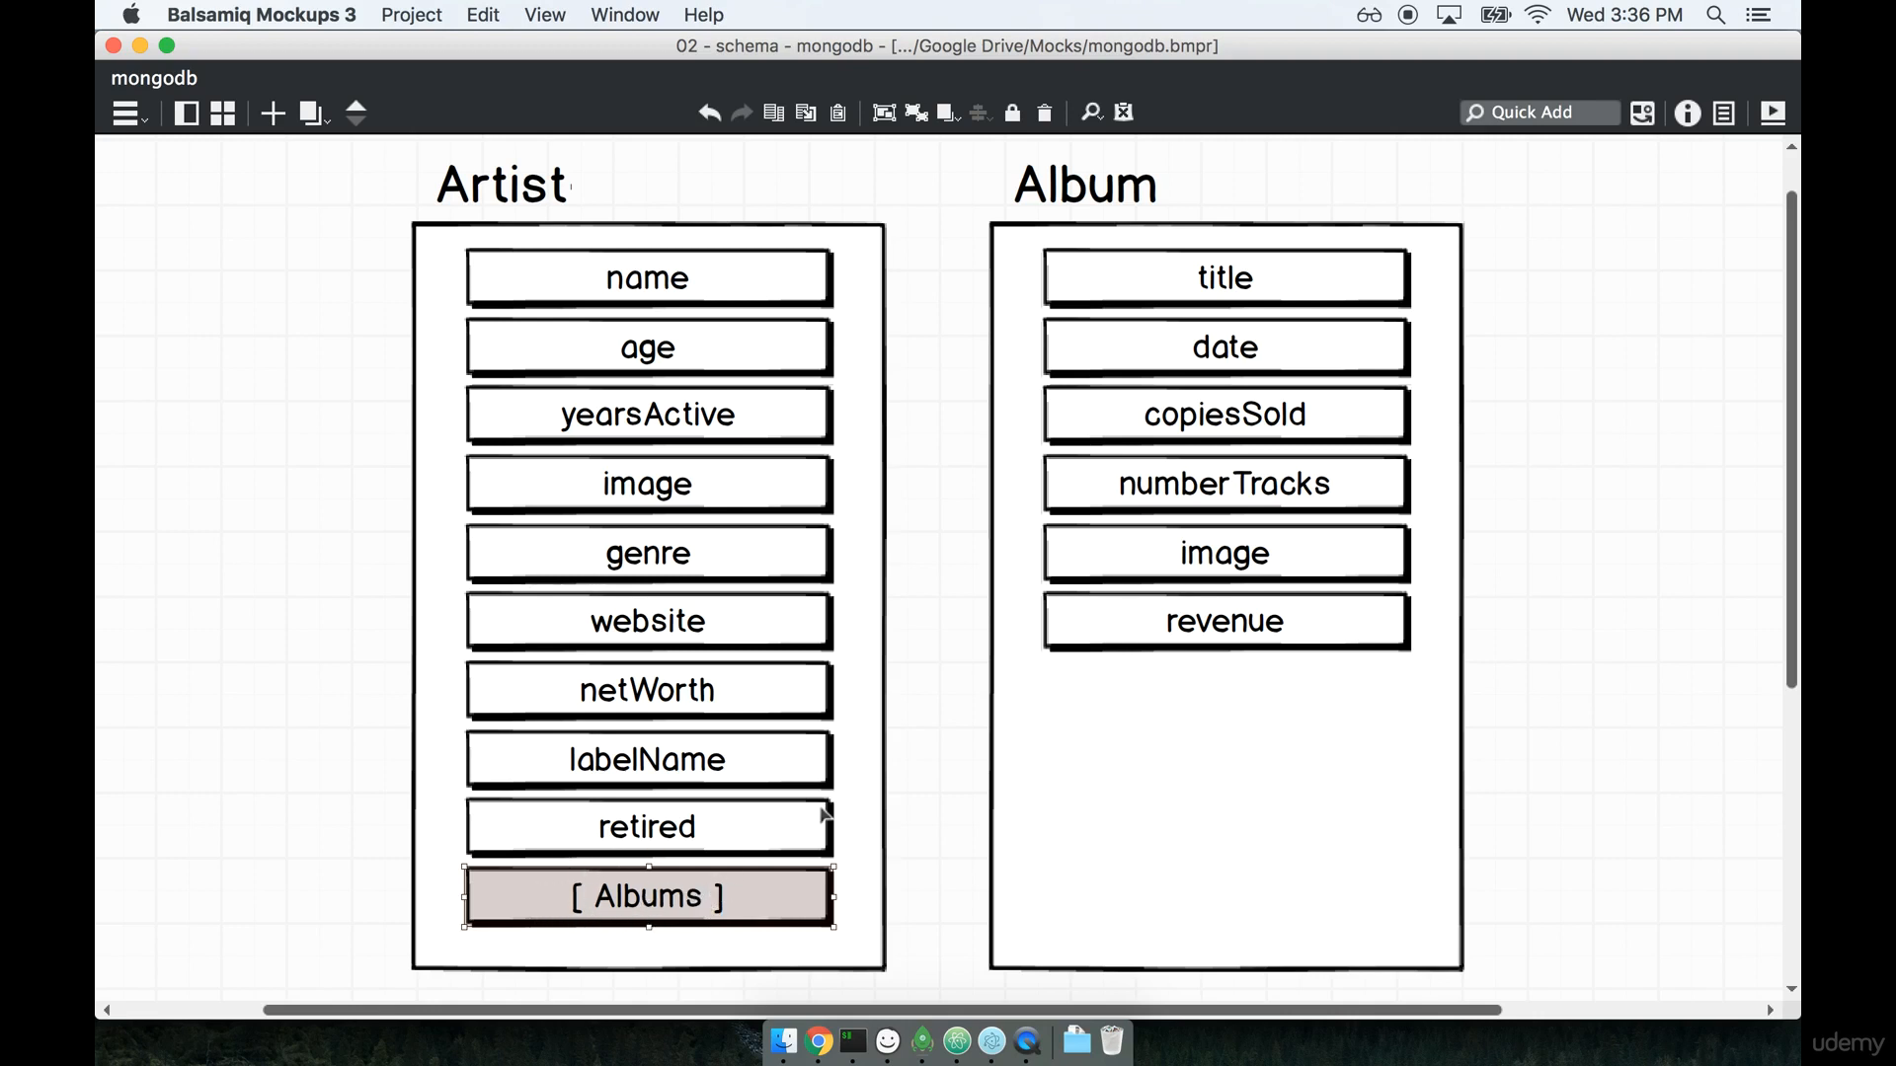
{"action": "mouse_move", "coordinate": [956, 611]}
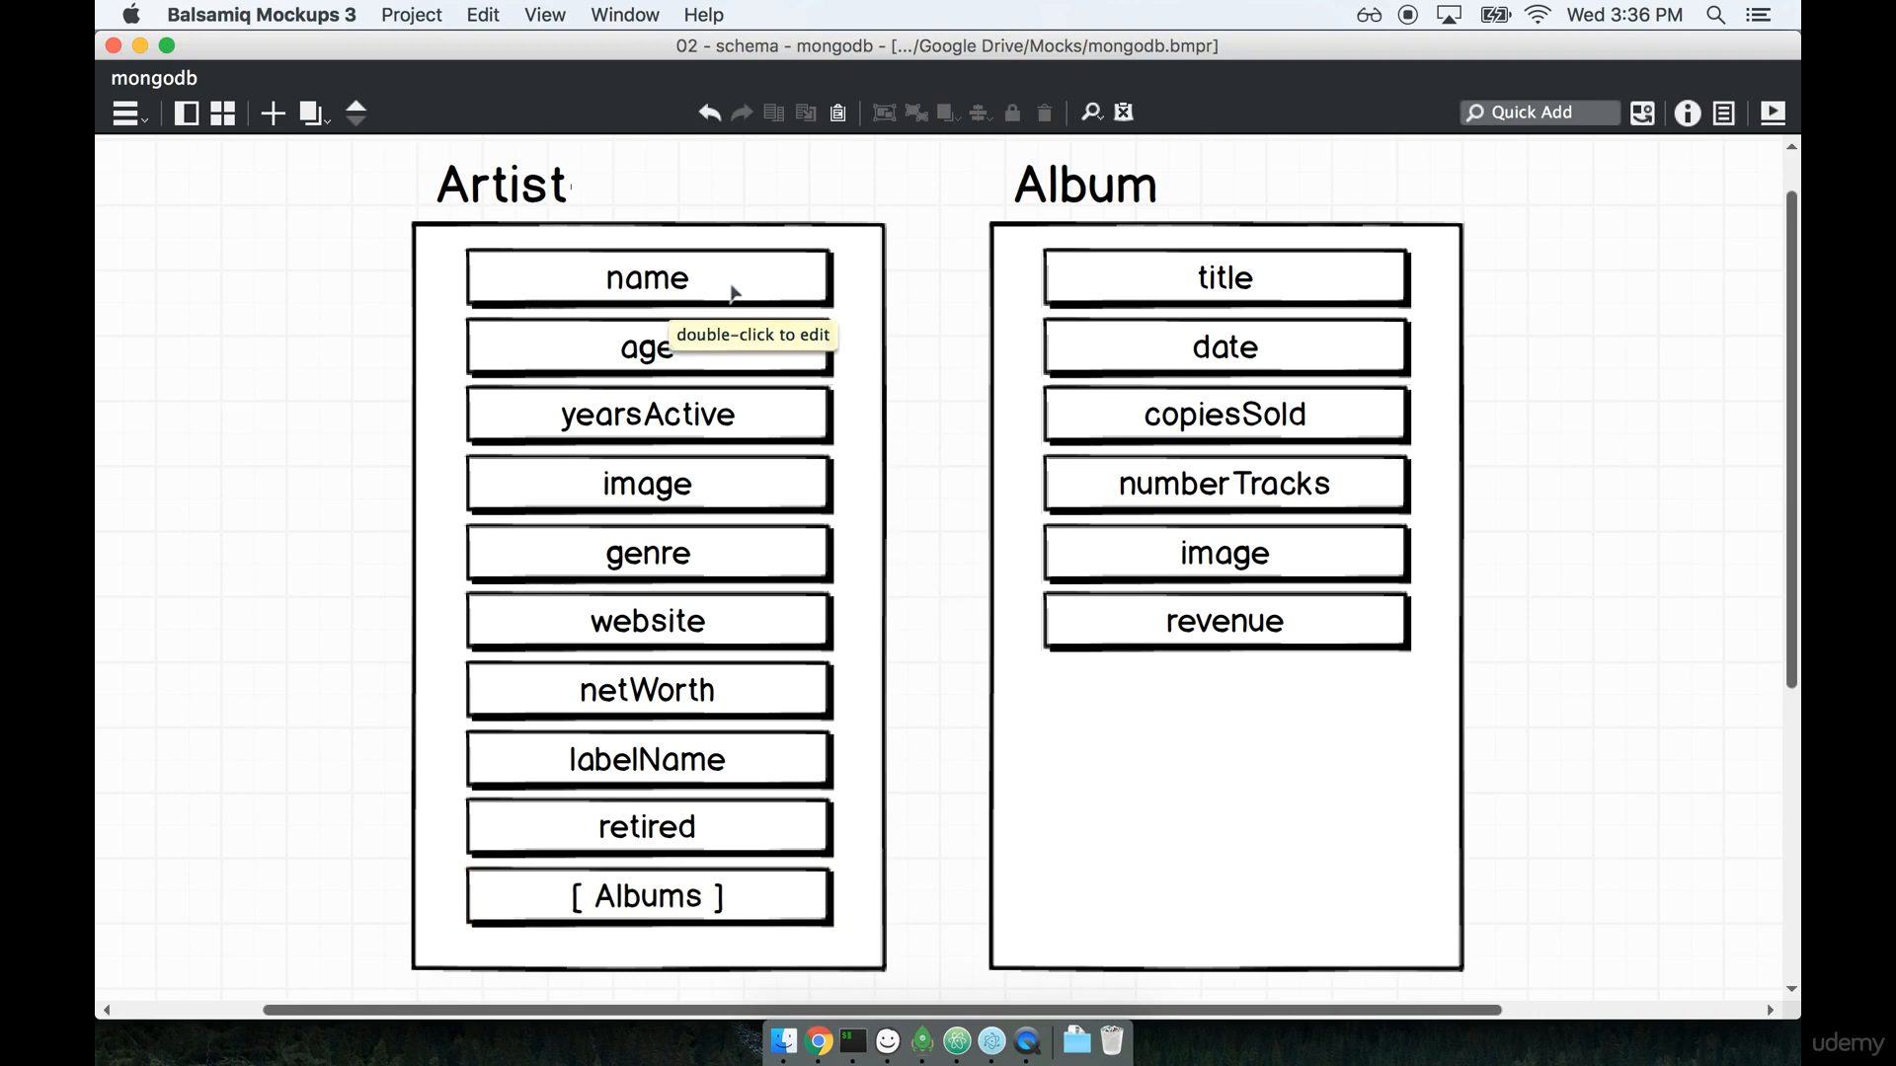
{"action": "mouse_move", "coordinate": [744, 300]}
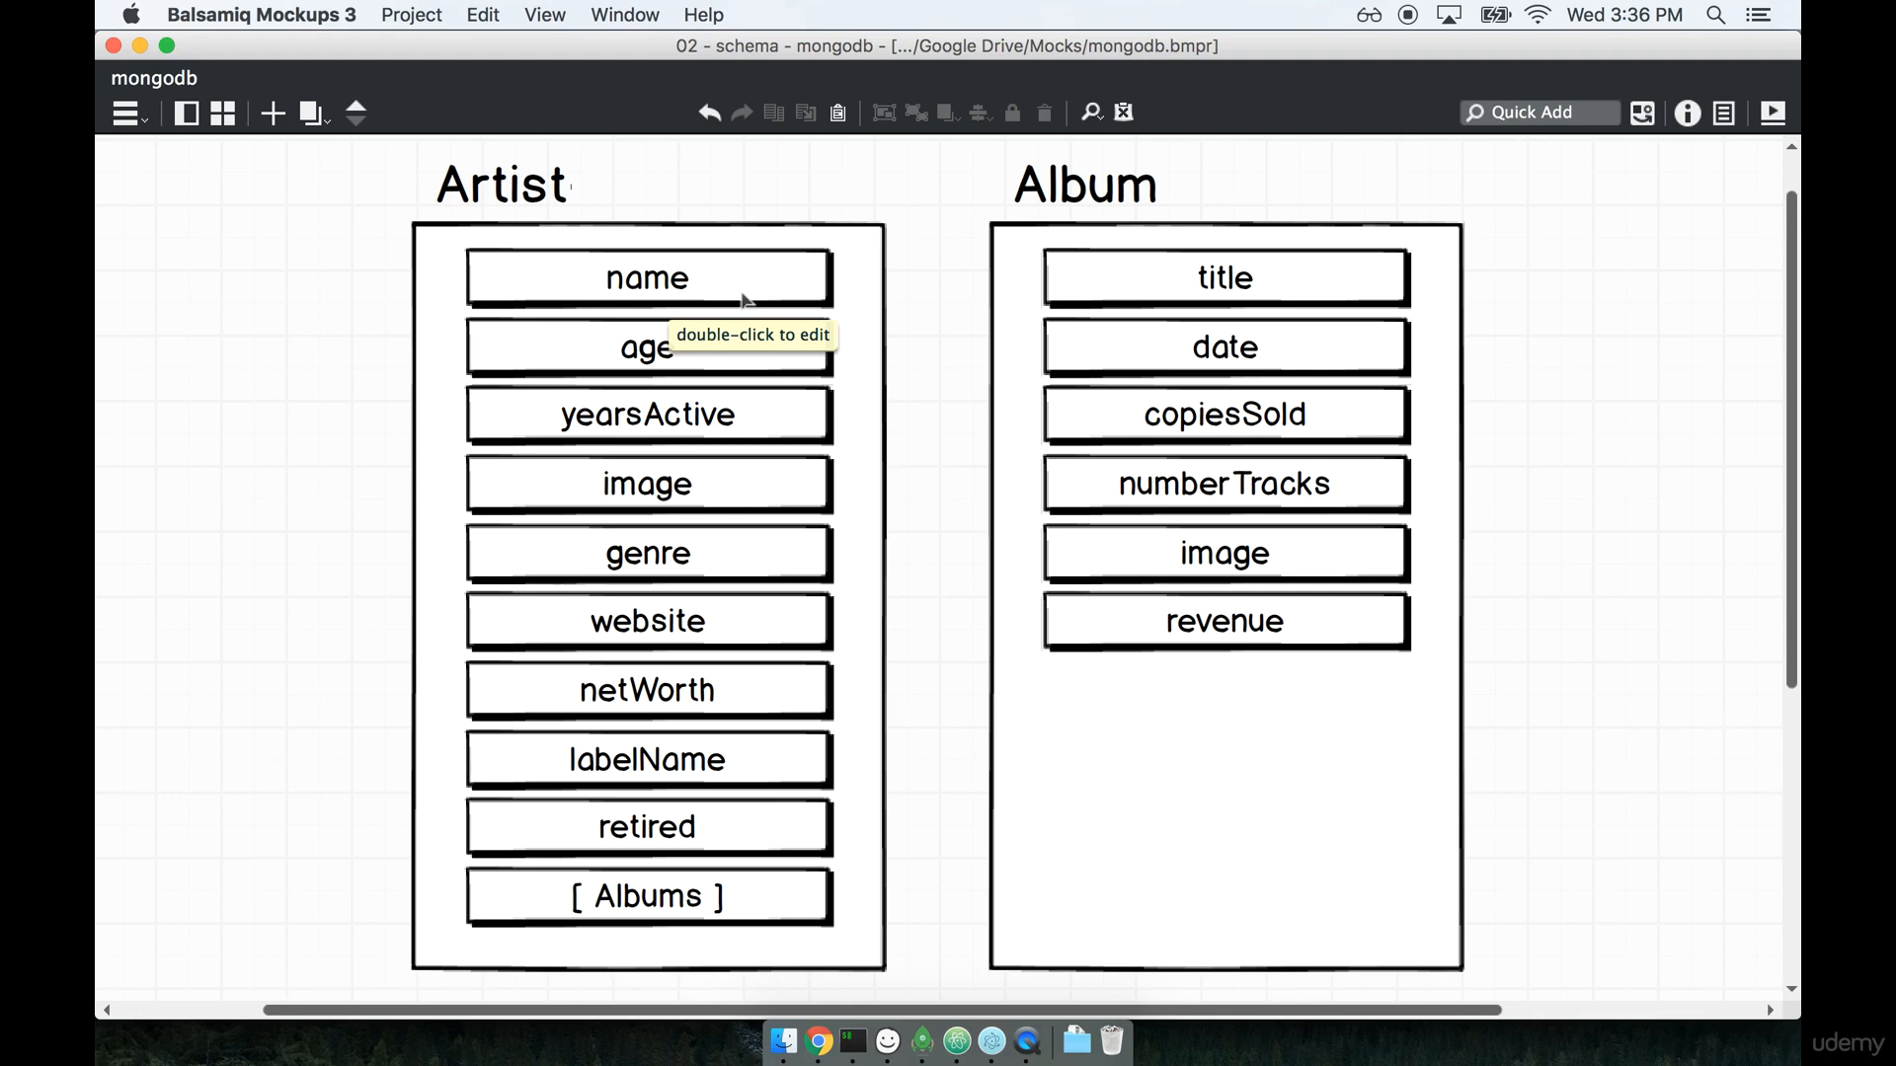
{"action": "left_click", "coordinate": [648, 413]}
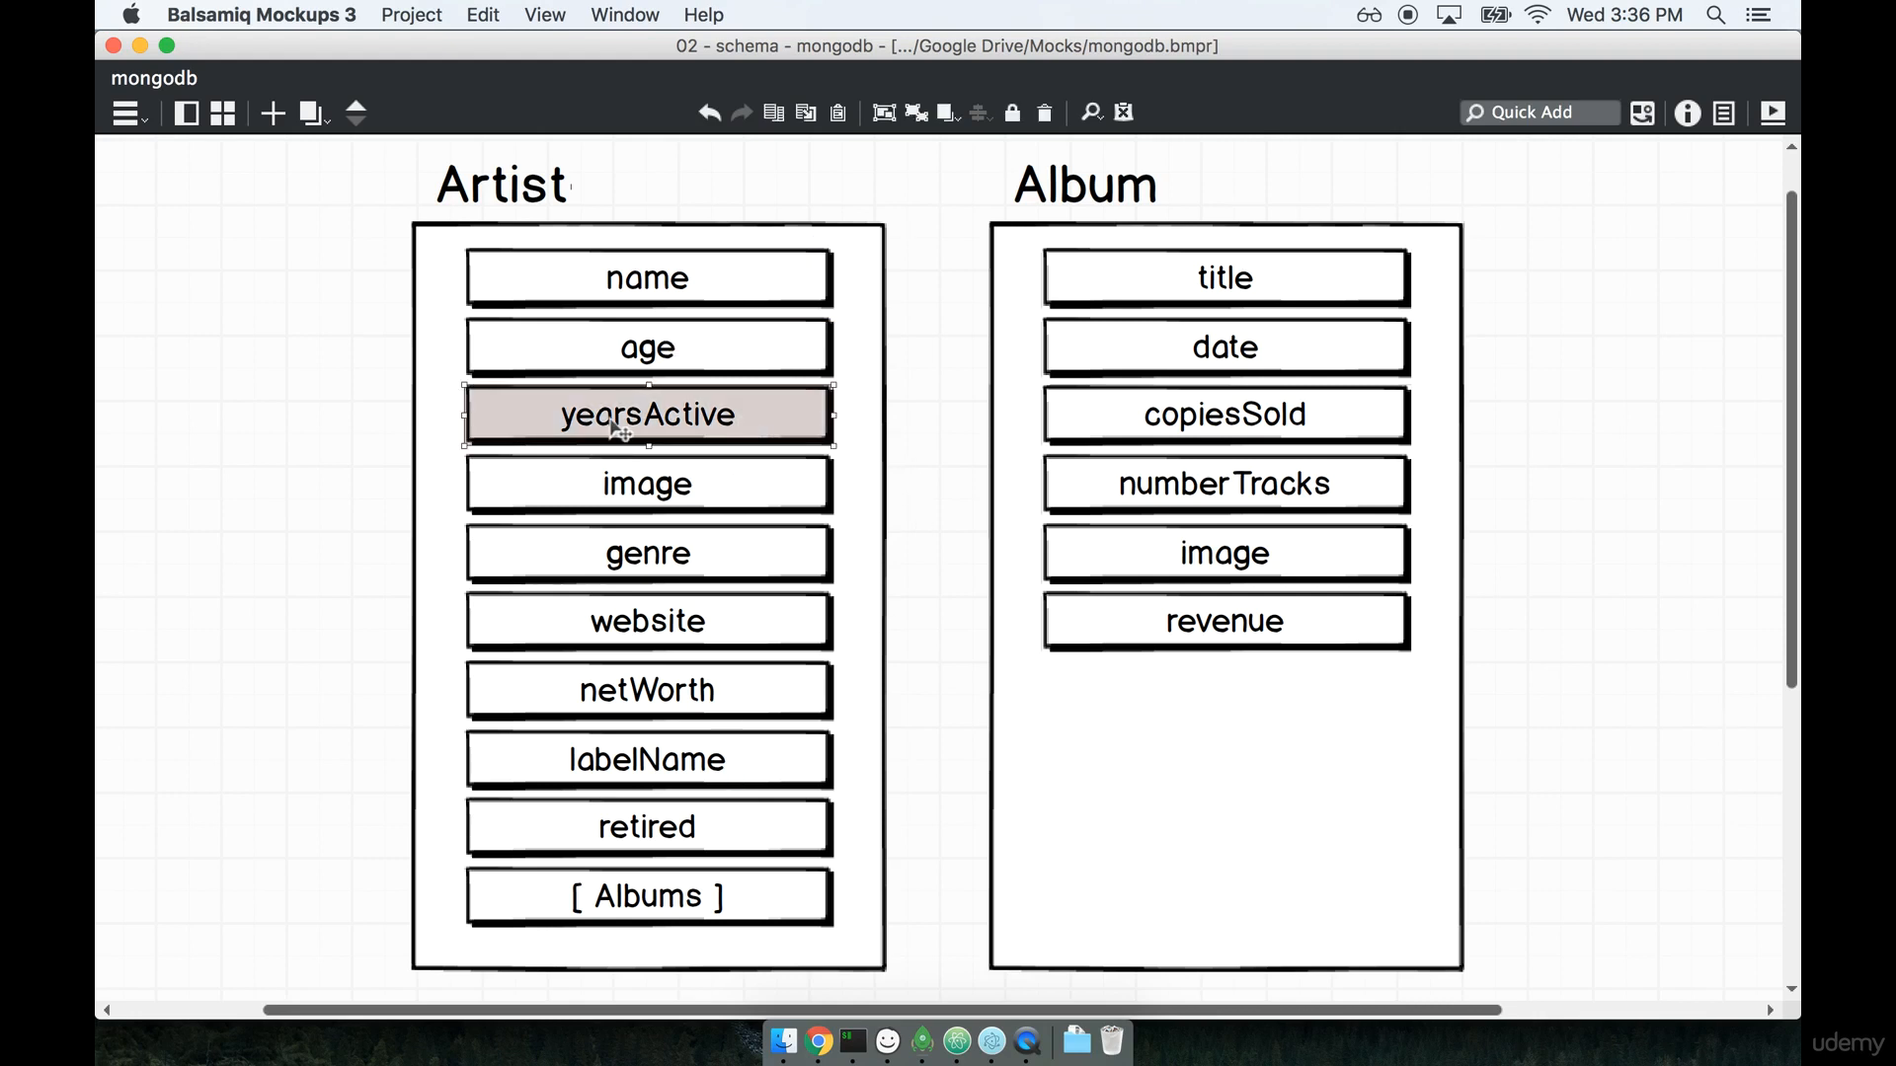
{"action": "left_click", "coordinate": [648, 691]}
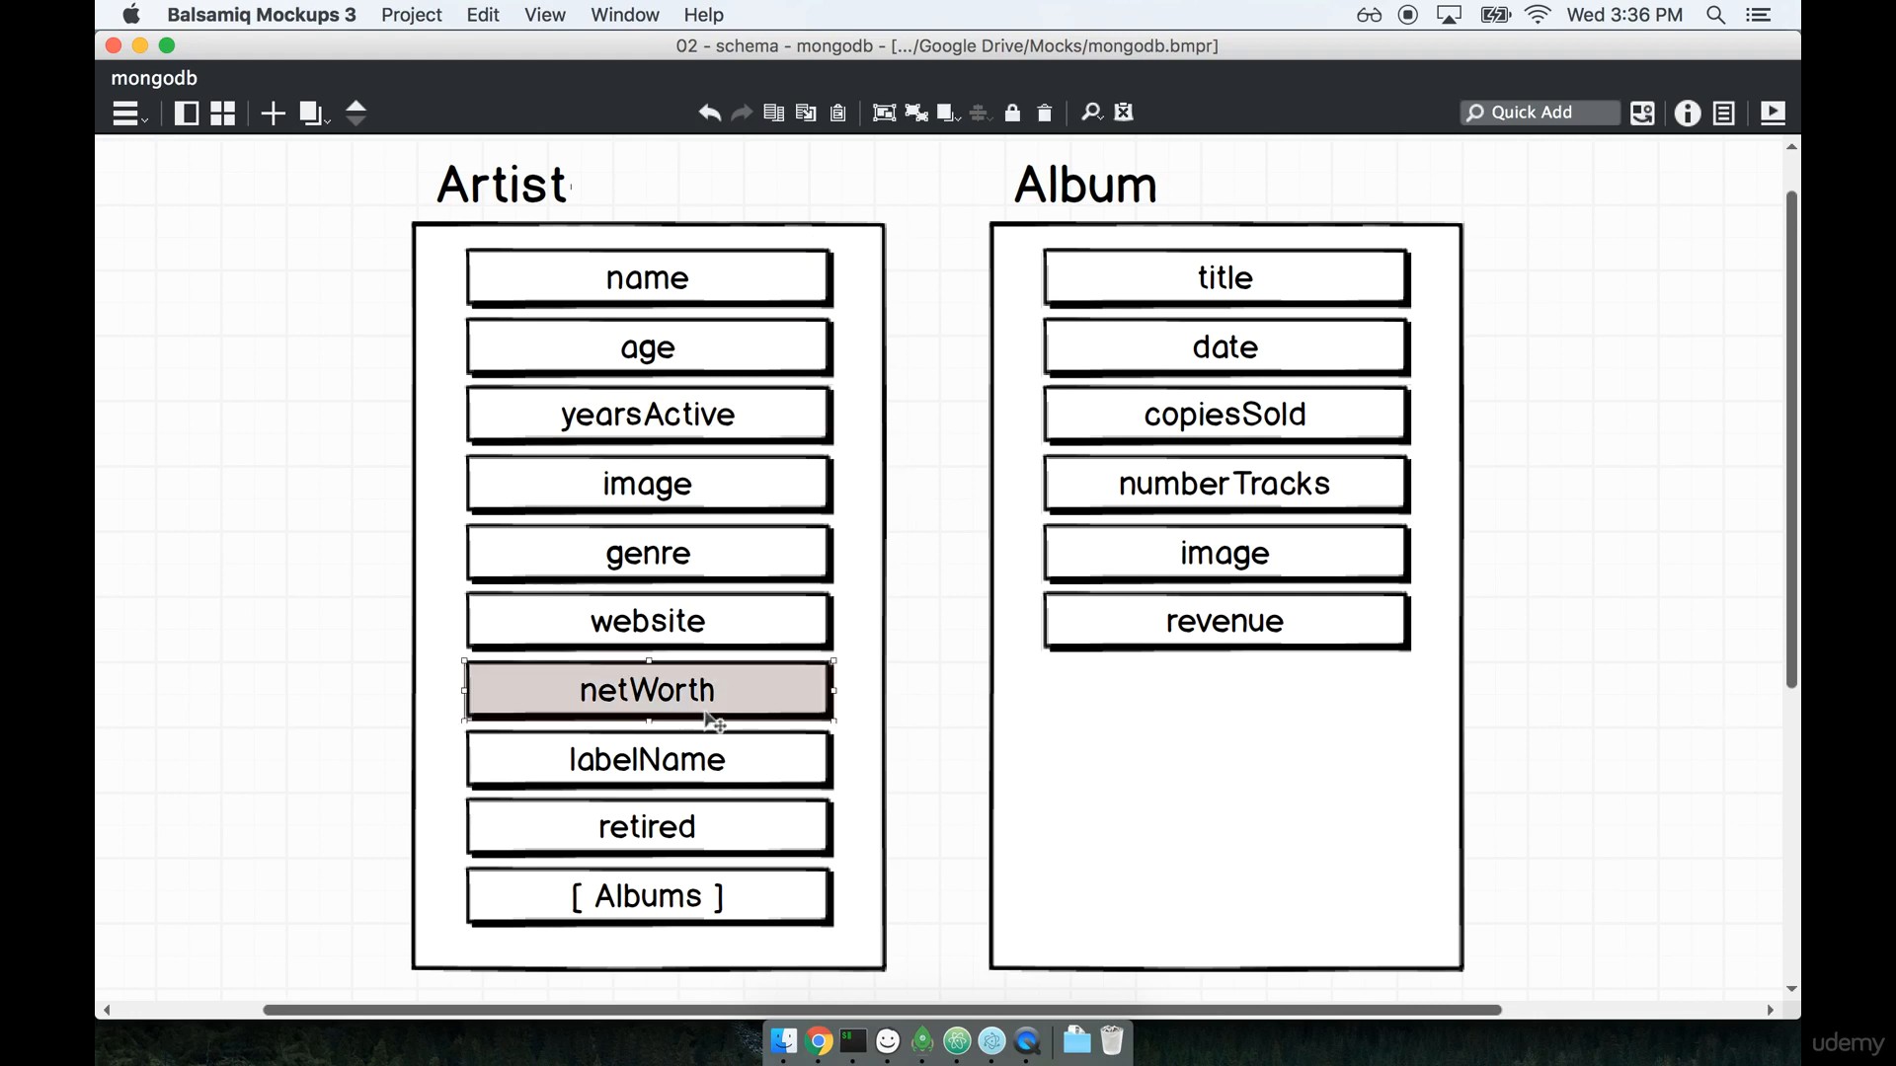
{"action": "left_click", "coordinate": [646, 758]}
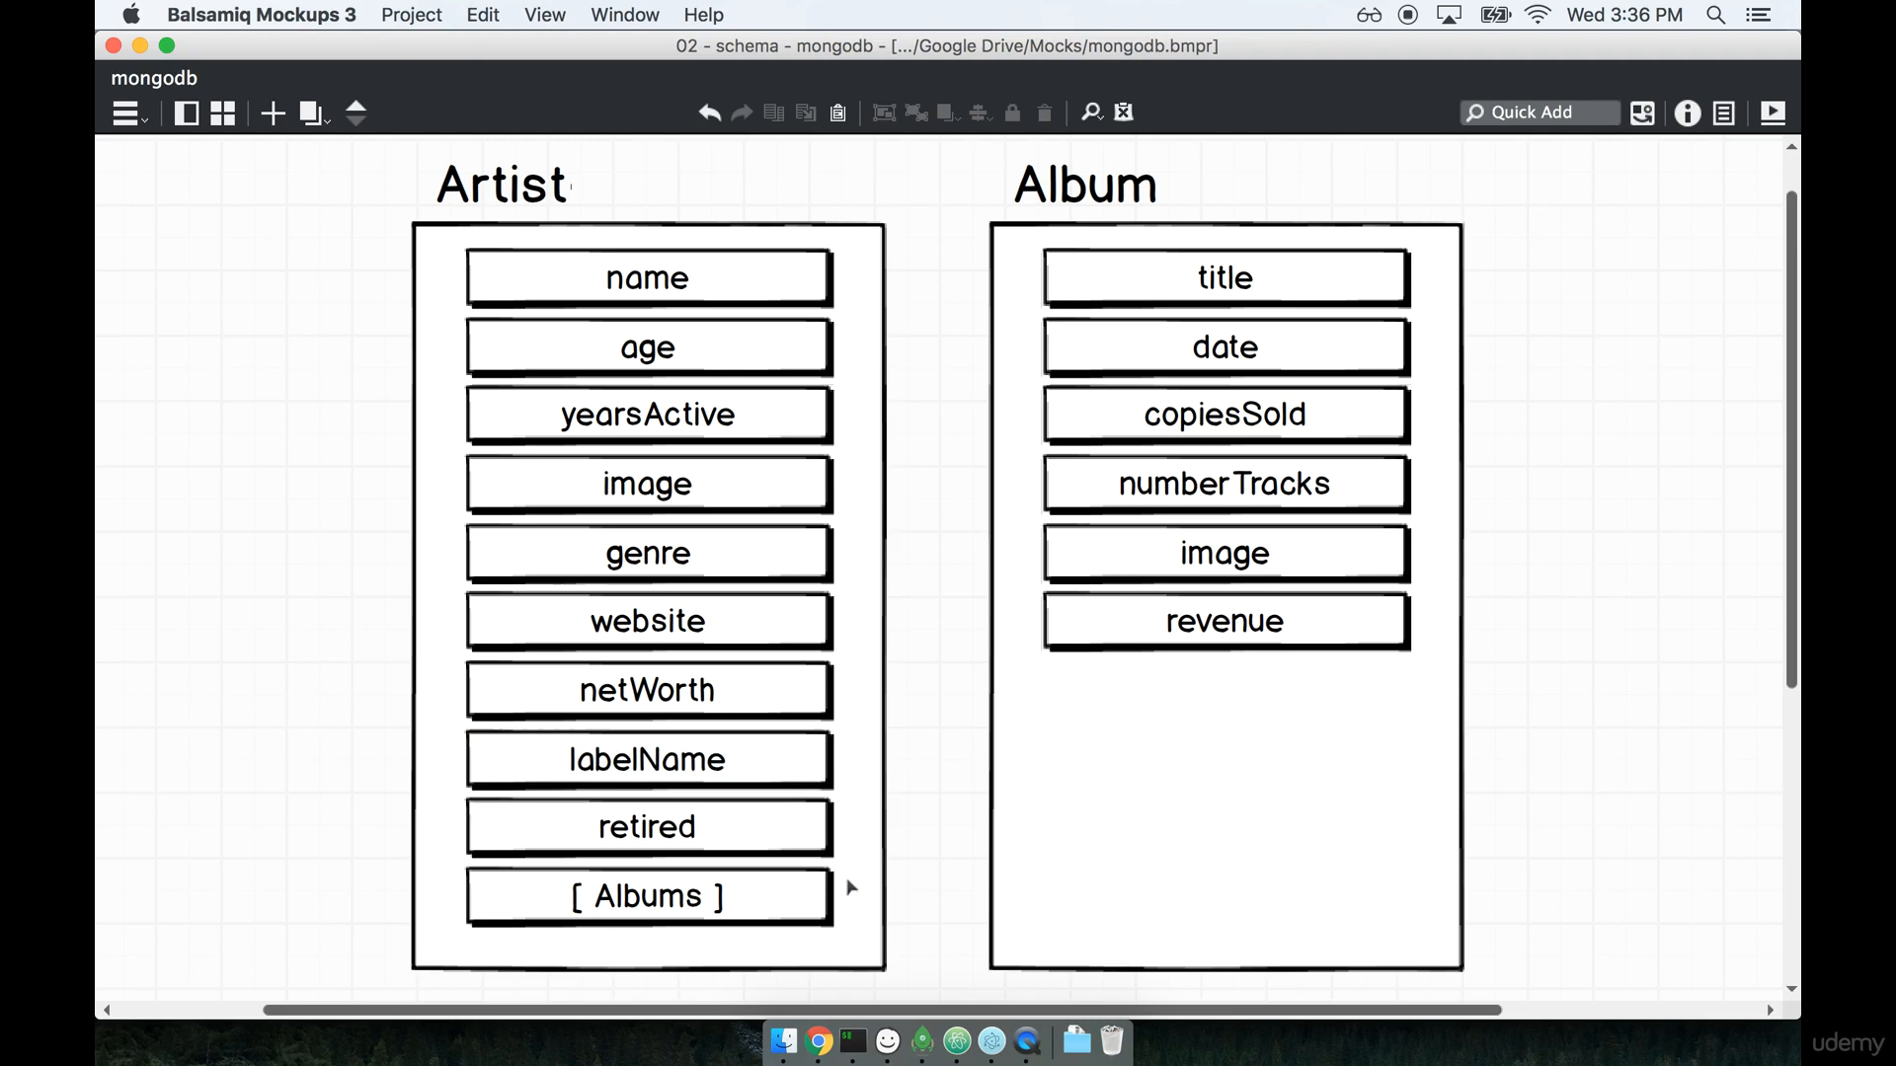
{"action": "mouse_move", "coordinate": [915, 834]}
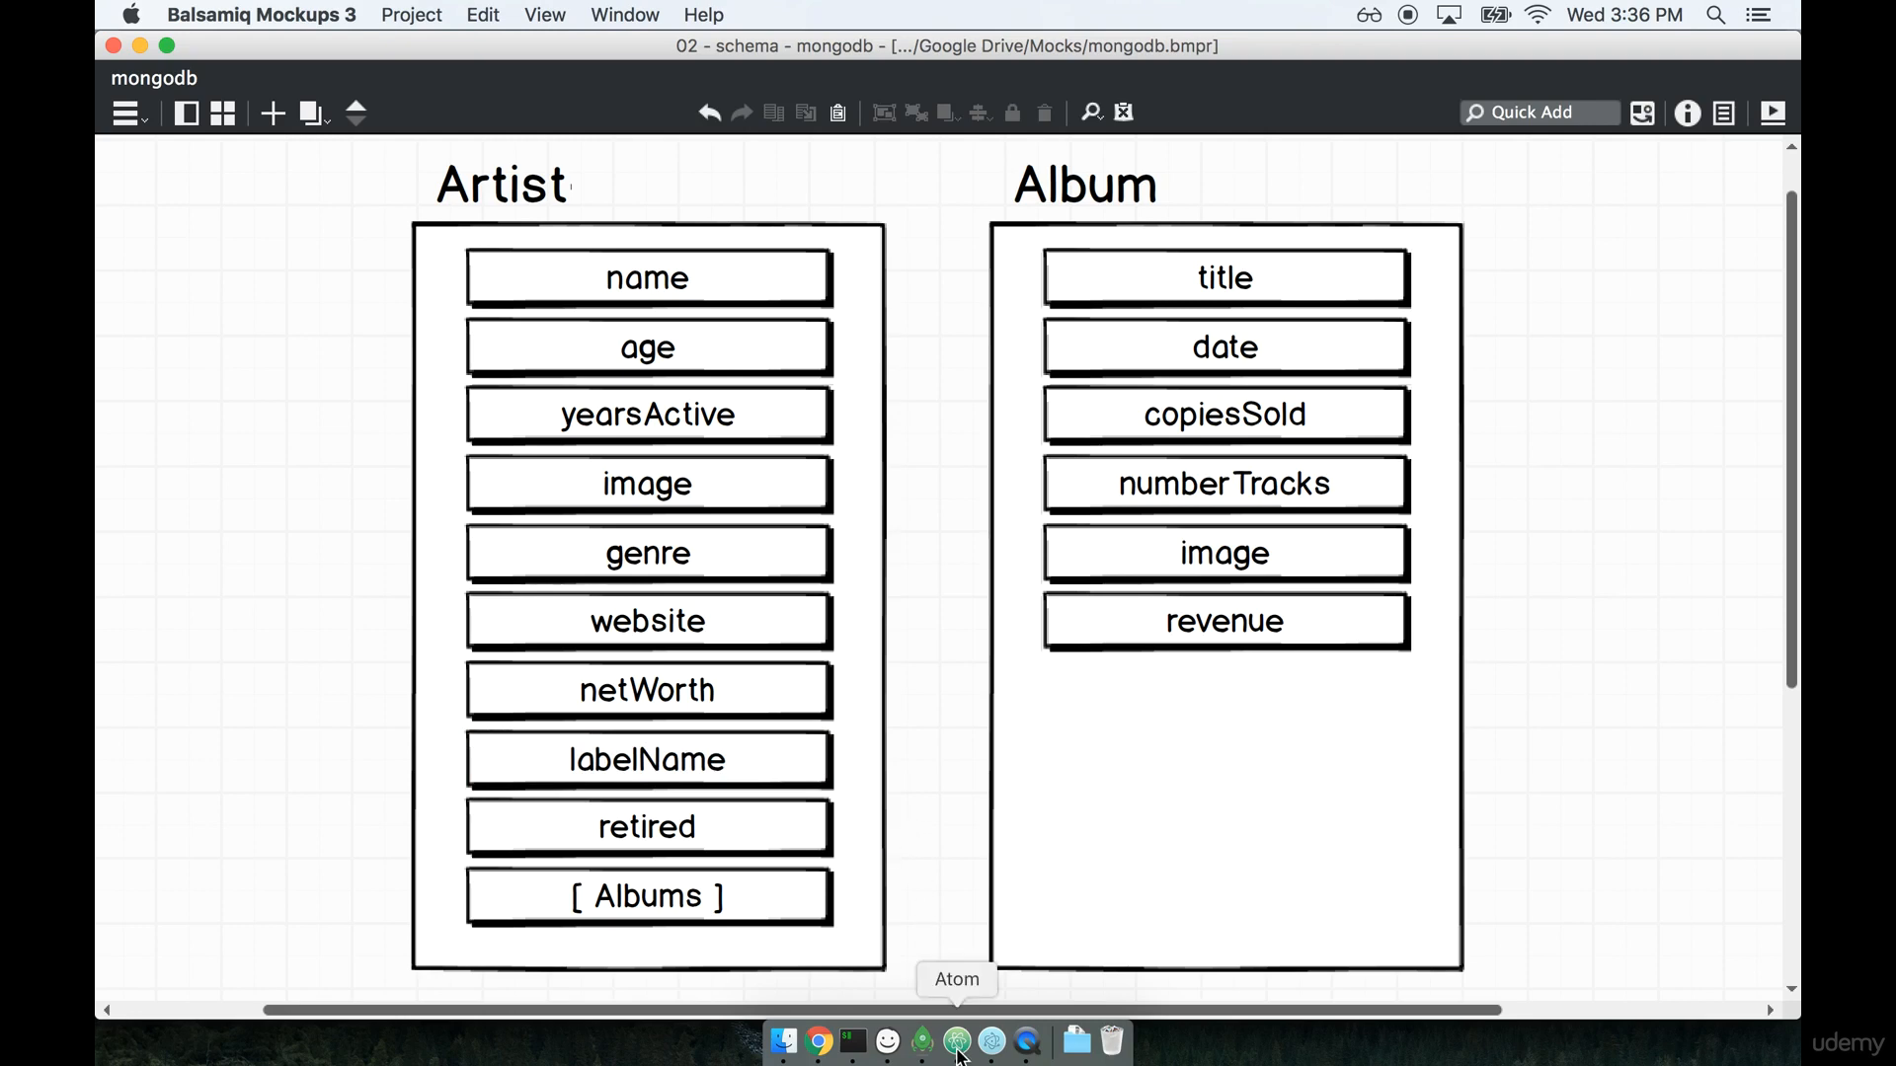
Switch to Atom and bring up the empty artist.js file.
{"action": "left_click", "coordinate": [955, 1040]}
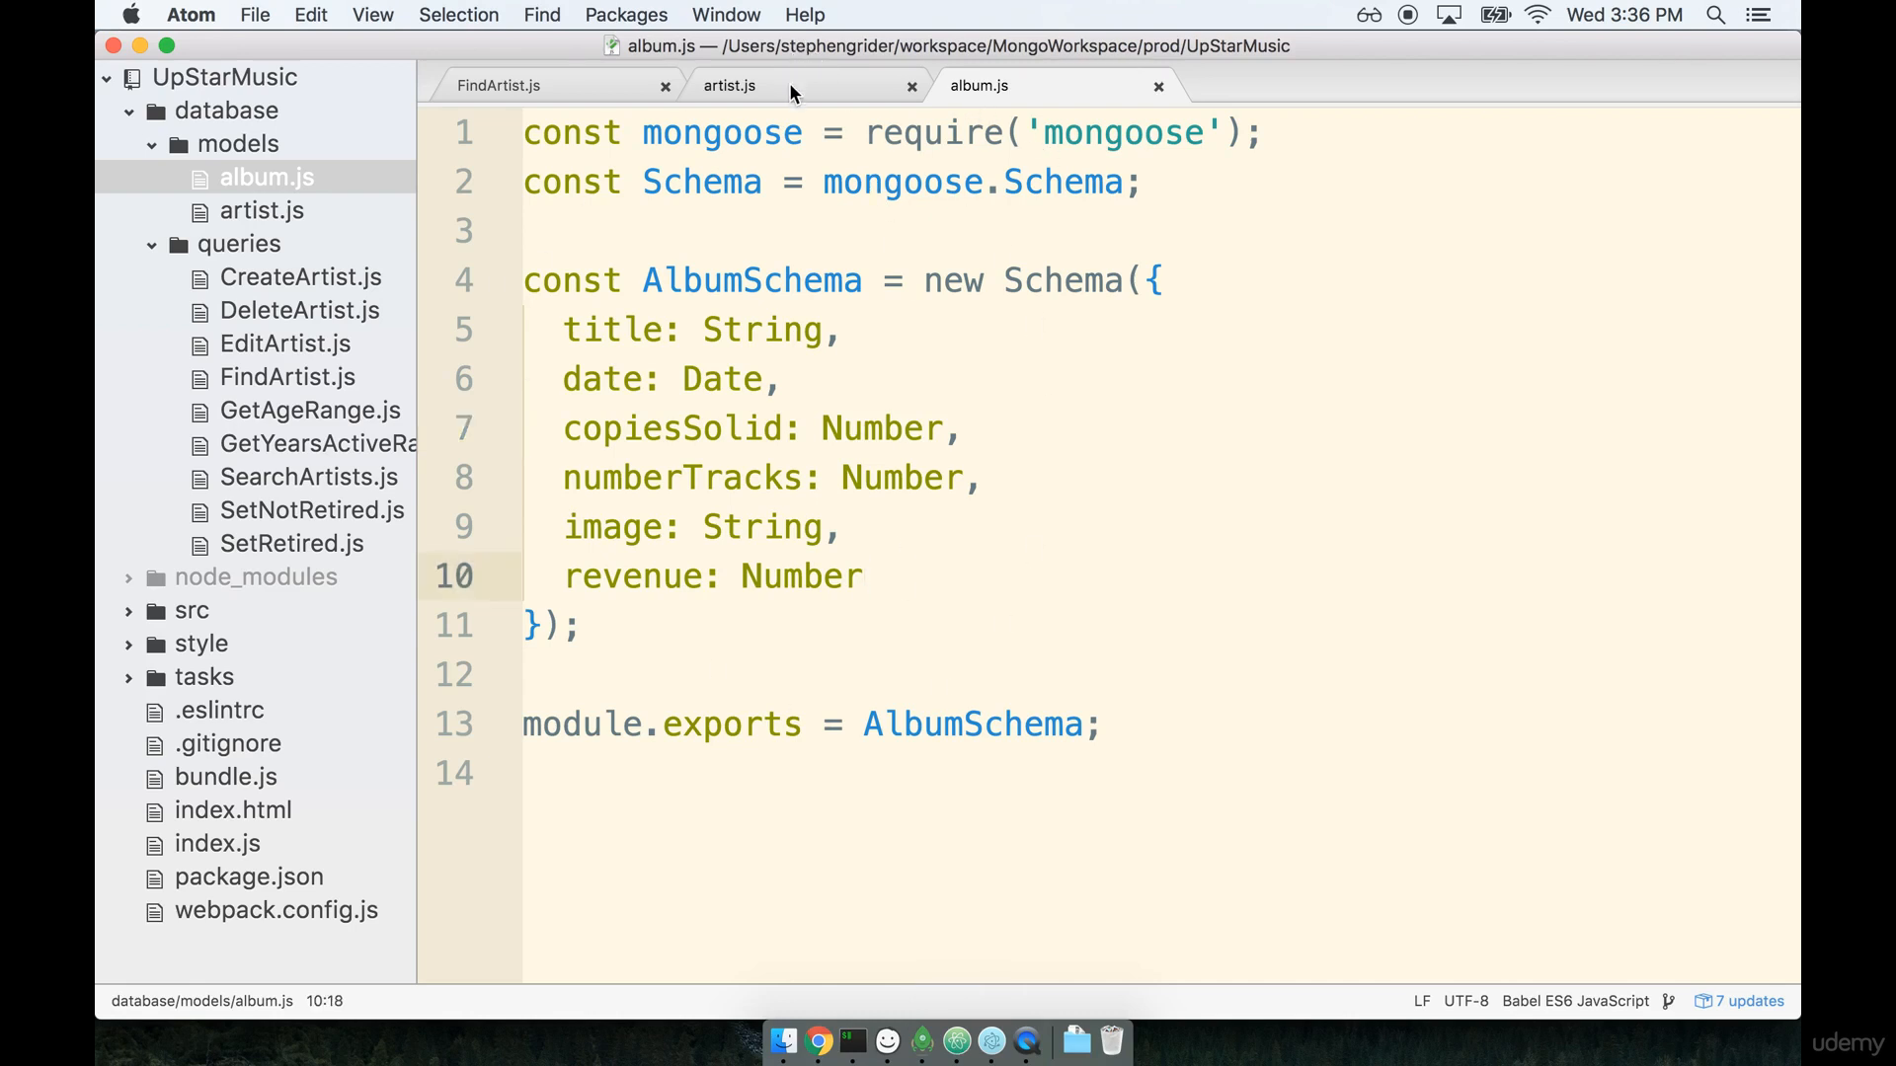
{"action": "left_click", "coordinate": [731, 85]}
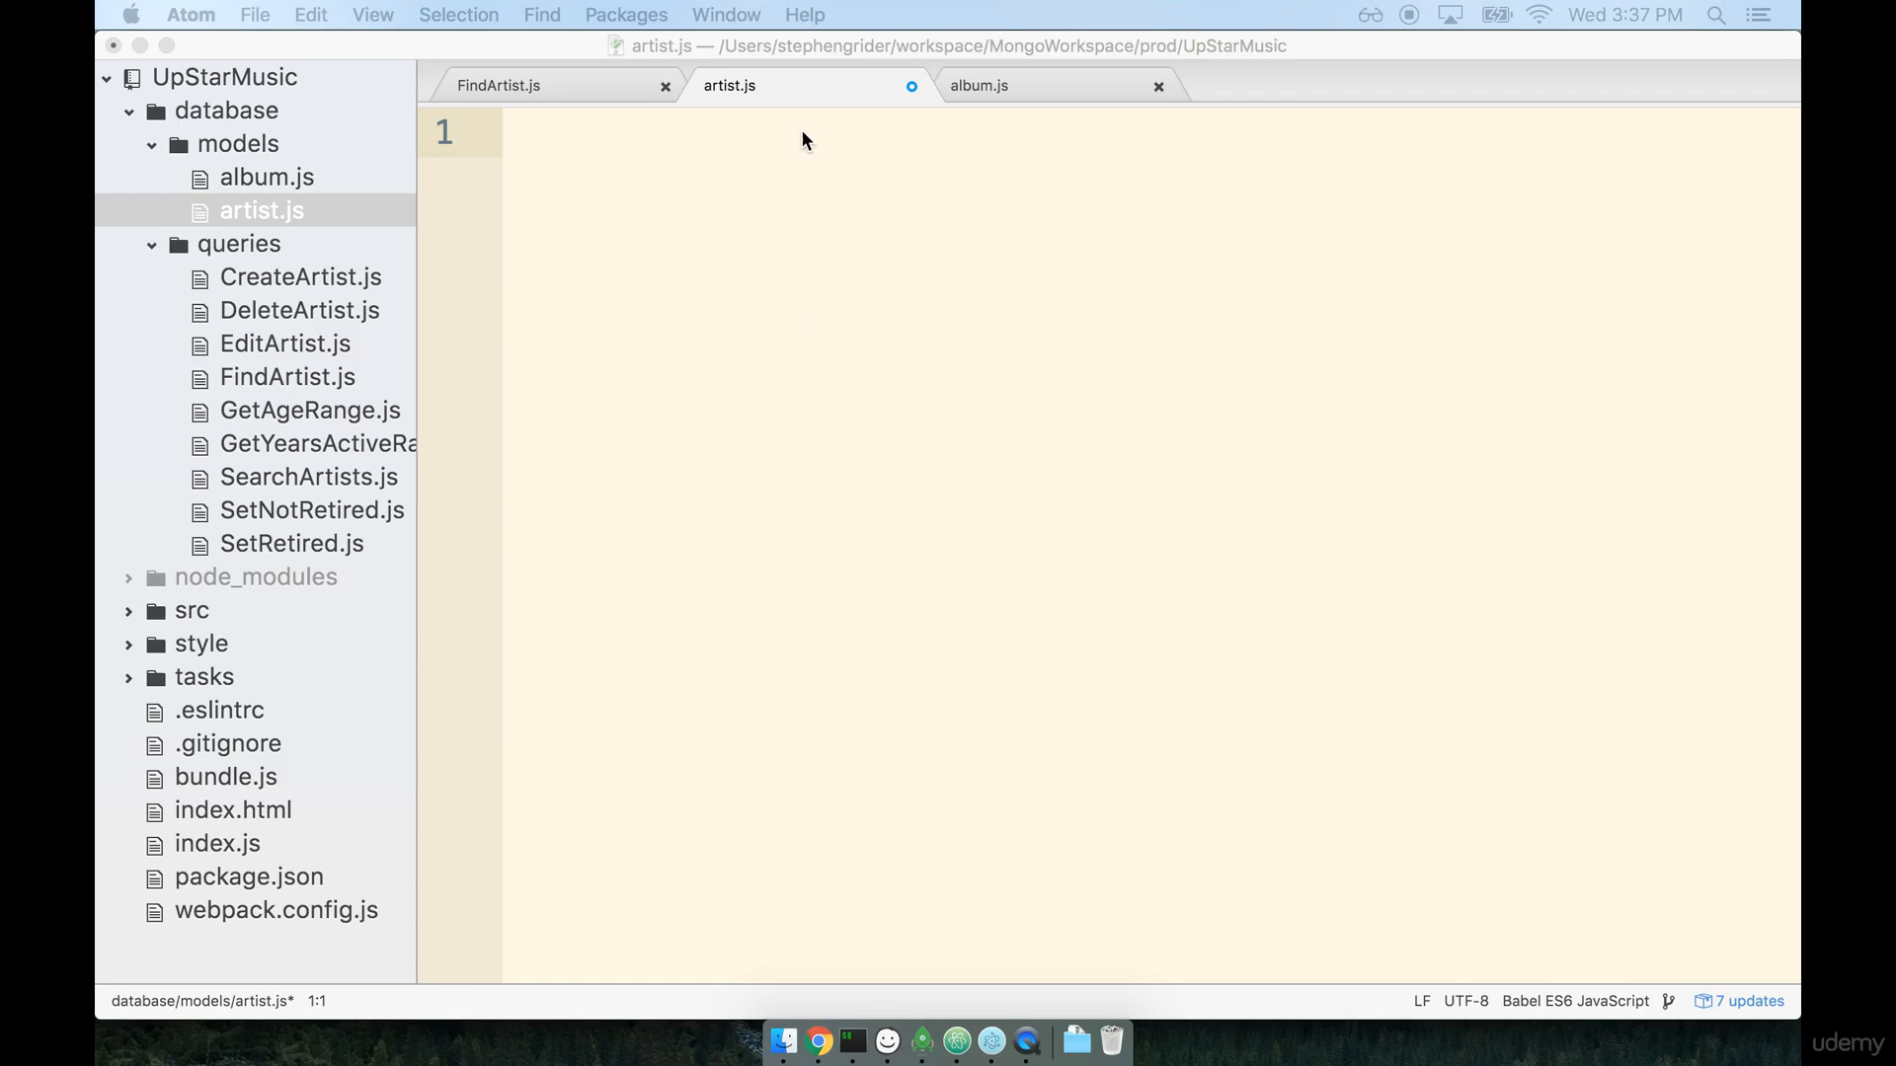
Begin artist.js with const mongoose = require(...) on line 1.
{"action": "left_click", "coordinate": [900, 316]}
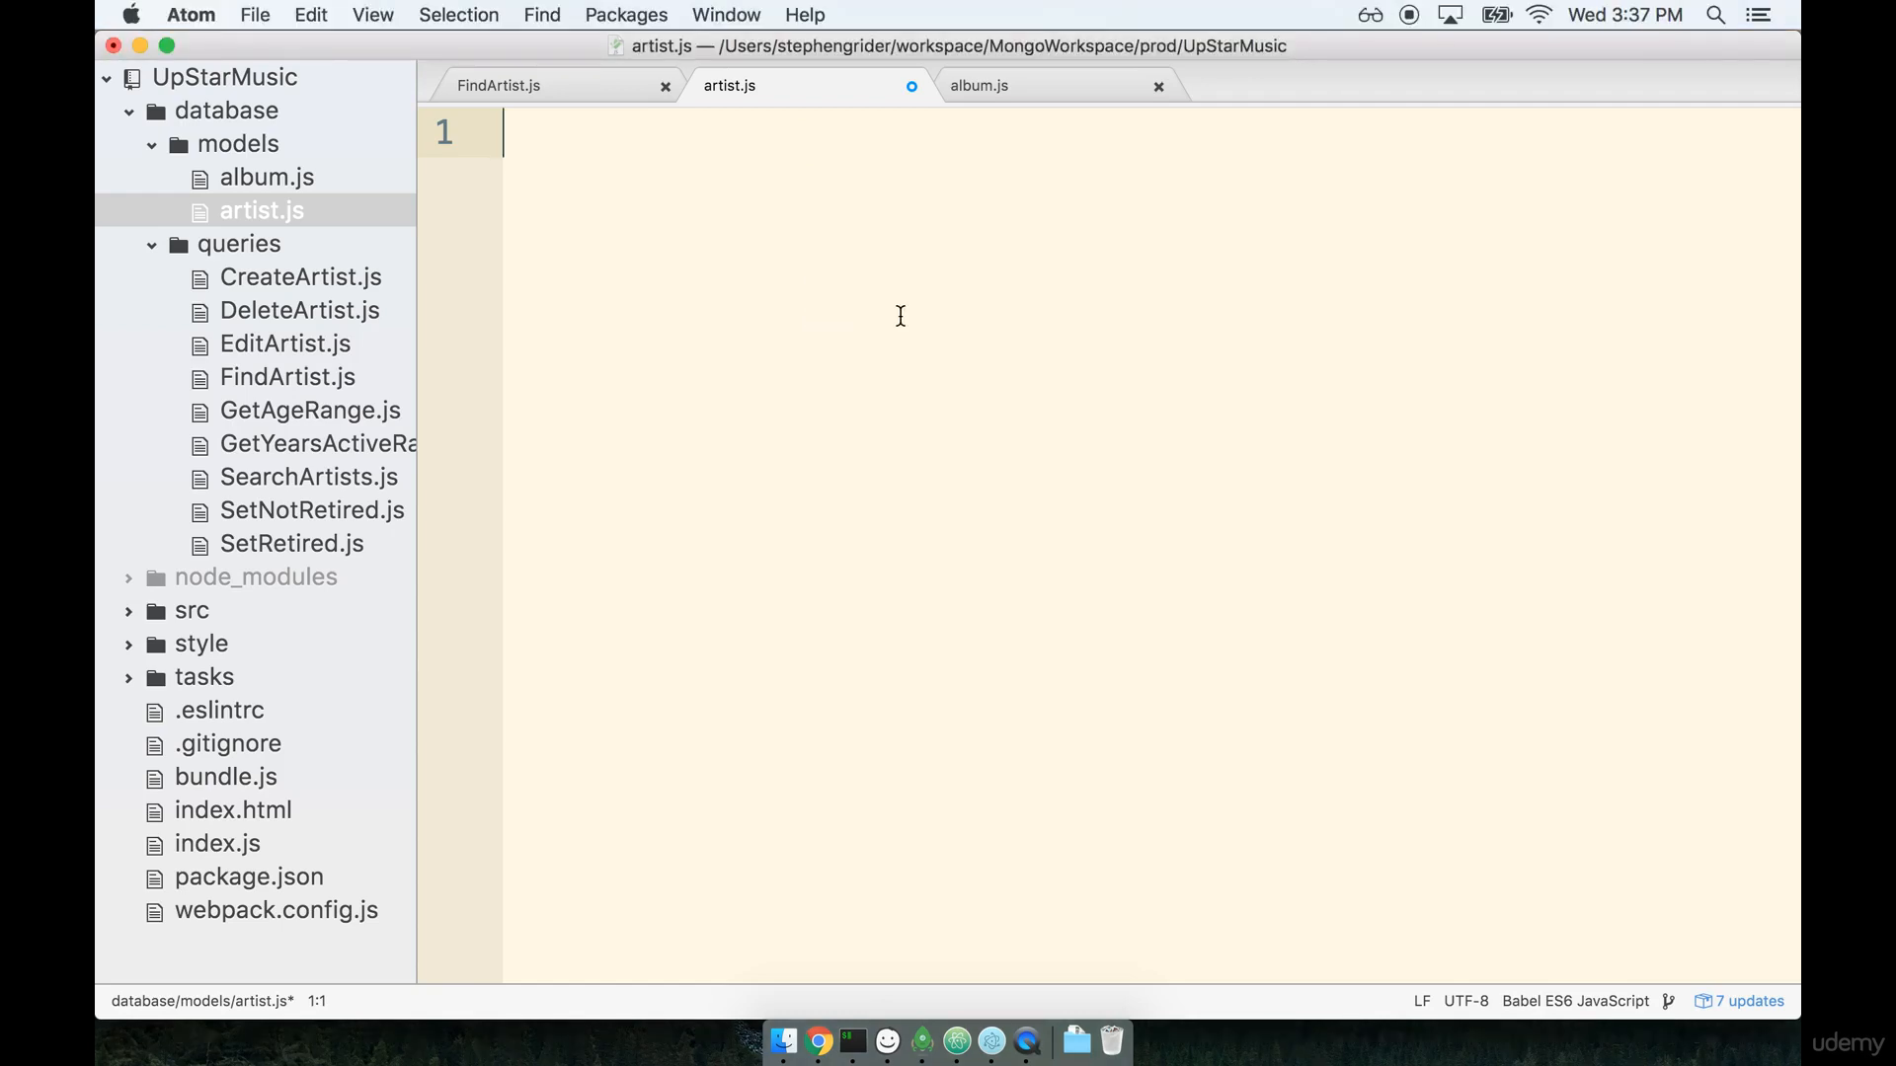
{"action": "type", "text": "impo"}
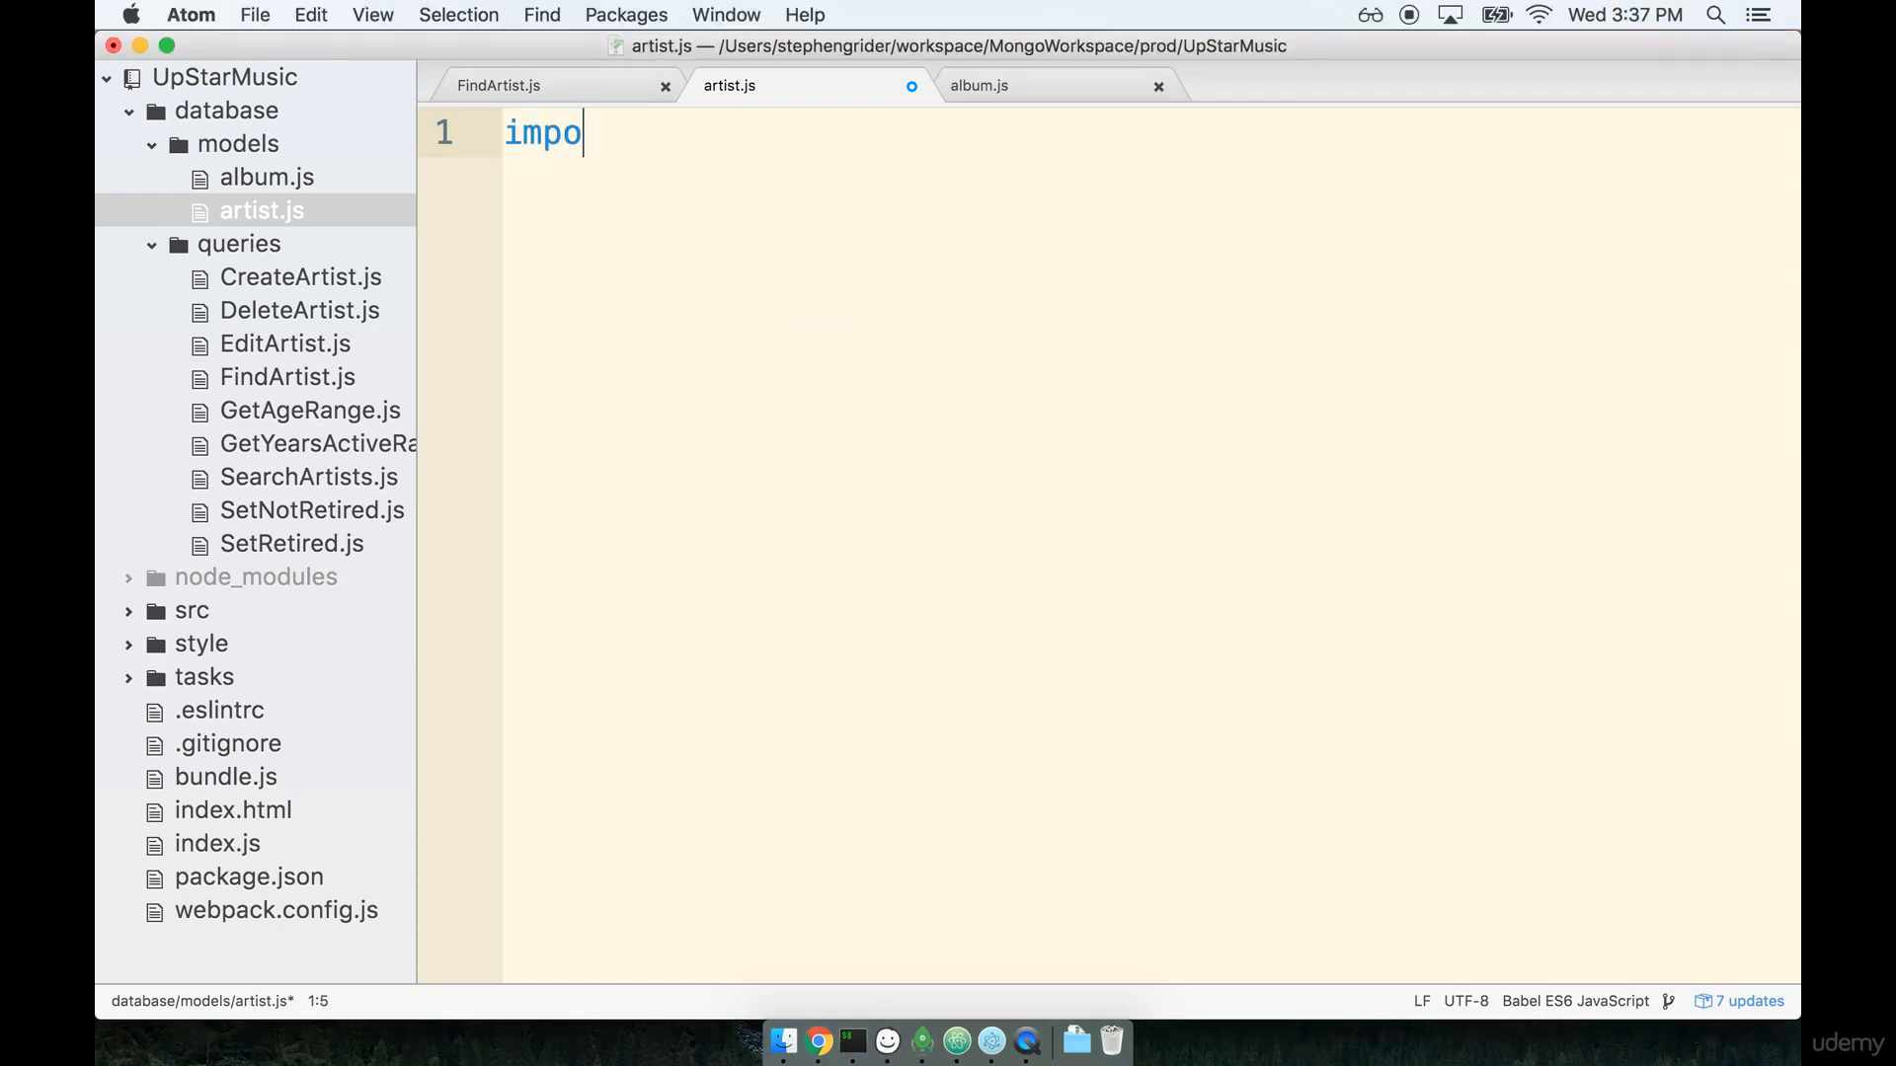
{"action": "type", "text": "const mo"}
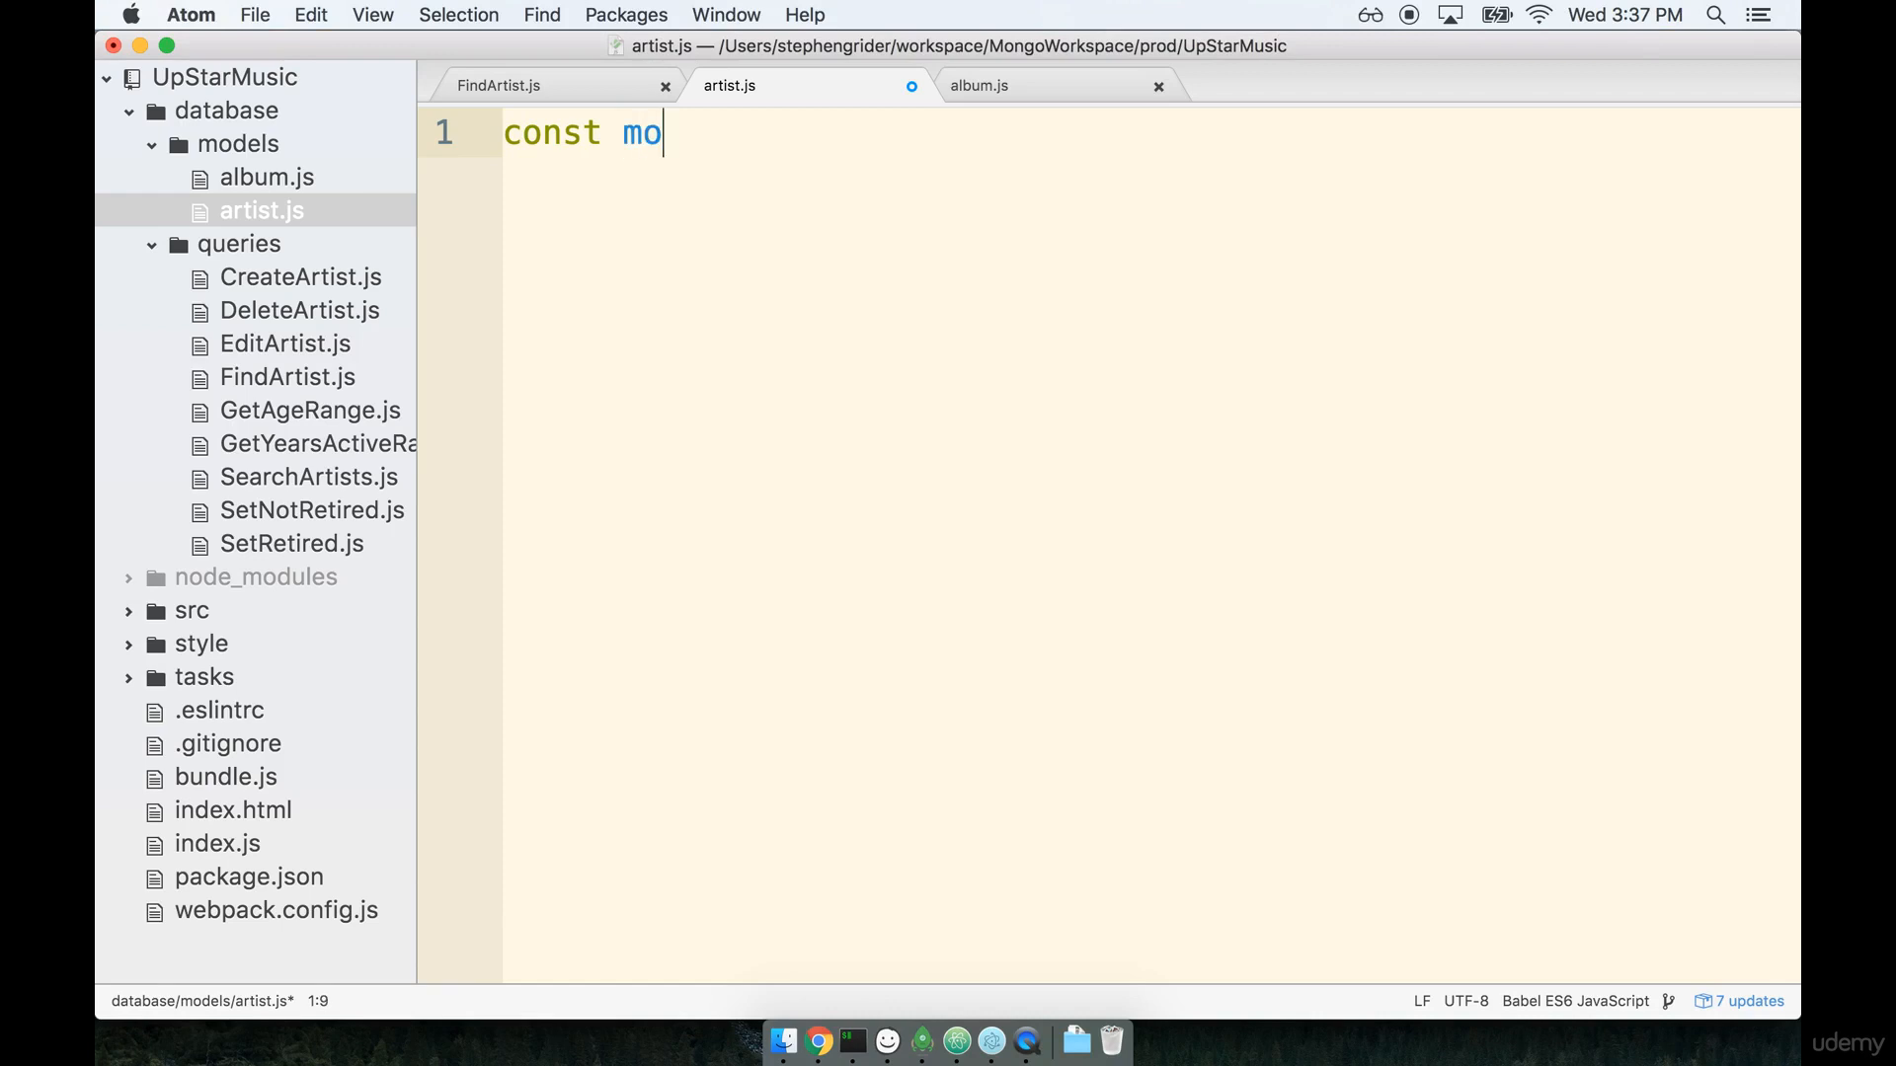
{"action": "type", "text": "ngoose = require('mongoose');"}
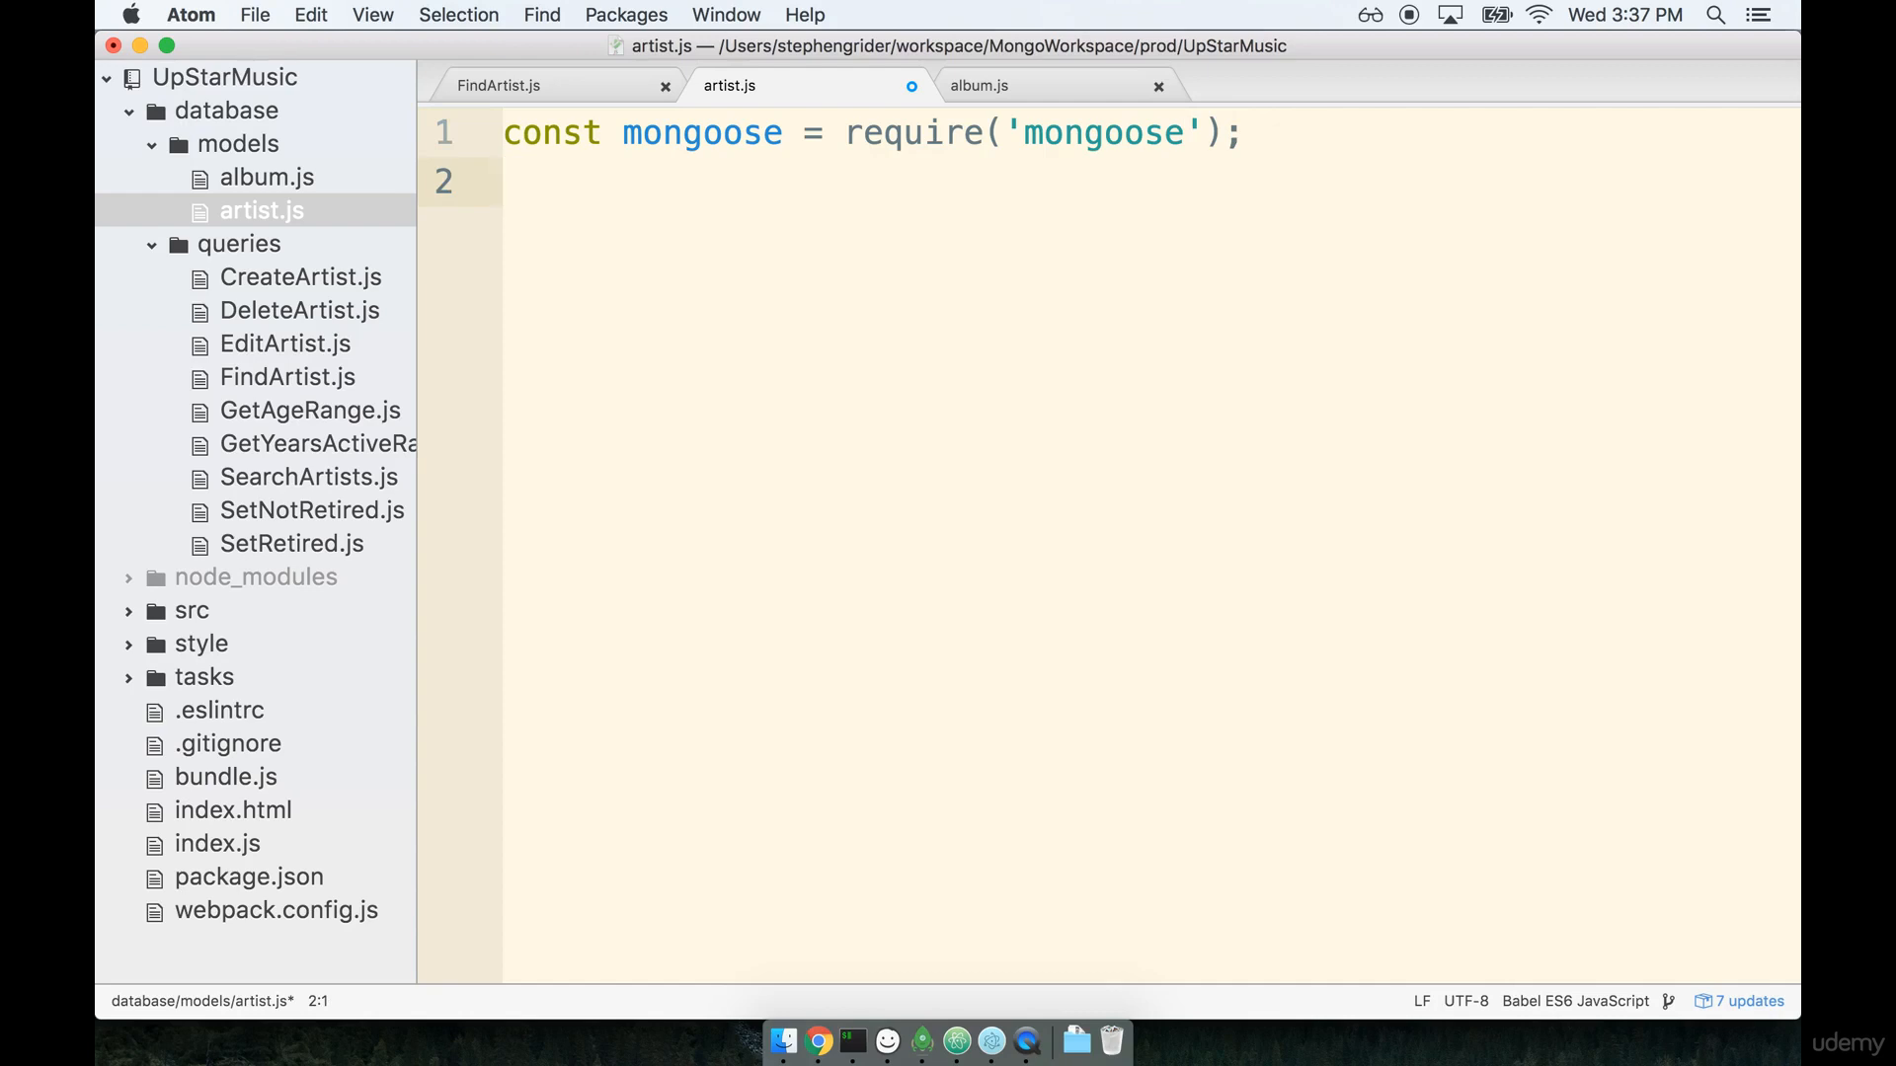
Add const AlbumSchema = require('./album') on line 2.
{"action": "left_click", "coordinate": [504, 181]}
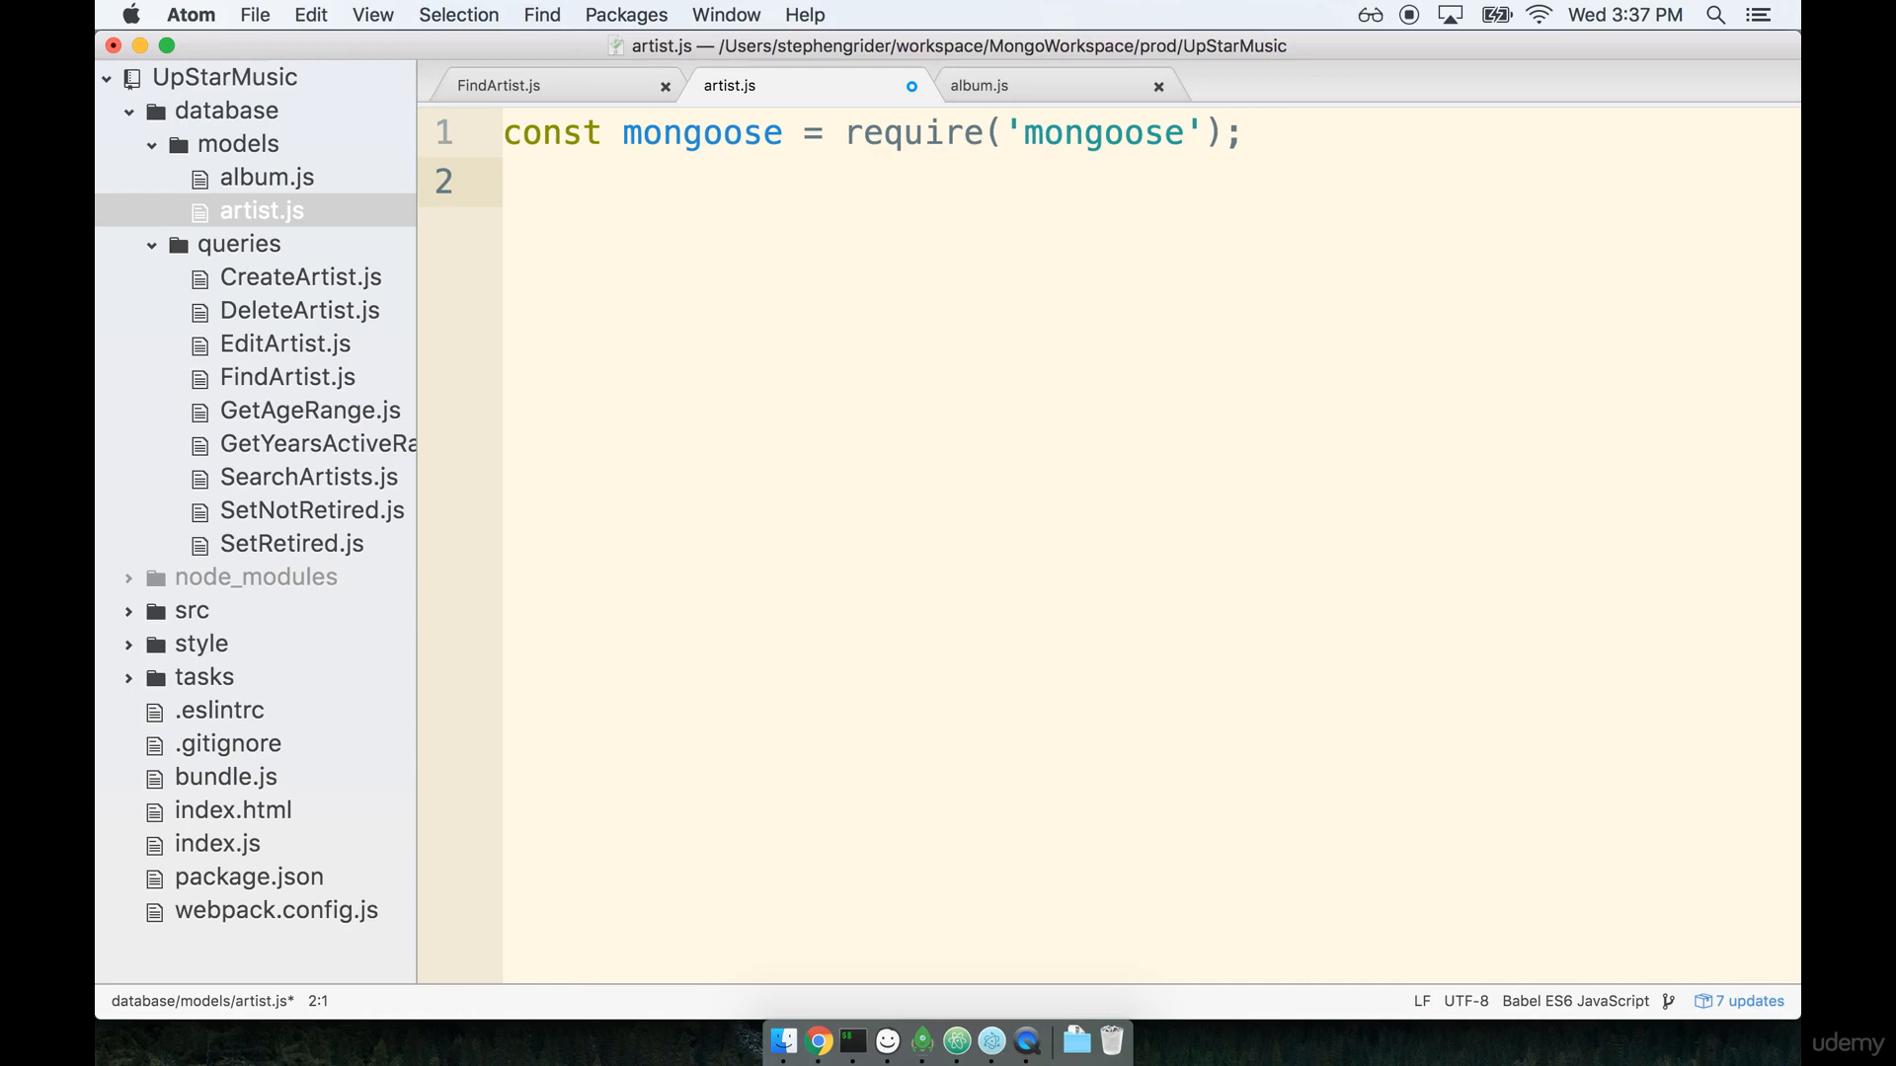
{"action": "type", "text": "con"}
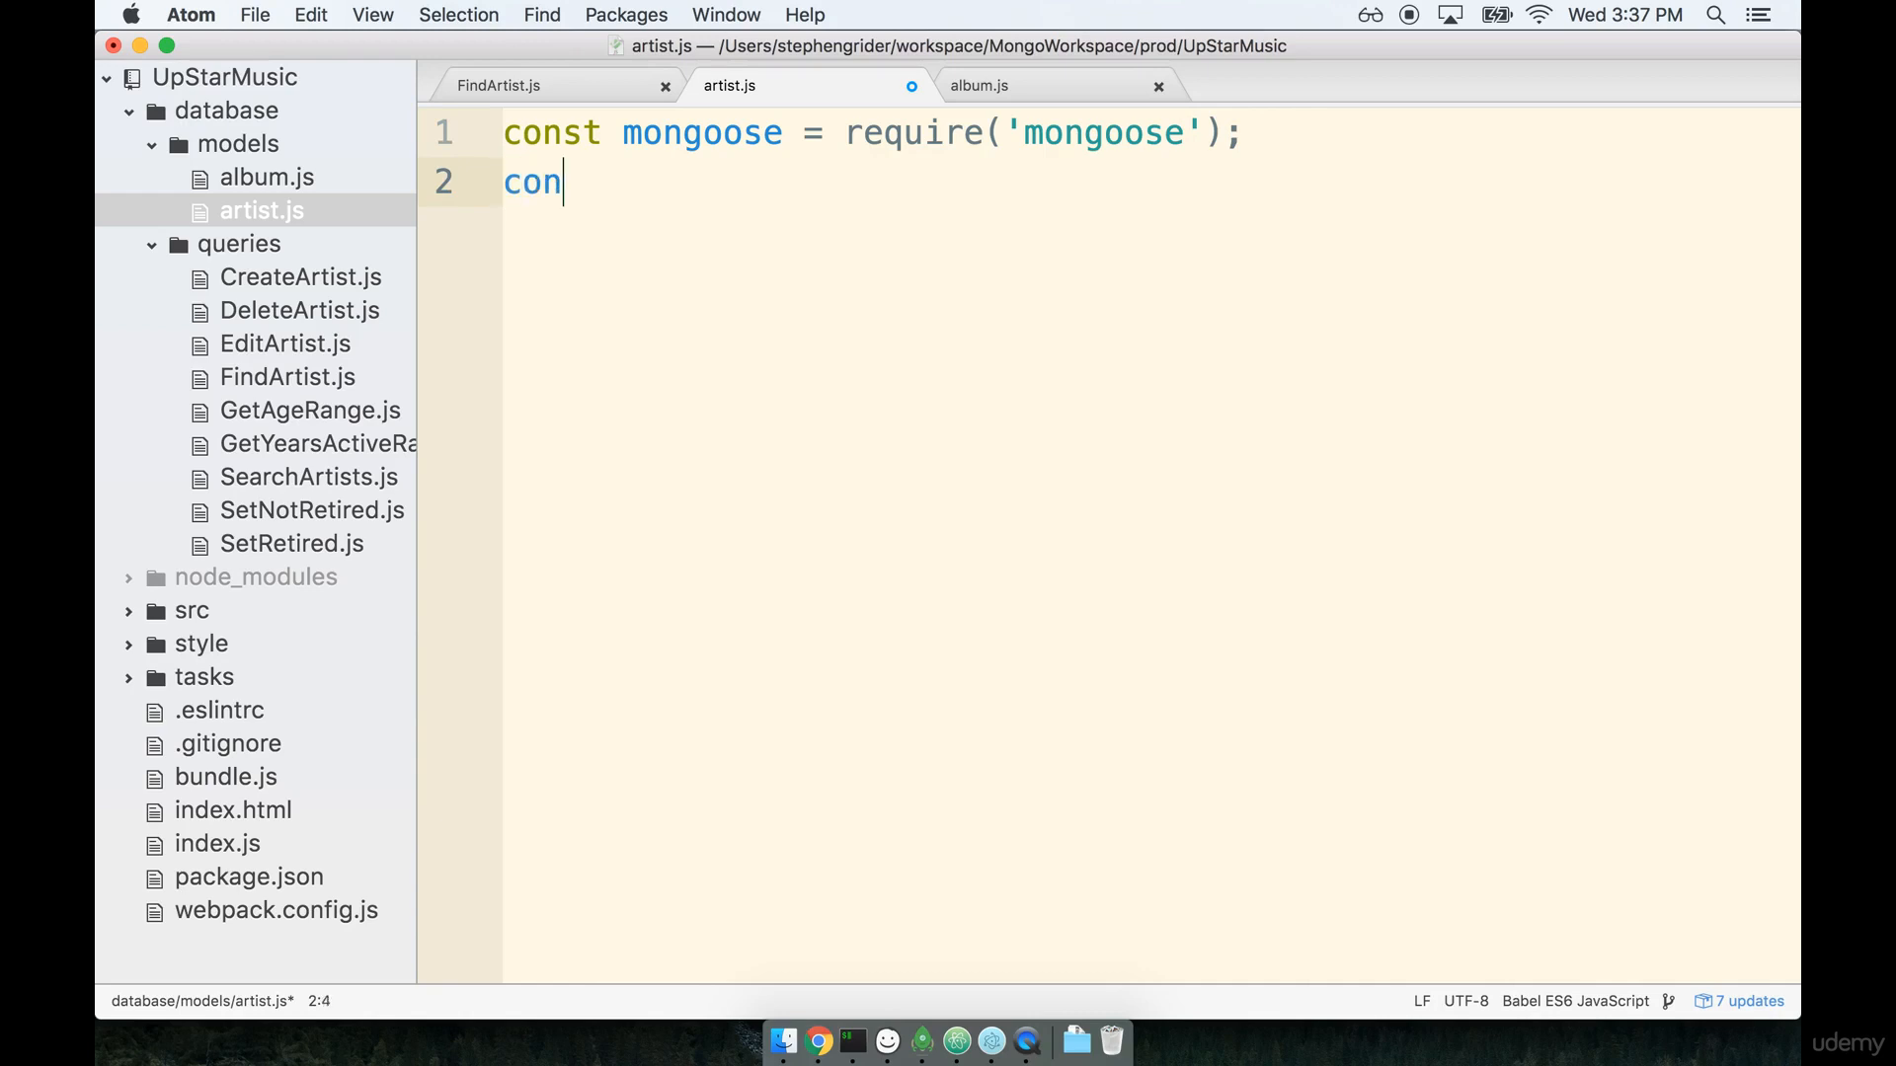
{"action": "type", "text": "st"}
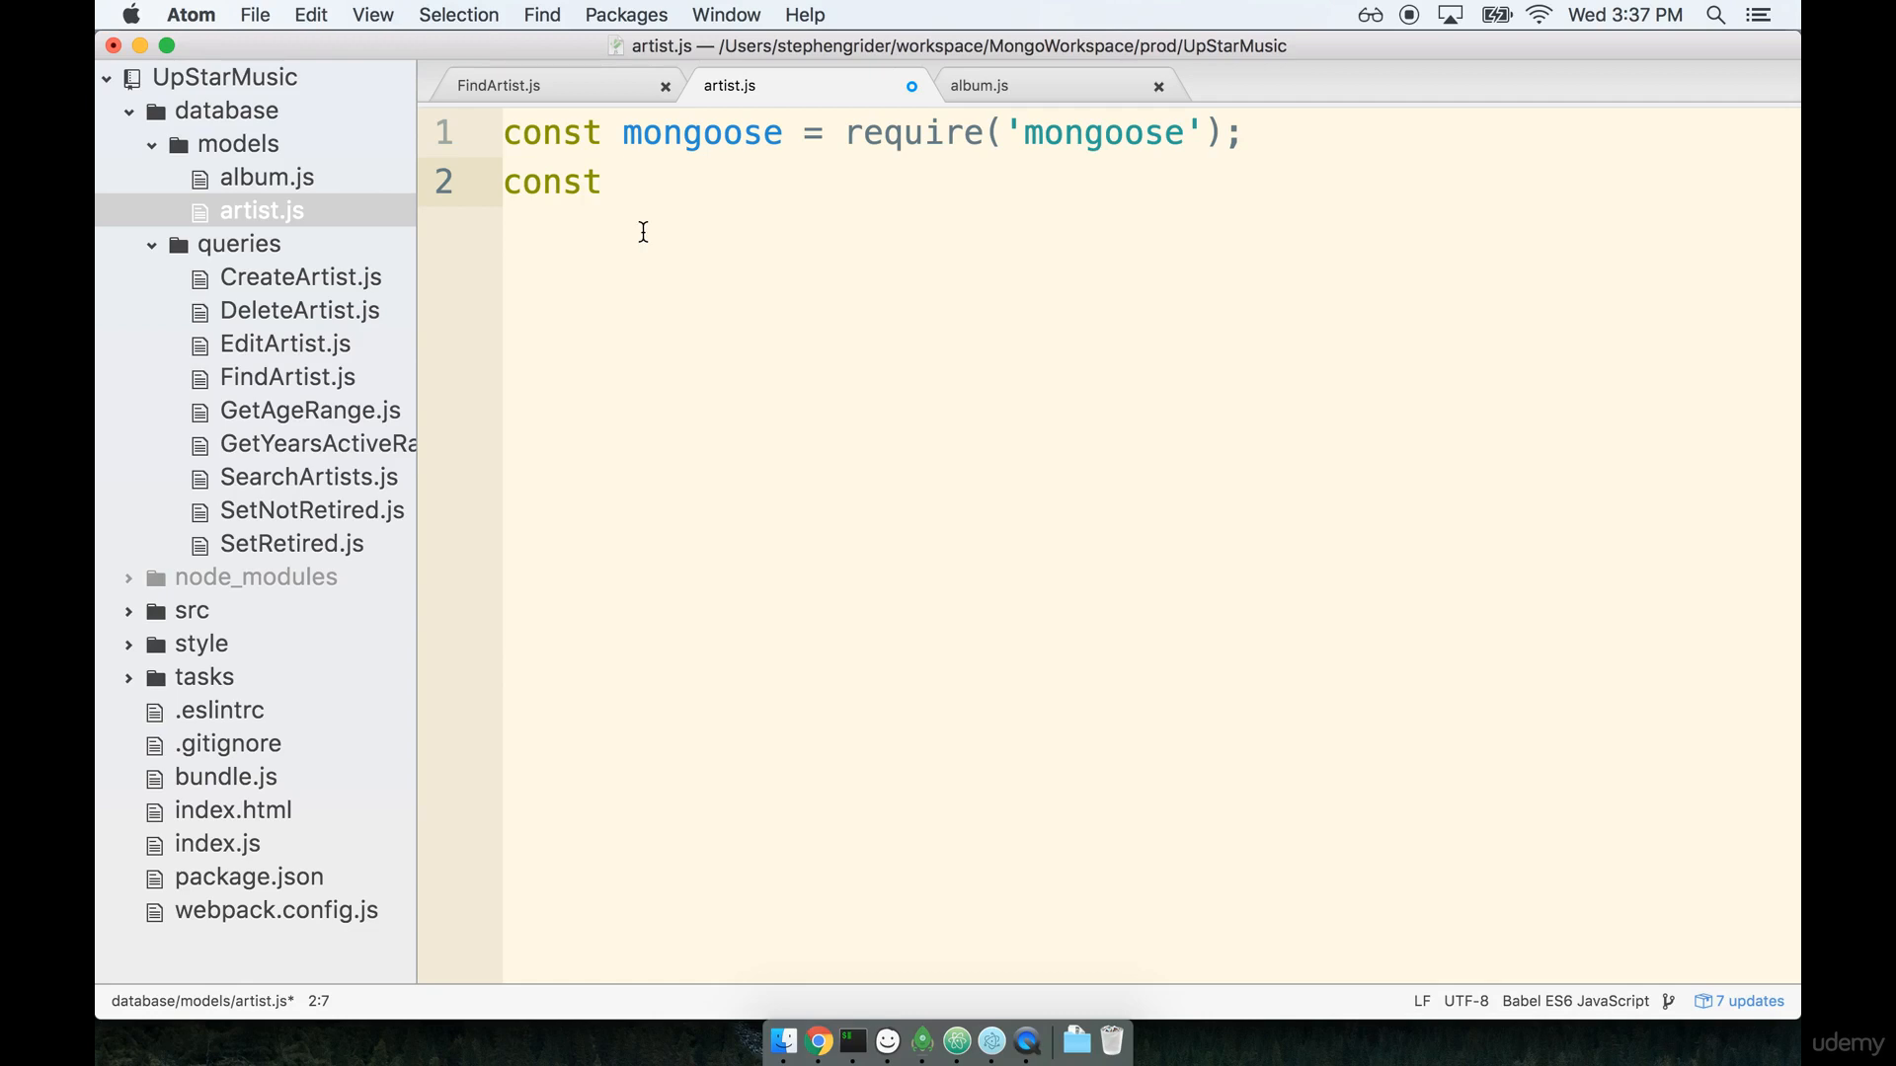
{"action": "type", "text": "AlbumSchema ="}
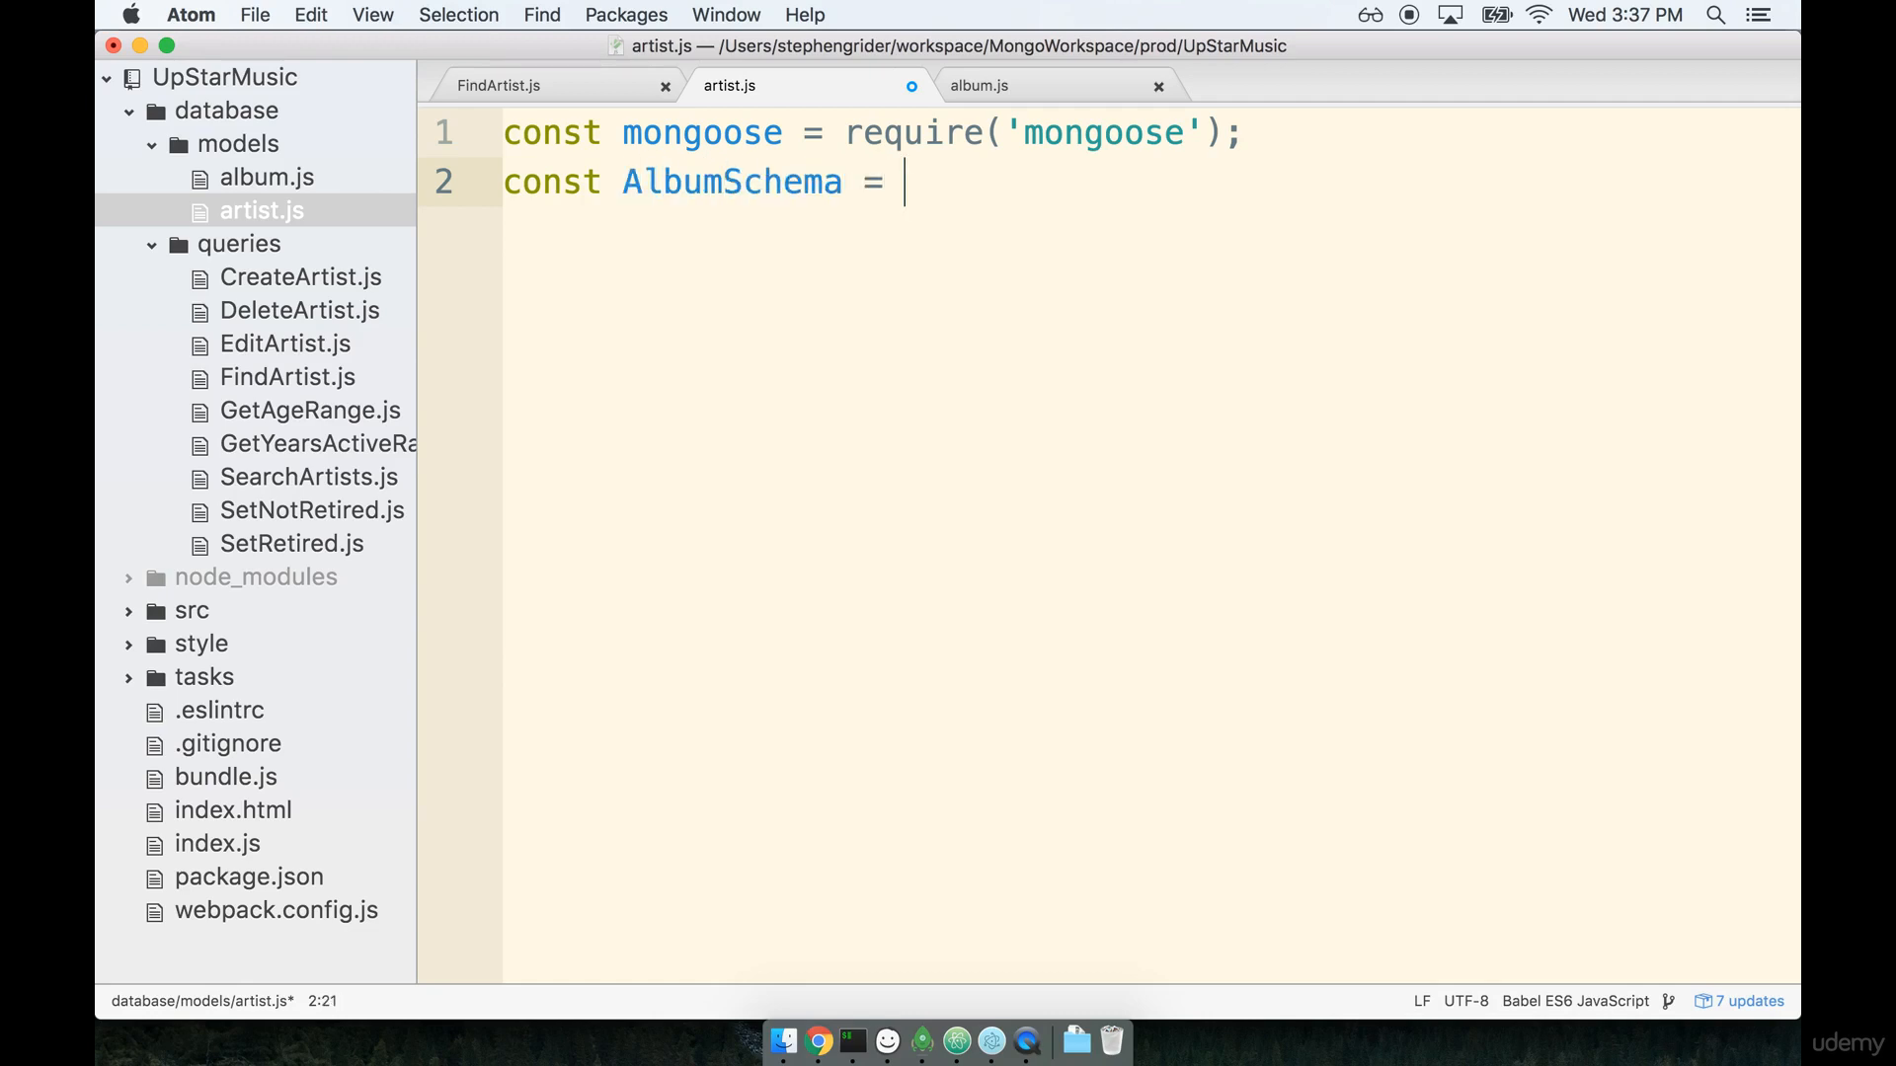
{"action": "type", "text": "require('')"}
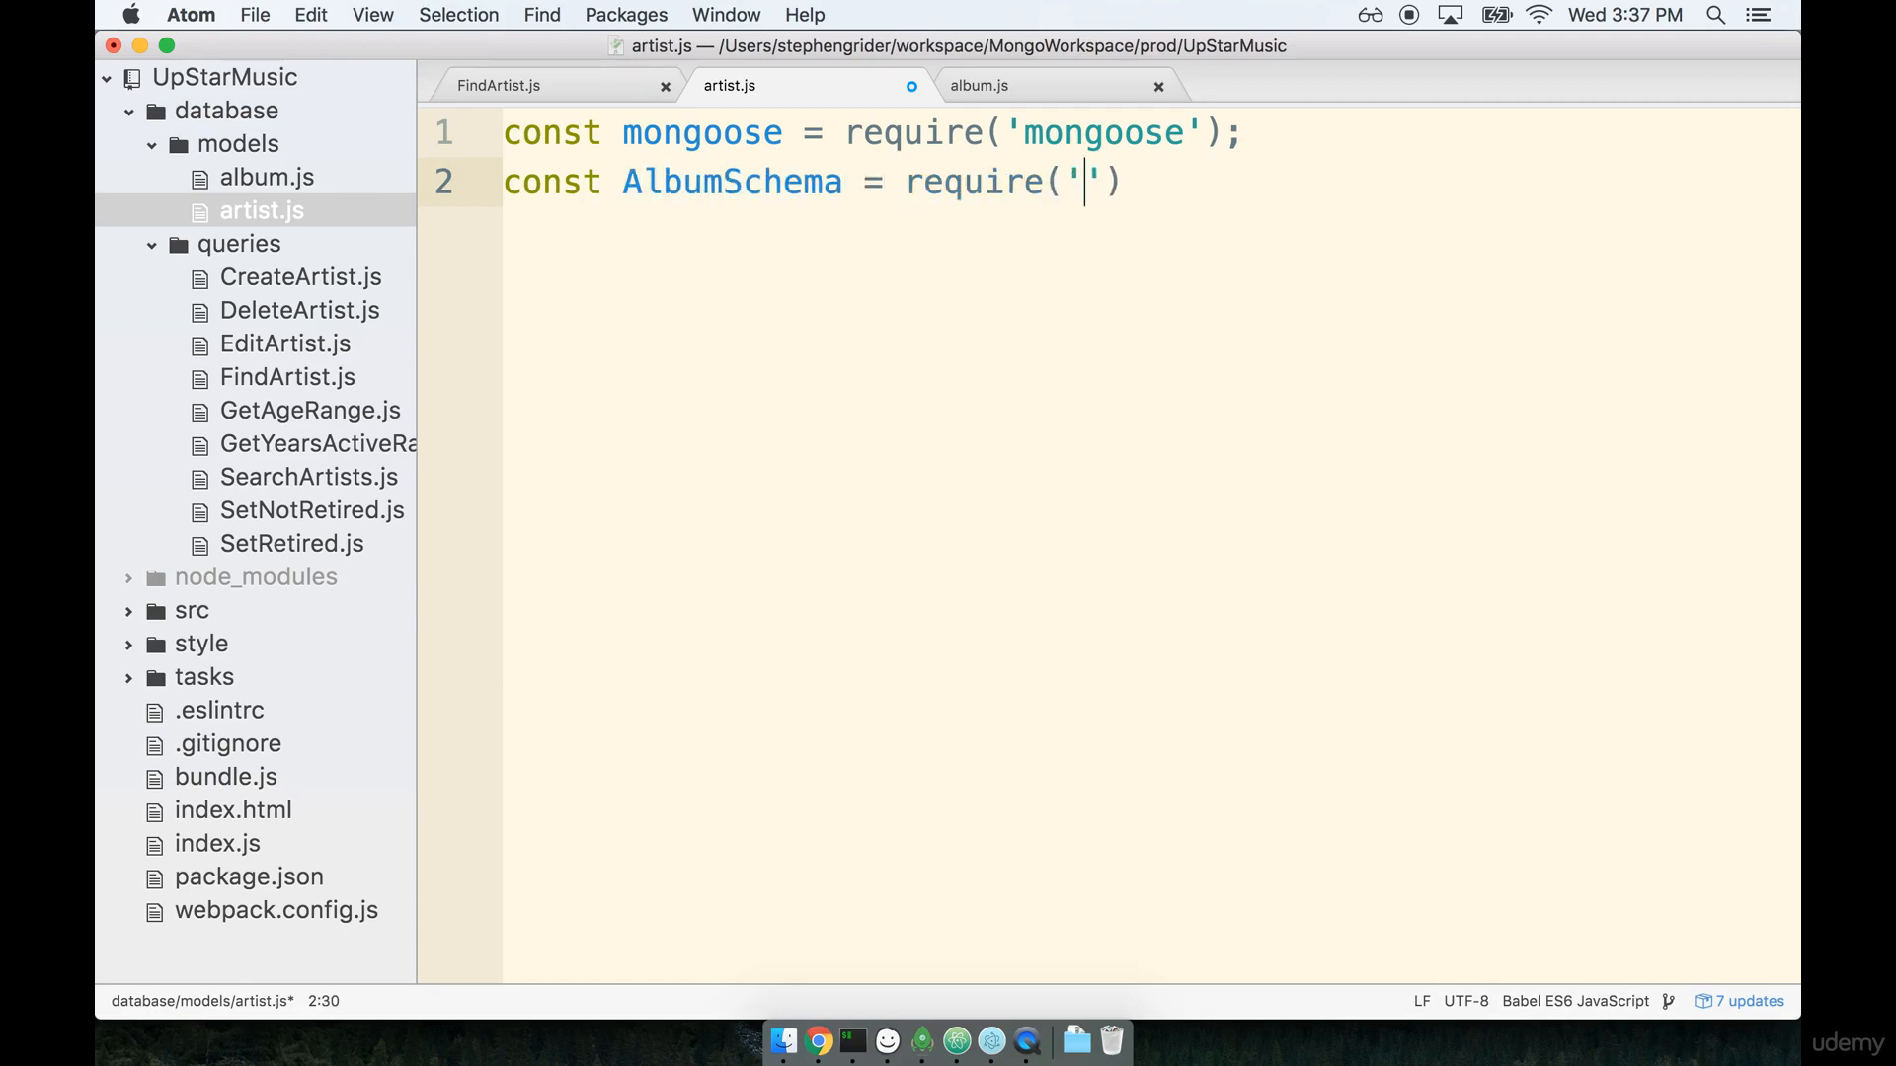
{"action": "type", "text": "./album"}
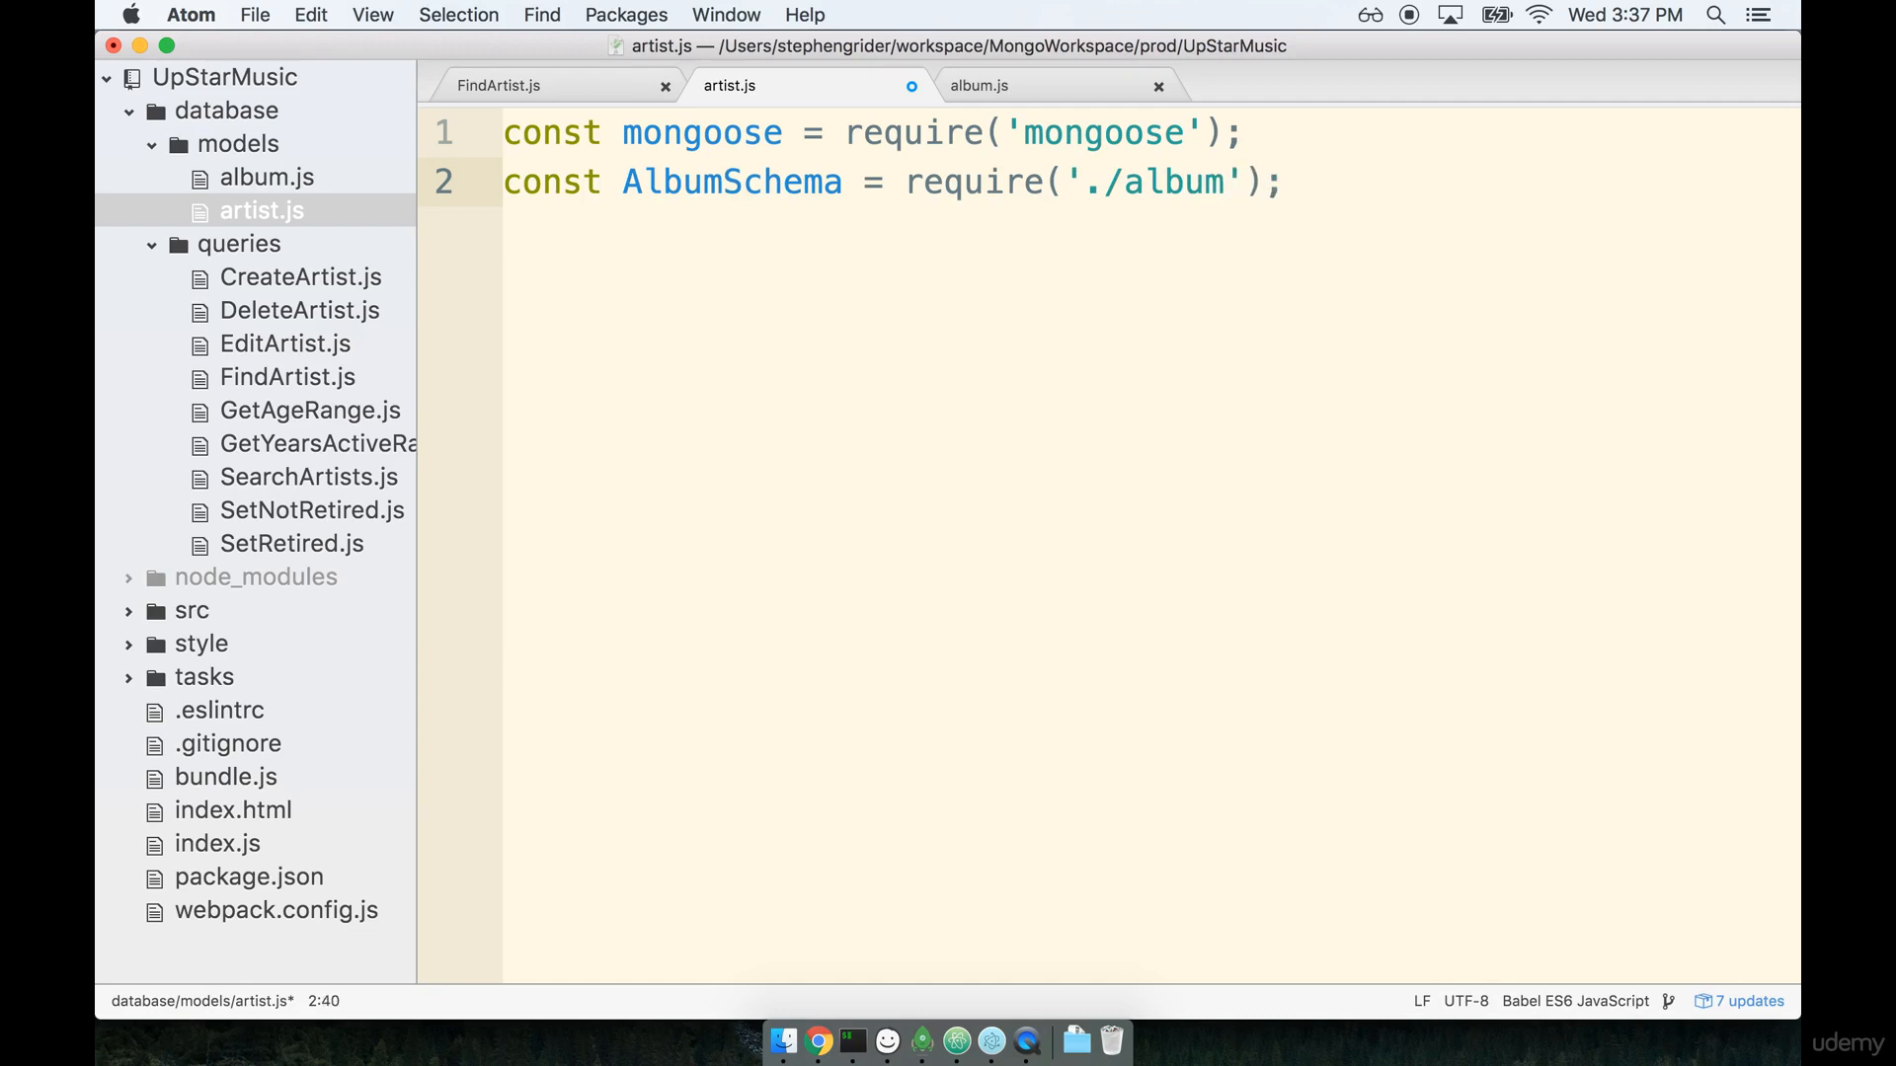
{"action": "key", "text": "enter"}
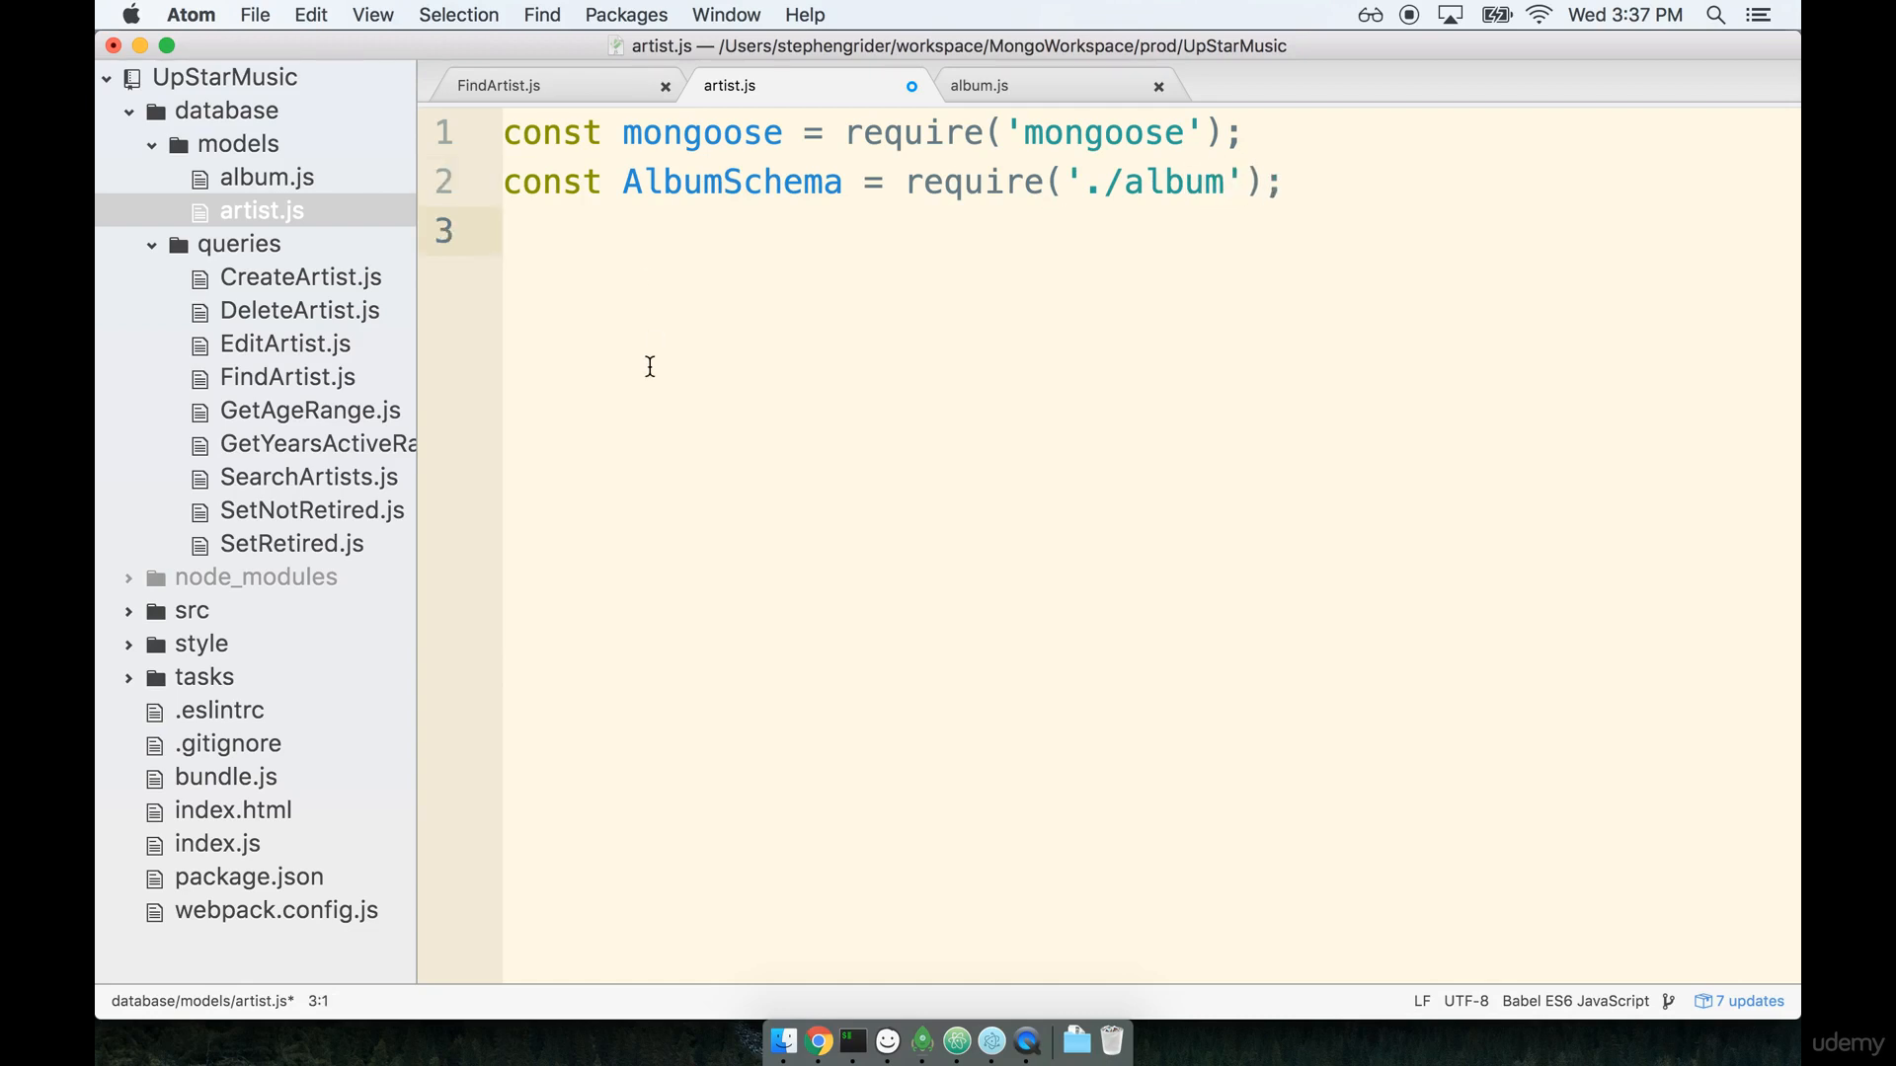
Add const Schema = mongoose.Schema; on line 3.
{"action": "type", "text": "const"}
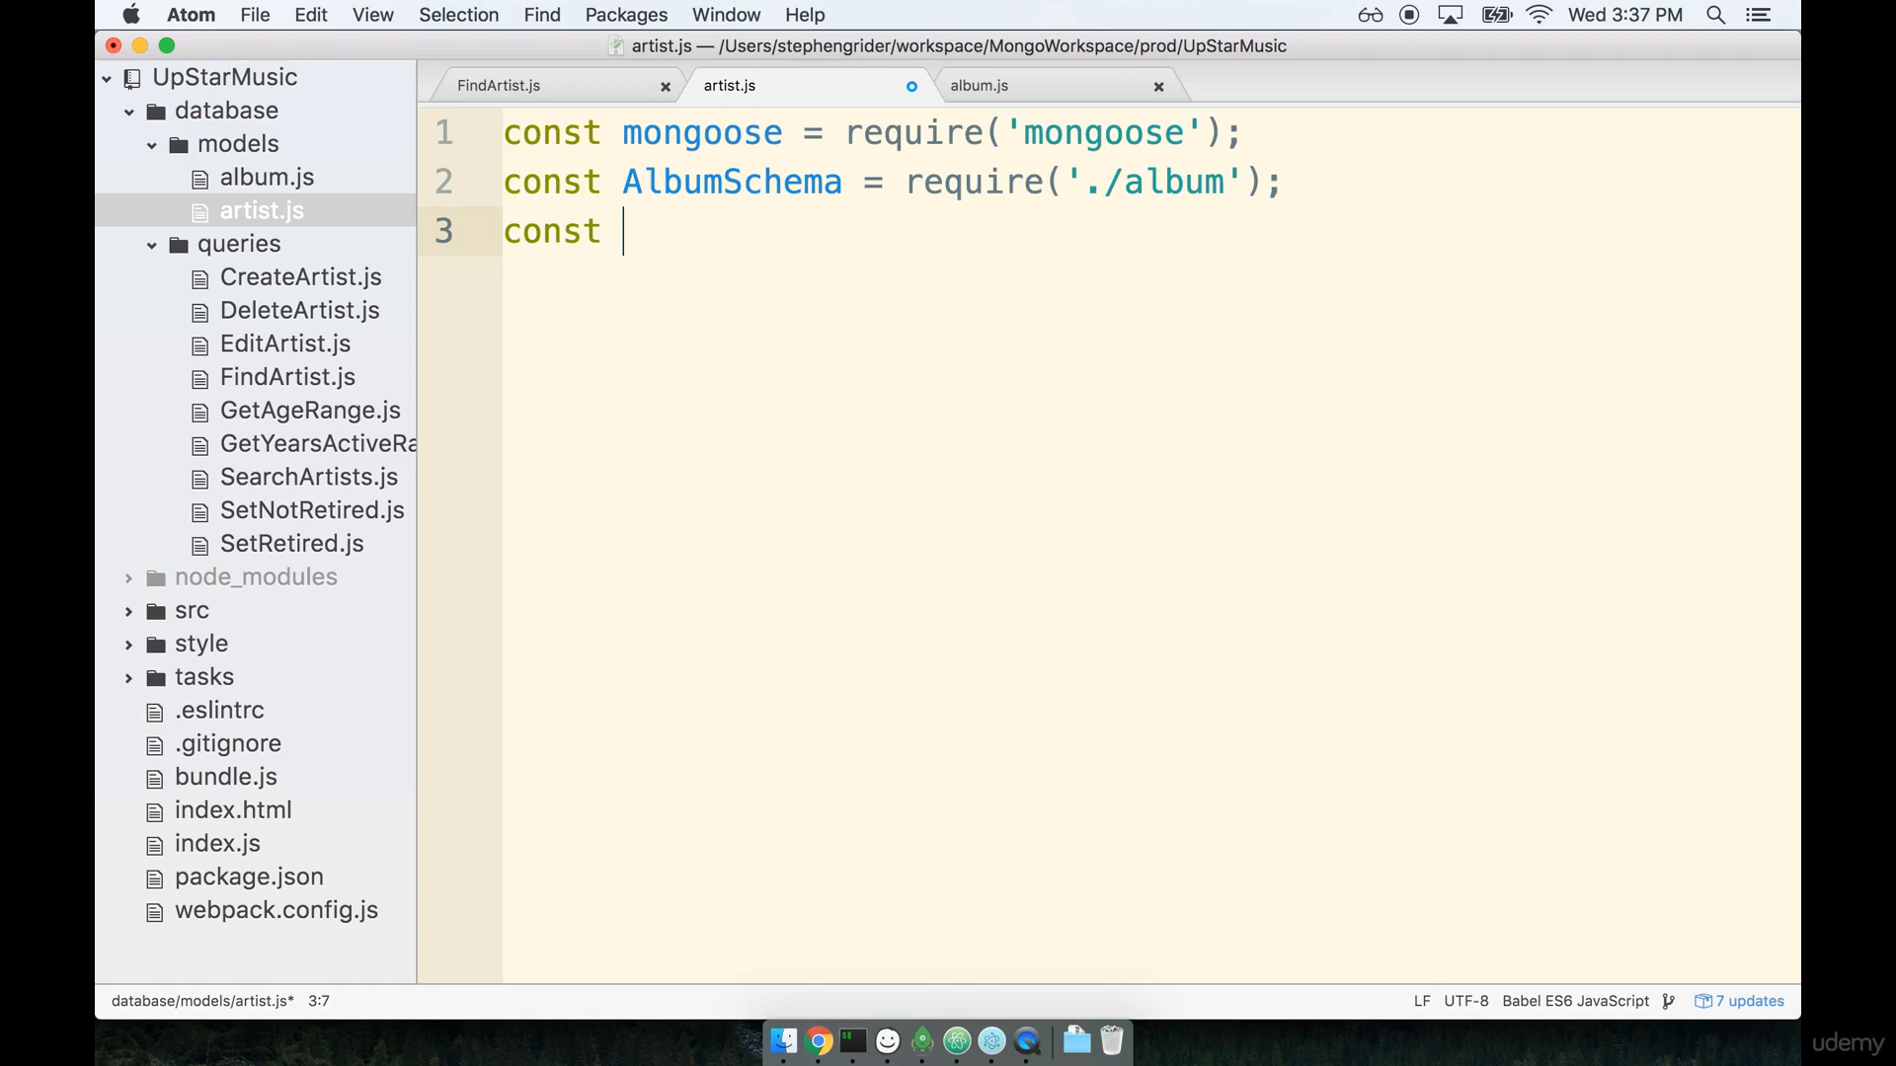
{"action": "type", "text": "Schema = mongoose."}
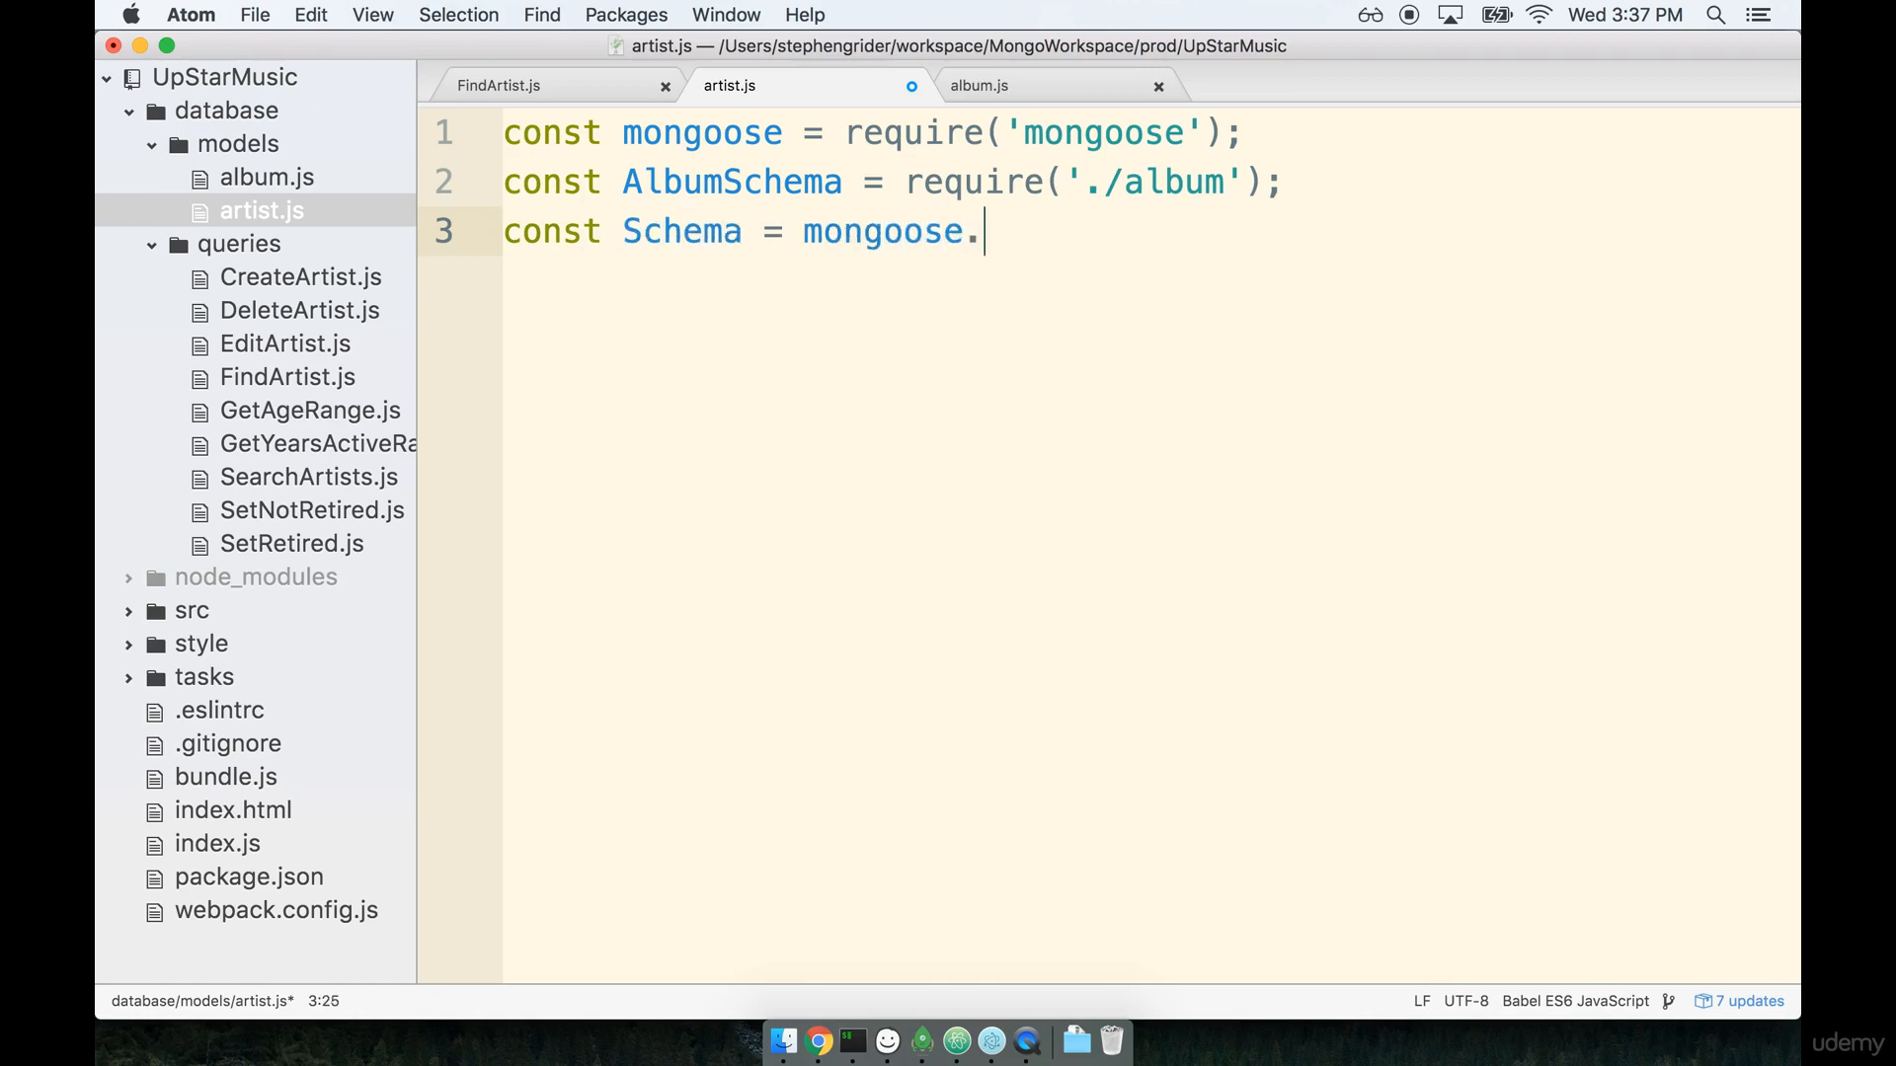
{"action": "type", "text": "Schema;"}
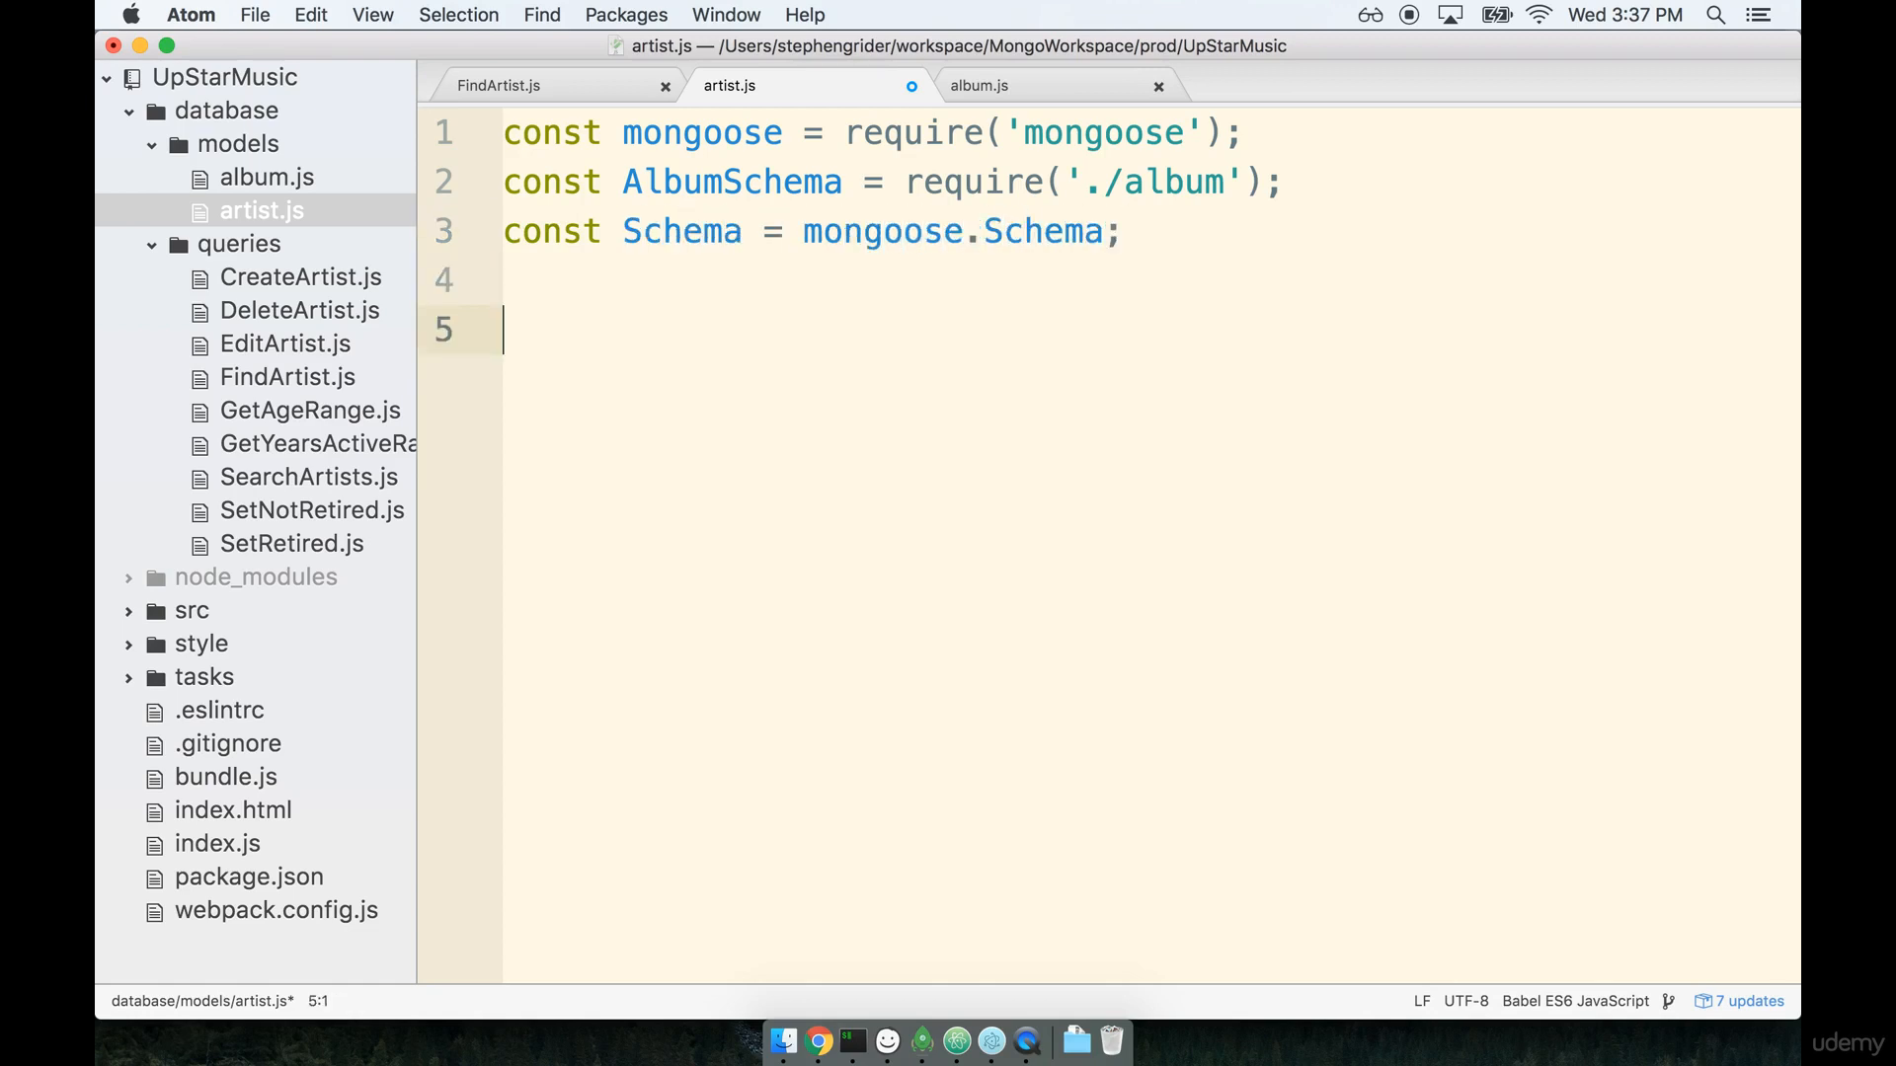
{"action": "mouse_move", "coordinate": [1613, 438]}
{"action": "type", "text": "const A"}
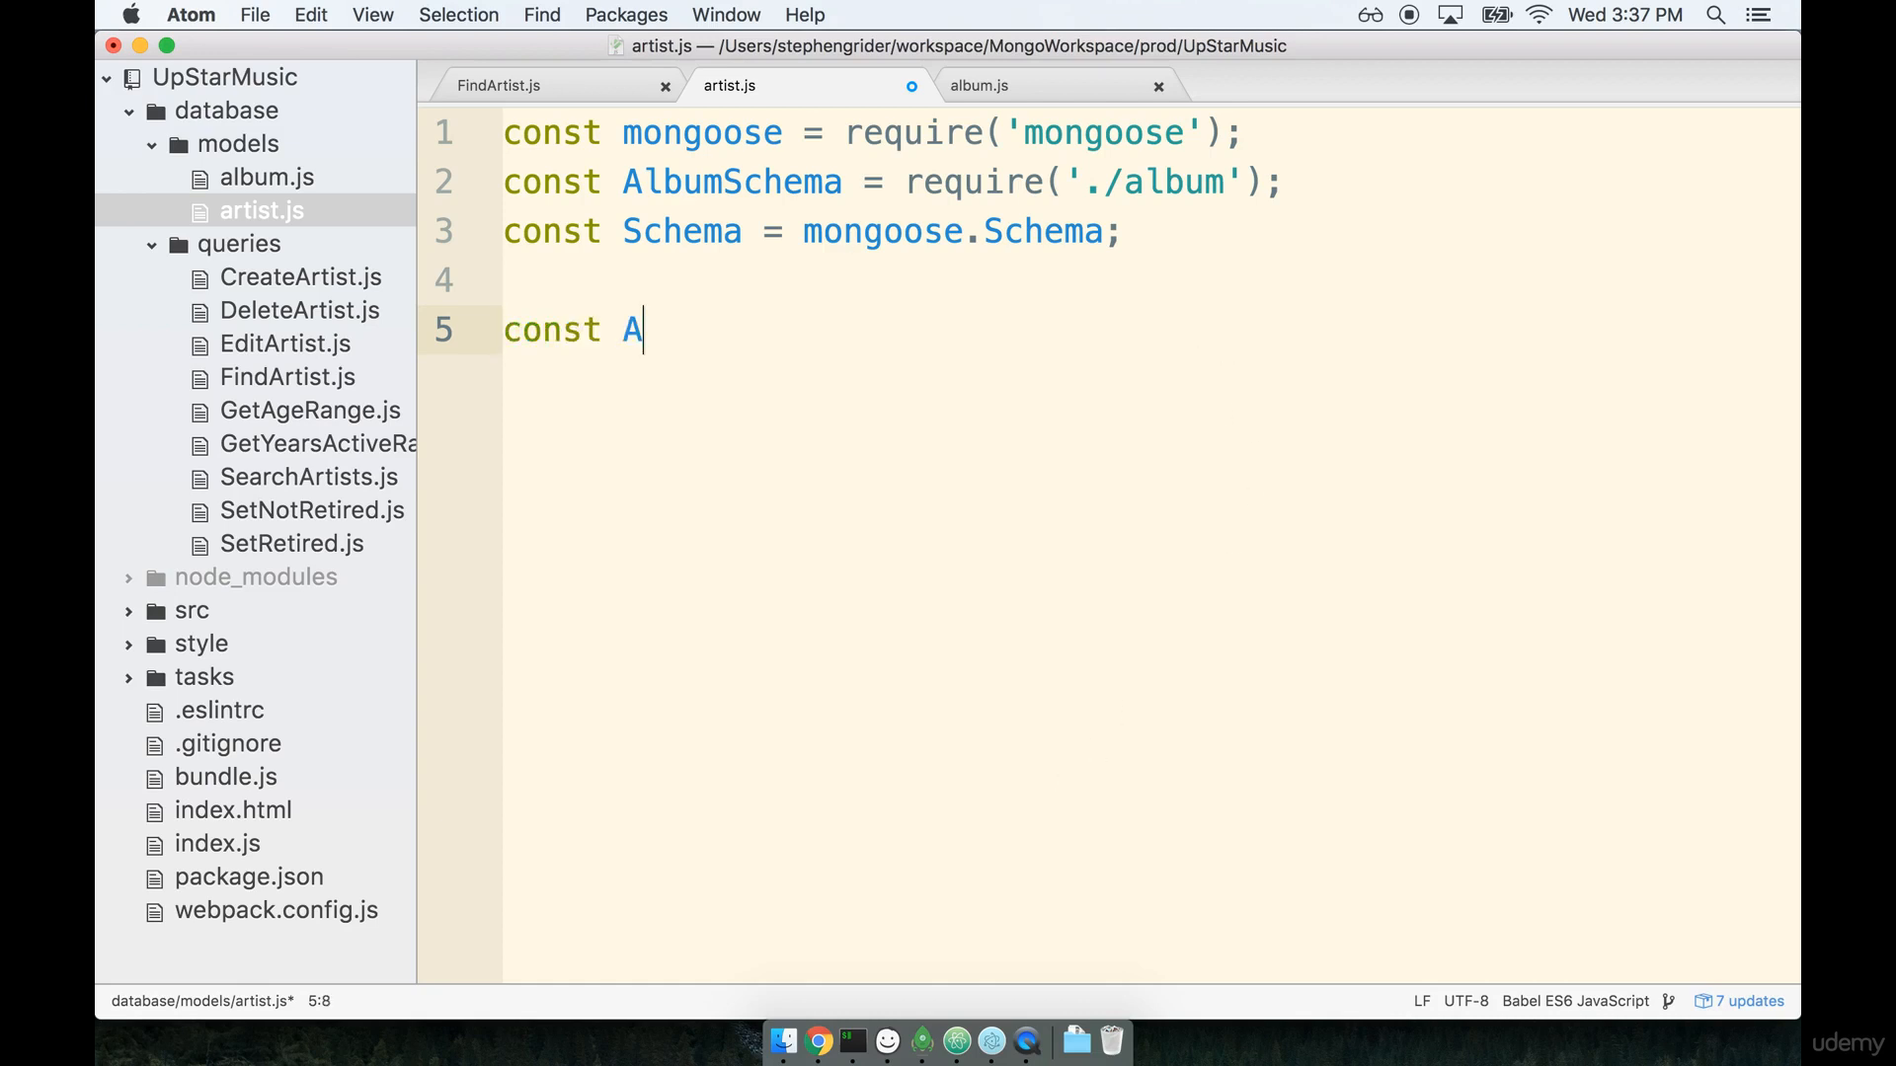
Declare const ArtistSchema = new Schema({ with the field list left empty.
{"action": "type", "text": "rtistSchema"}
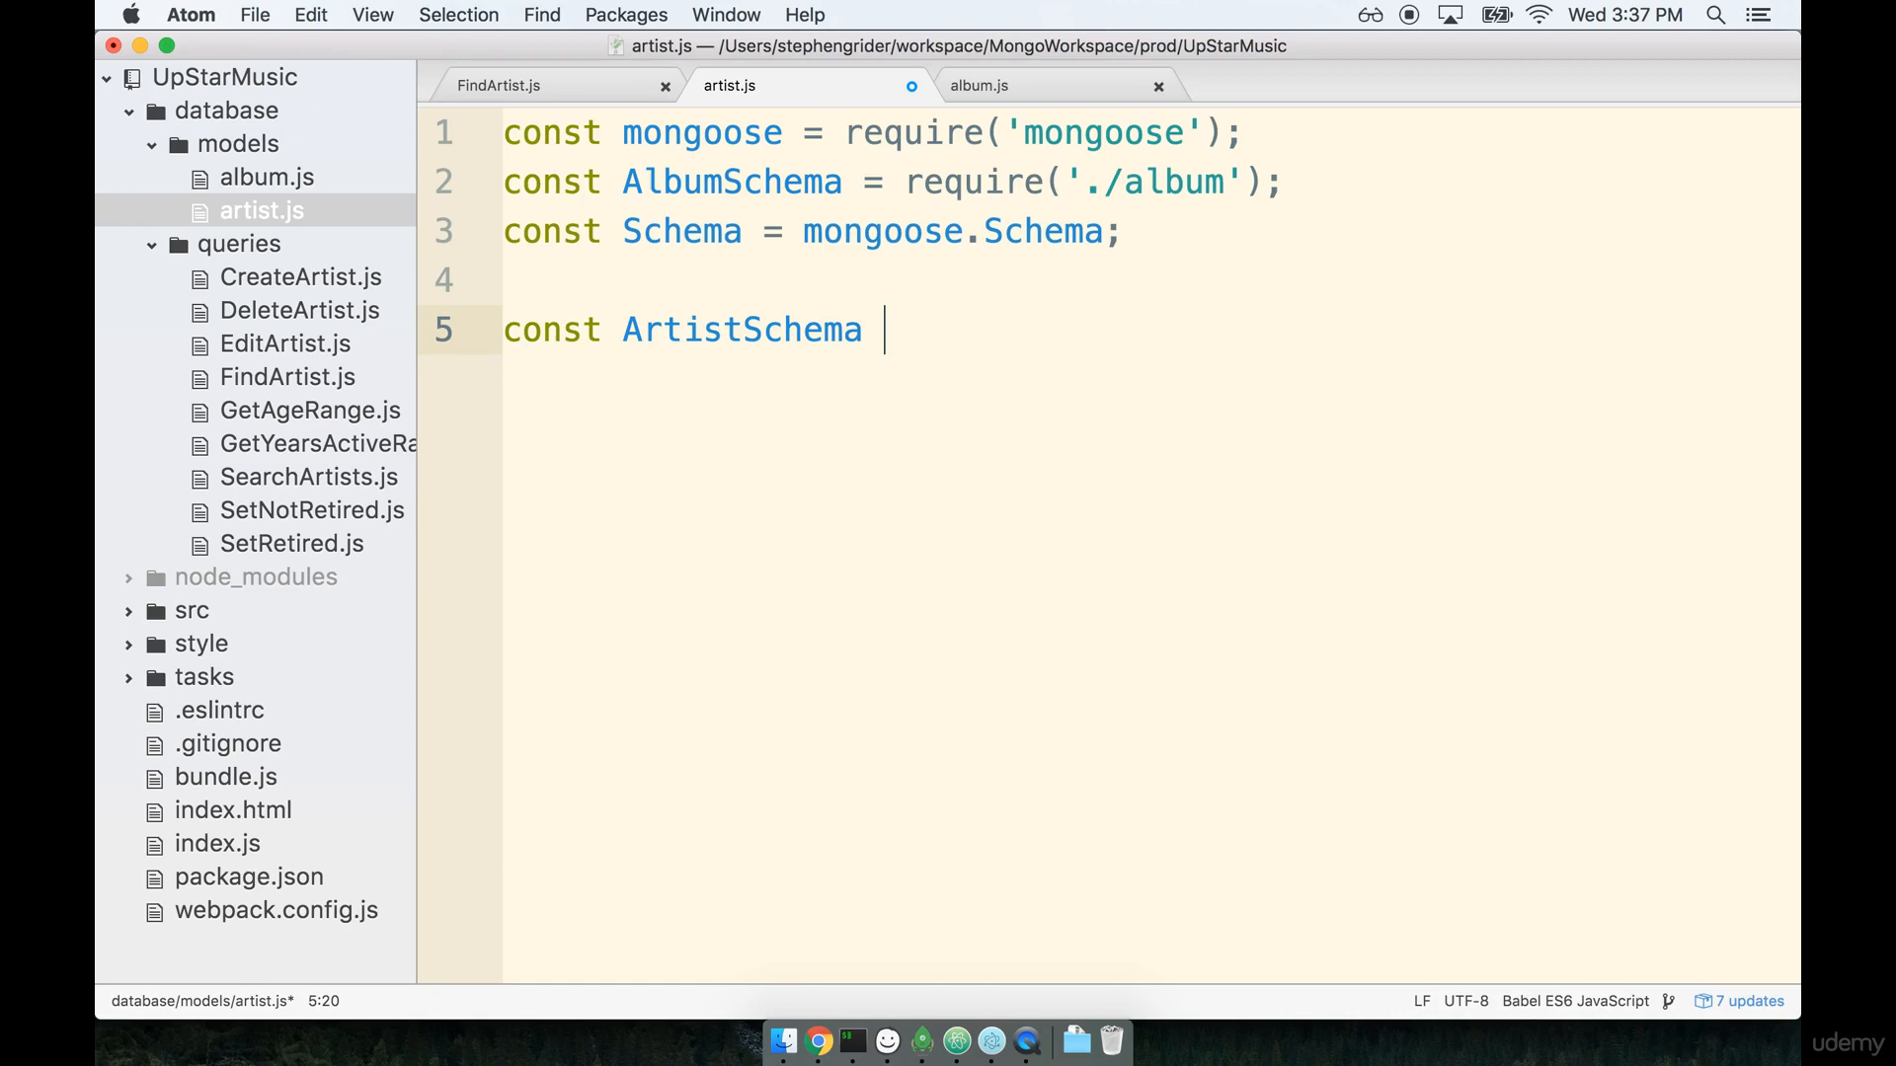
{"action": "type", "text": "= new Schema"}
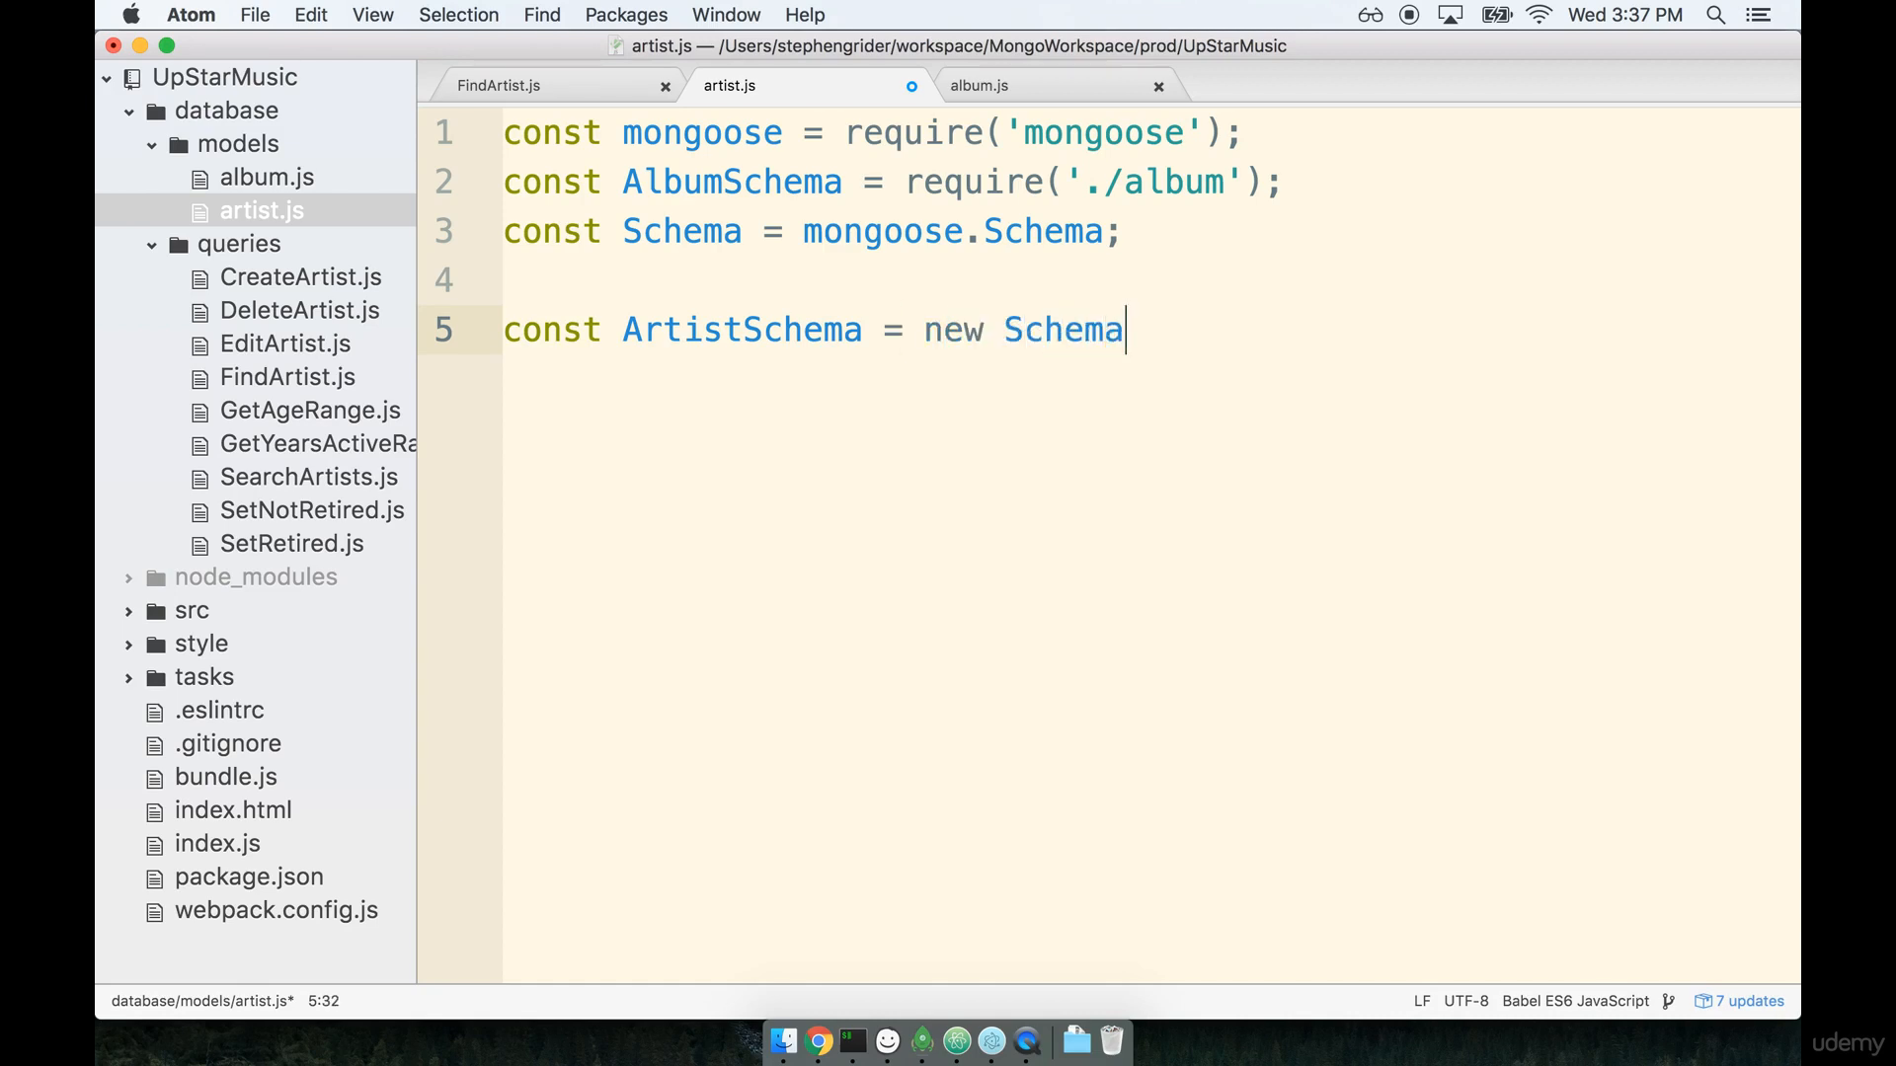
{"action": "type", "text": "({"}
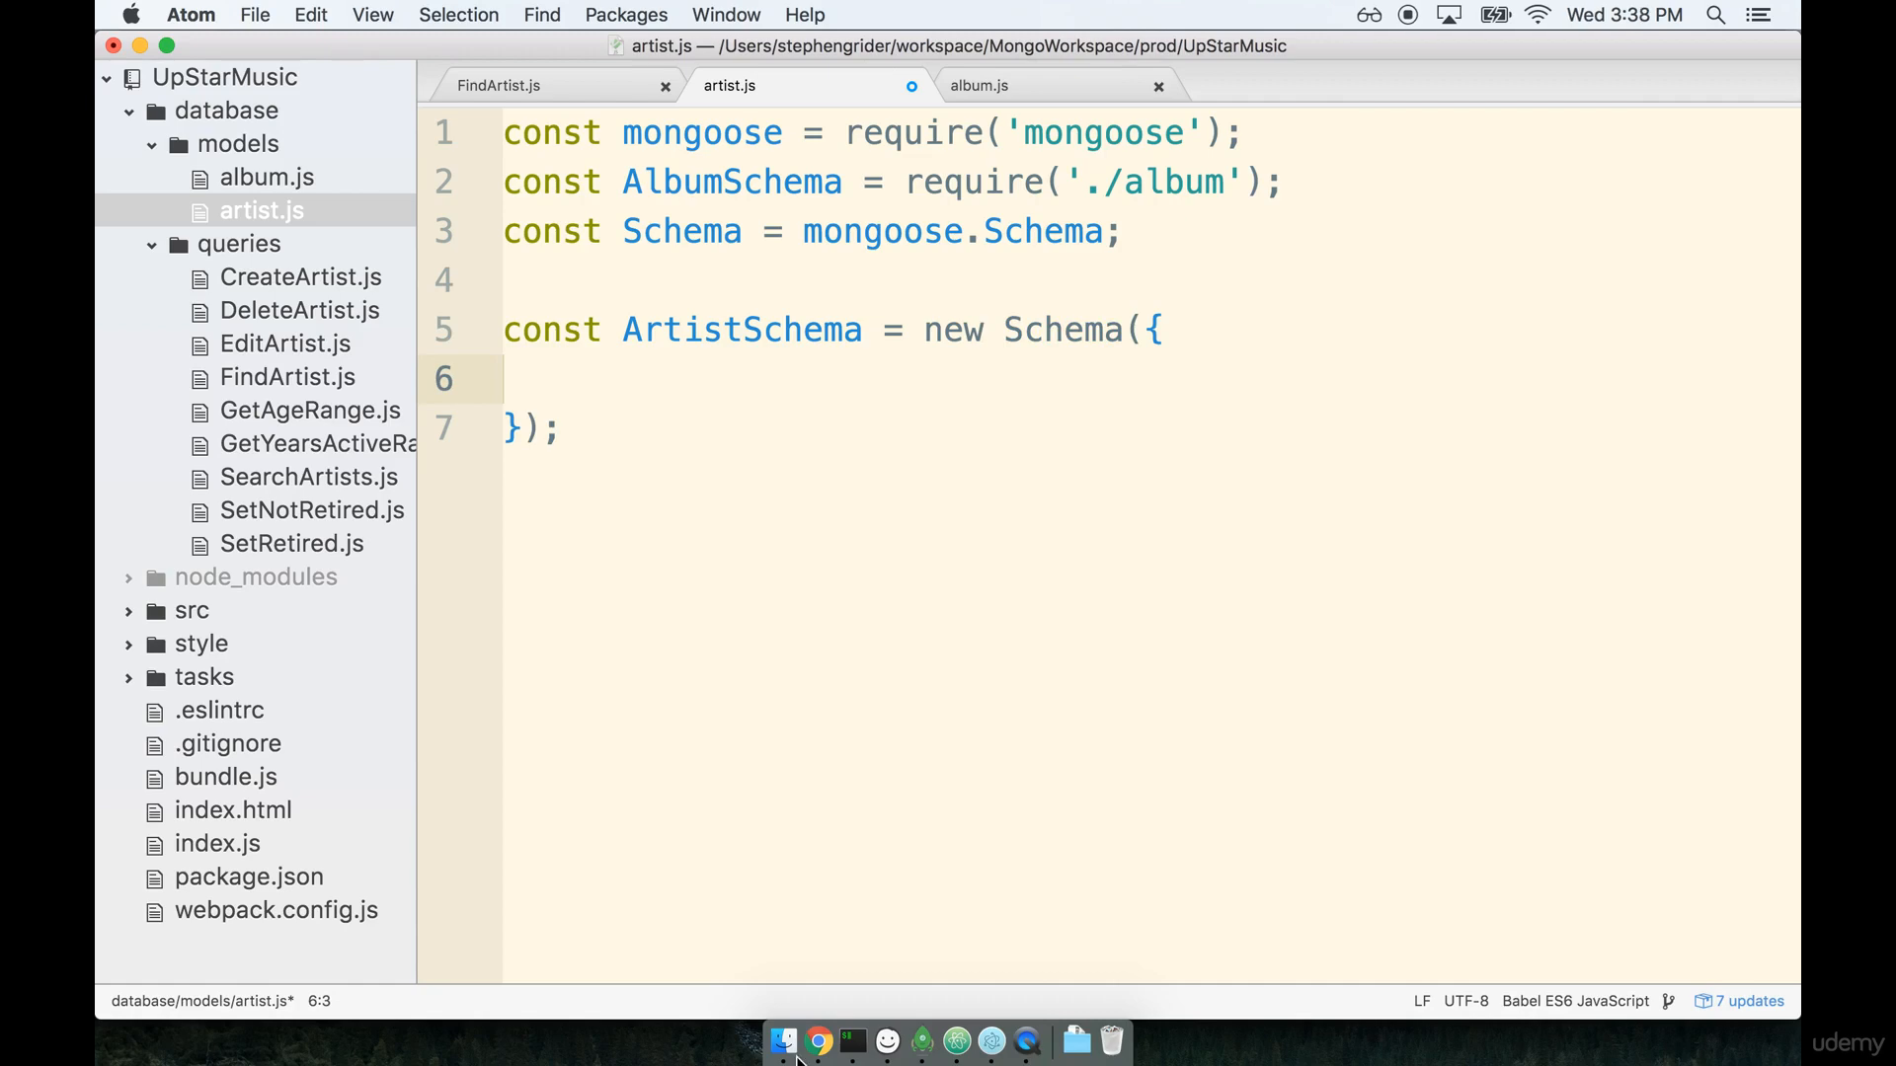
{"action": "mouse_move", "coordinate": [887, 1041]}
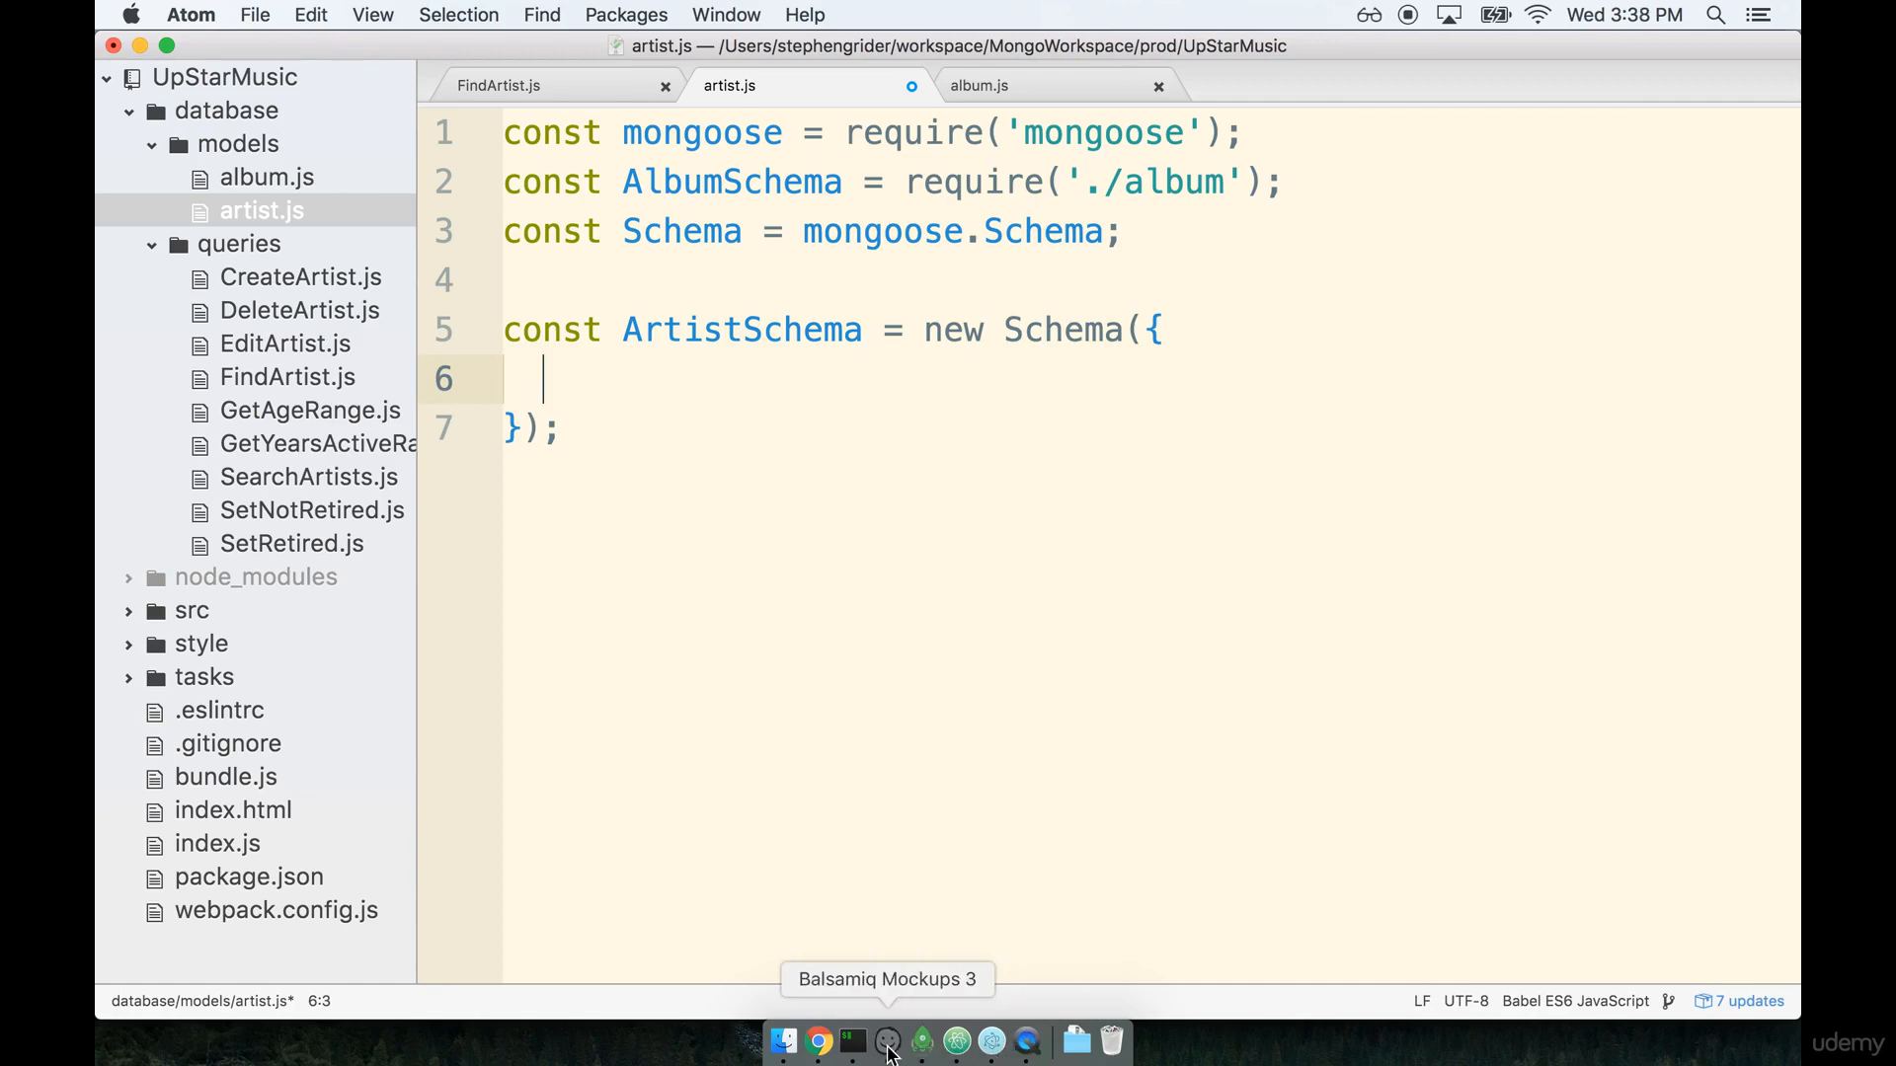
{"action": "left_click", "coordinate": [887, 1041]}
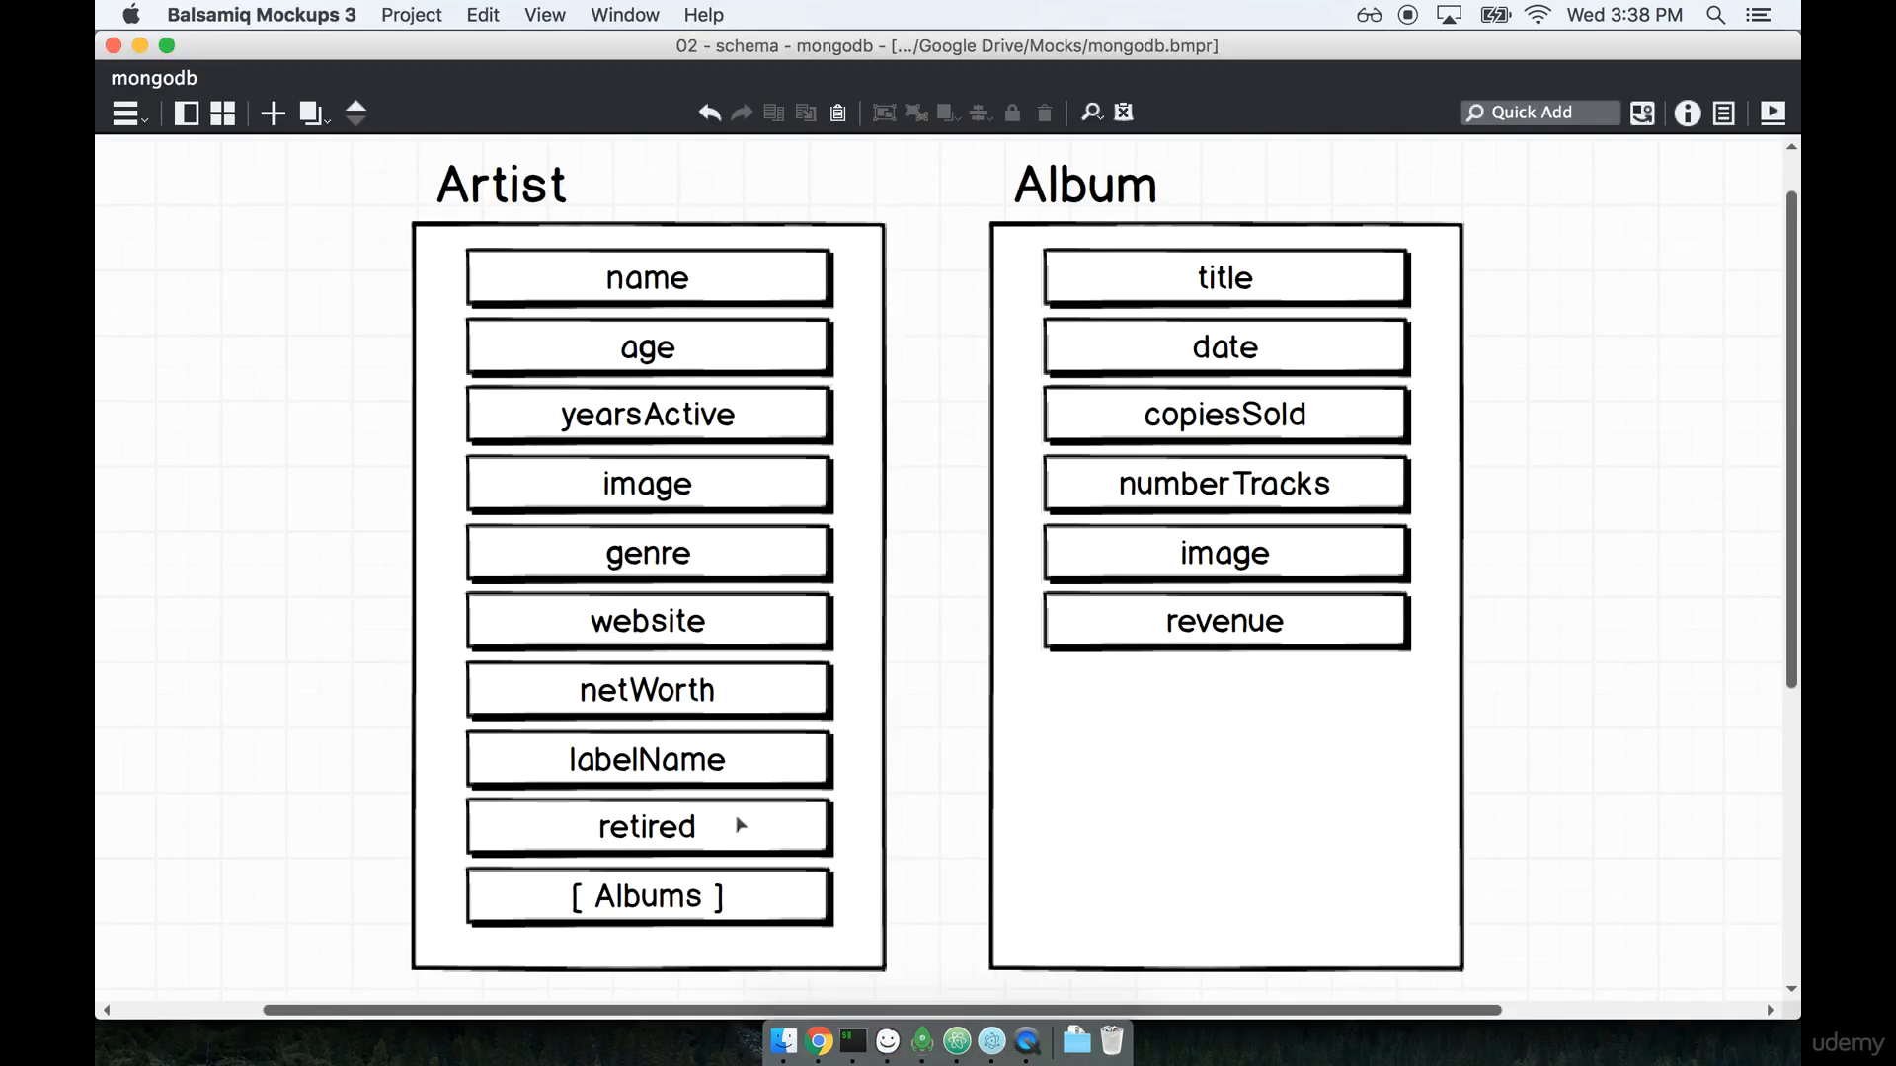
{"action": "mouse_move", "coordinate": [647, 825]}
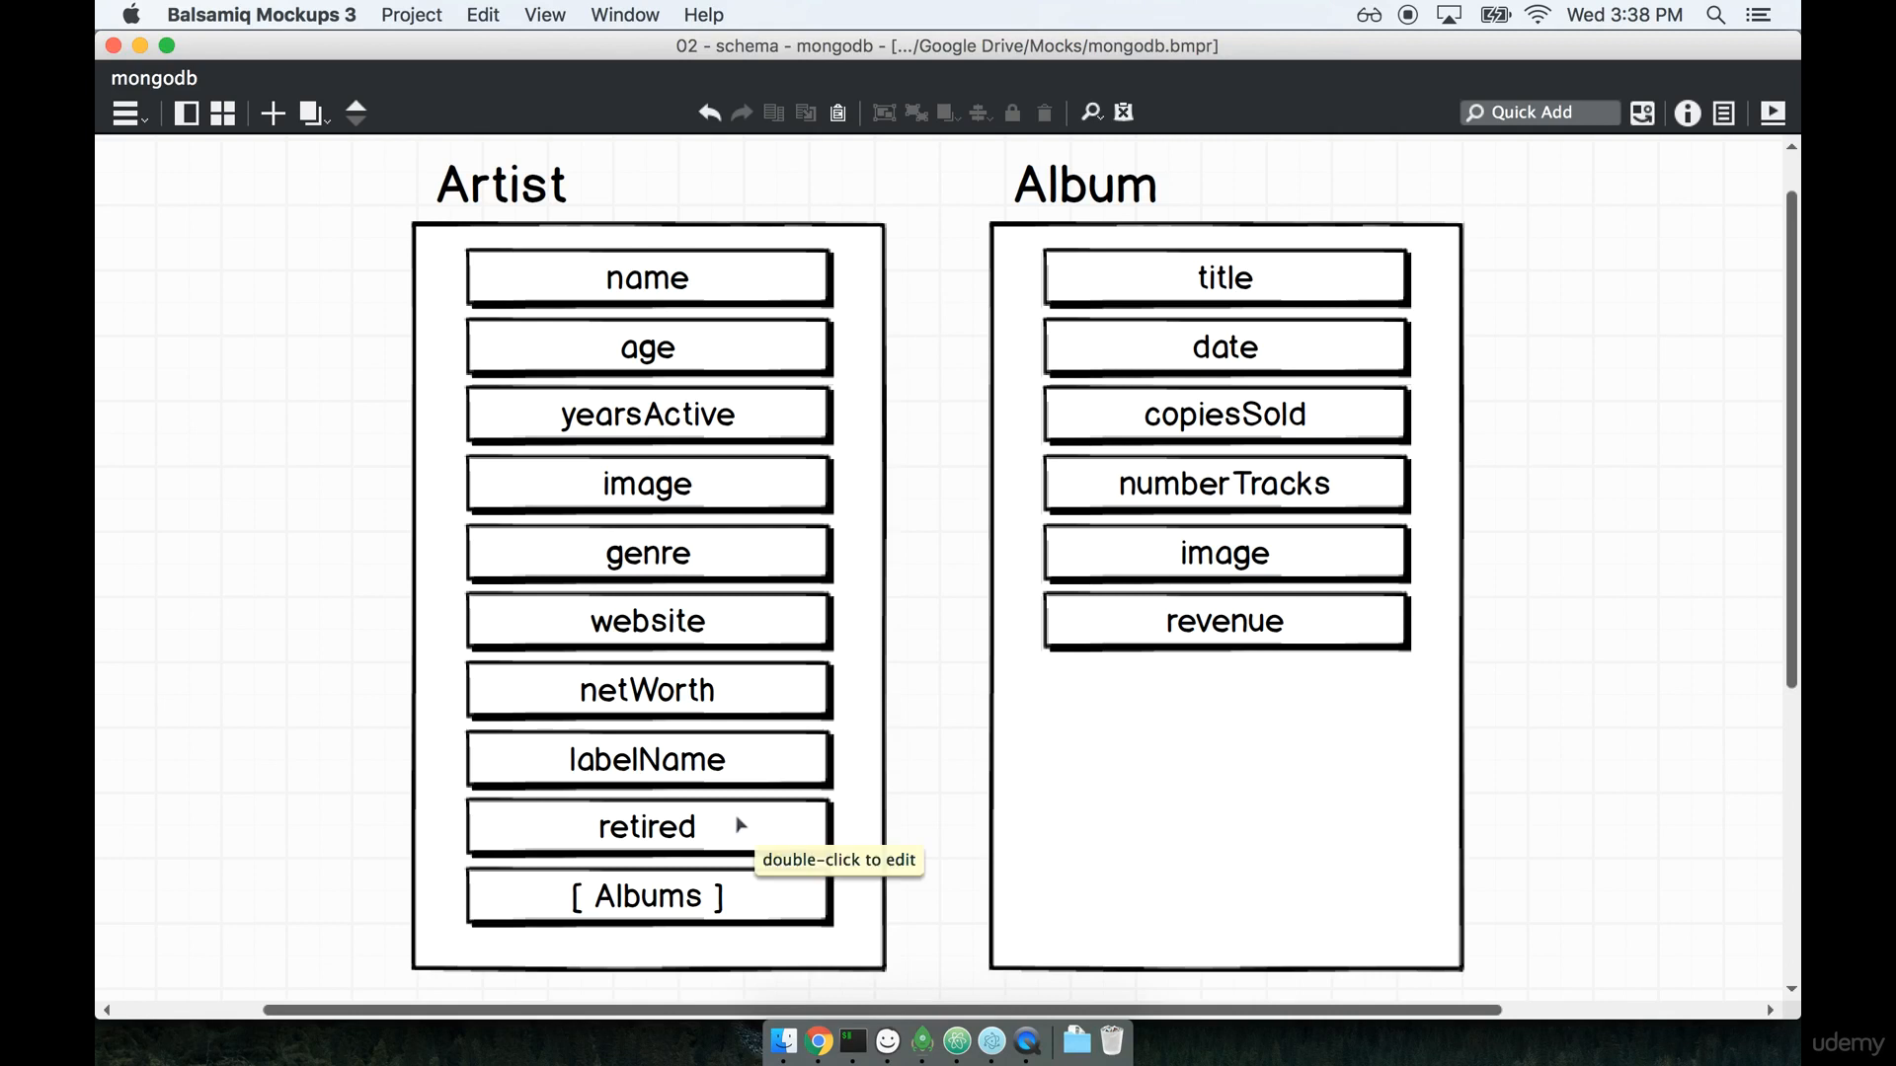
{"action": "mouse_move", "coordinate": [233, 687]}
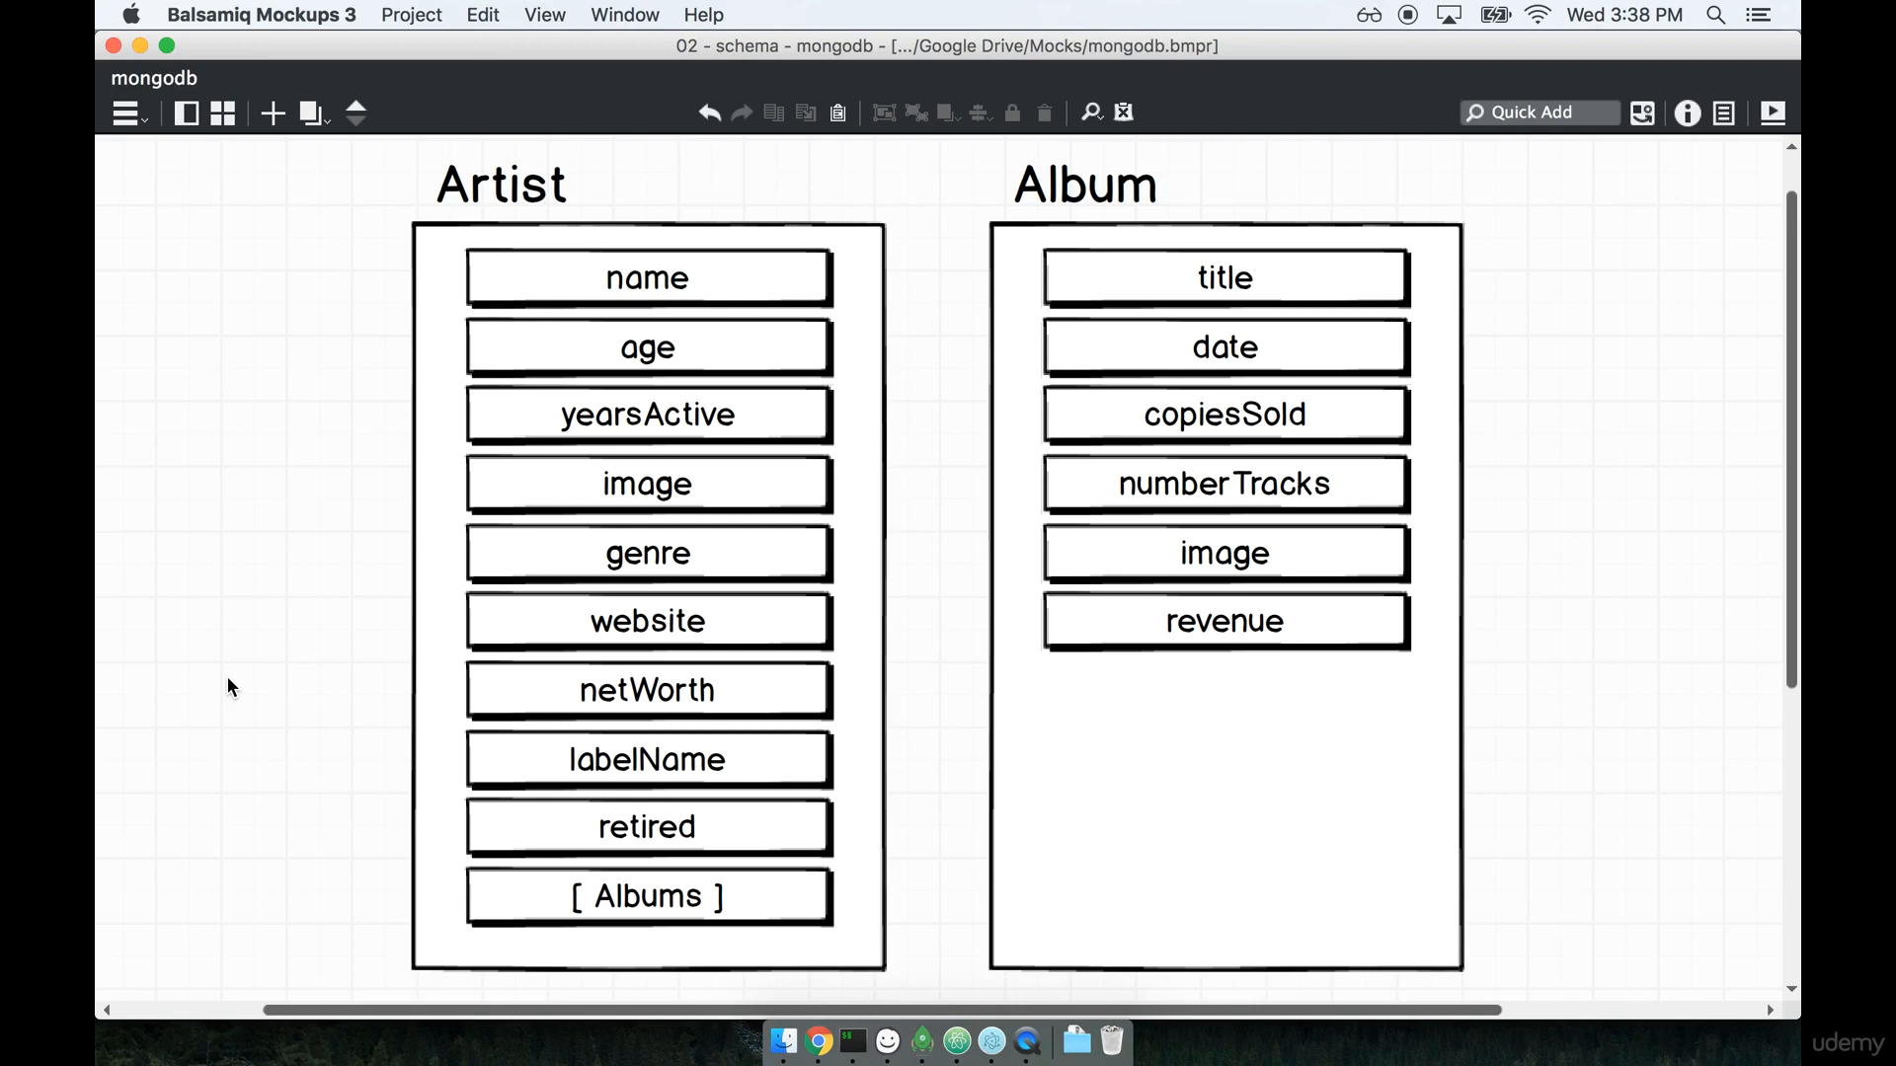
{"action": "mouse_move", "coordinate": [563, 750]}
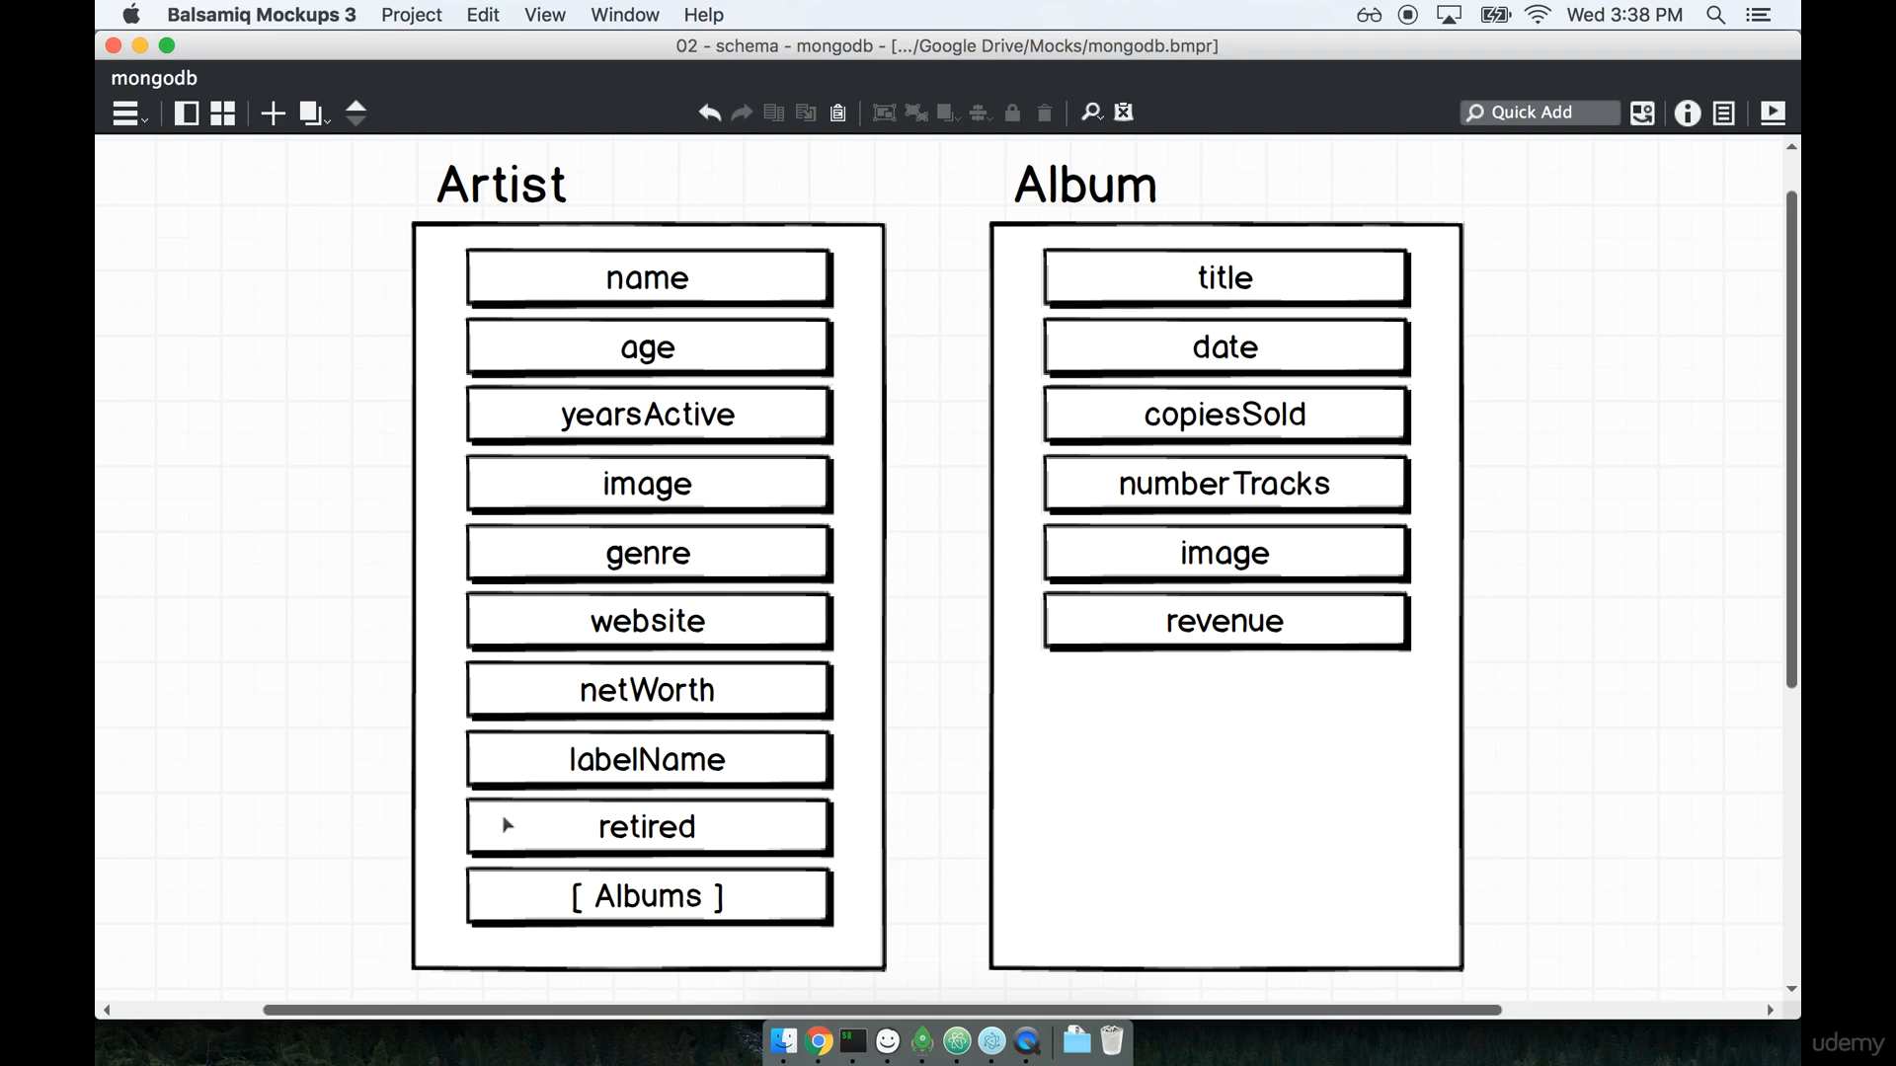
{"action": "mouse_move", "coordinate": [332, 674]}
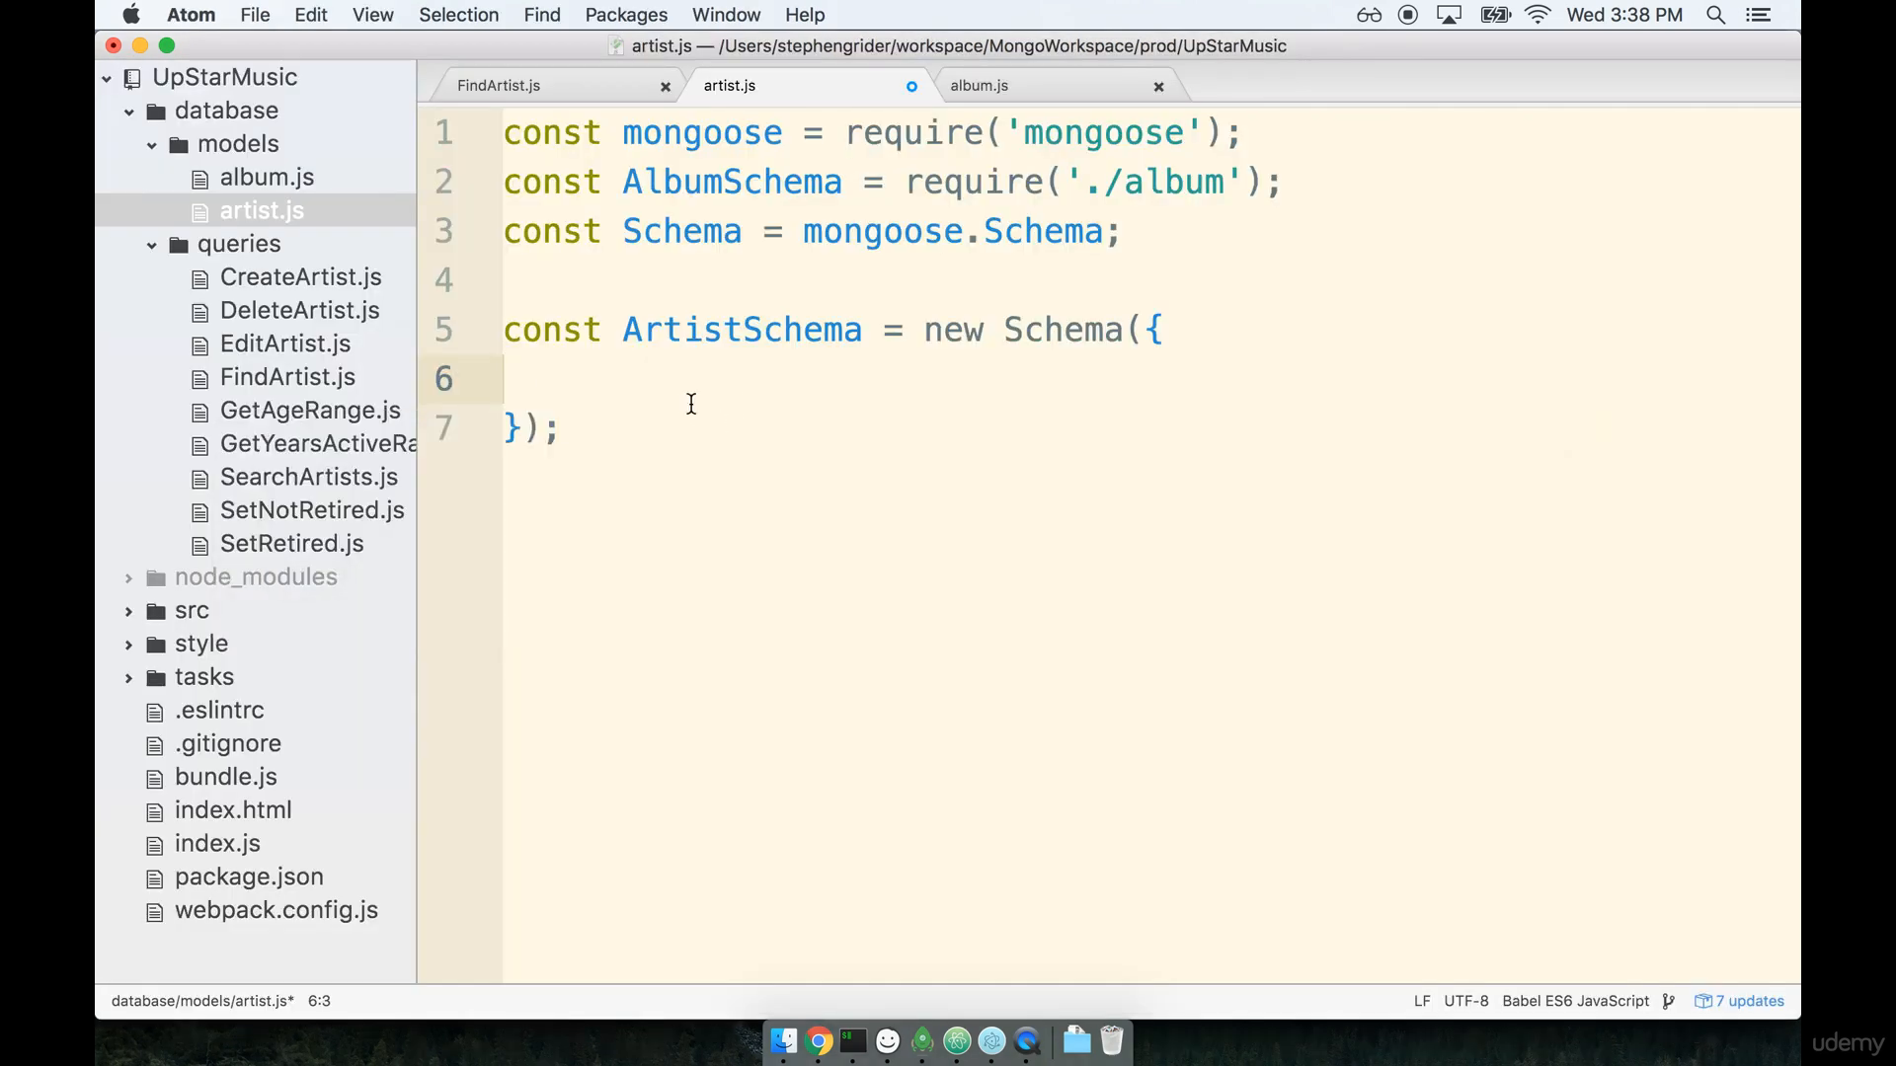
Give ArtistSchema its first field, name: String,.
{"action": "type", "text": "n"}
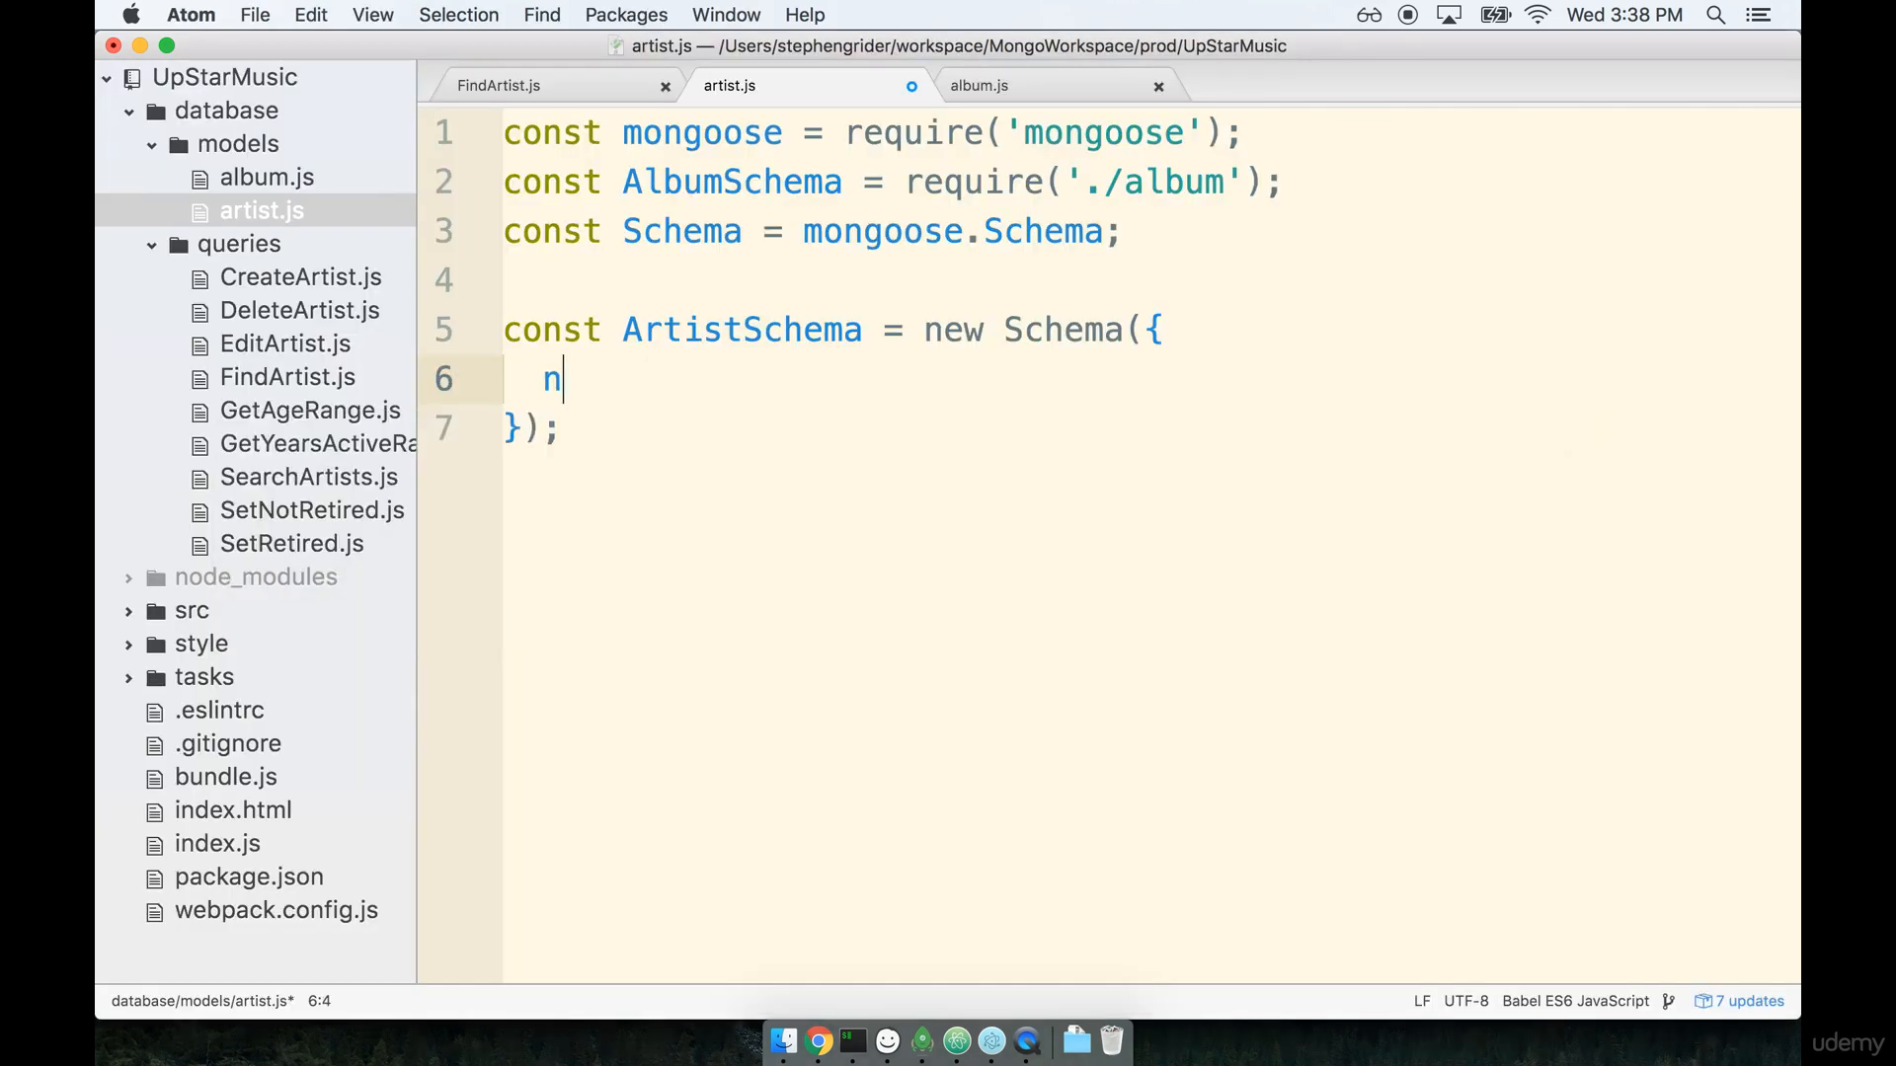
{"action": "type", "text": "ame: ''"}
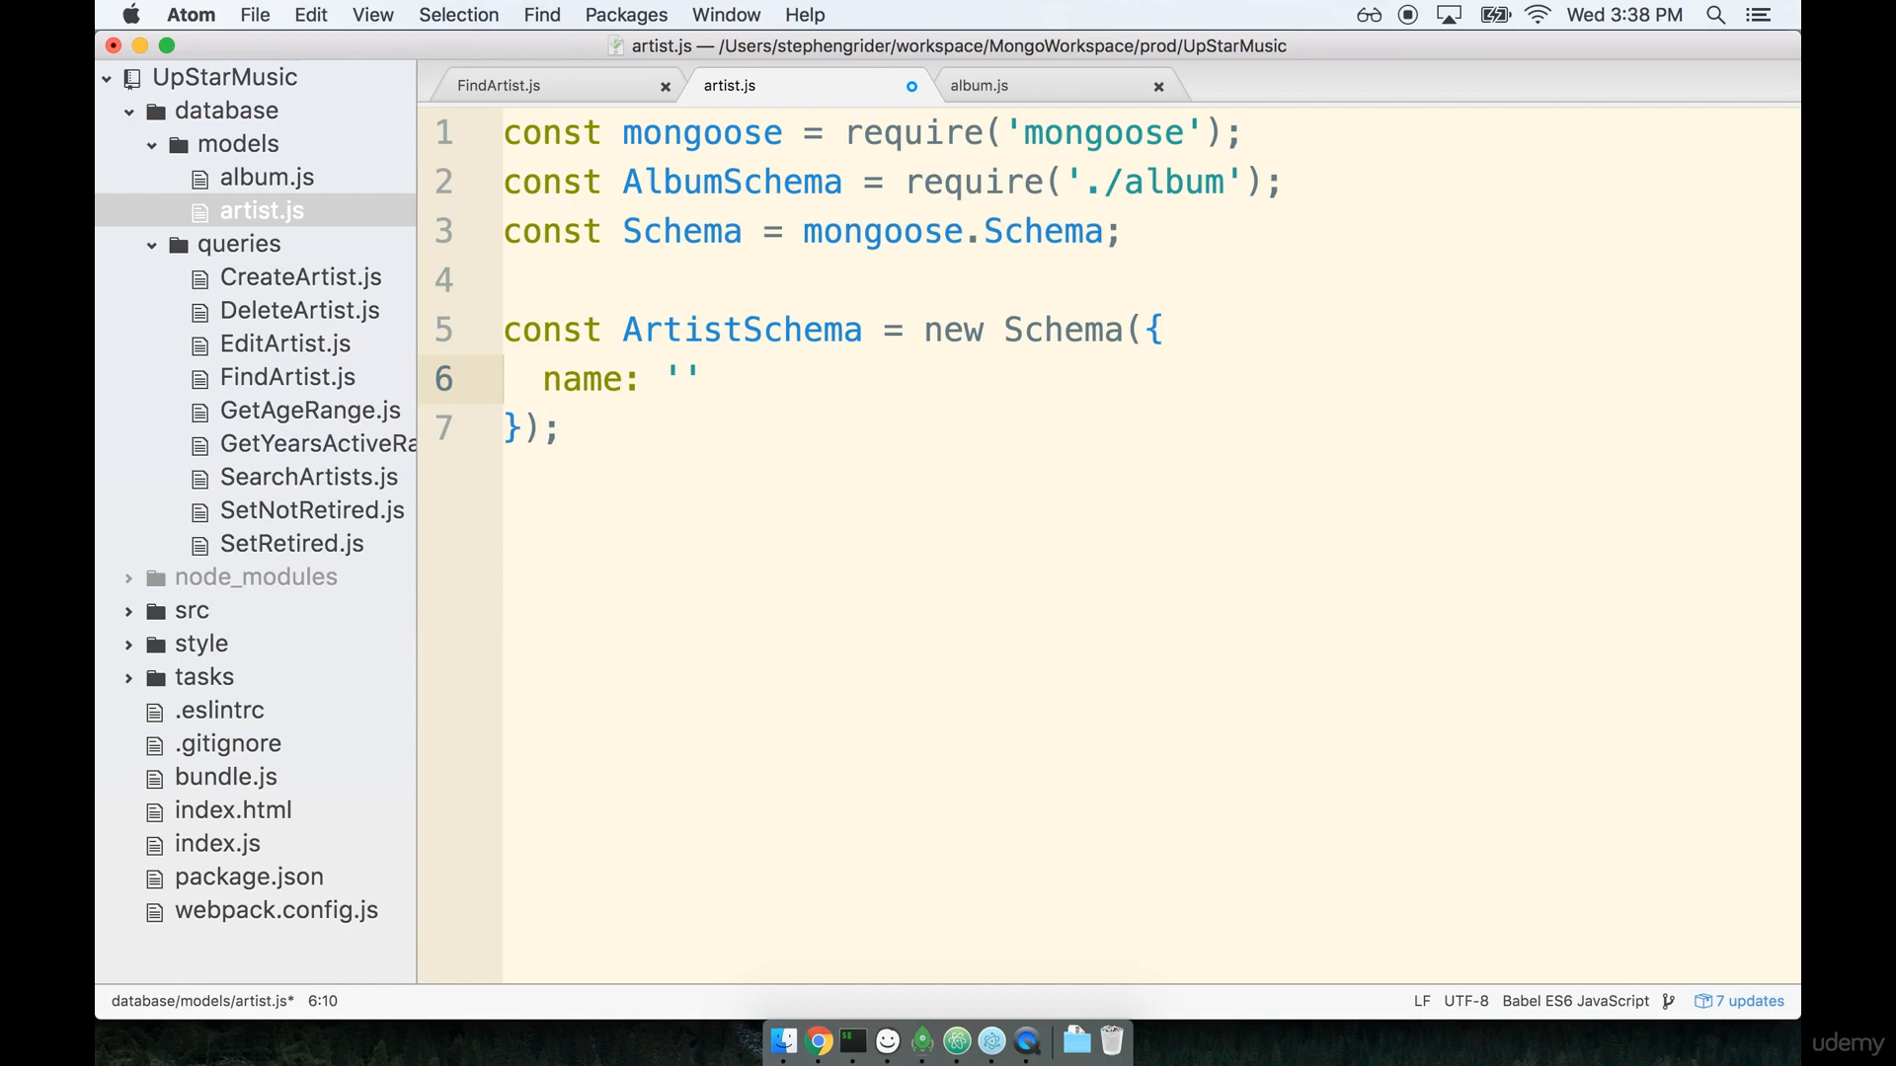
{"action": "type", "text": "String,"}
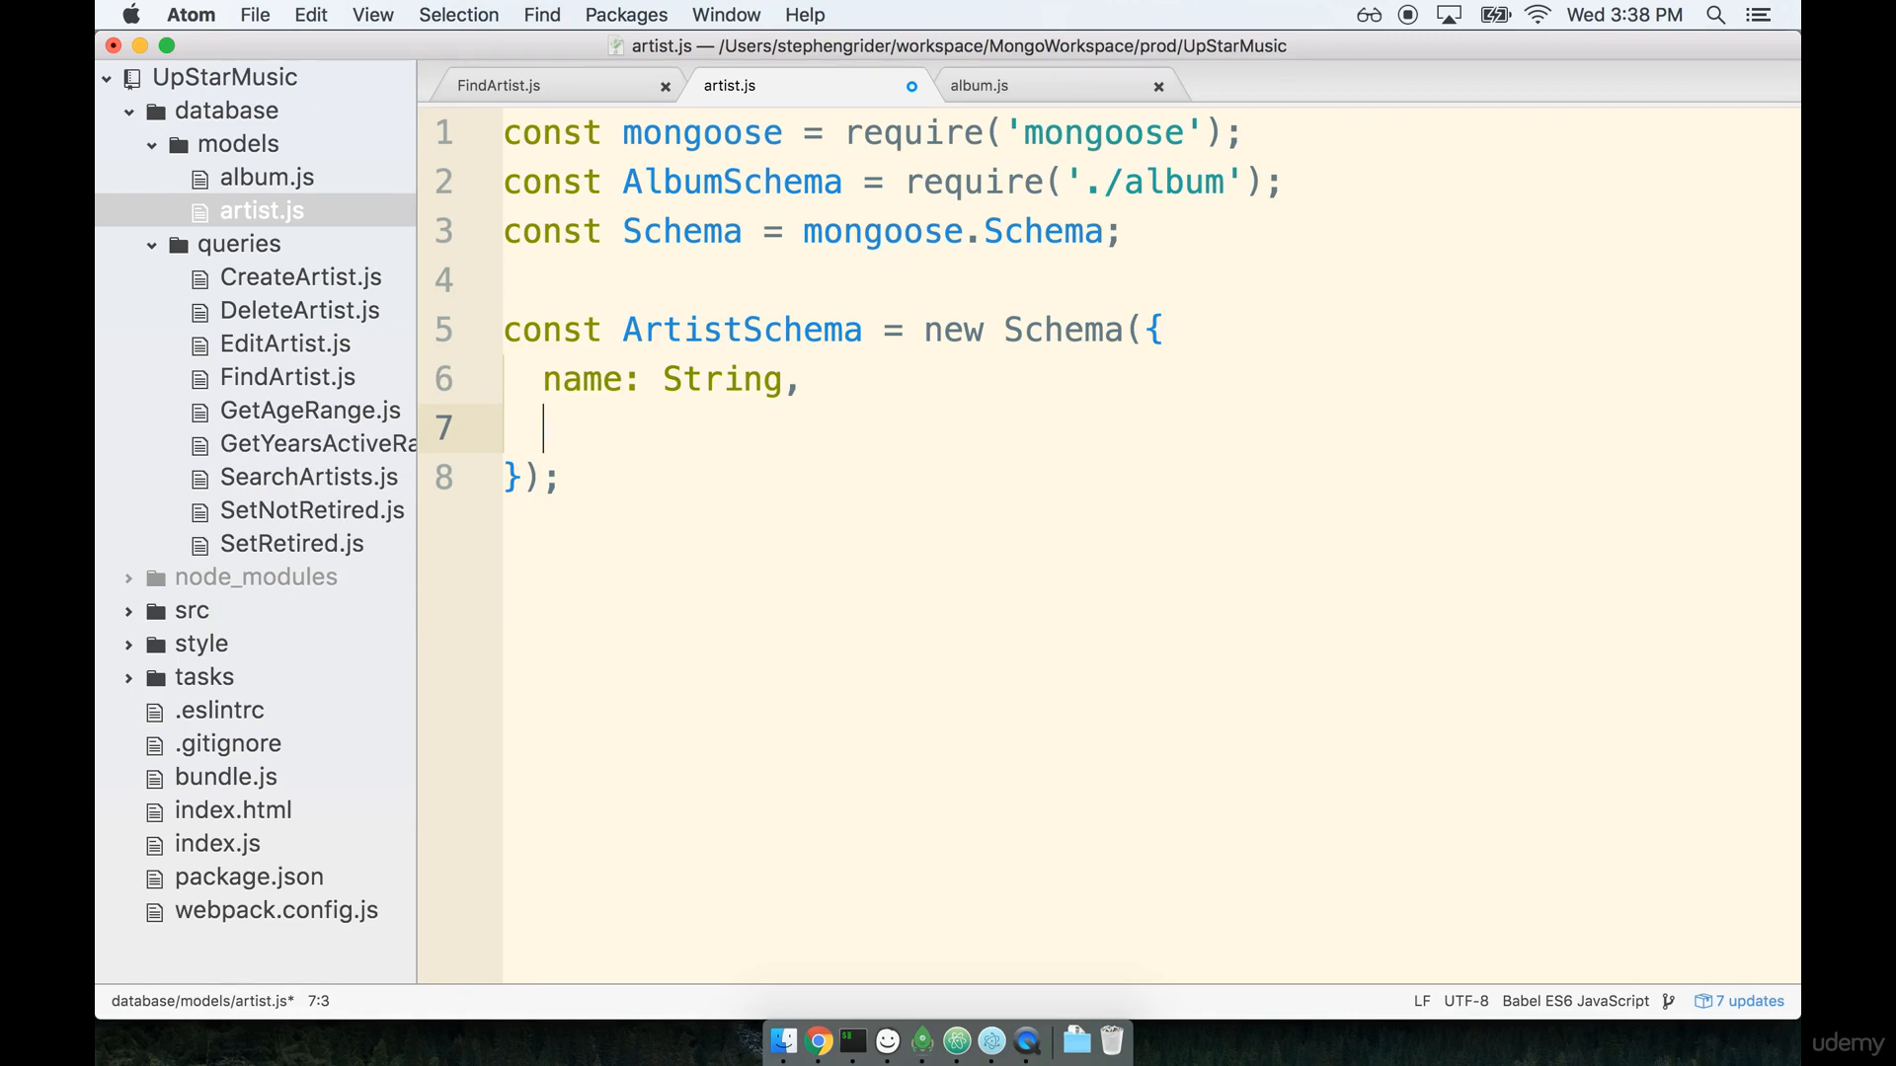
Add age: Number, and leave the cursor at the end of that line.
{"action": "type", "text": "age:"}
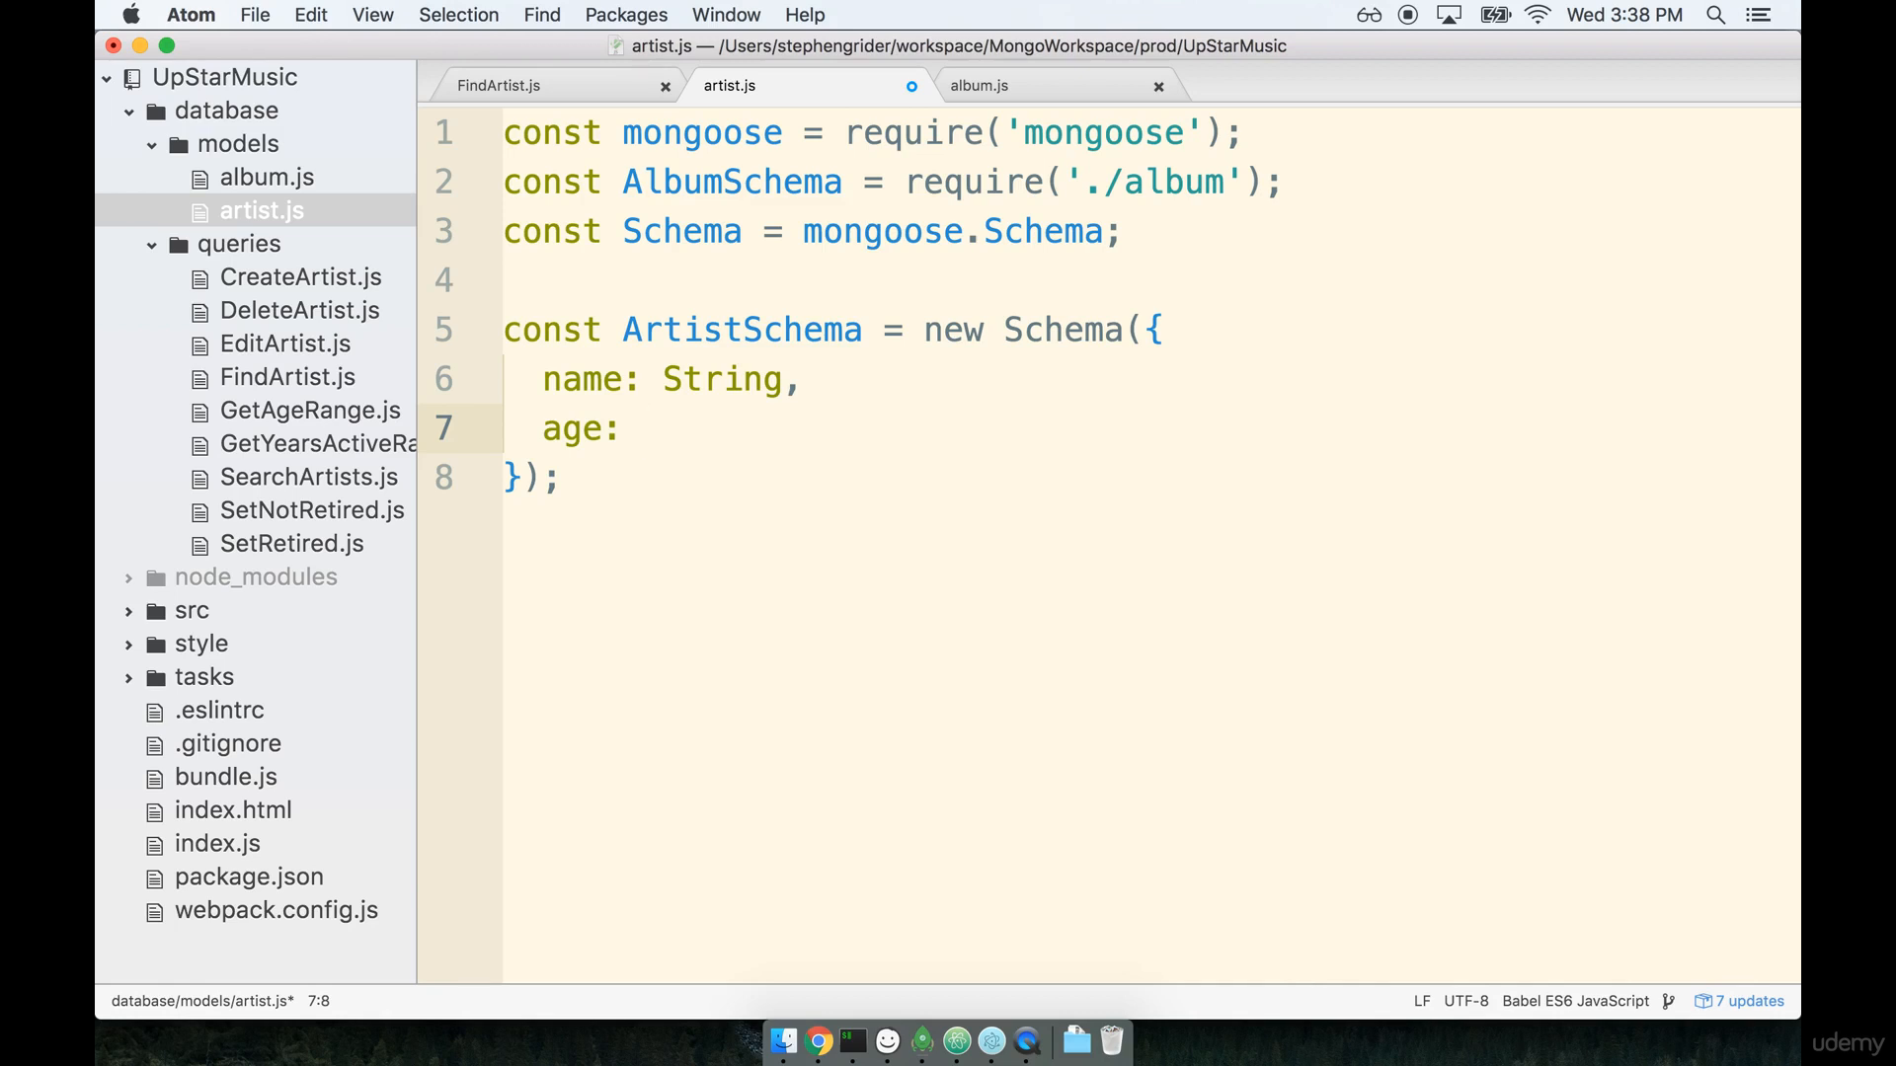
{"action": "left_click", "coordinate": [641, 429]}
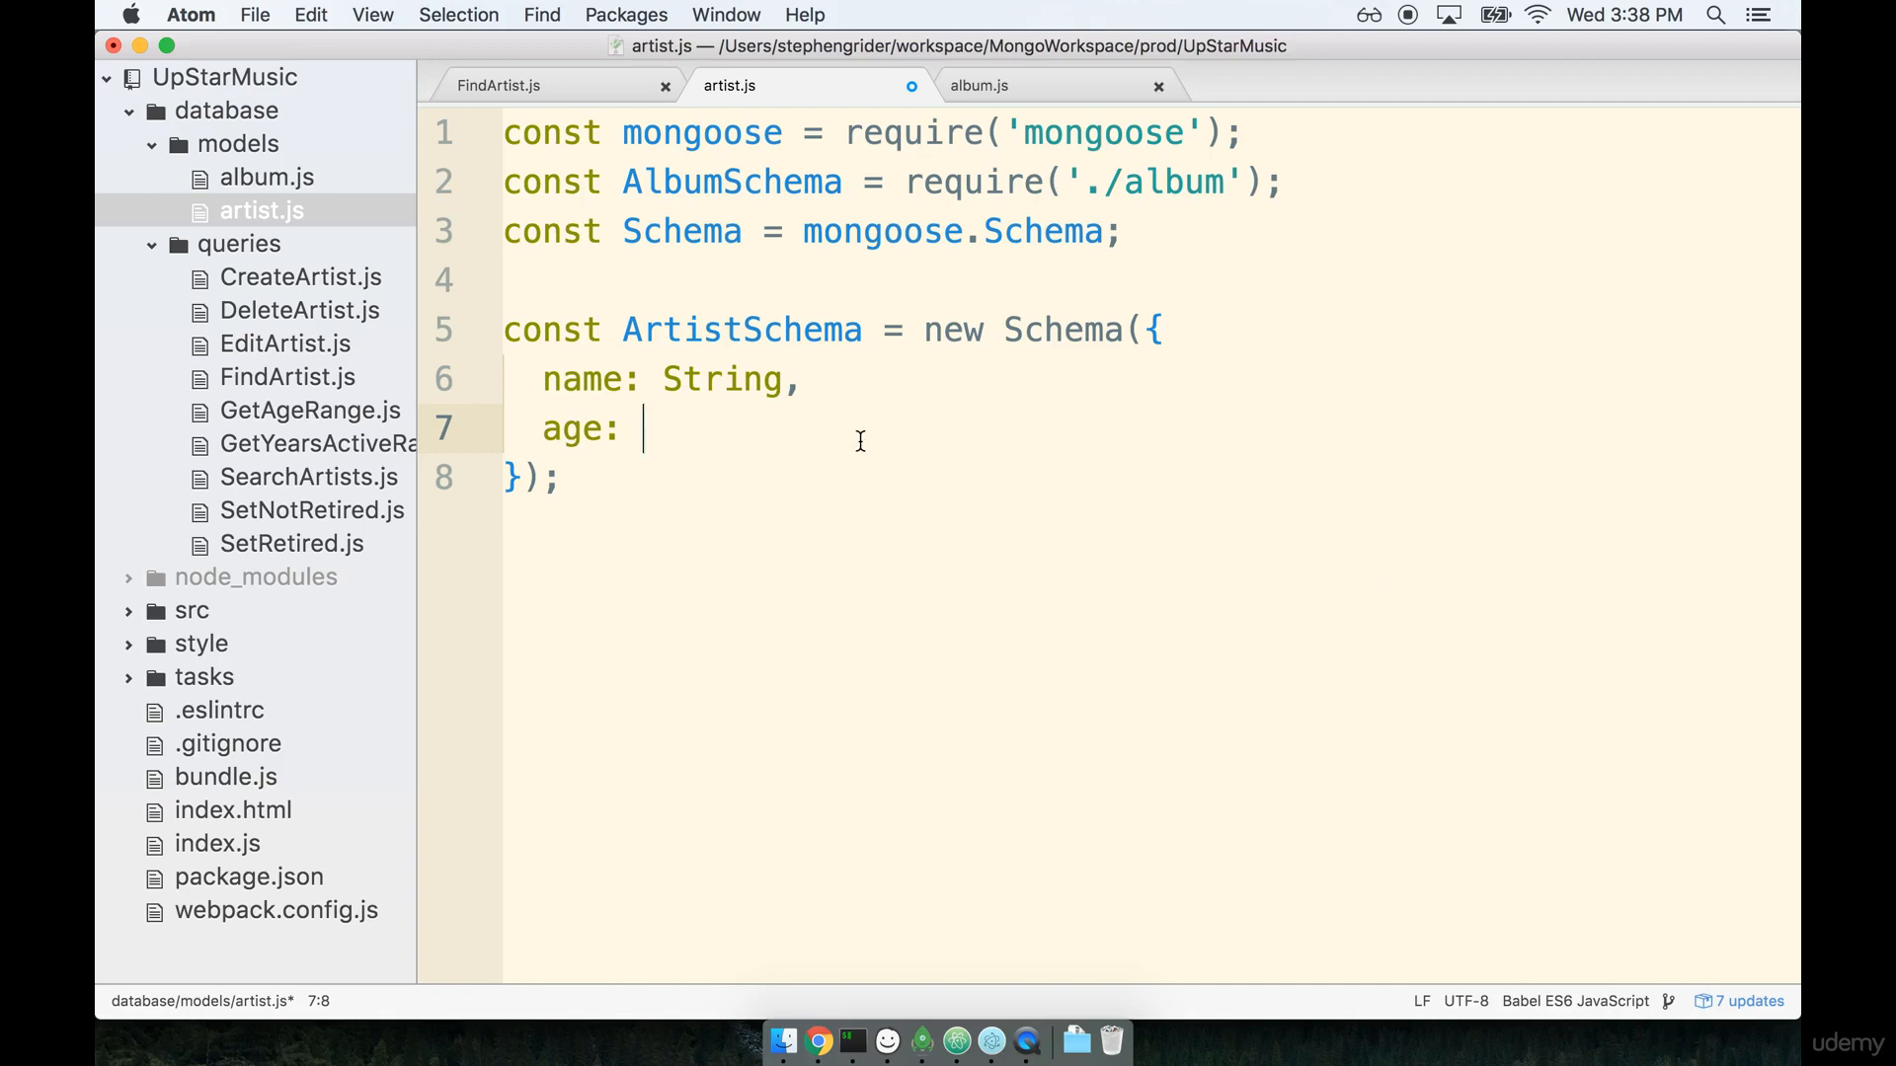
{"action": "type", "text": "Number"}
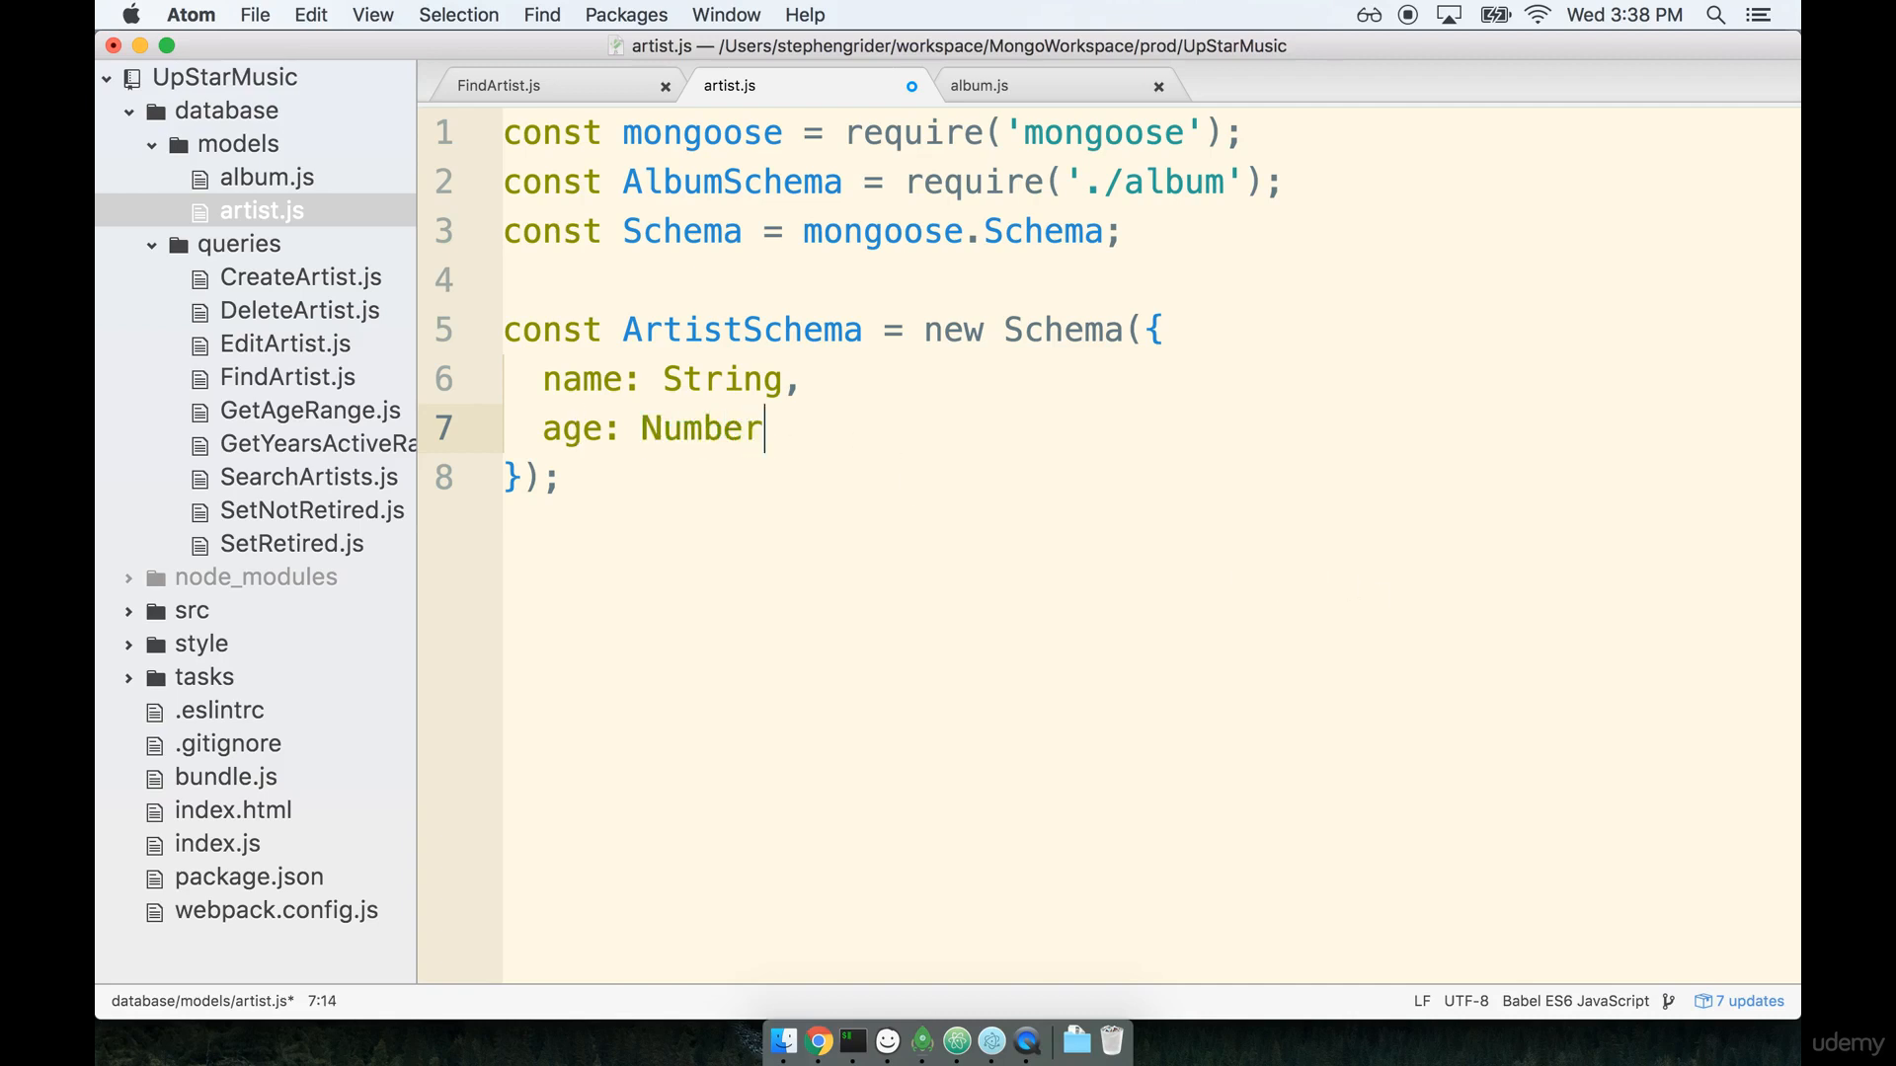
{"action": "type", "text": ","}
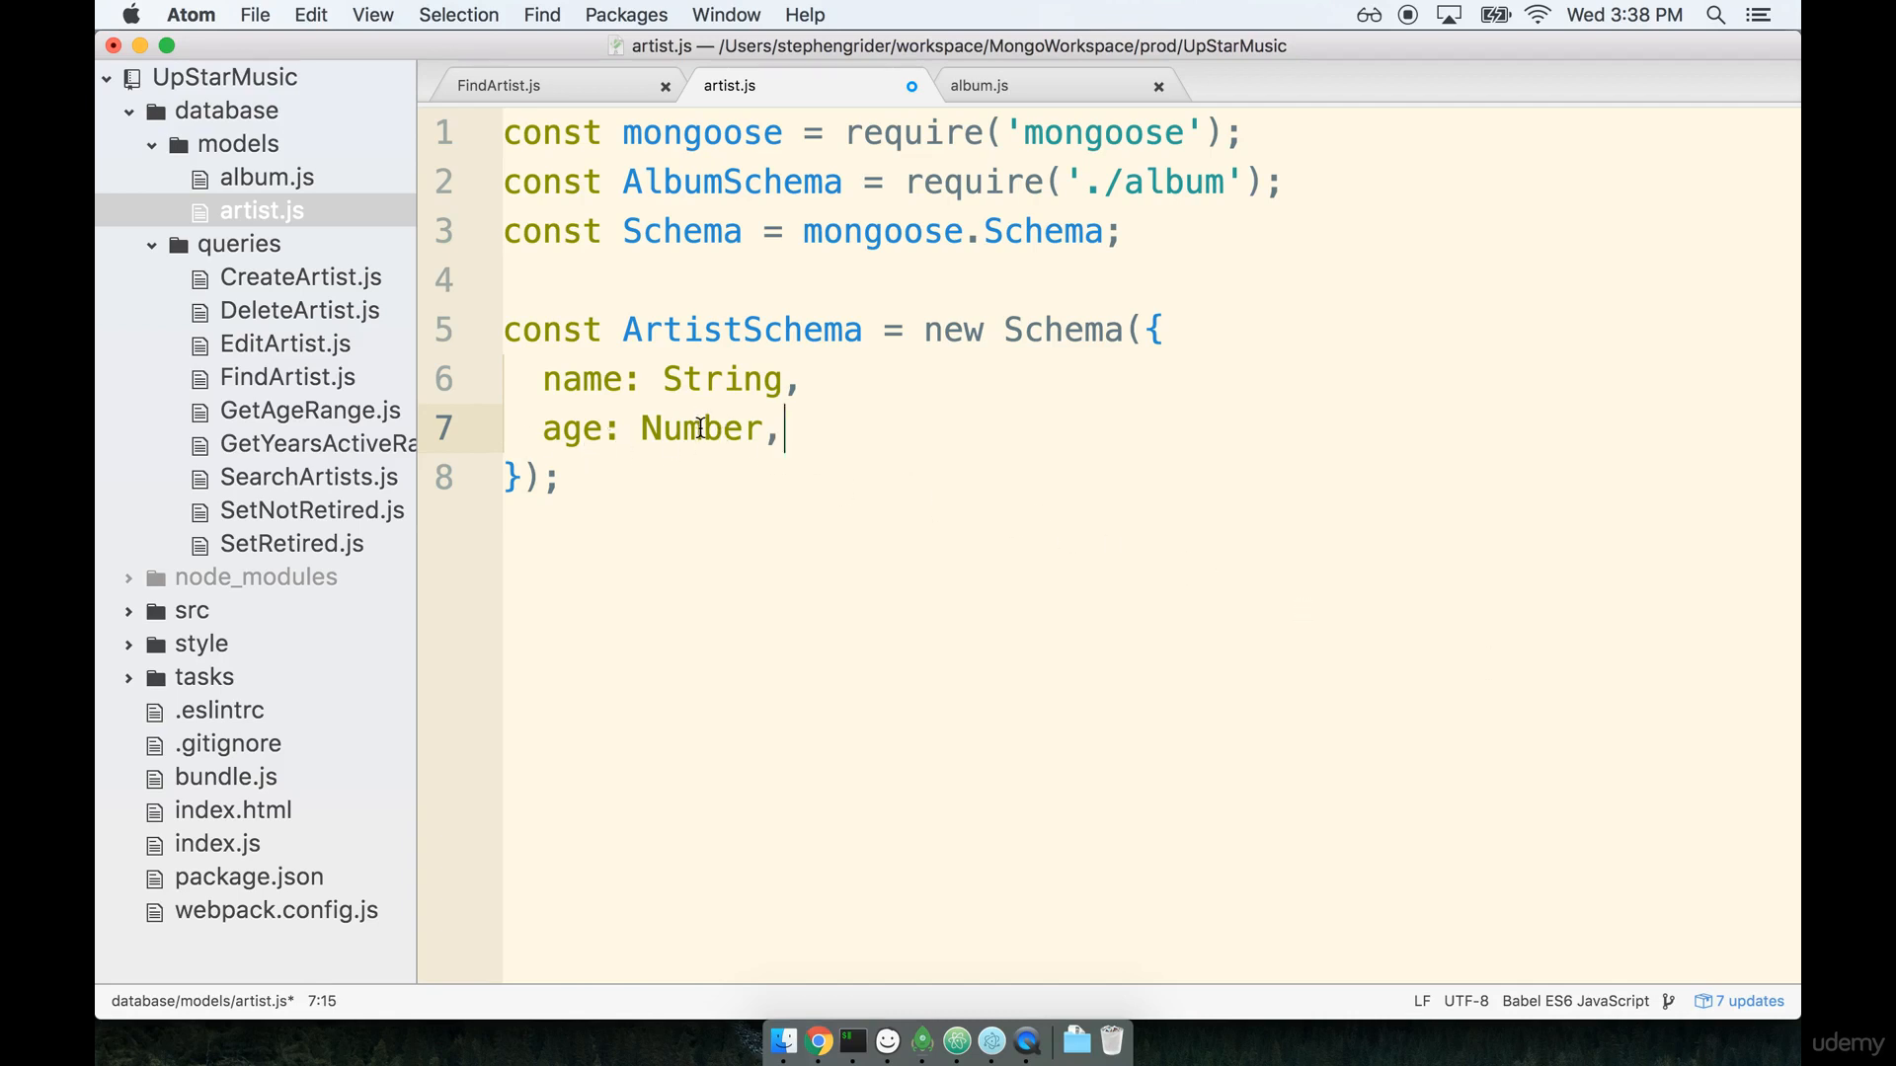
{"action": "triple_click", "coordinate": [664, 428]}
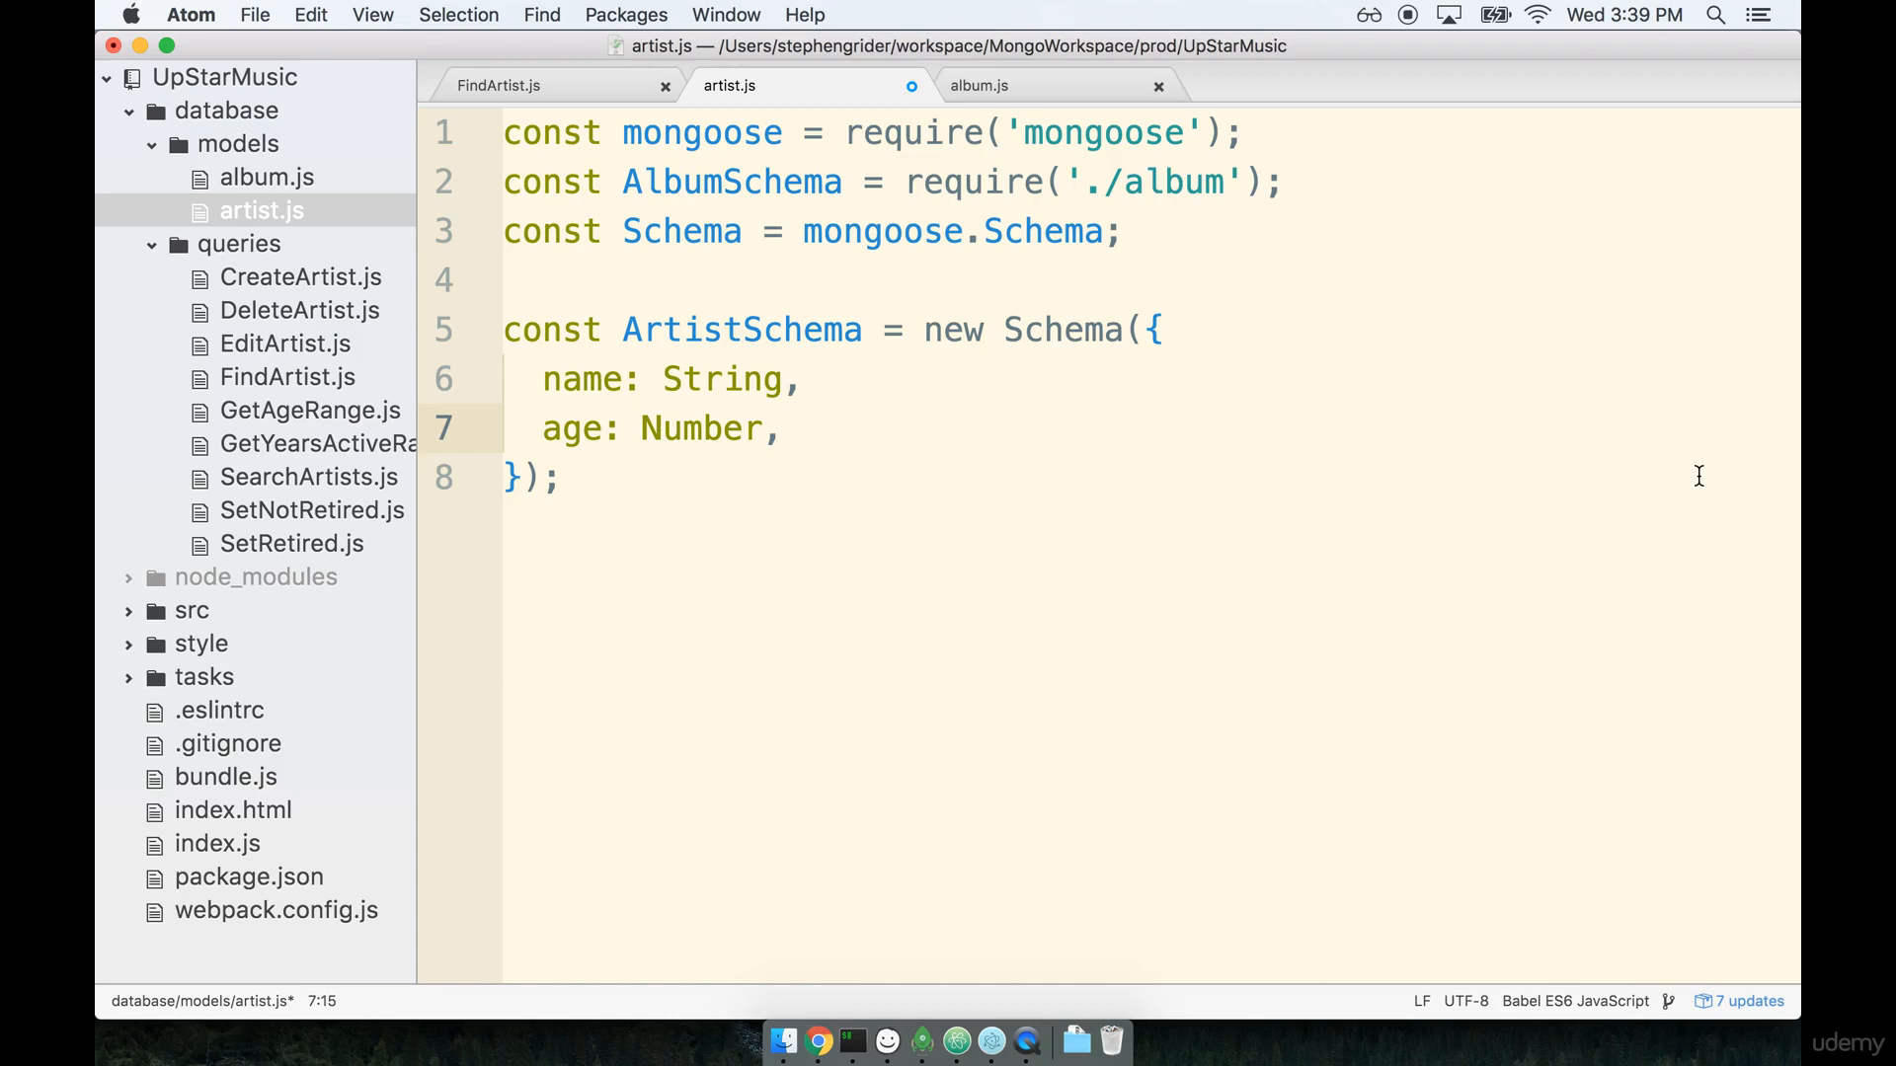
{"action": "left_click", "coordinate": [784, 429]}
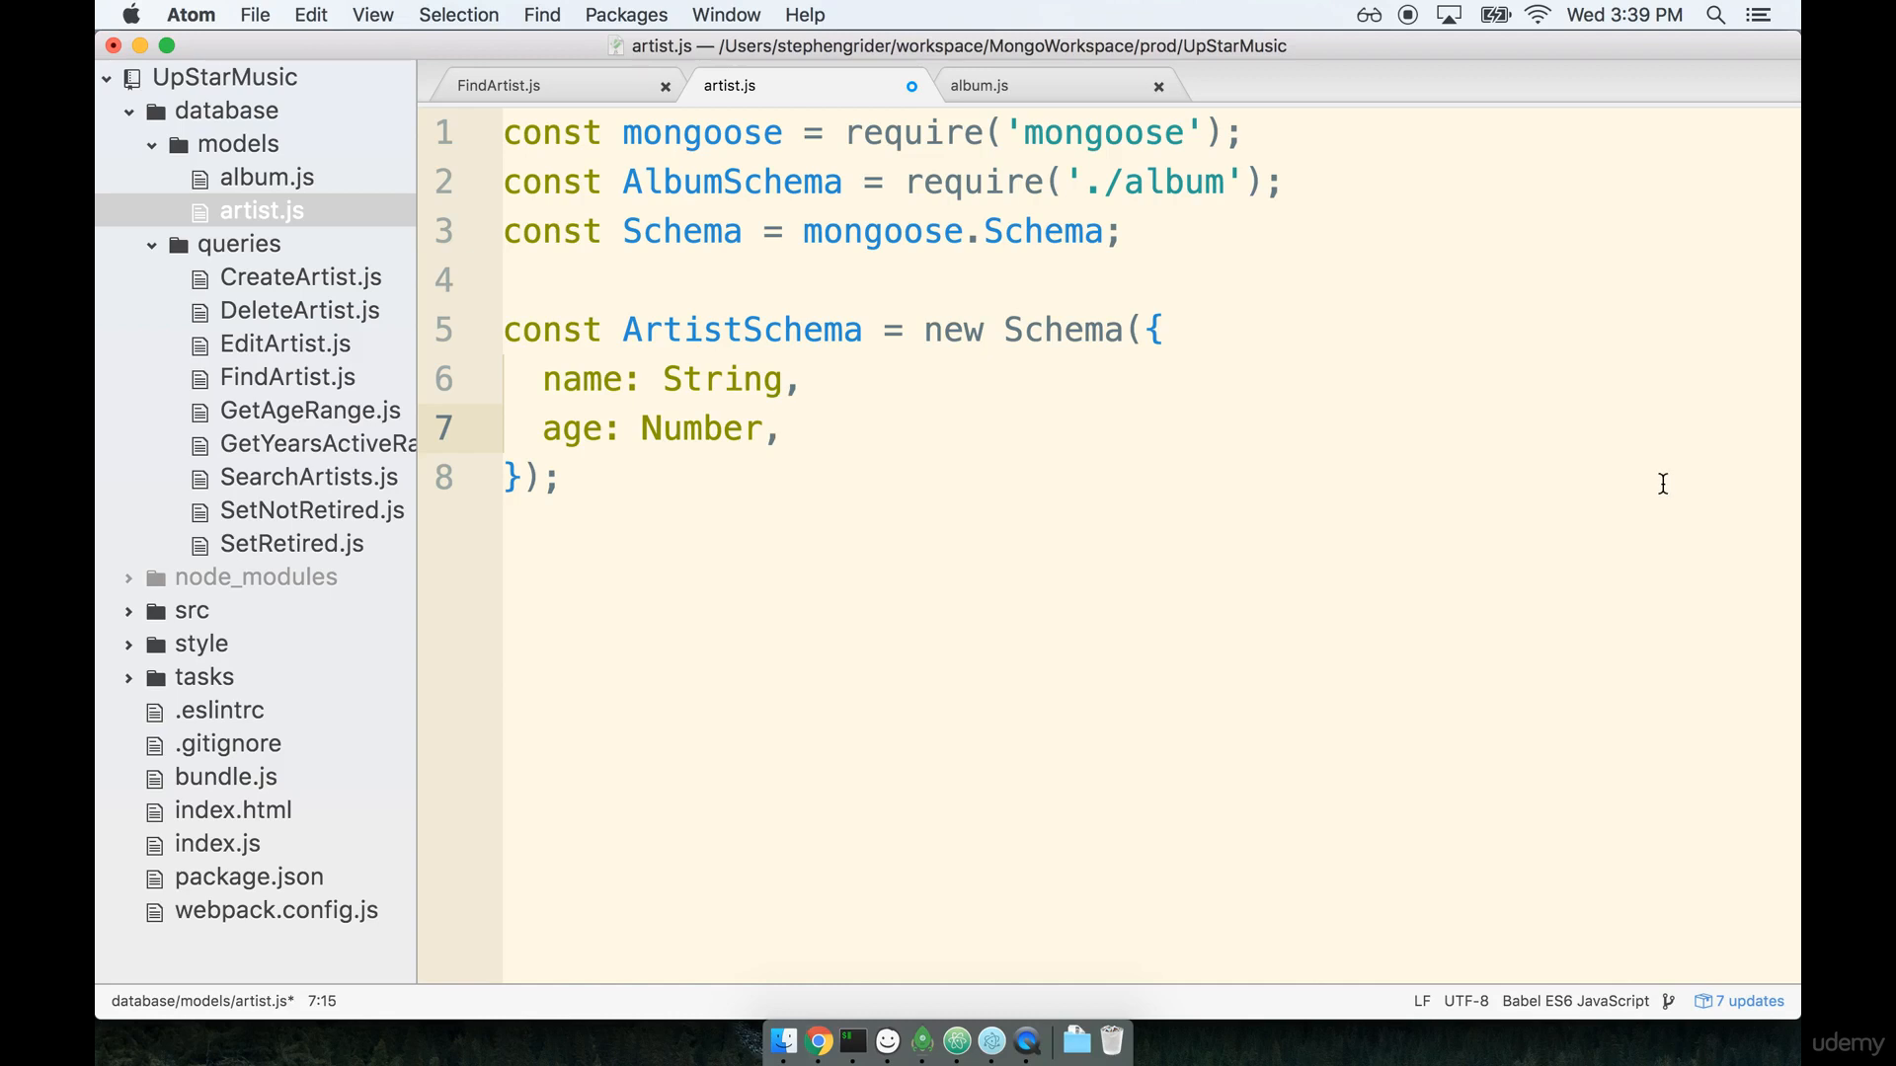
{"action": "left_click", "coordinate": [784, 429]}
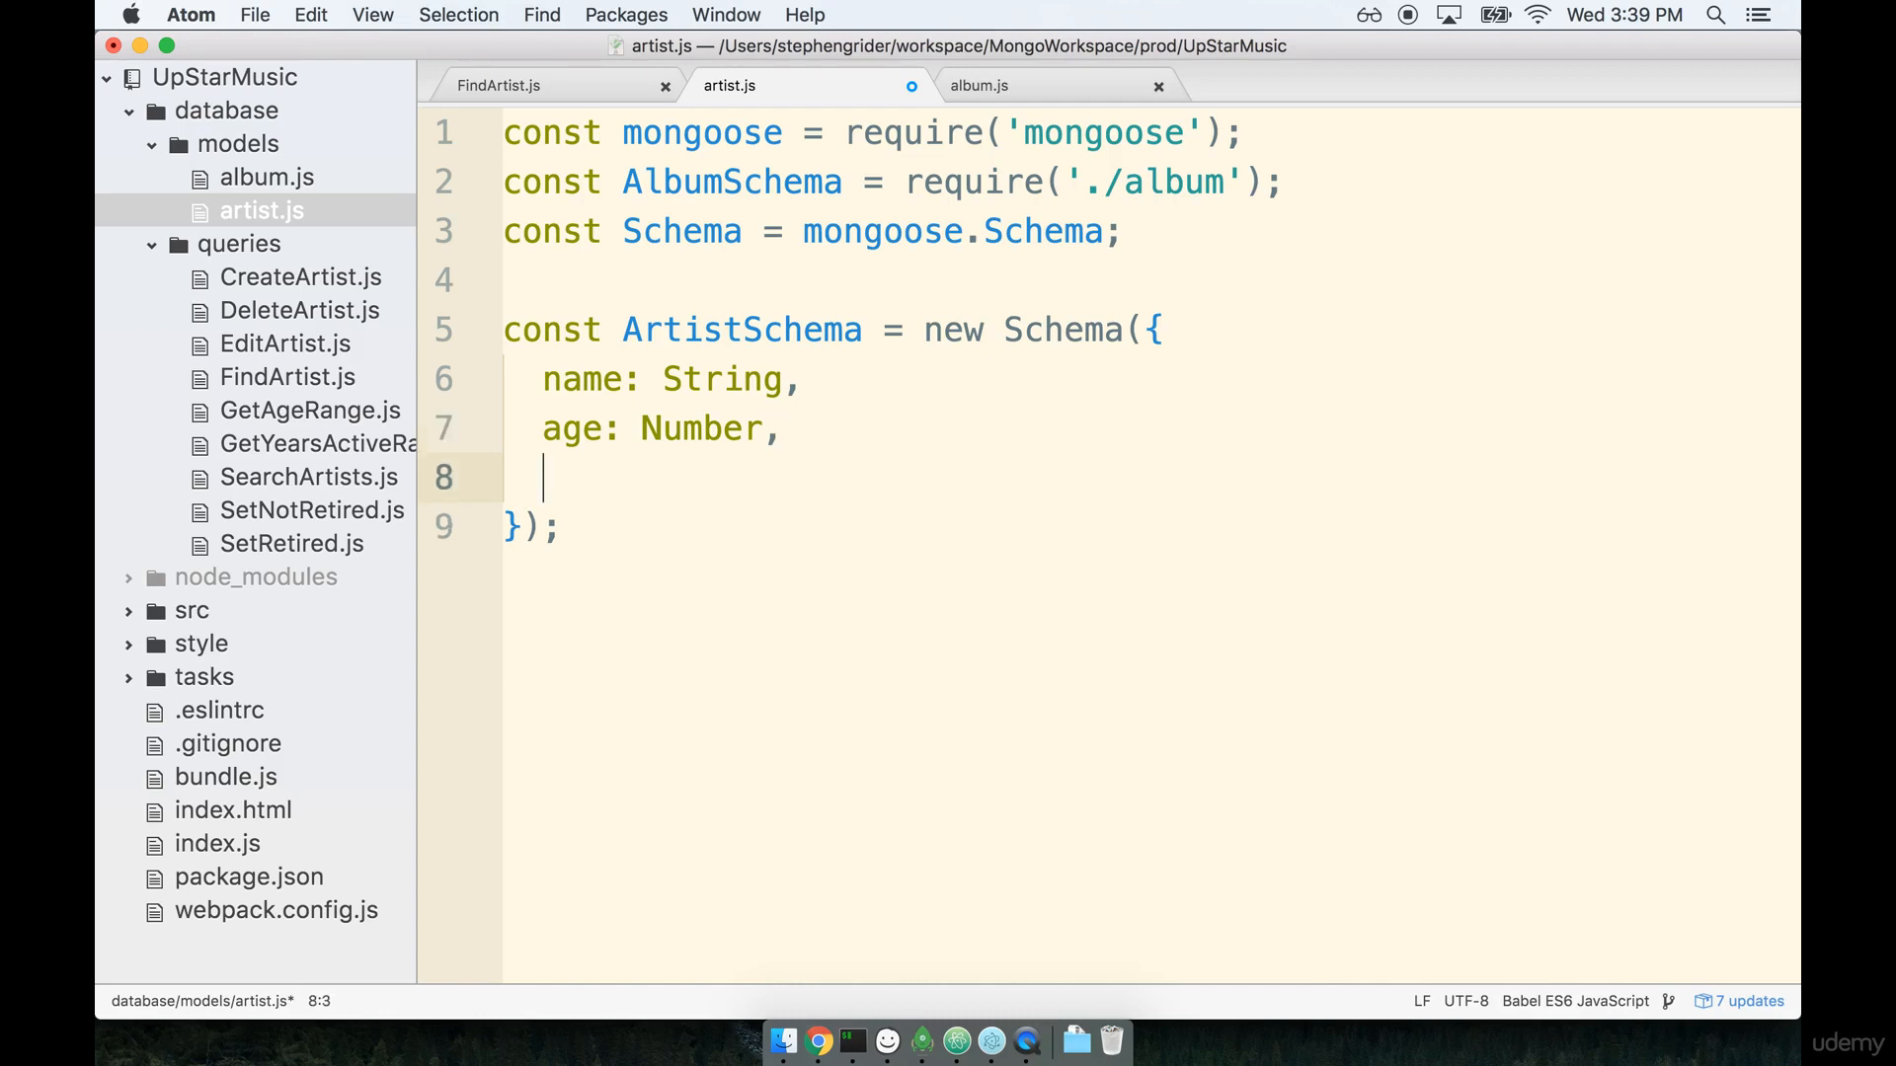
Add yearsActive: Number, to ArtistSchema.
{"action": "type", "text": "yearsActi"}
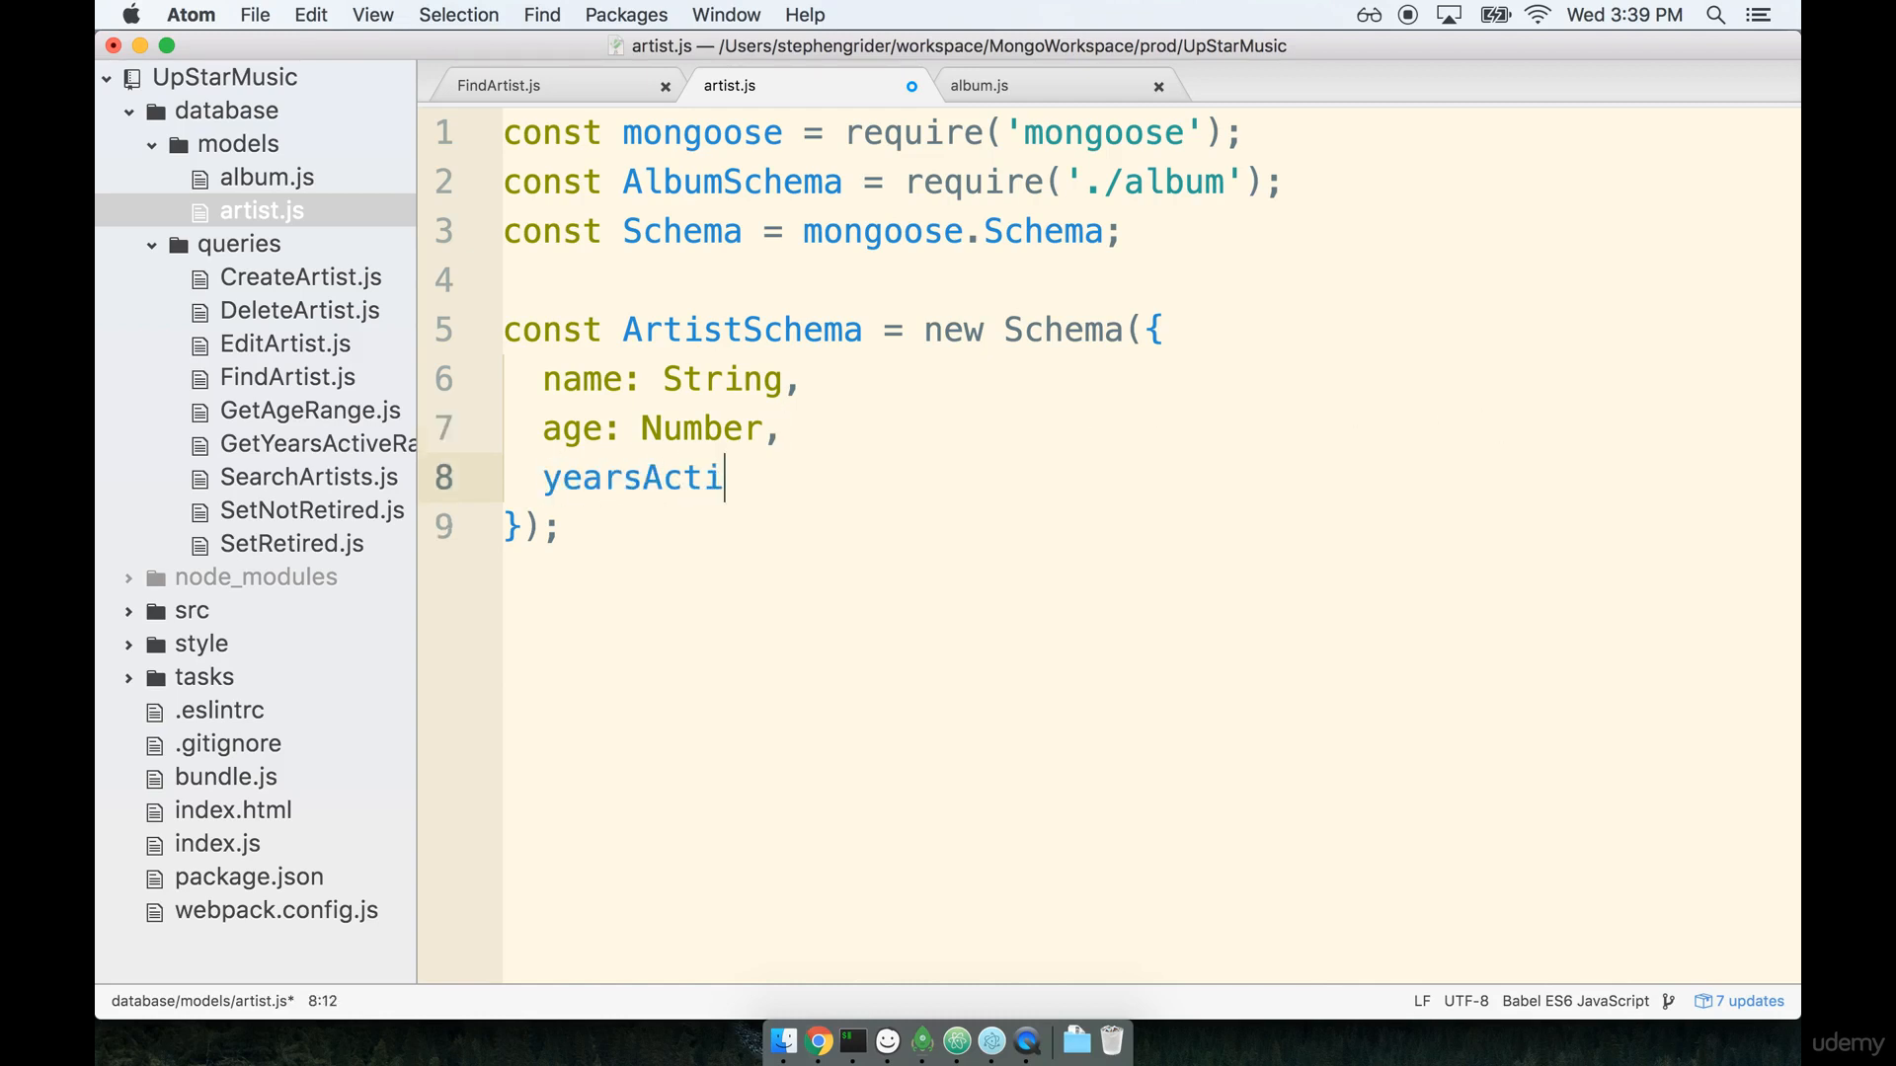
{"action": "type", "text": "ve:"}
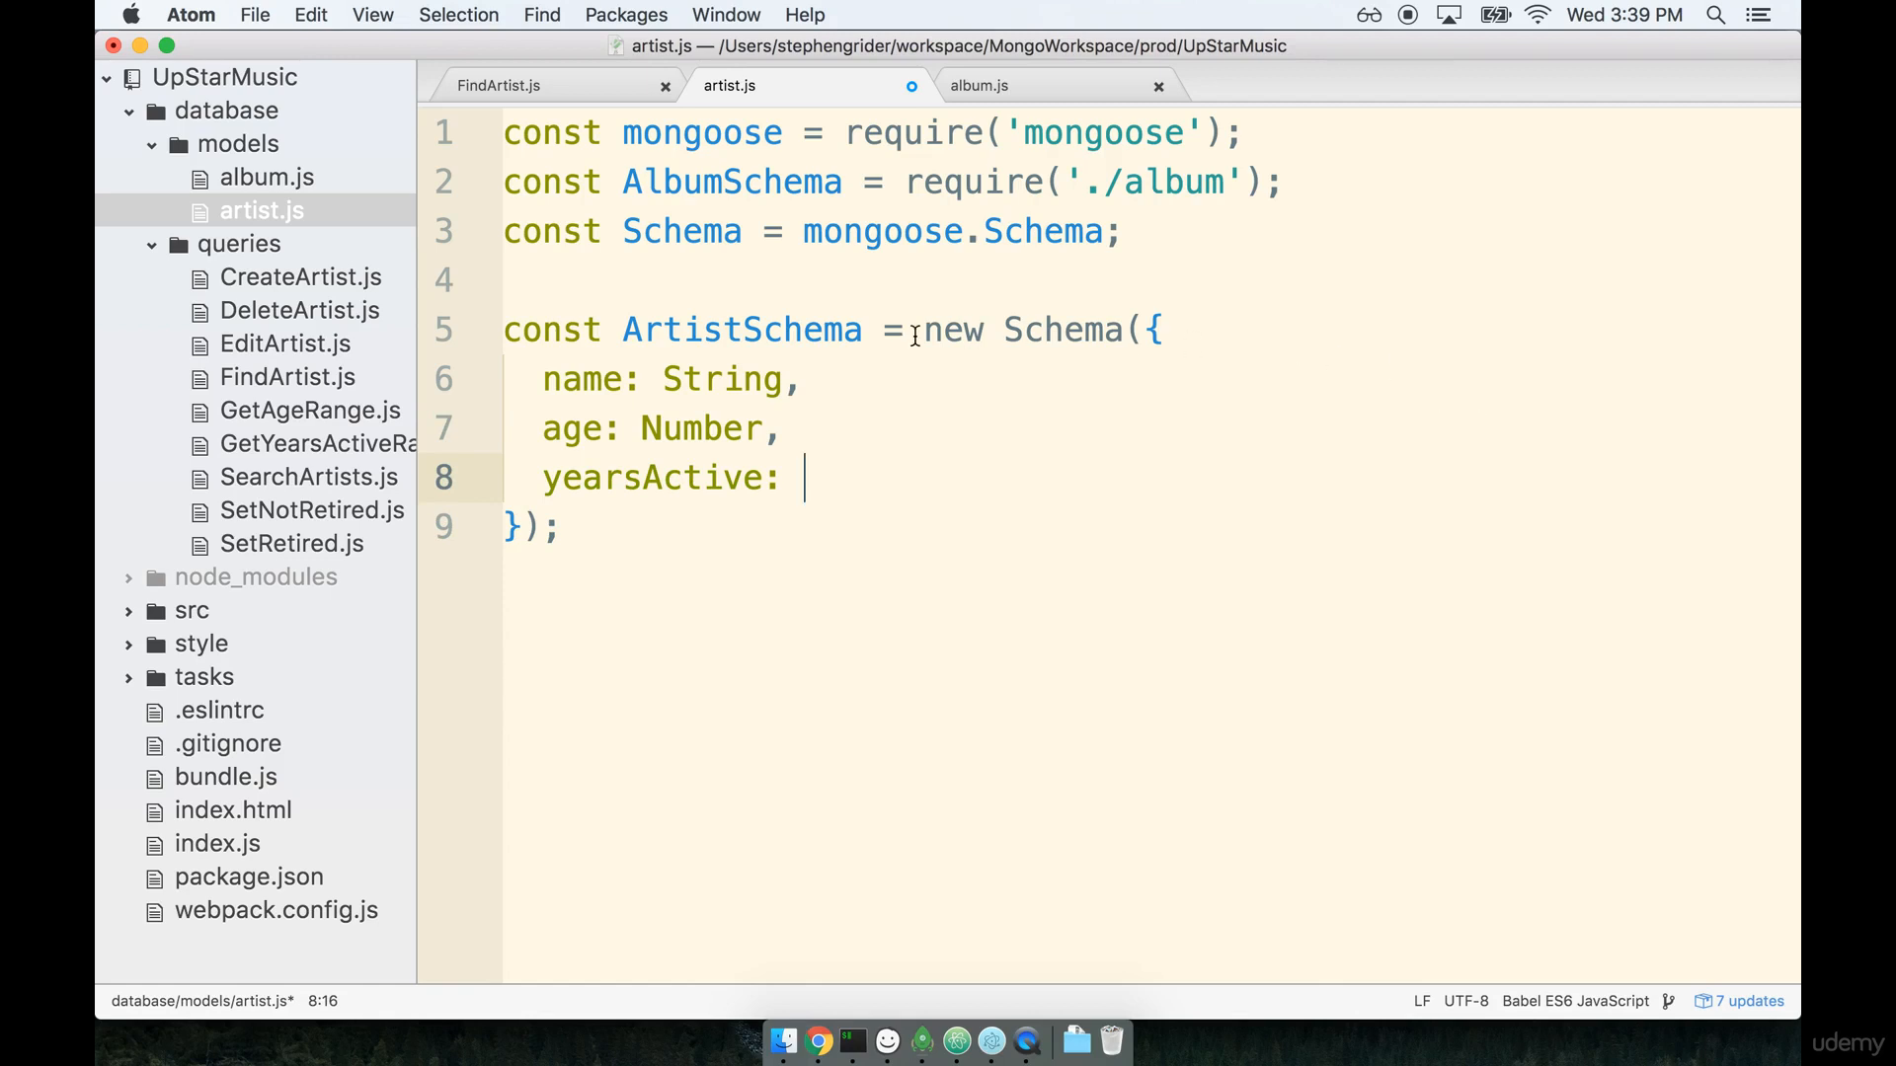
{"action": "mouse_move", "coordinate": [1364, 466]}
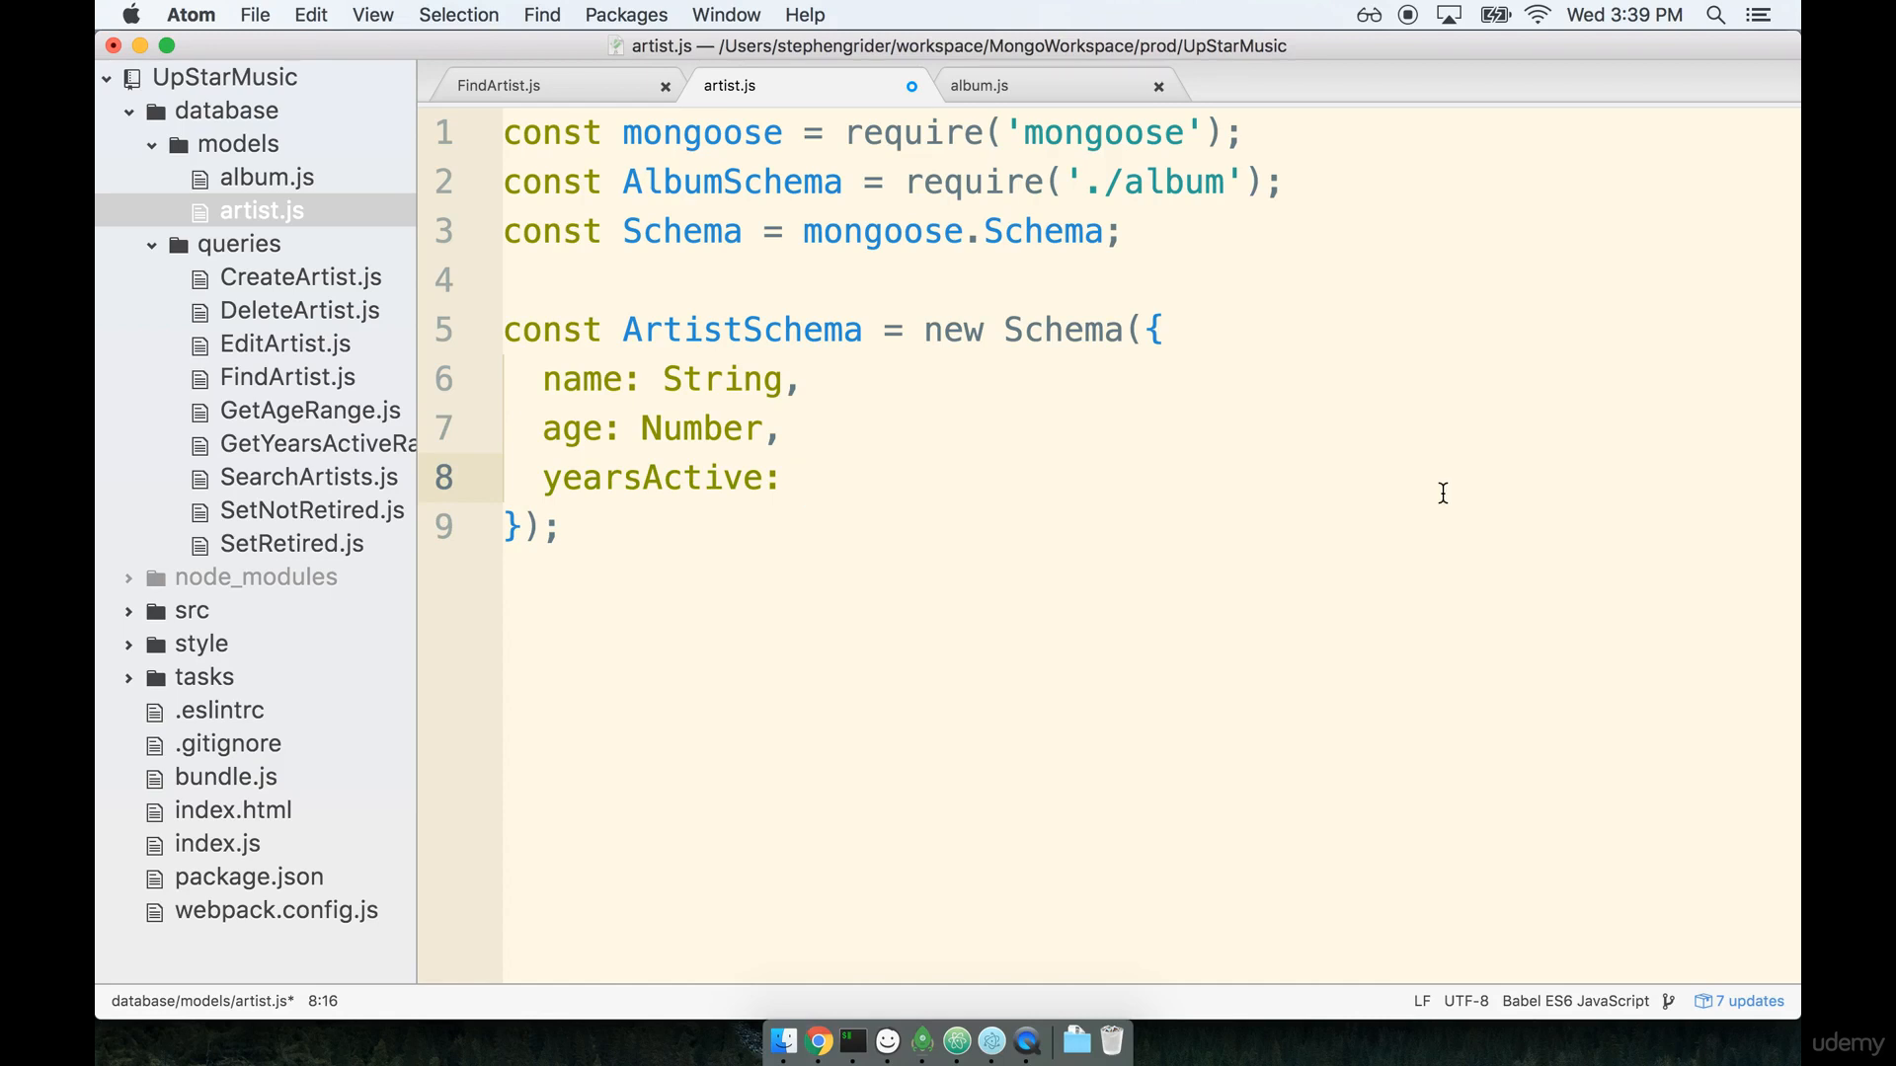
{"action": "type", "text": "Number,"}
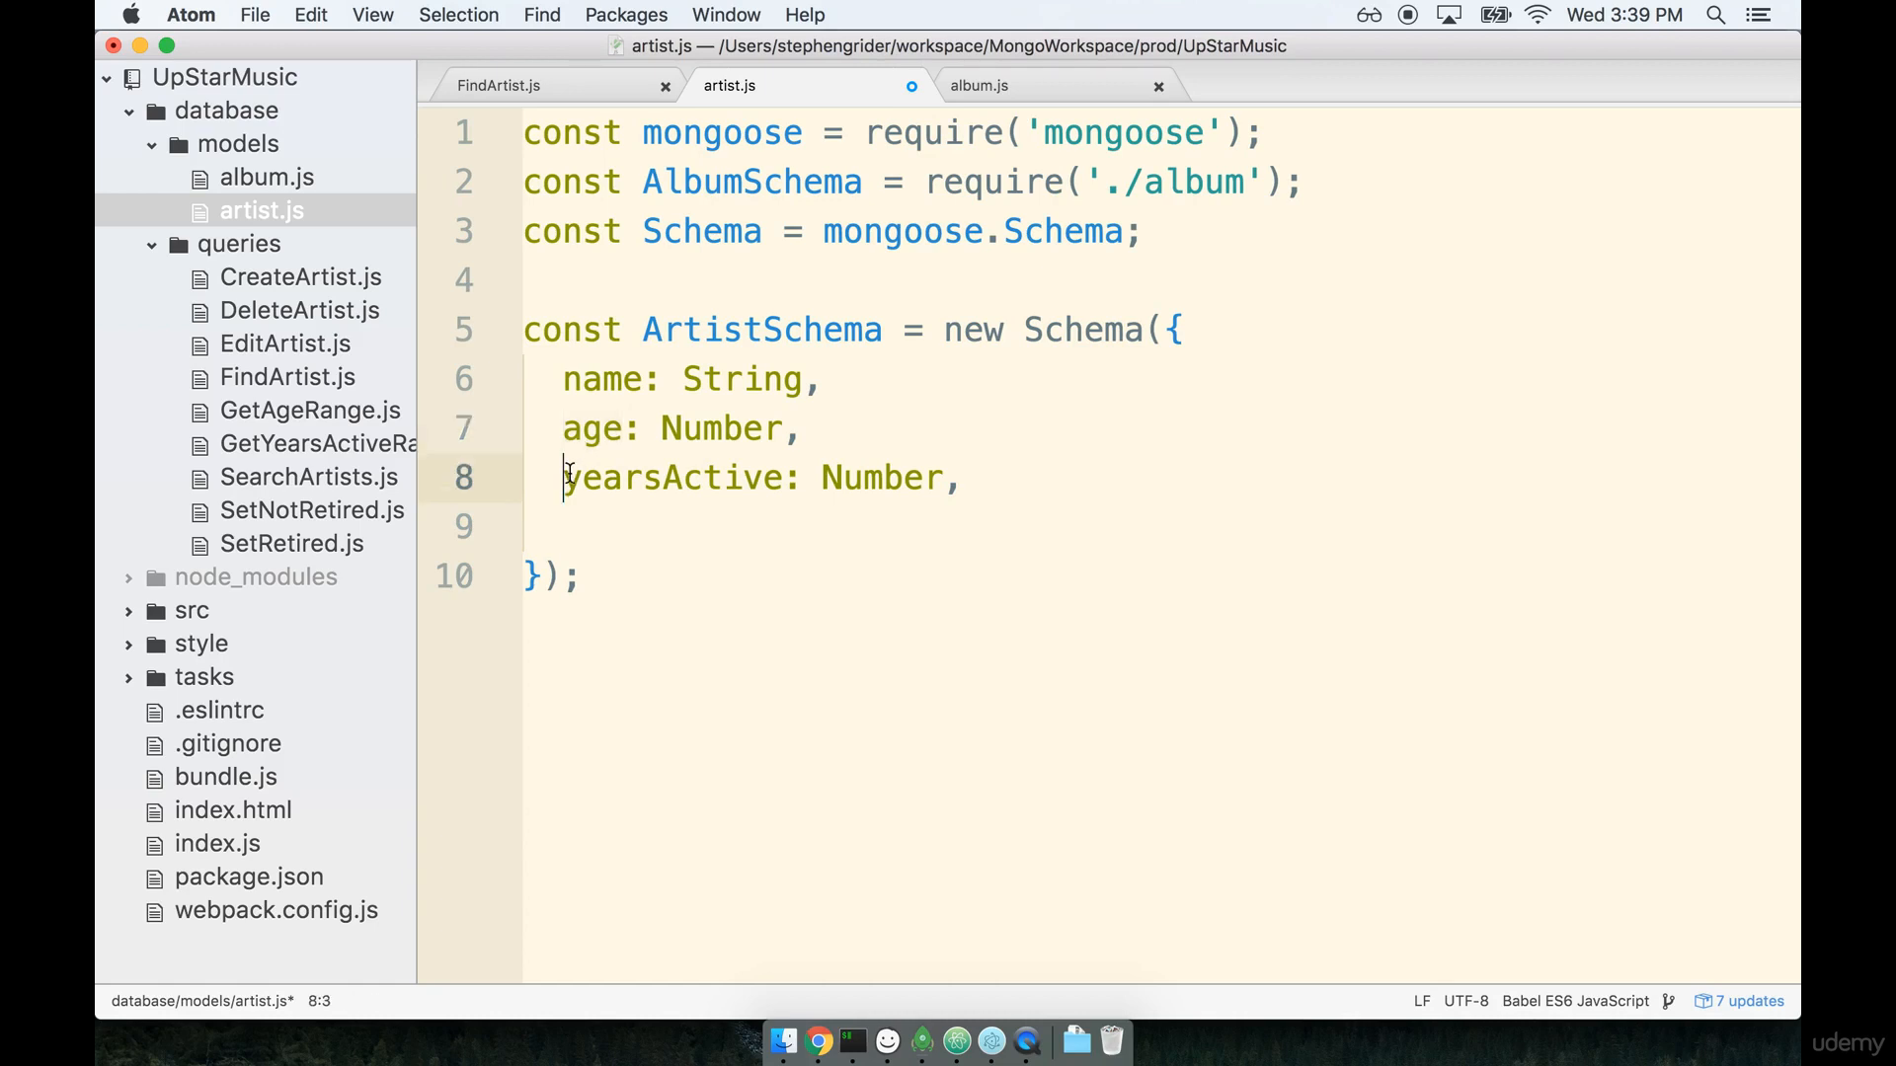
{"action": "double_click", "coordinate": [678, 478]}
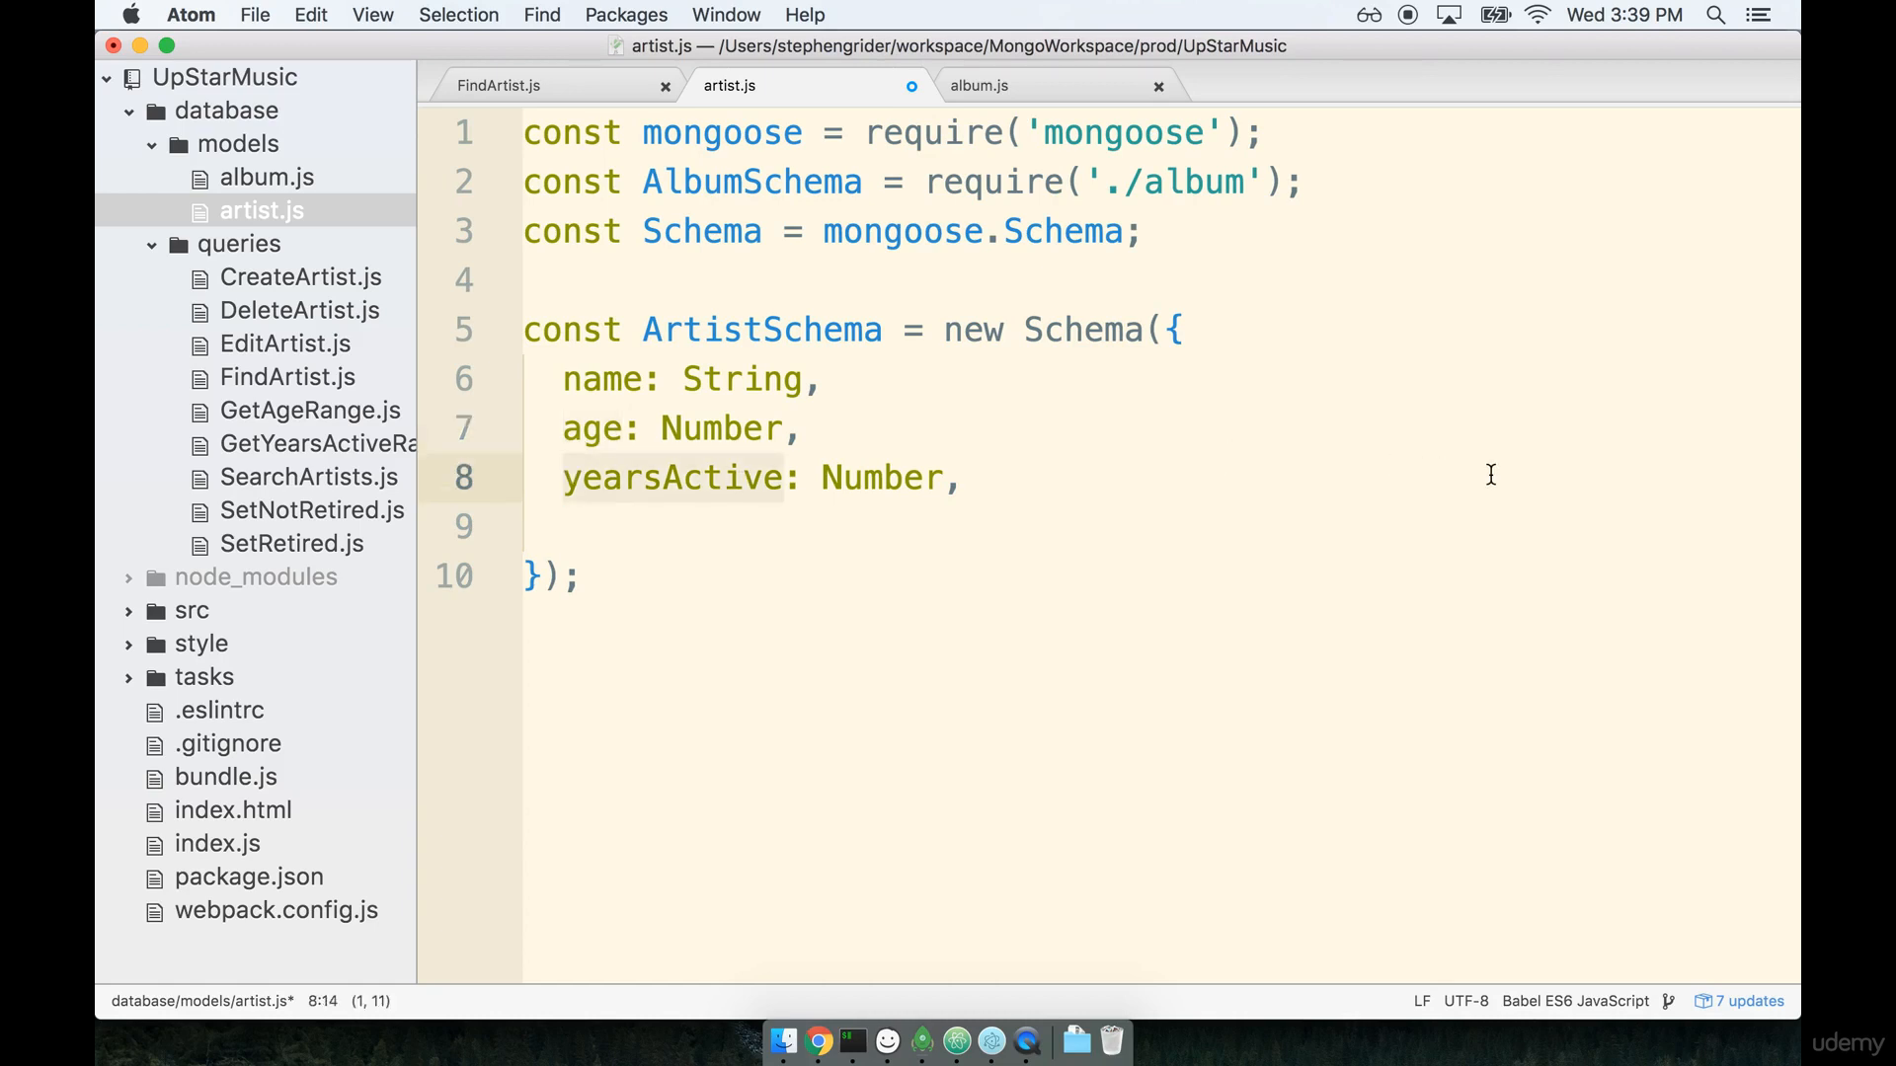
{"action": "mouse_move", "coordinate": [1525, 482]}
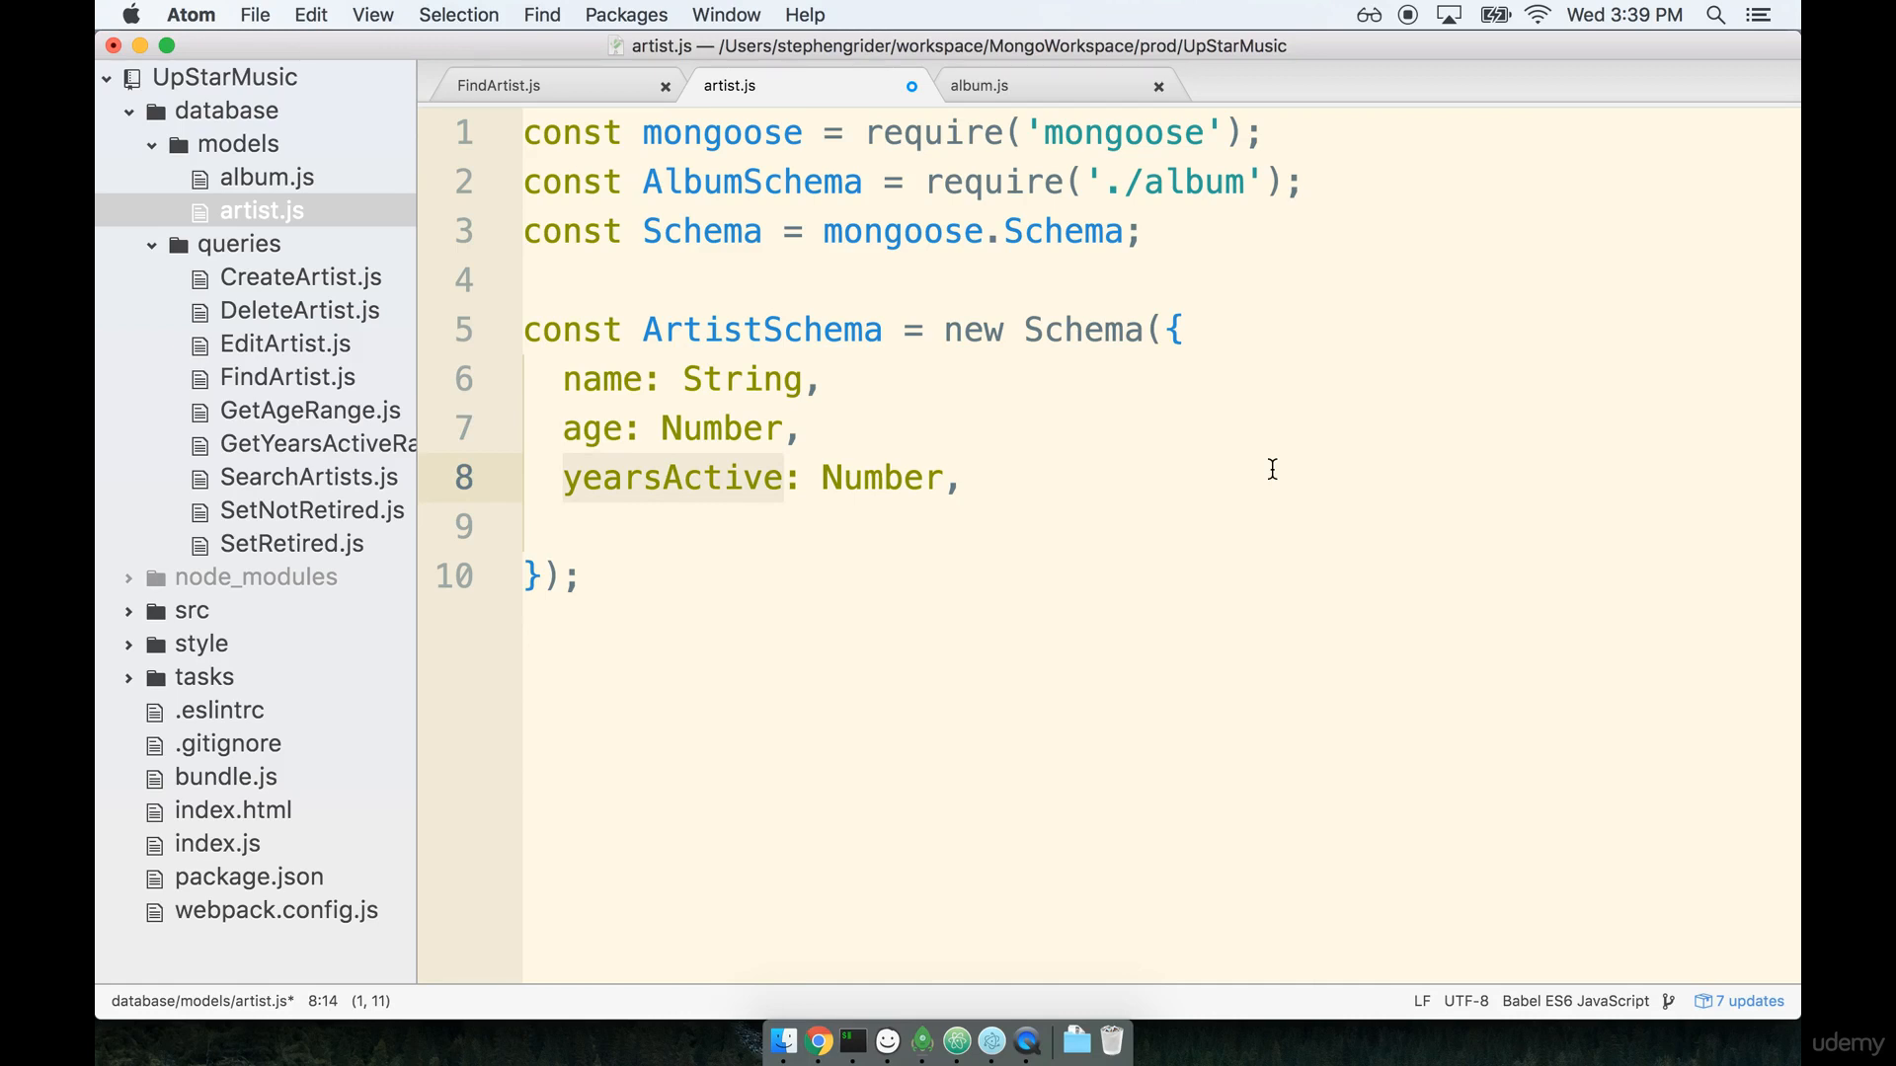
{"action": "mouse_move", "coordinate": [832, 476]}
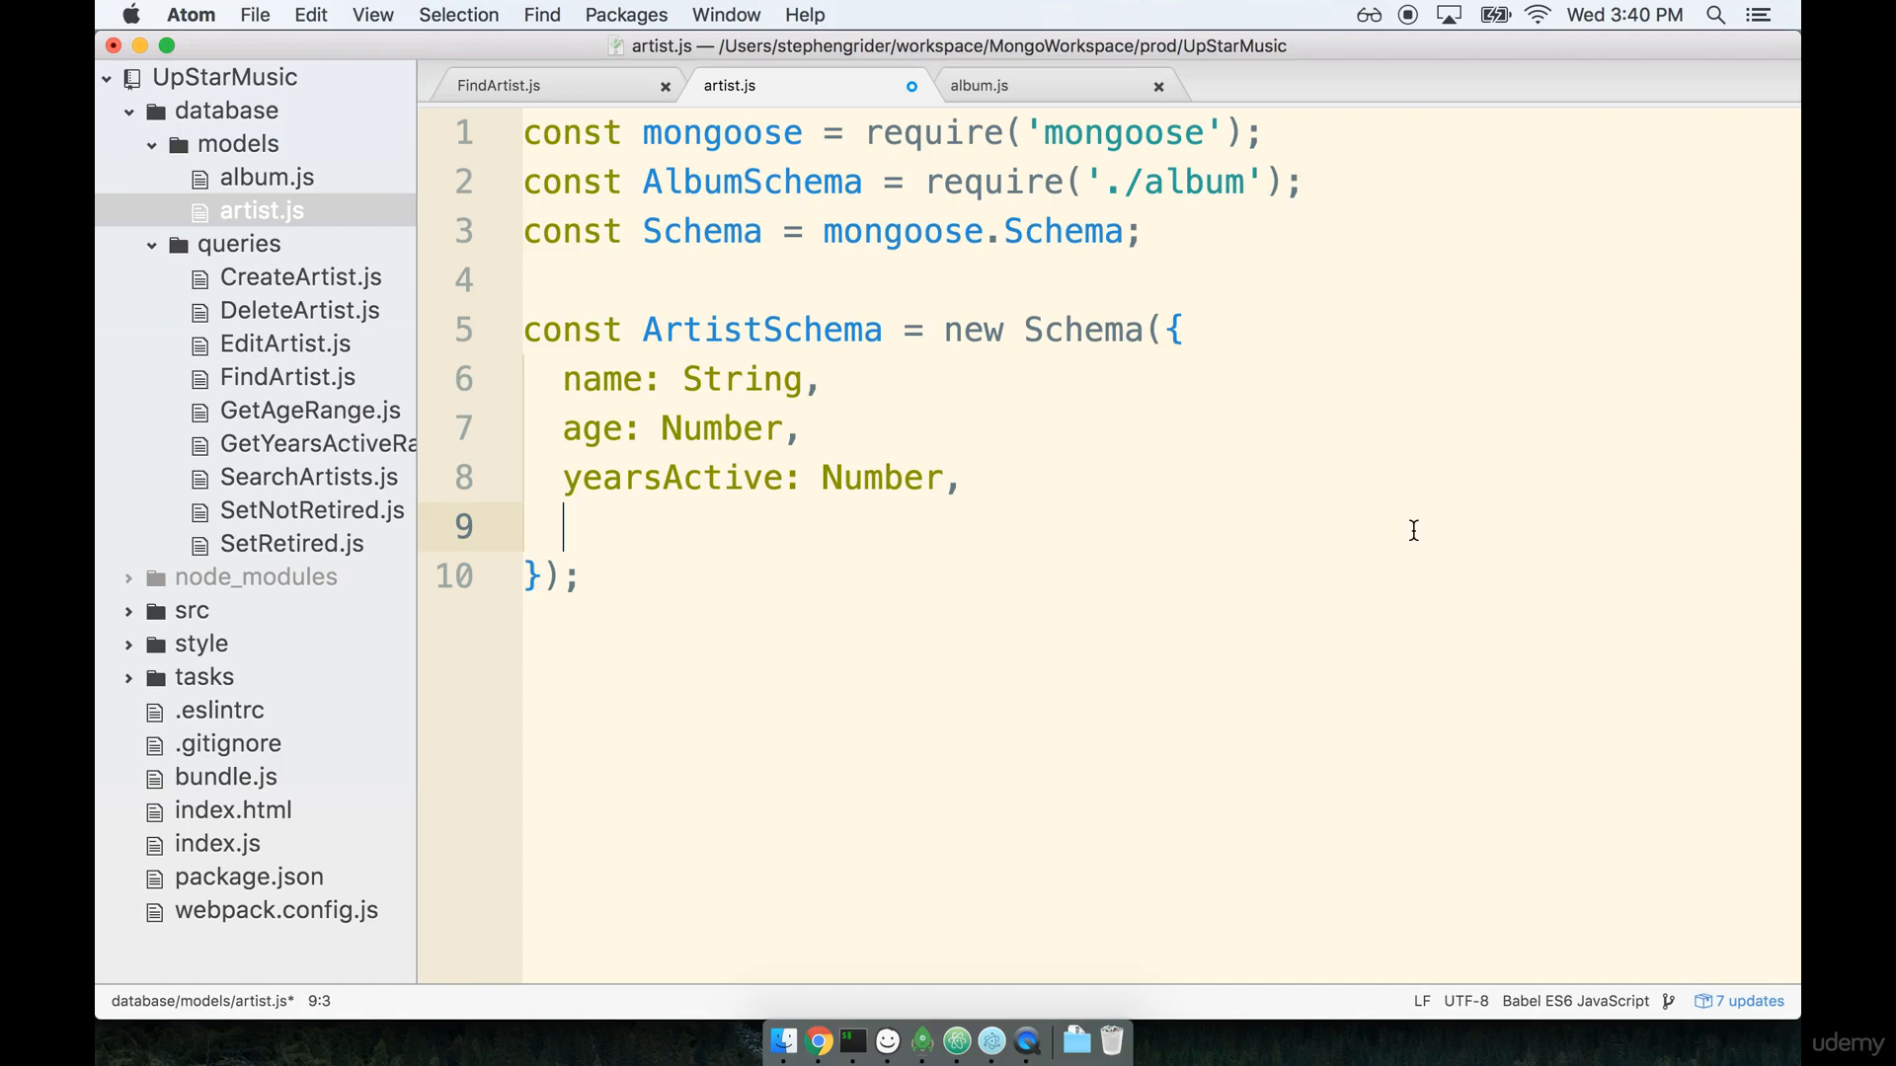
{"action": "mouse_move", "coordinate": [891, 1041]}
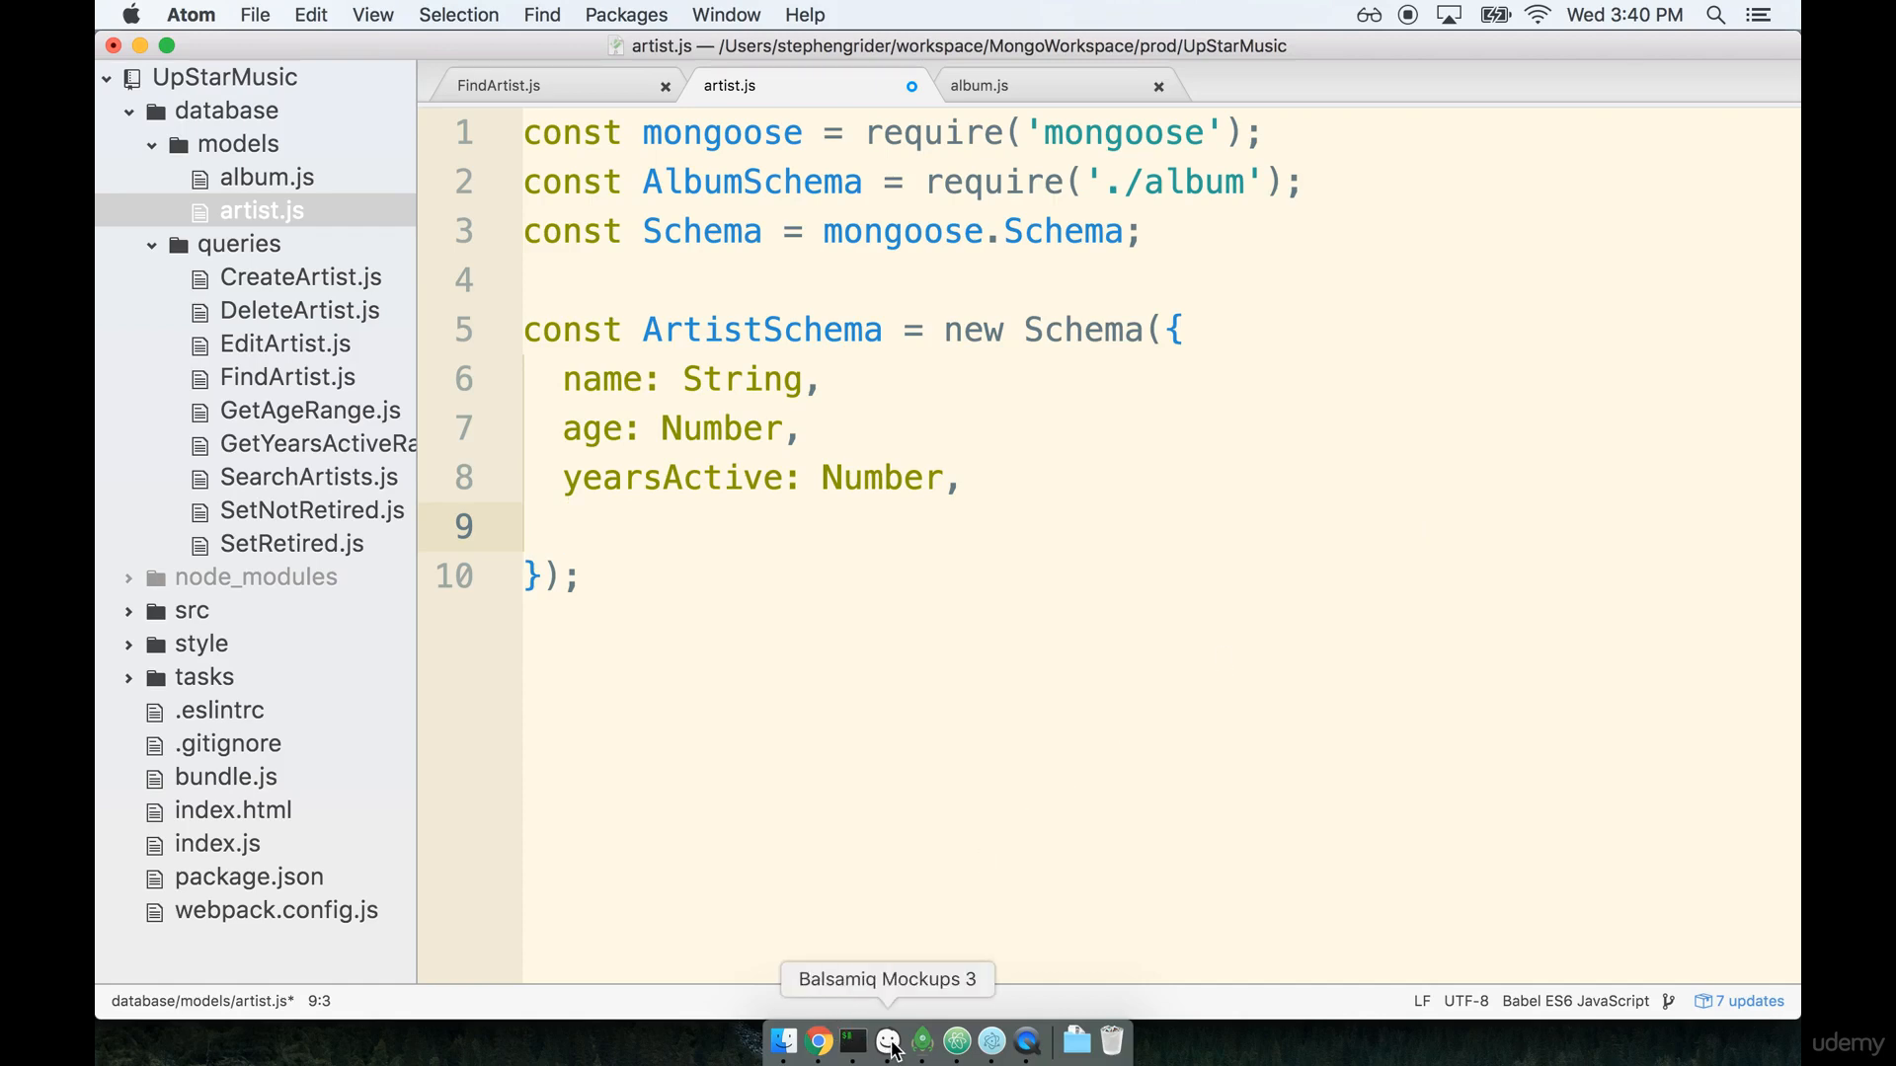
Check the schema mockup for the next field and return to artist.js.
{"action": "left_click", "coordinate": [887, 1040]}
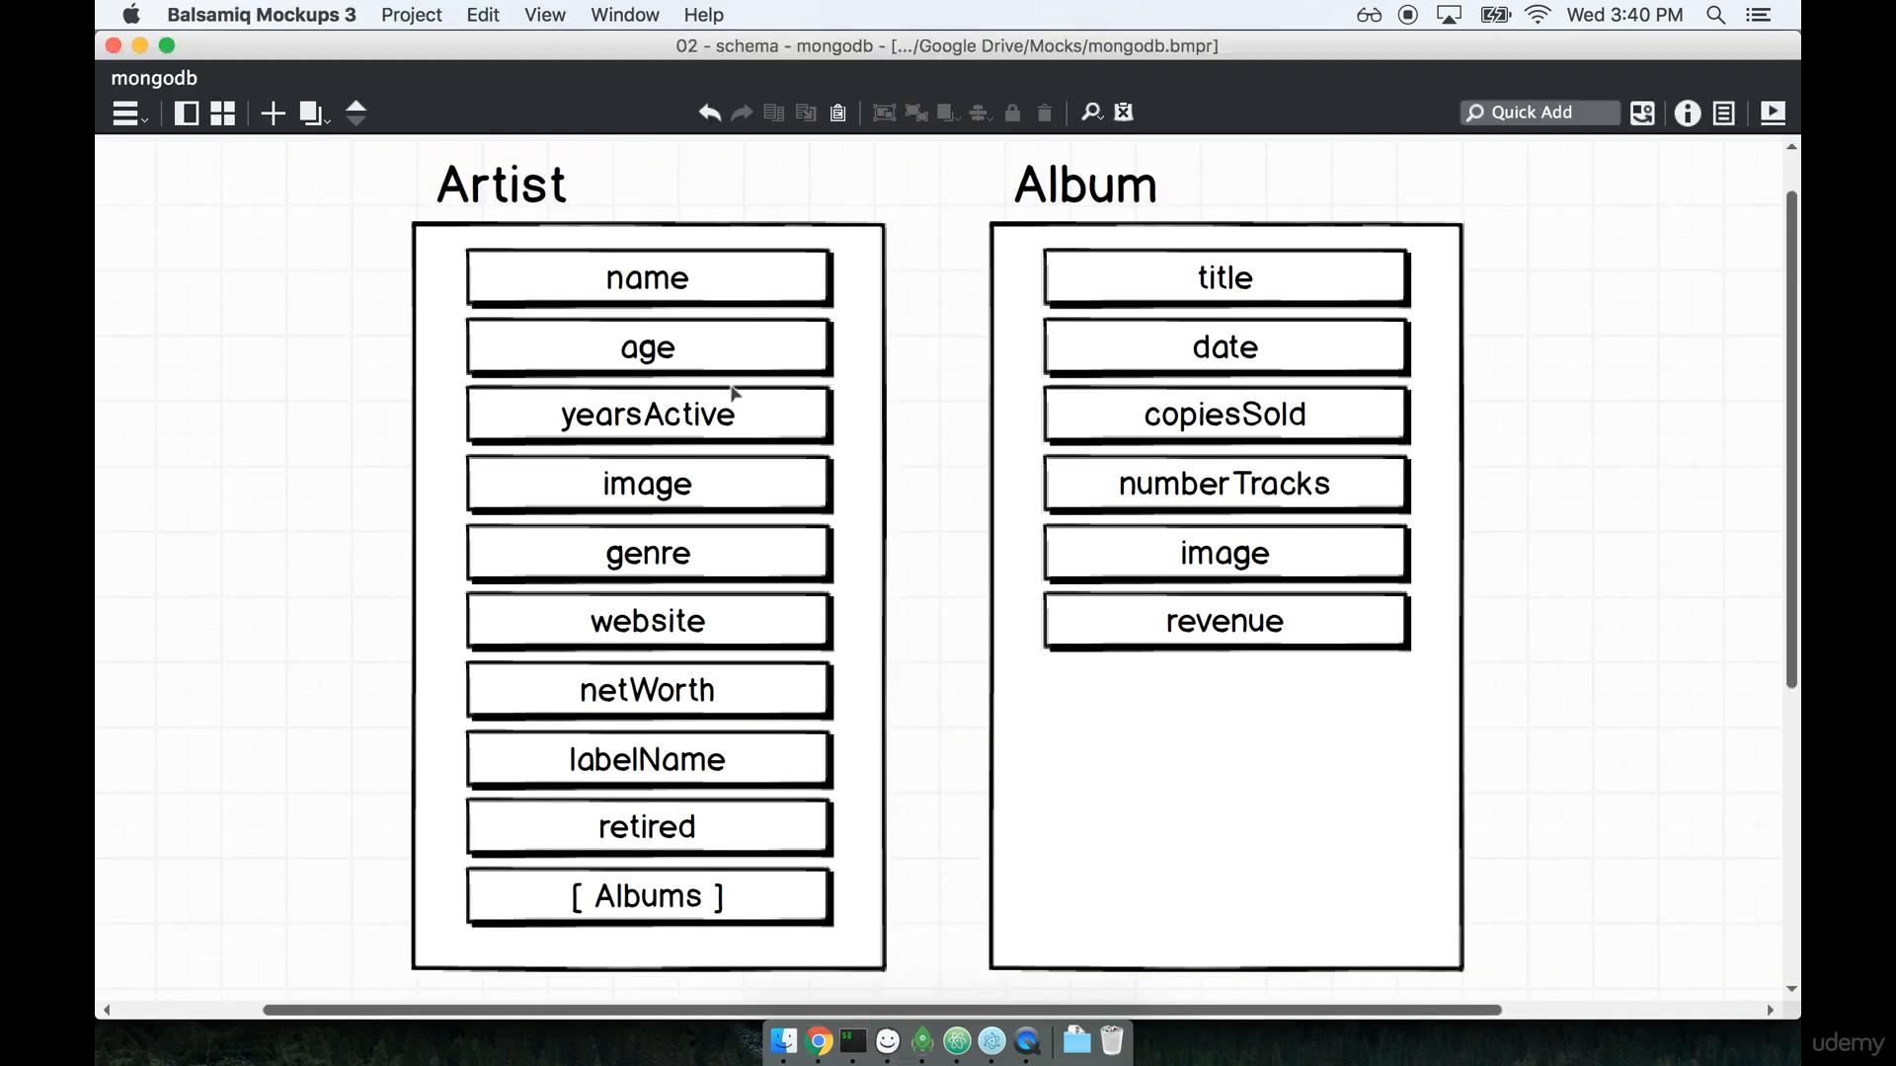
{"action": "left_click", "coordinate": [648, 620]}
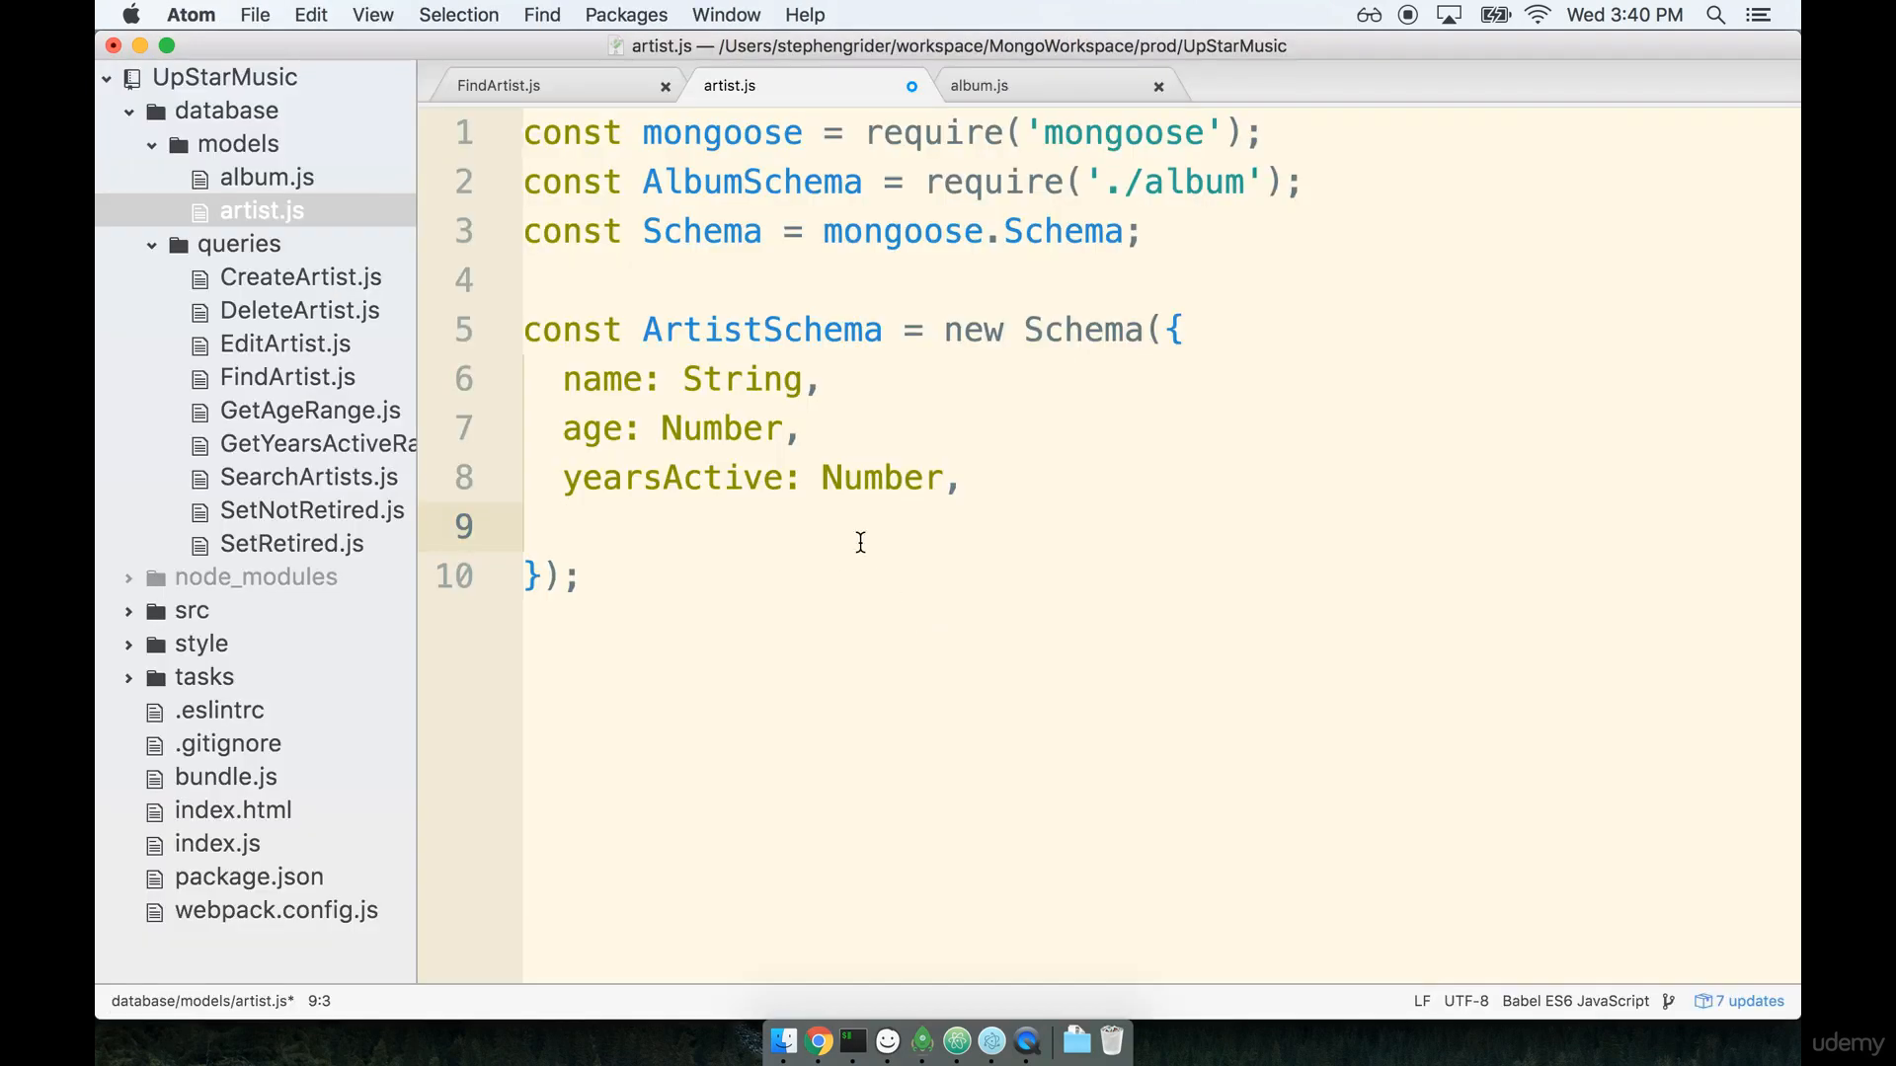
Add image: String, and genre: String fields to ArtistSchema.
{"action": "type", "text": "image:"}
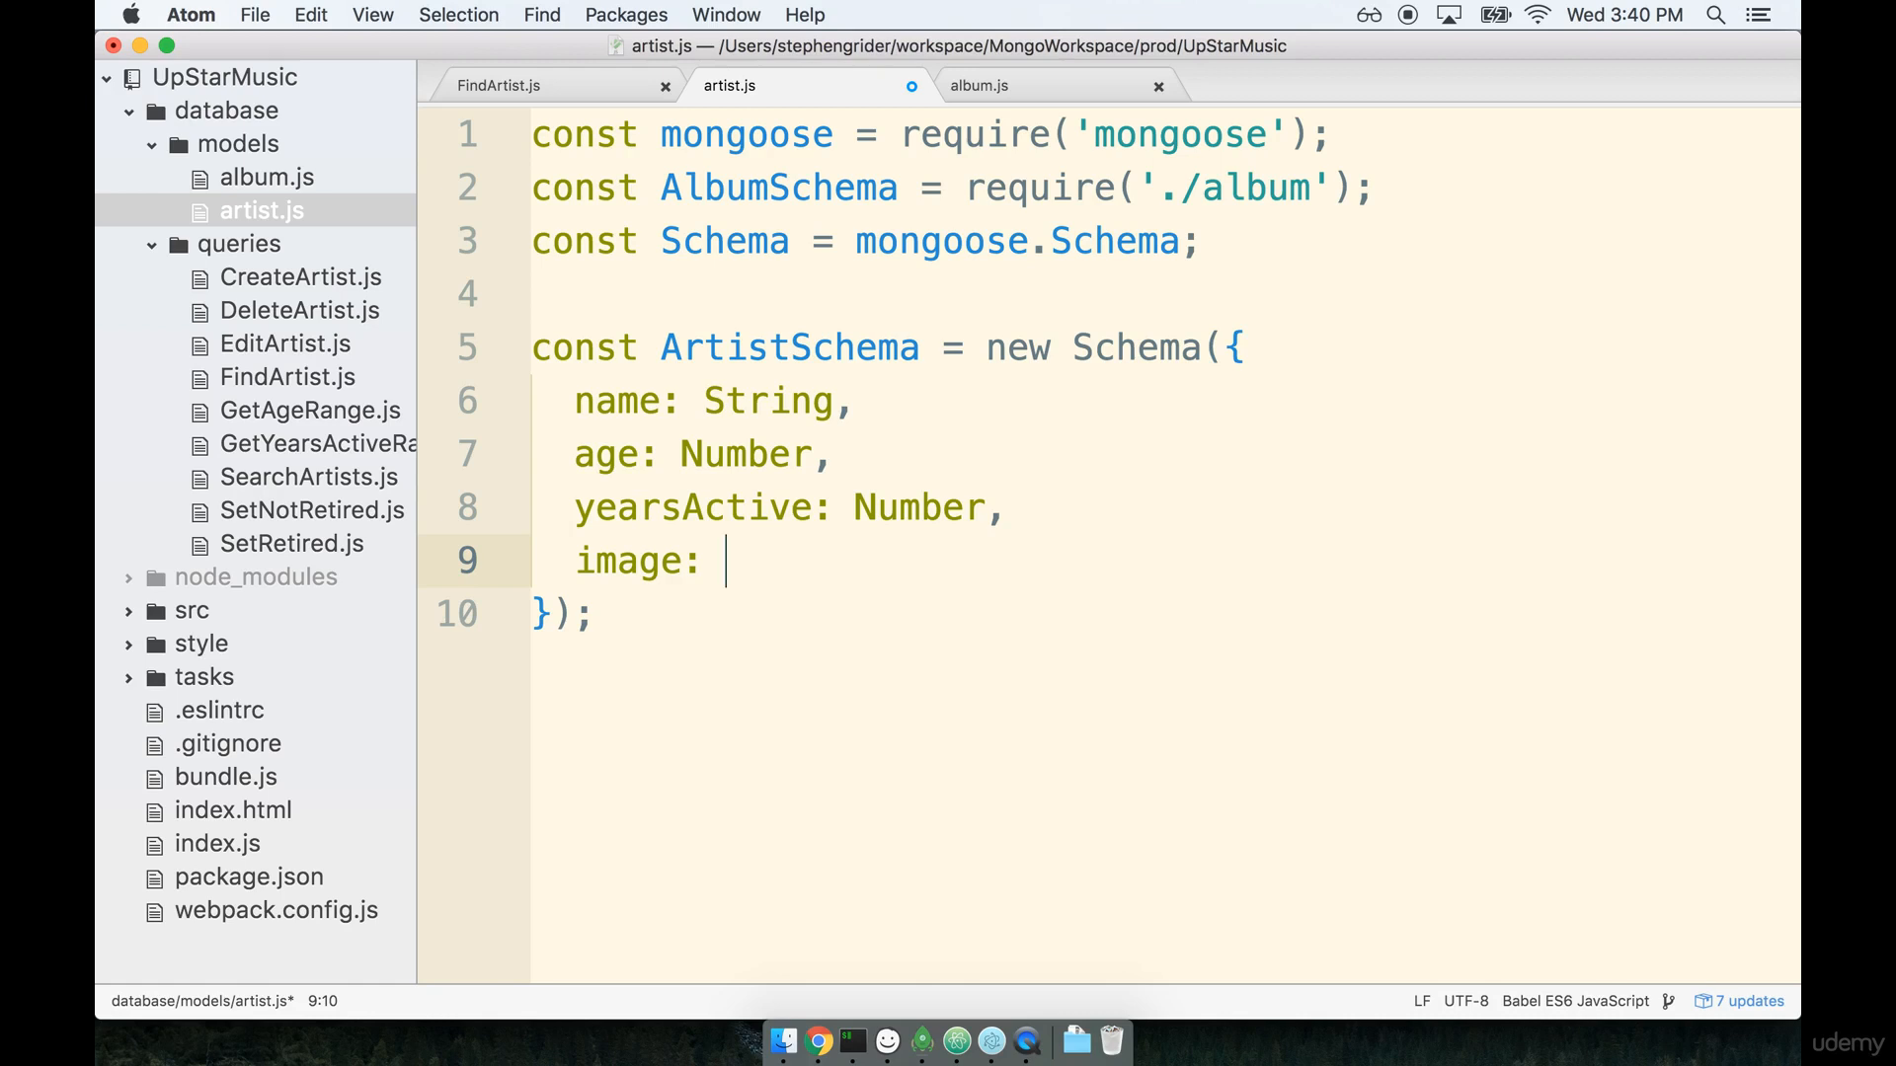
{"action": "type", "text": "String,"}
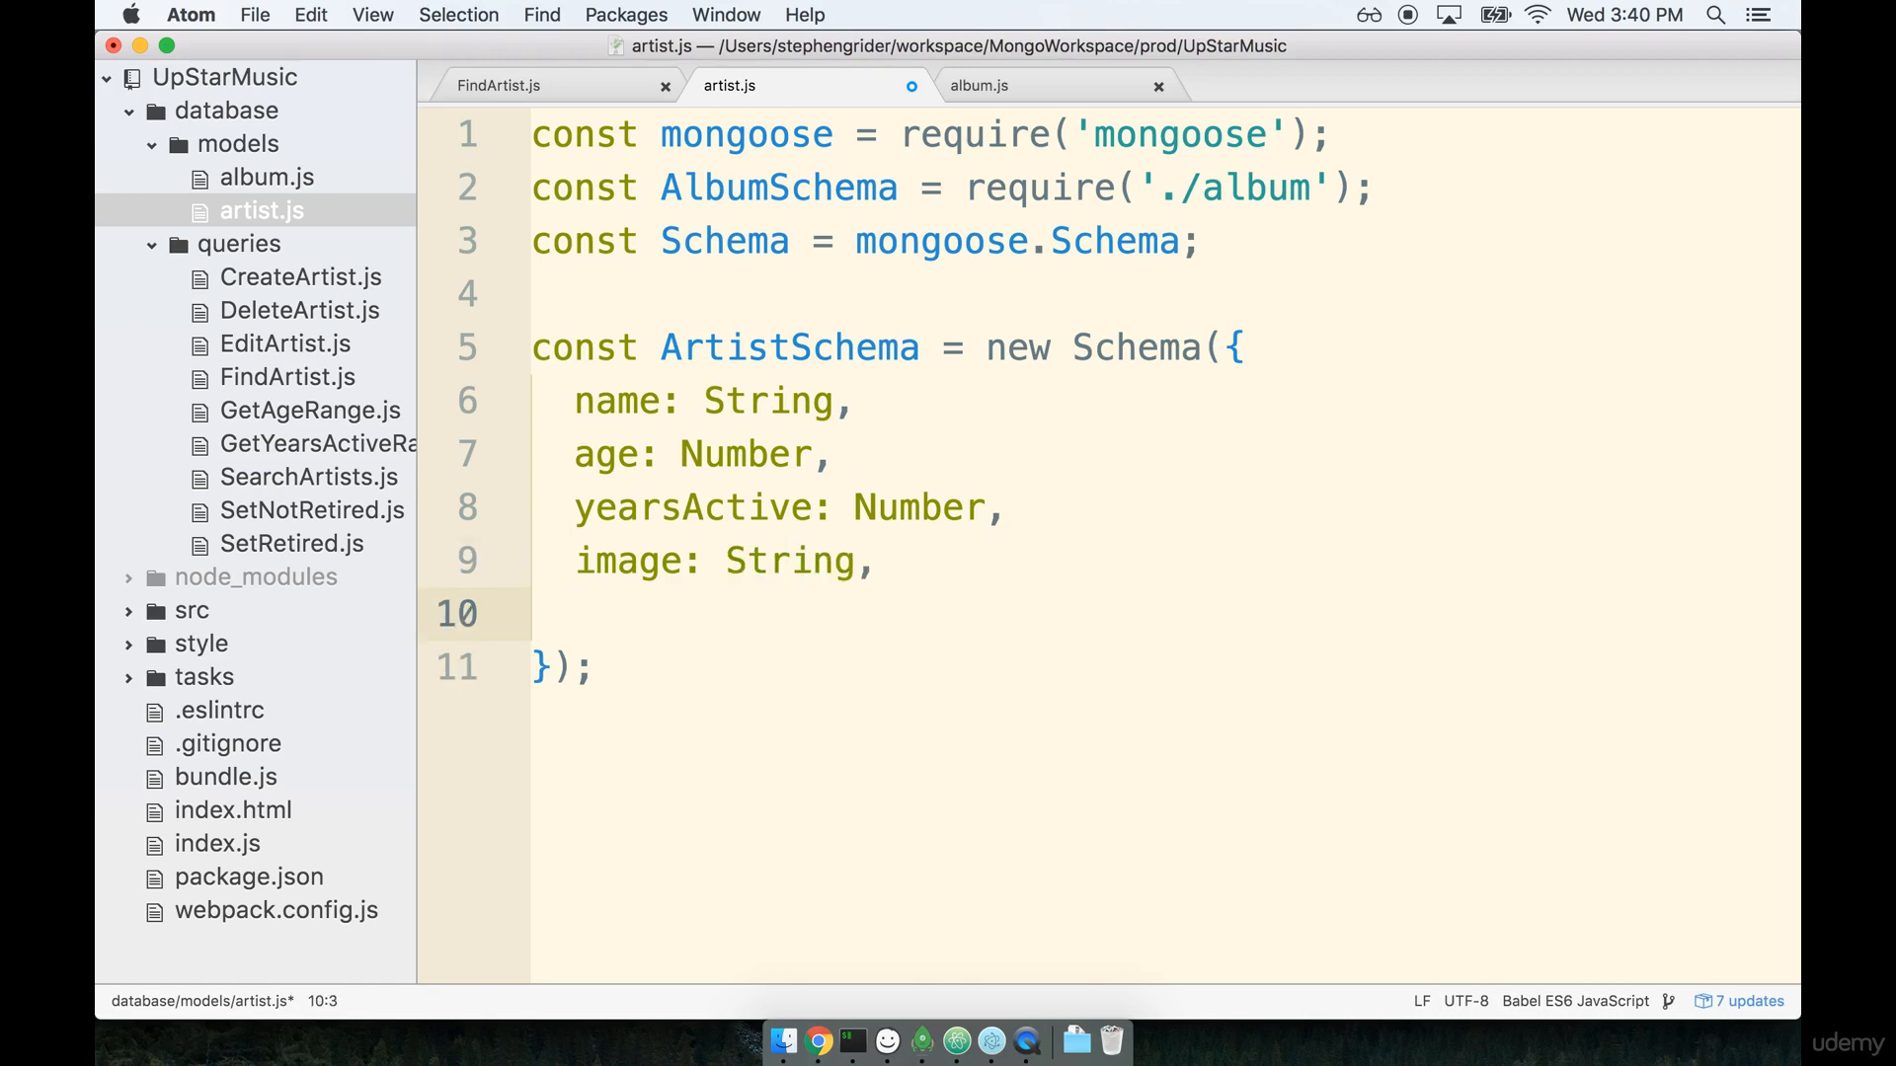
{"action": "type", "text": "genre:"}
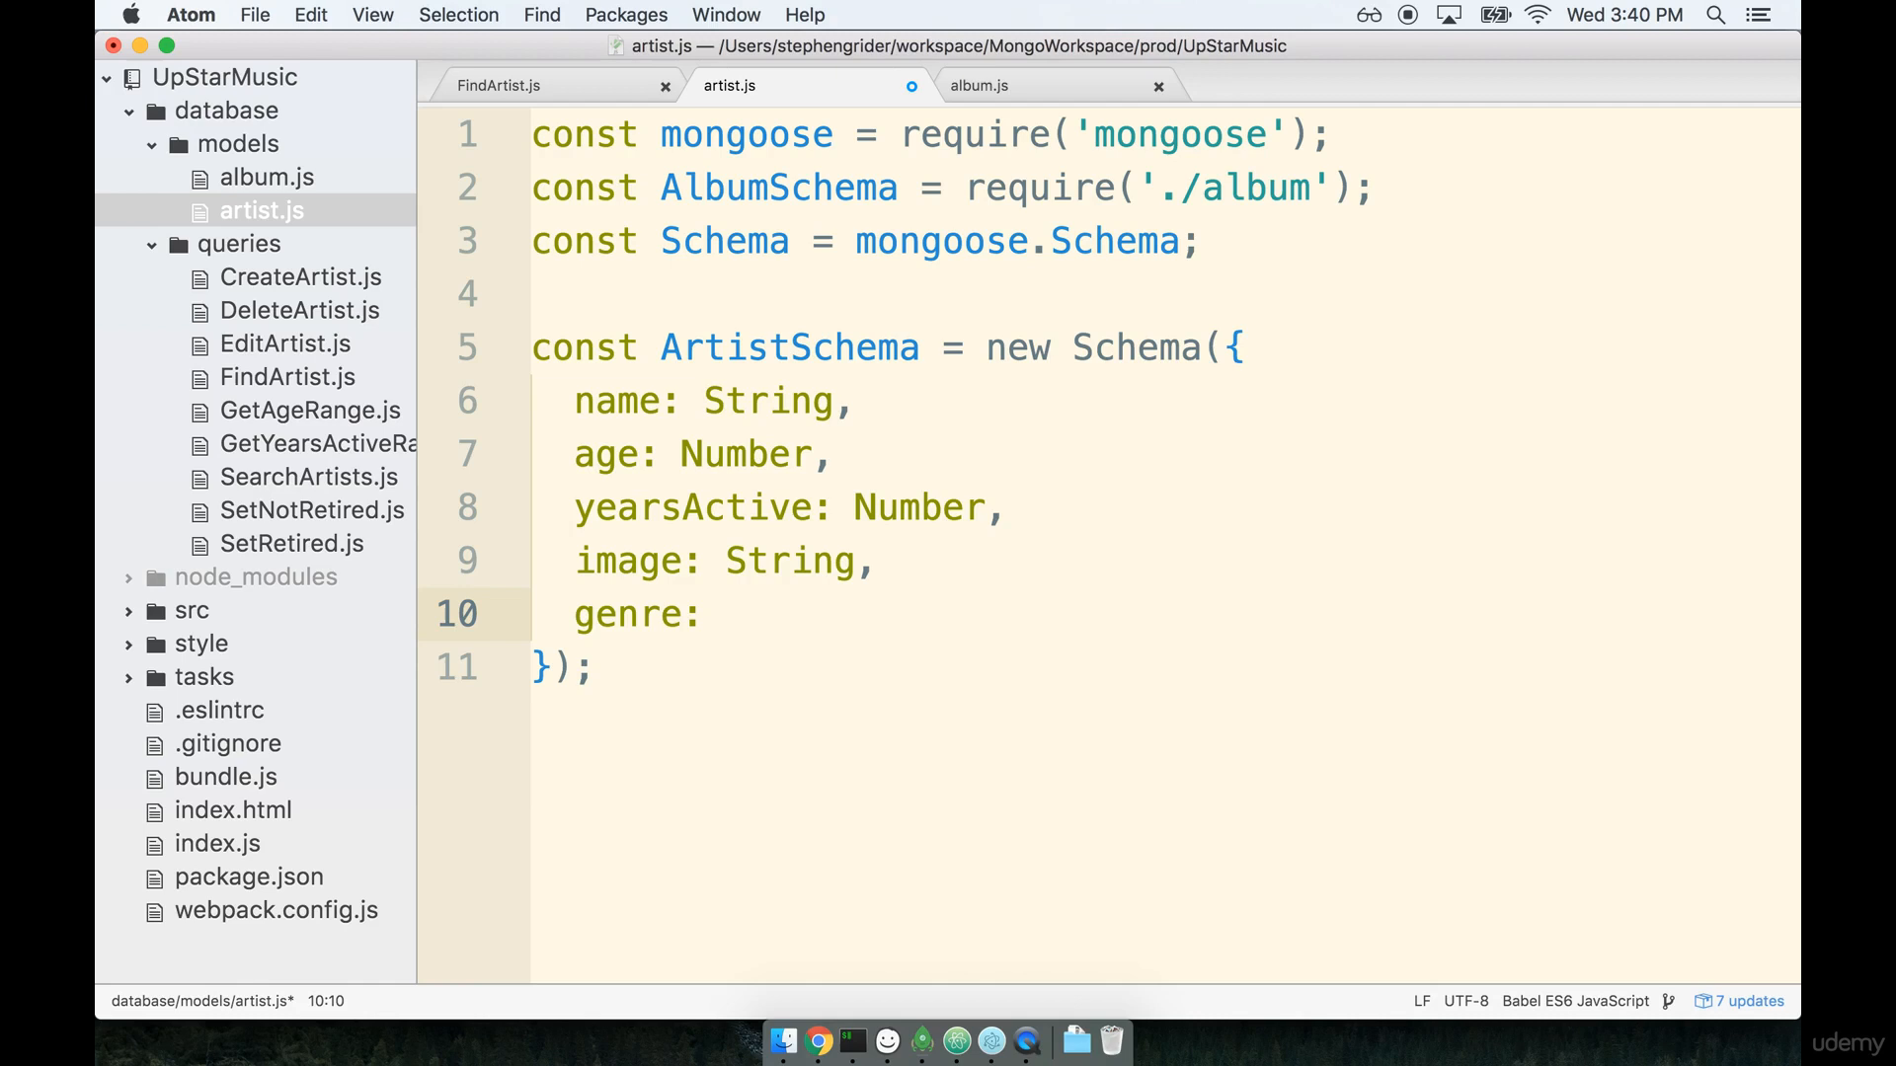
{"action": "left_click", "coordinate": [725, 615]}
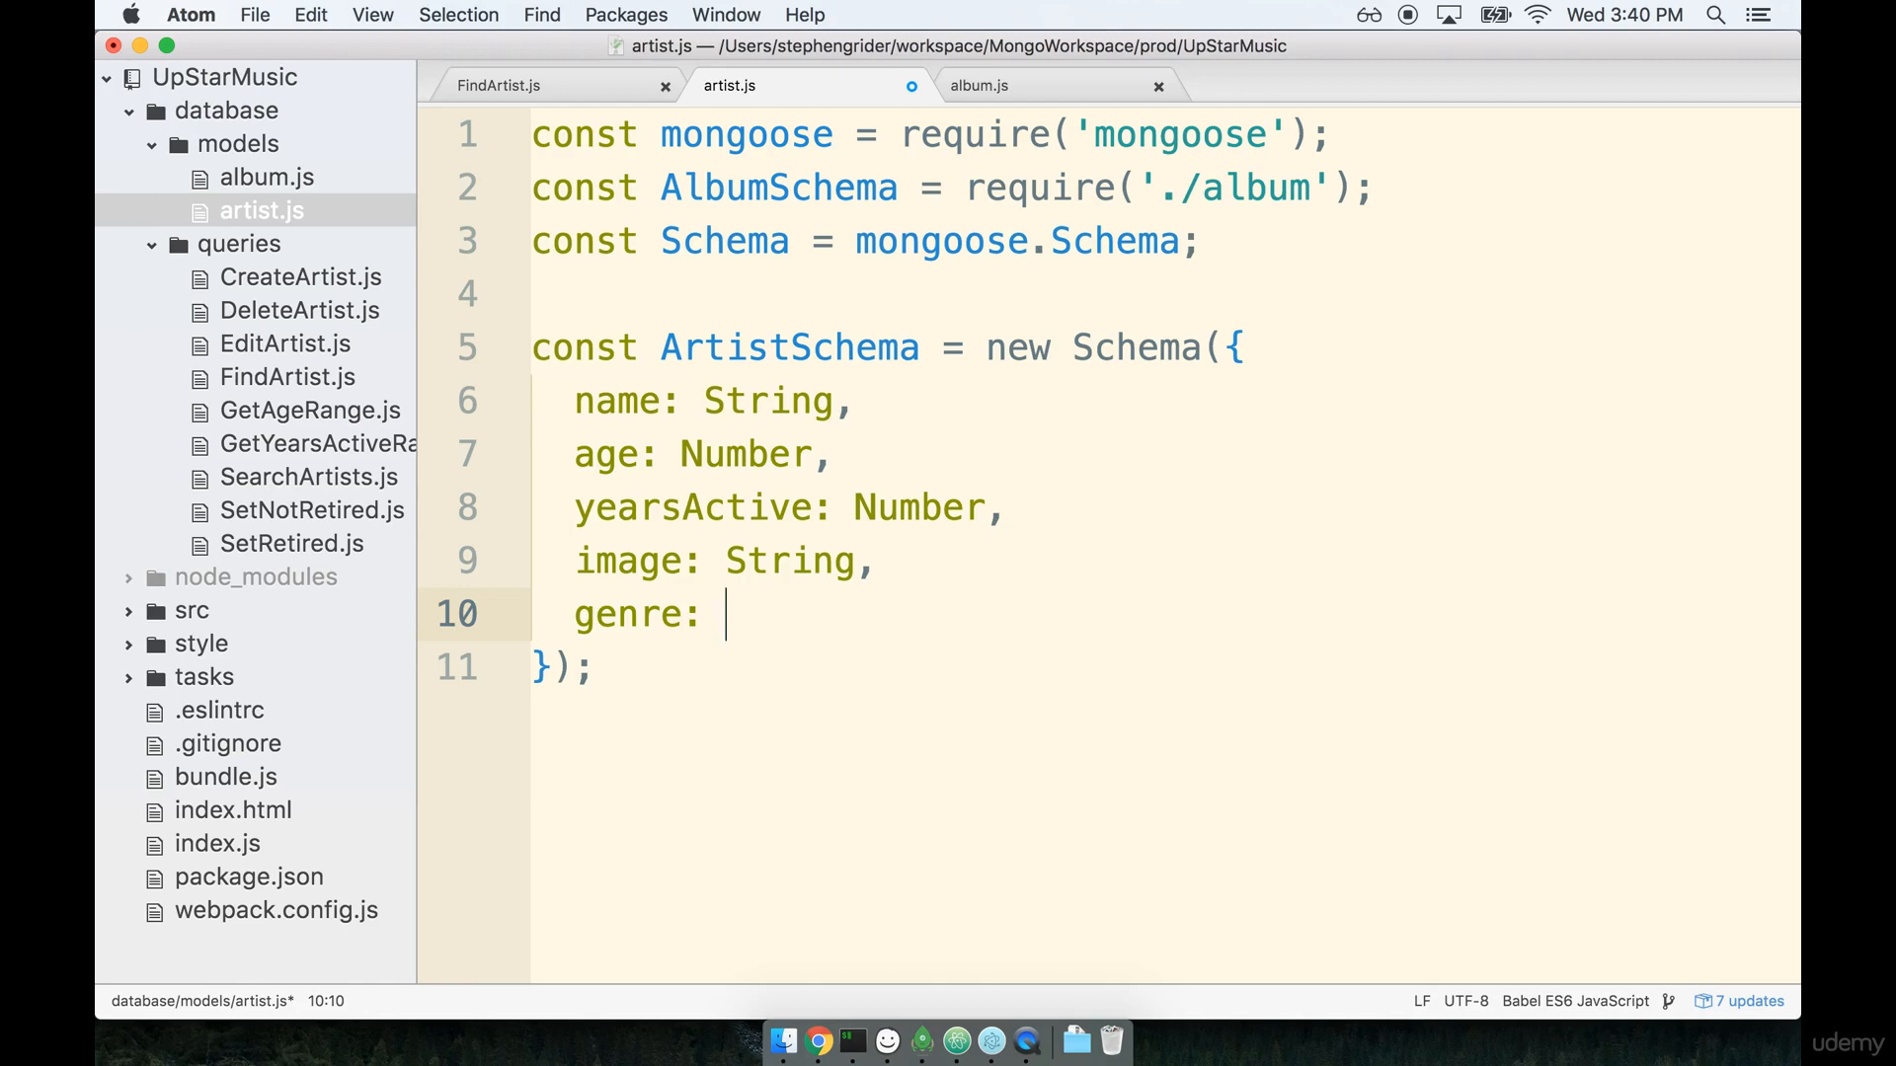
{"action": "type", "text": "String,"}
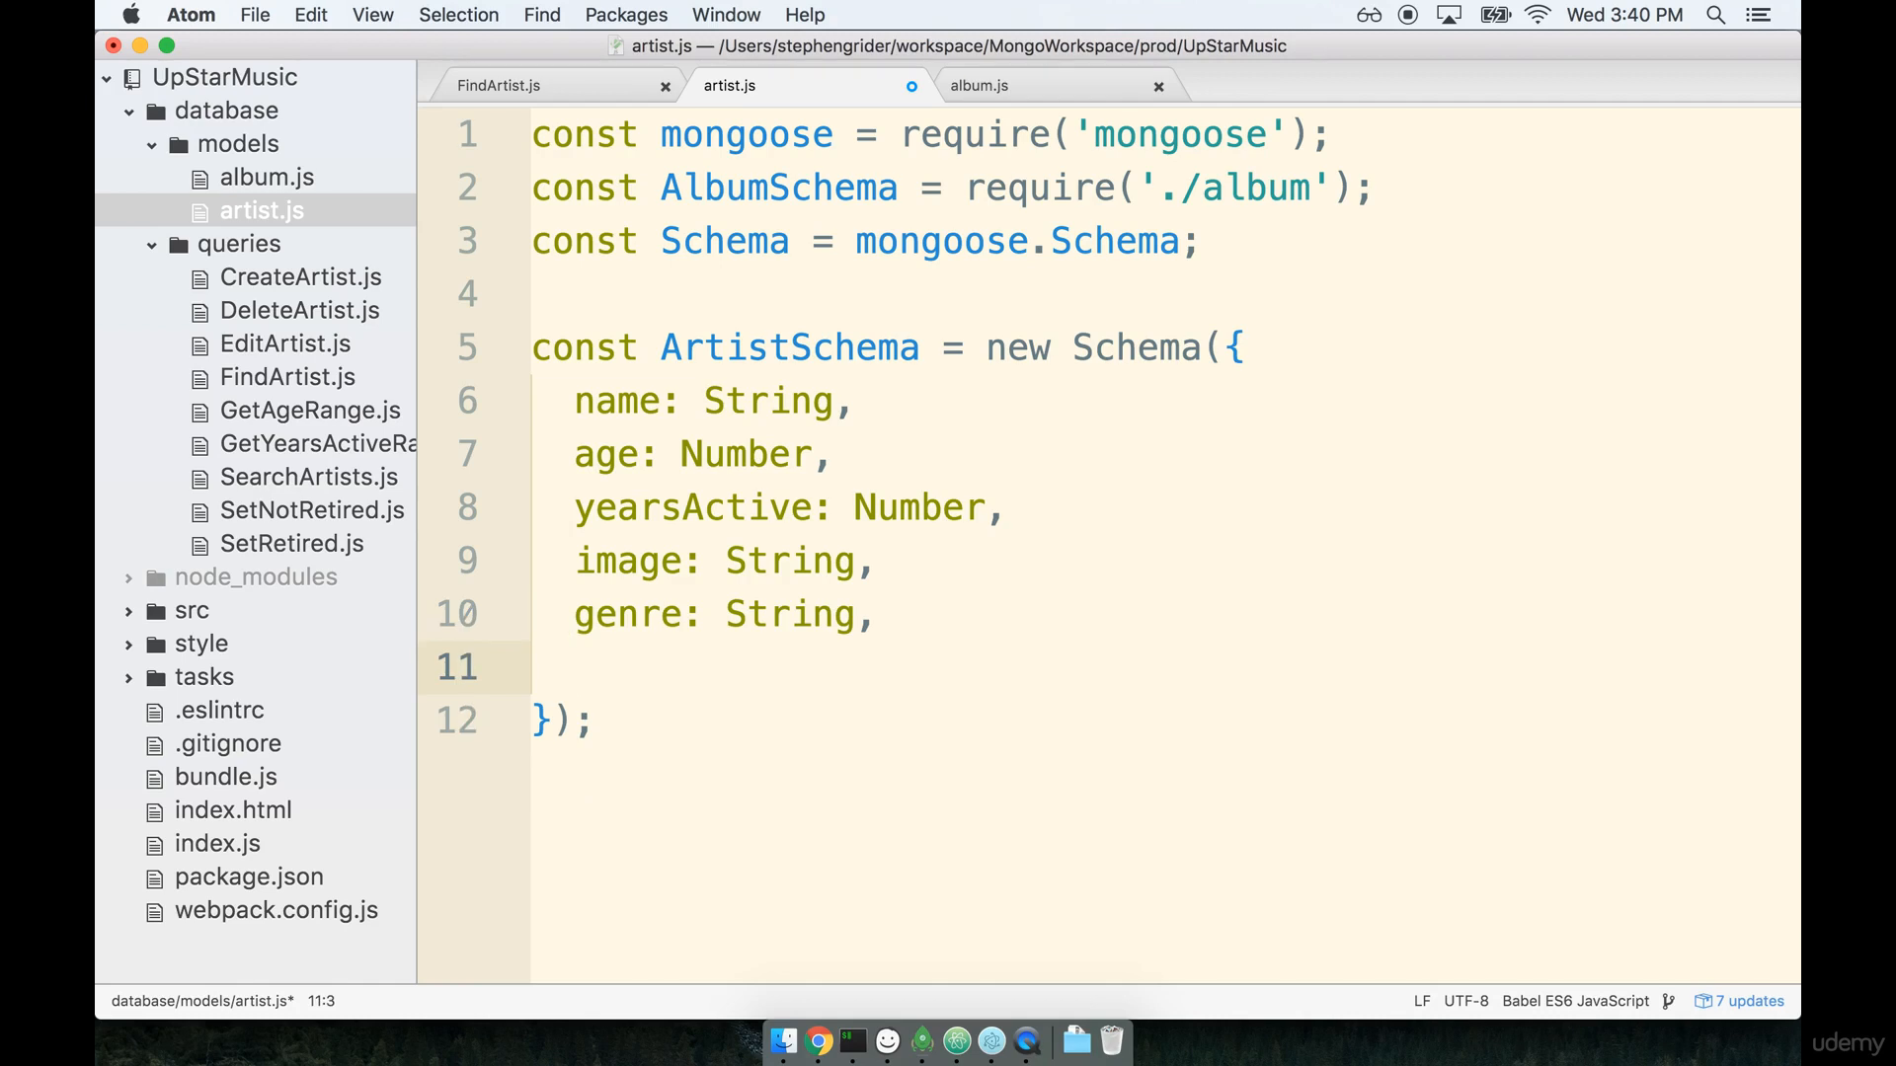
Add website: String, to ArtistSchema.
{"action": "type", "text": "website:"}
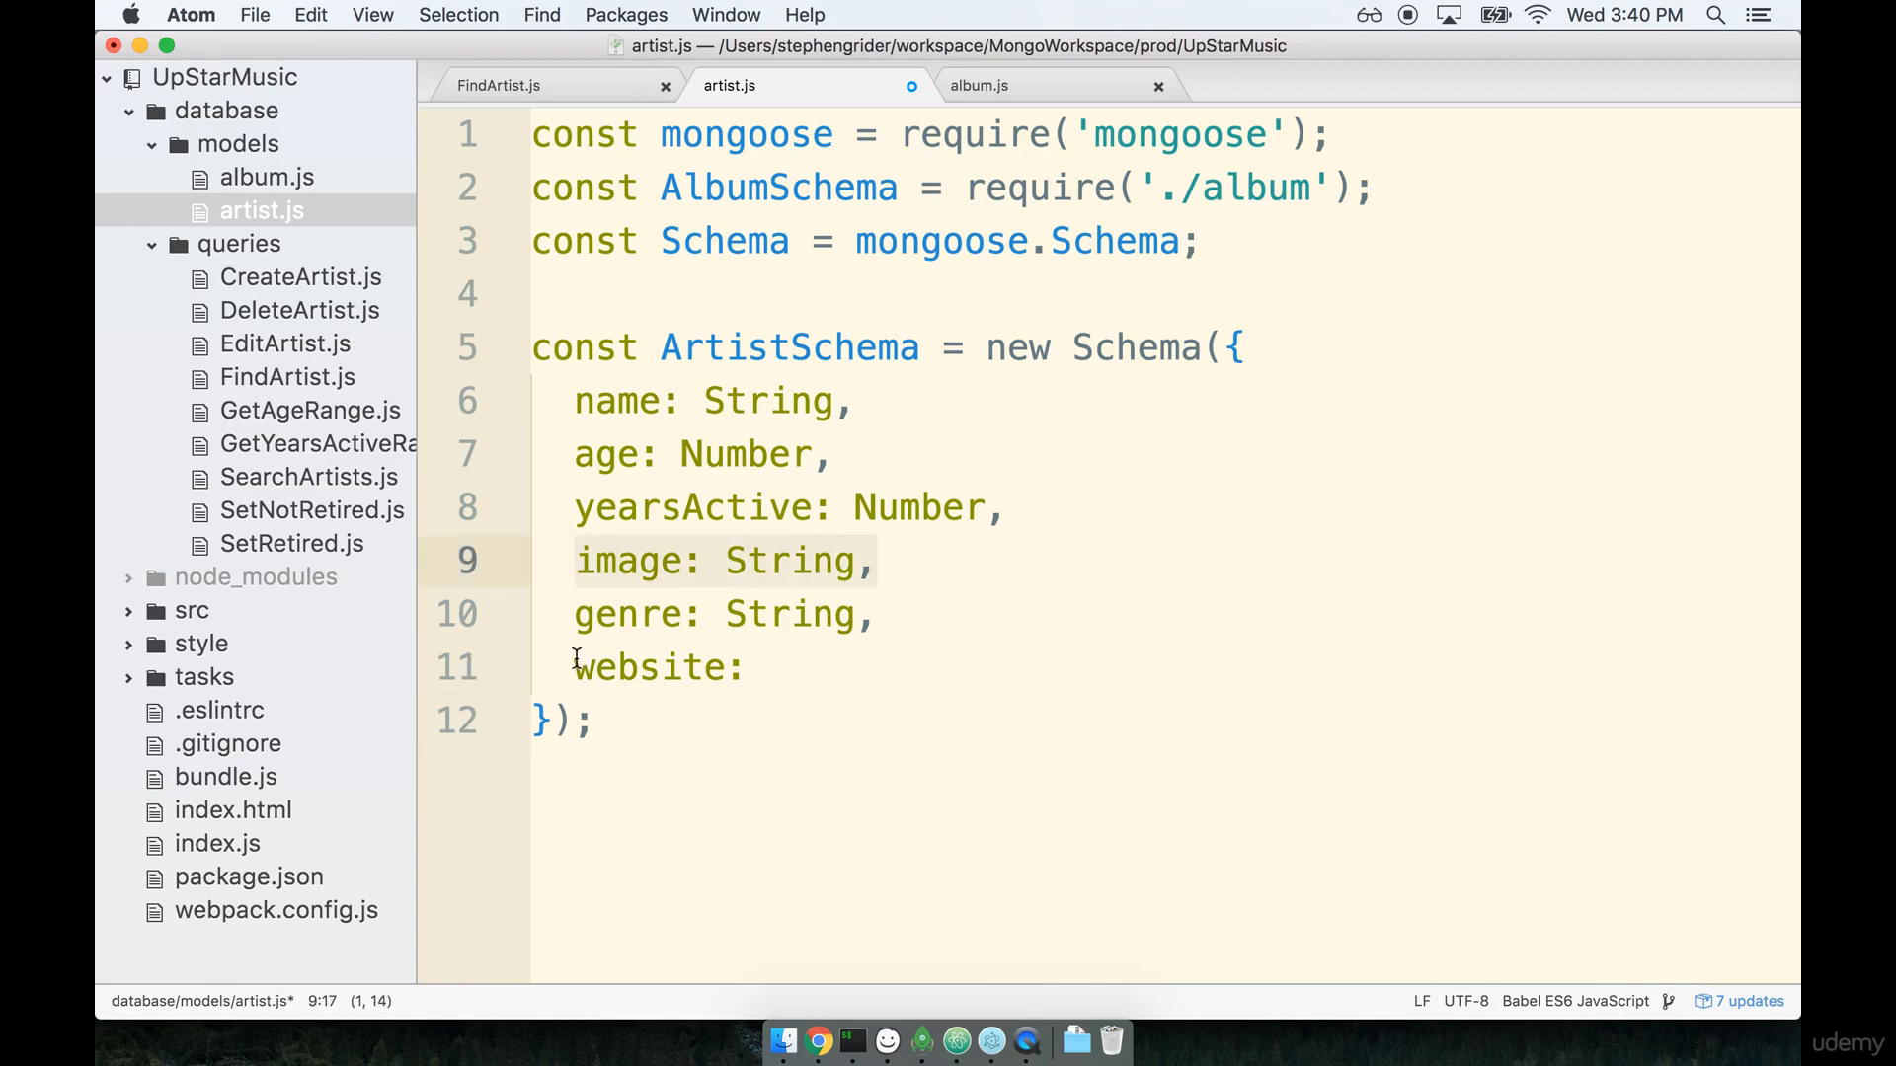
{"action": "left_click", "coordinate": [768, 667]}
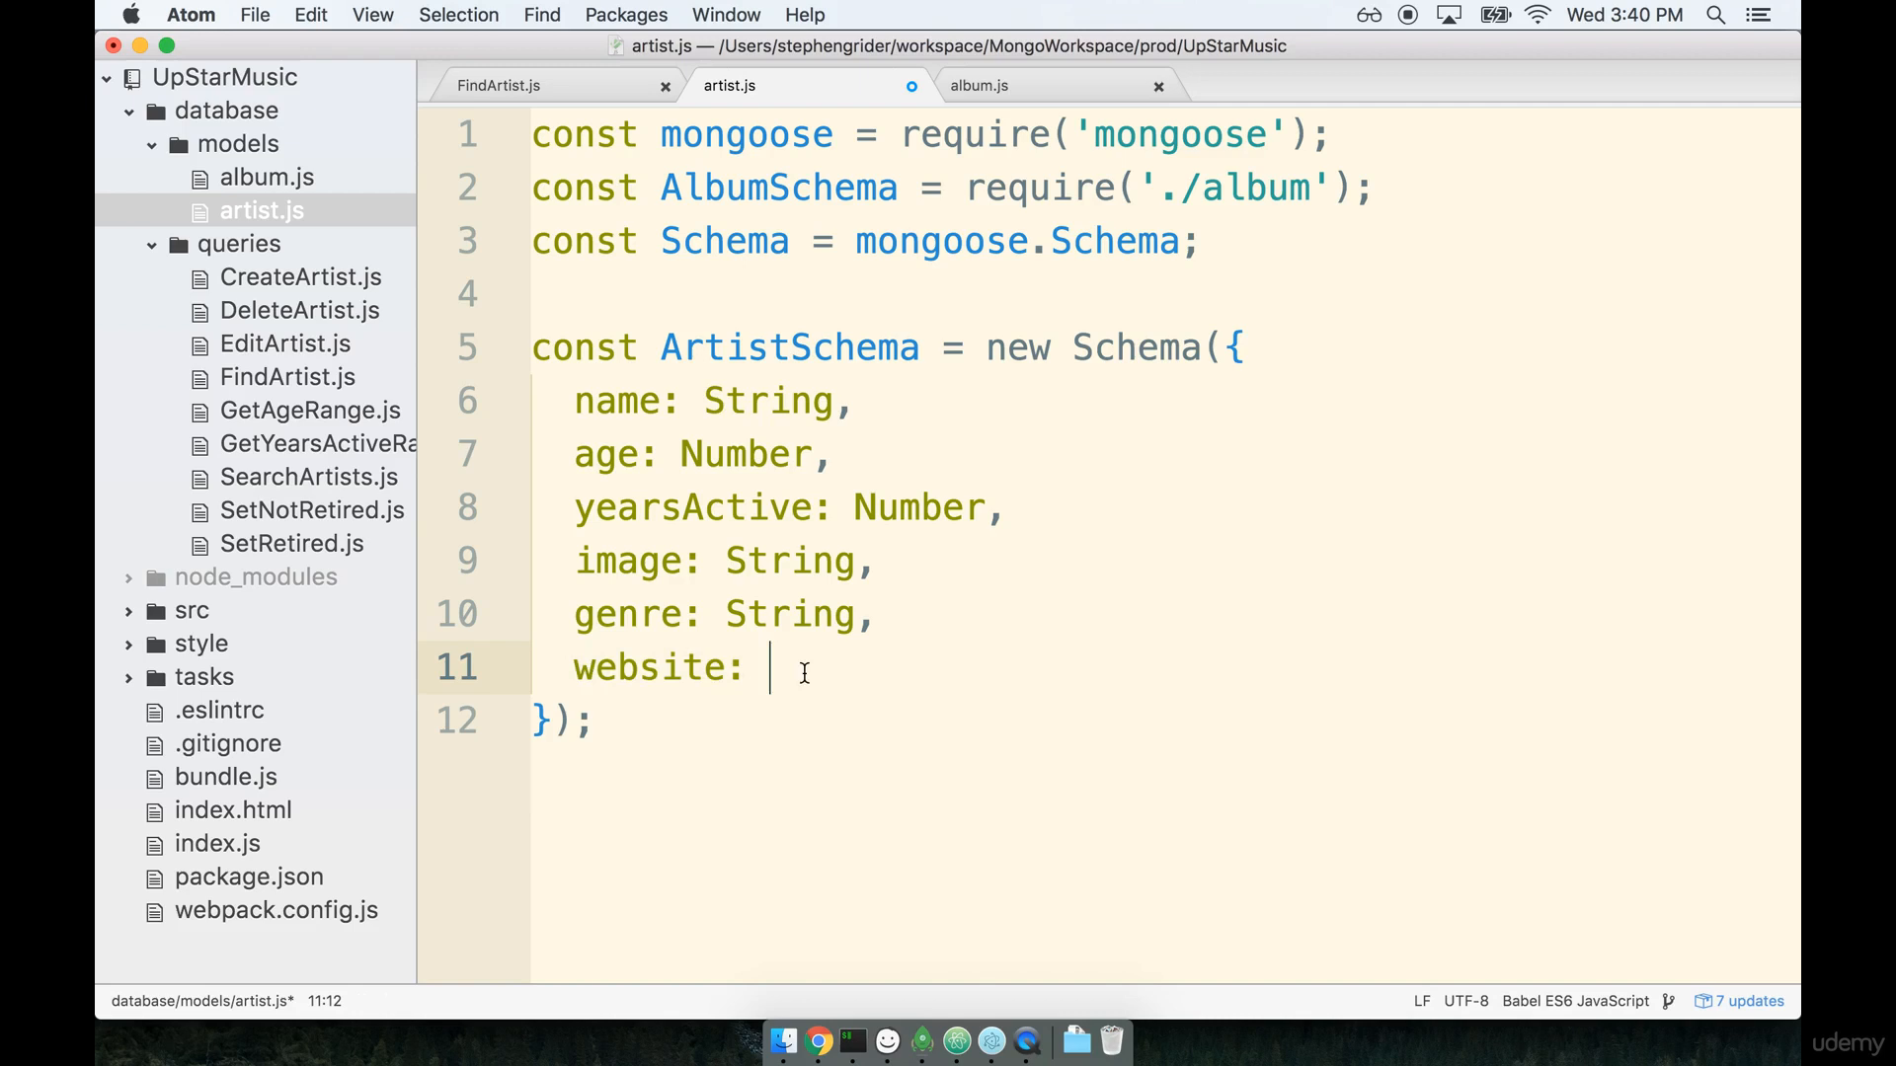
{"action": "type", "text": "String,"}
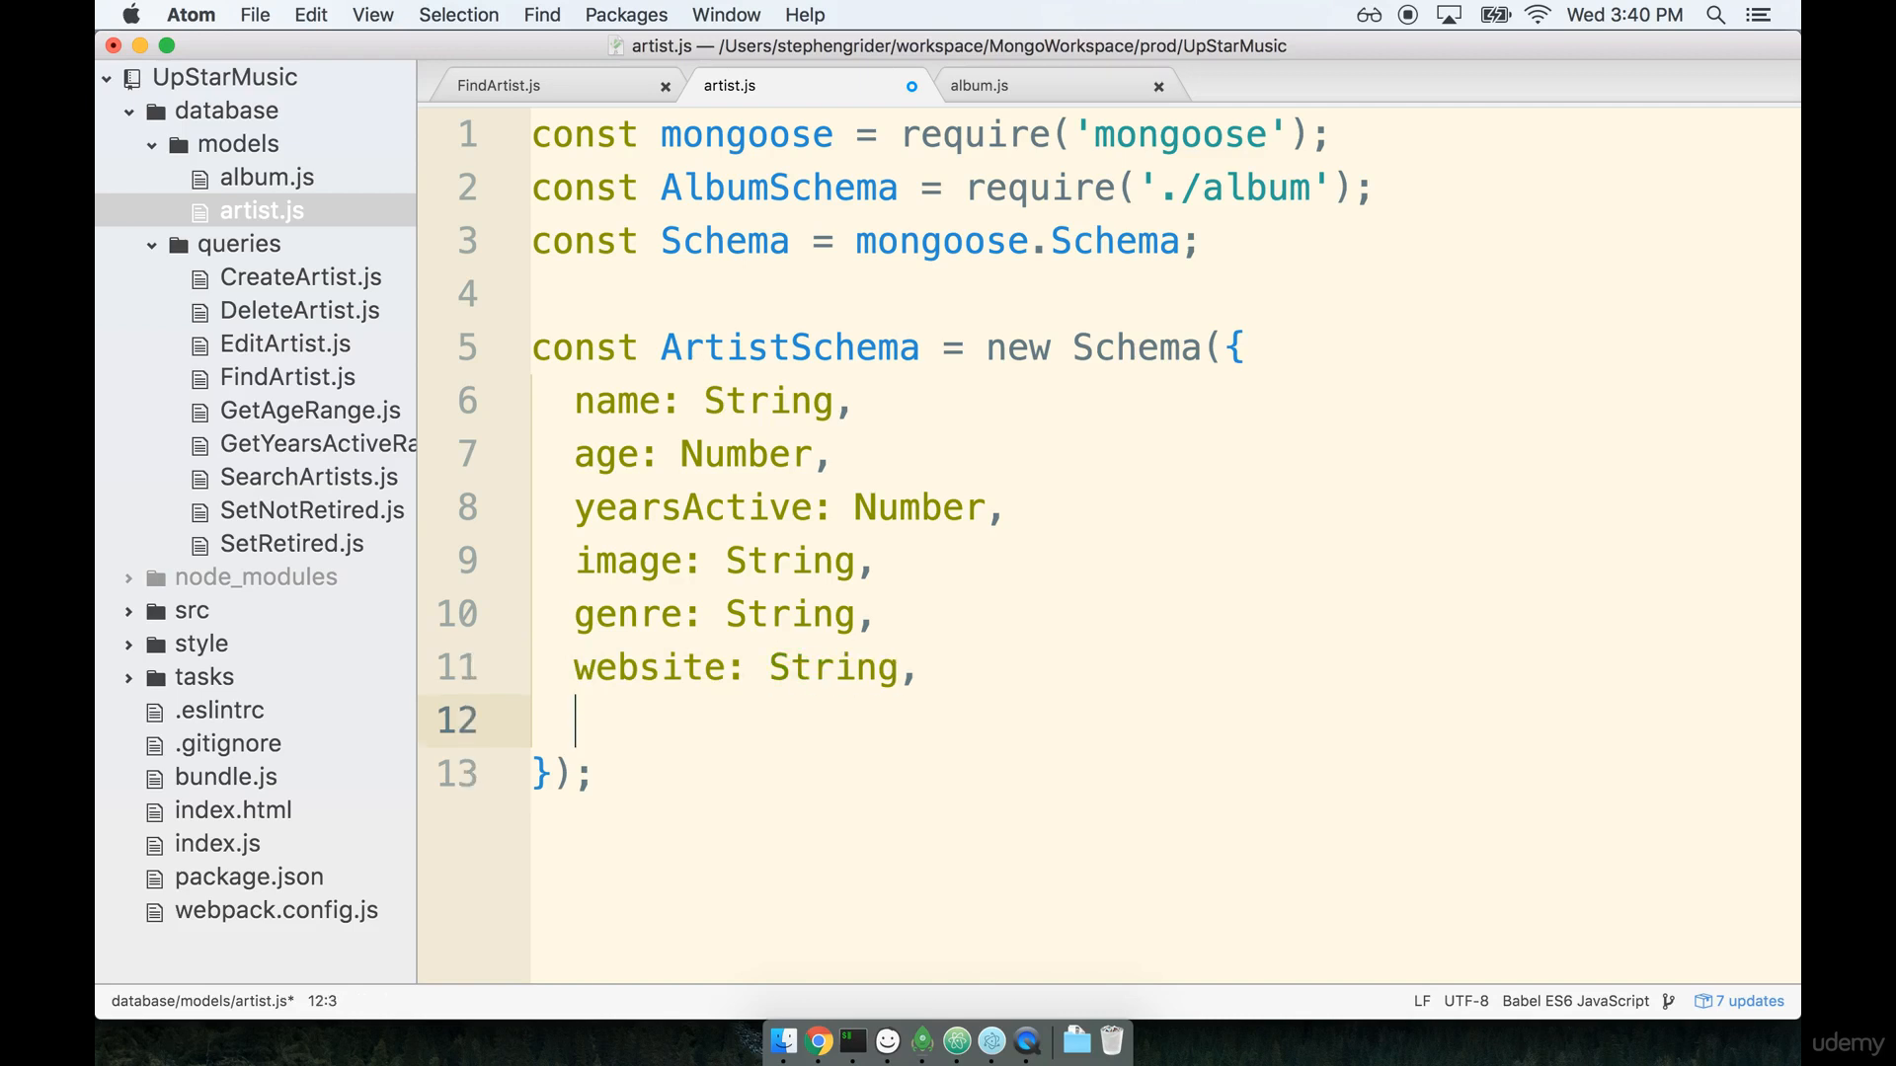
Add netWorth: Number, below the website field.
{"action": "type", "text": "netWo"}
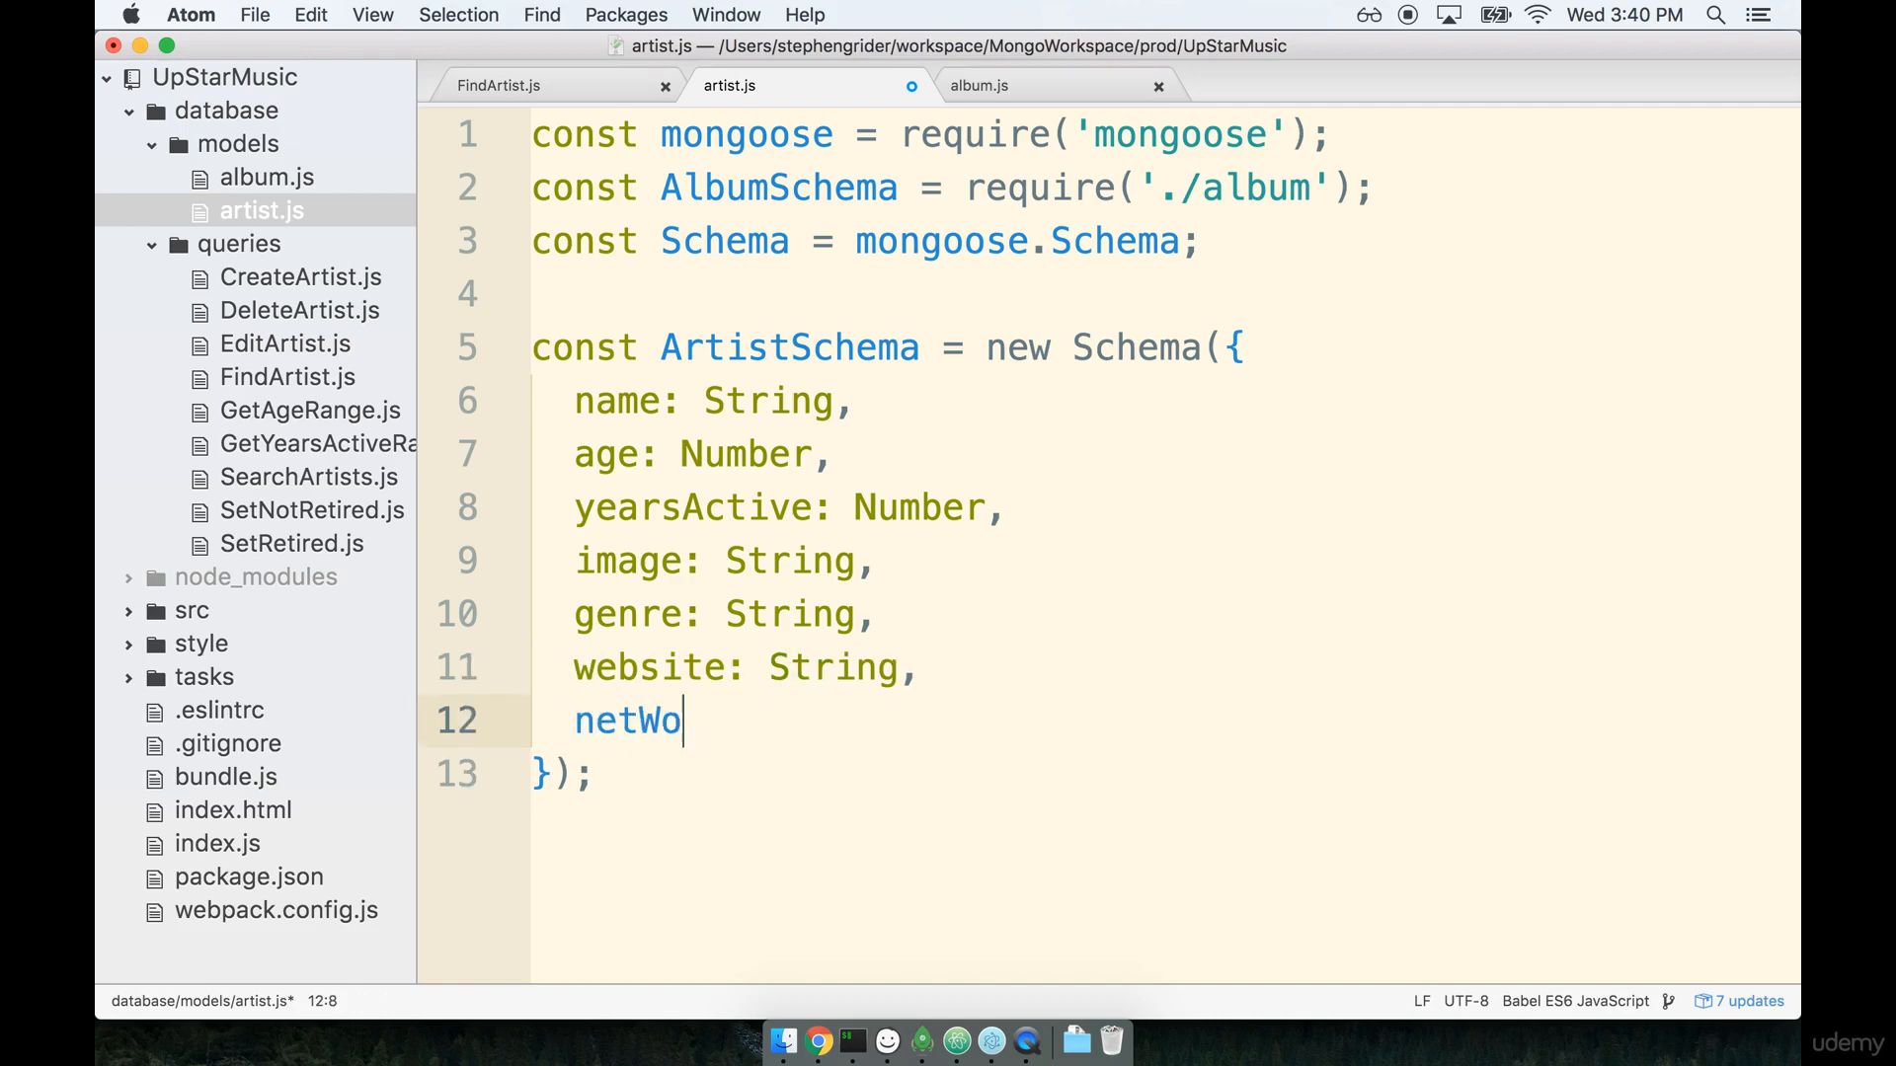
{"action": "type", "text": "rth:"}
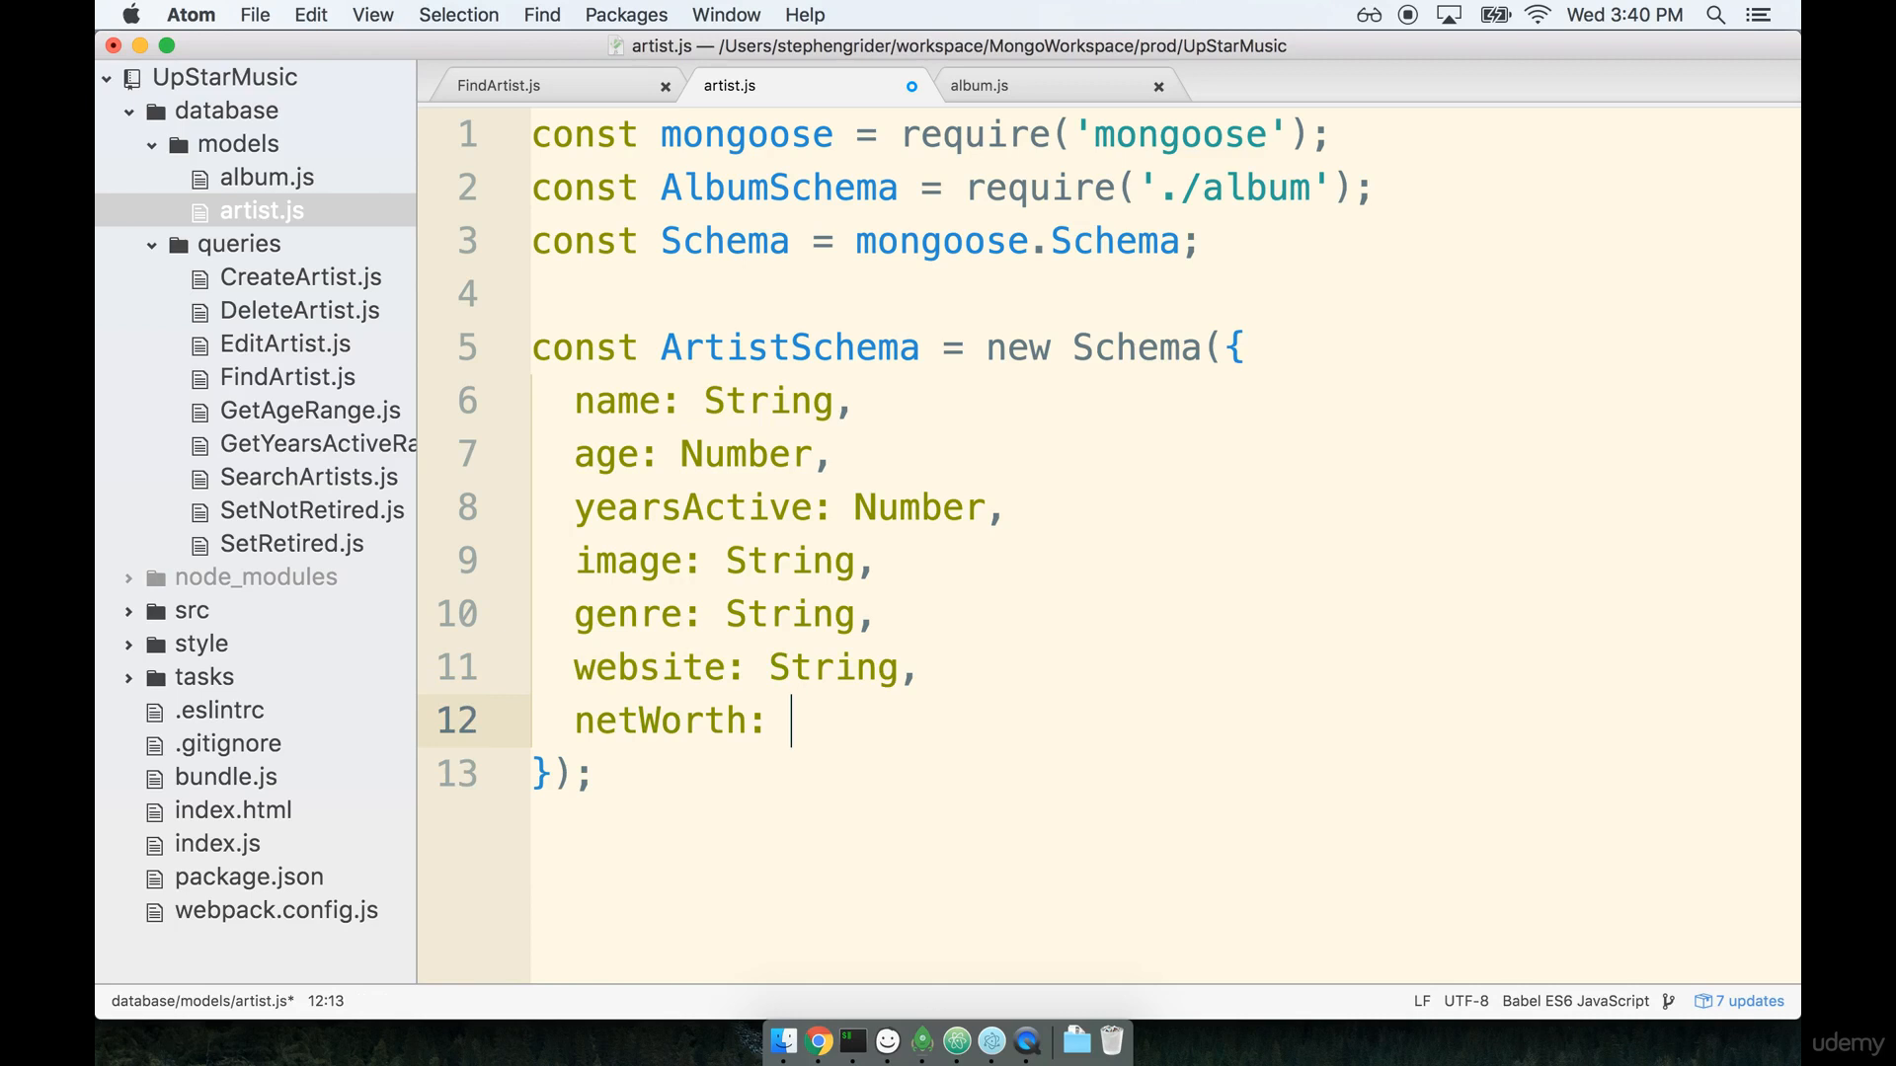
{"action": "scroll", "scroll_direction": "down", "scroll_amount": 3}
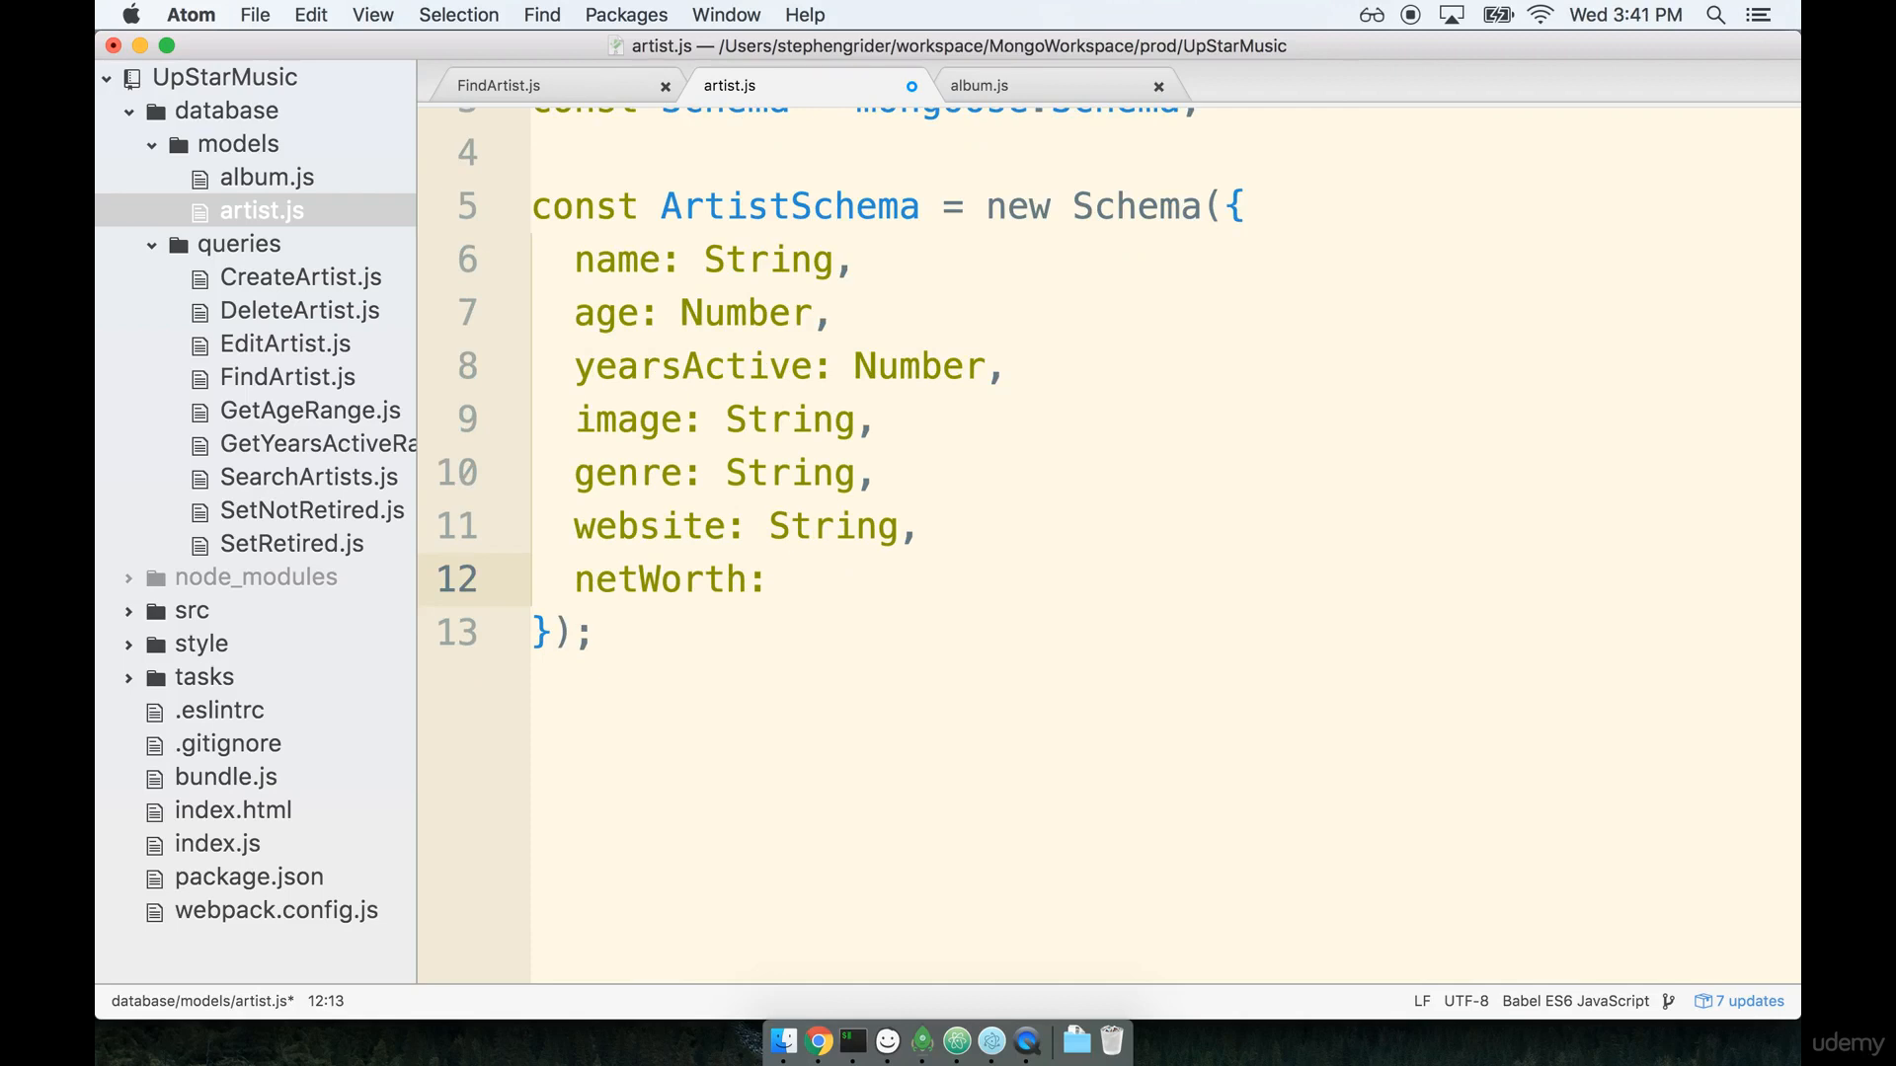
{"action": "type", "text": "Number,"}
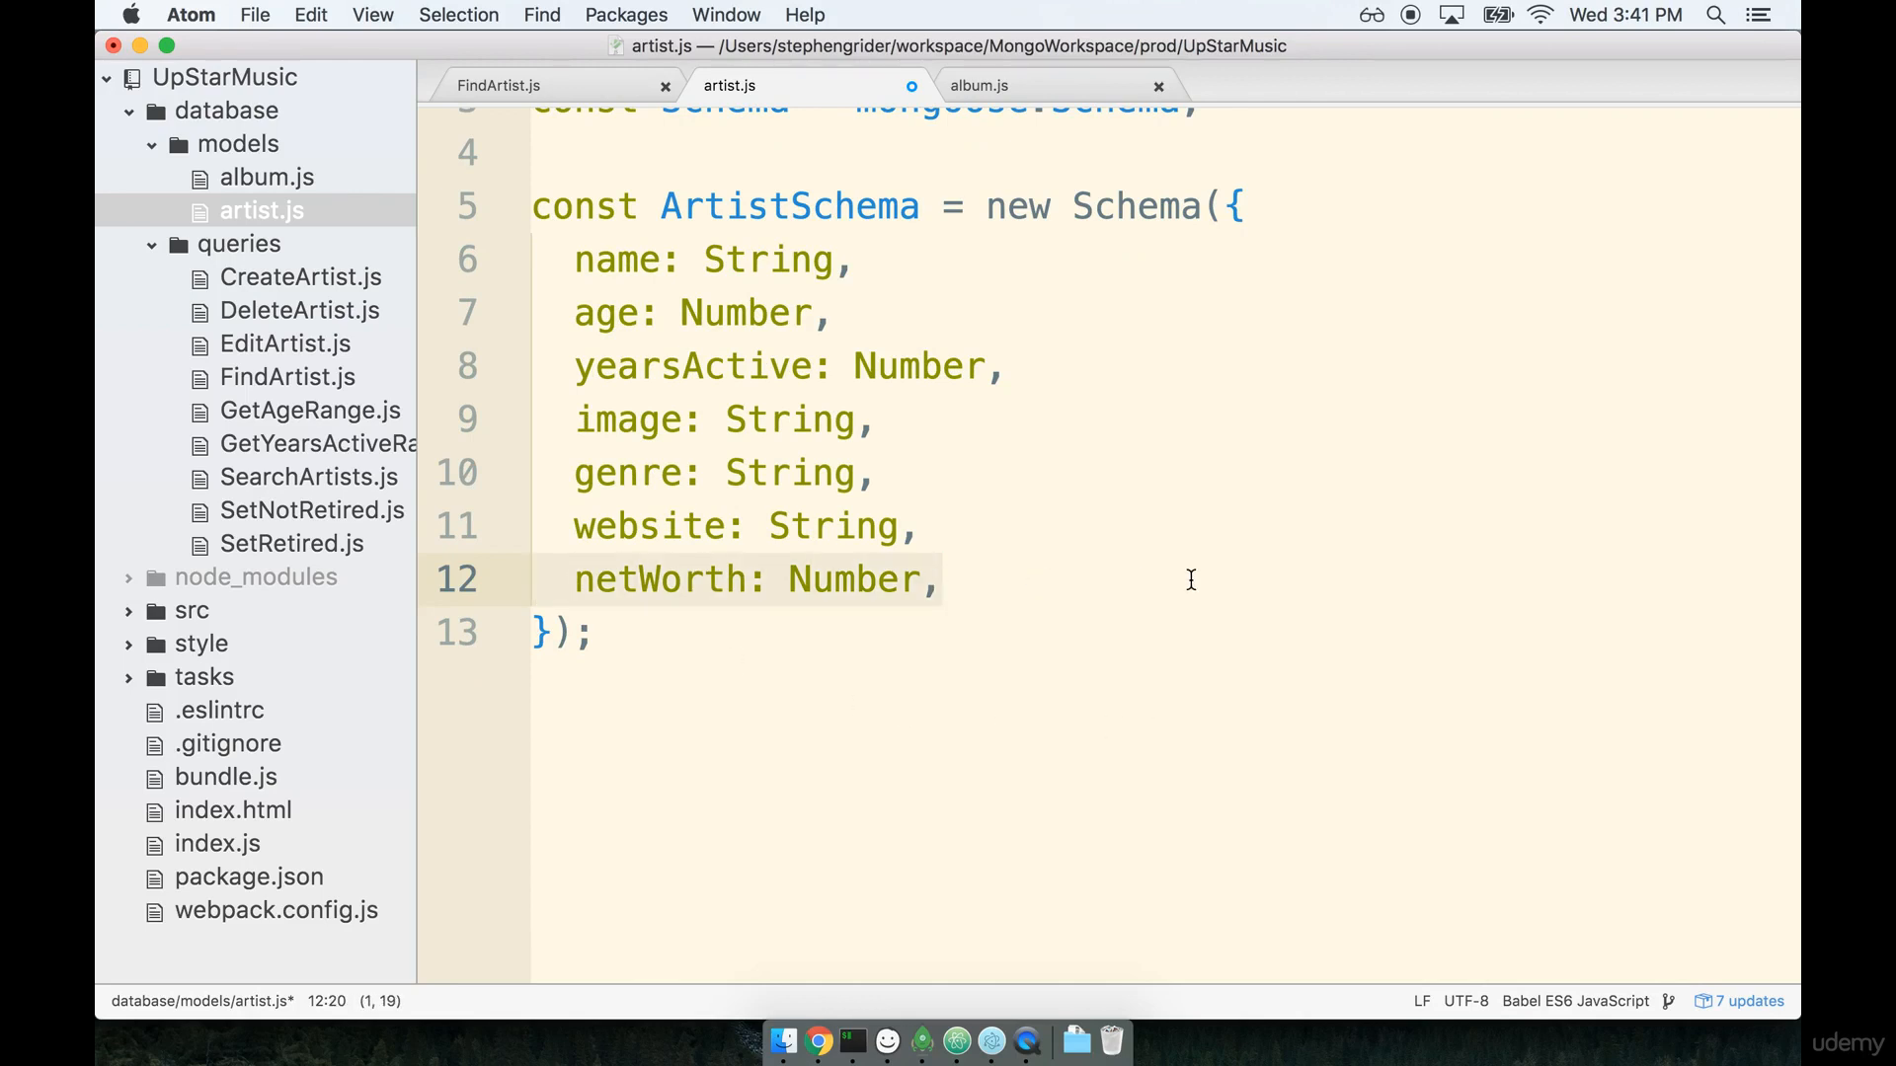
{"action": "mouse_move", "coordinate": [1392, 422]}
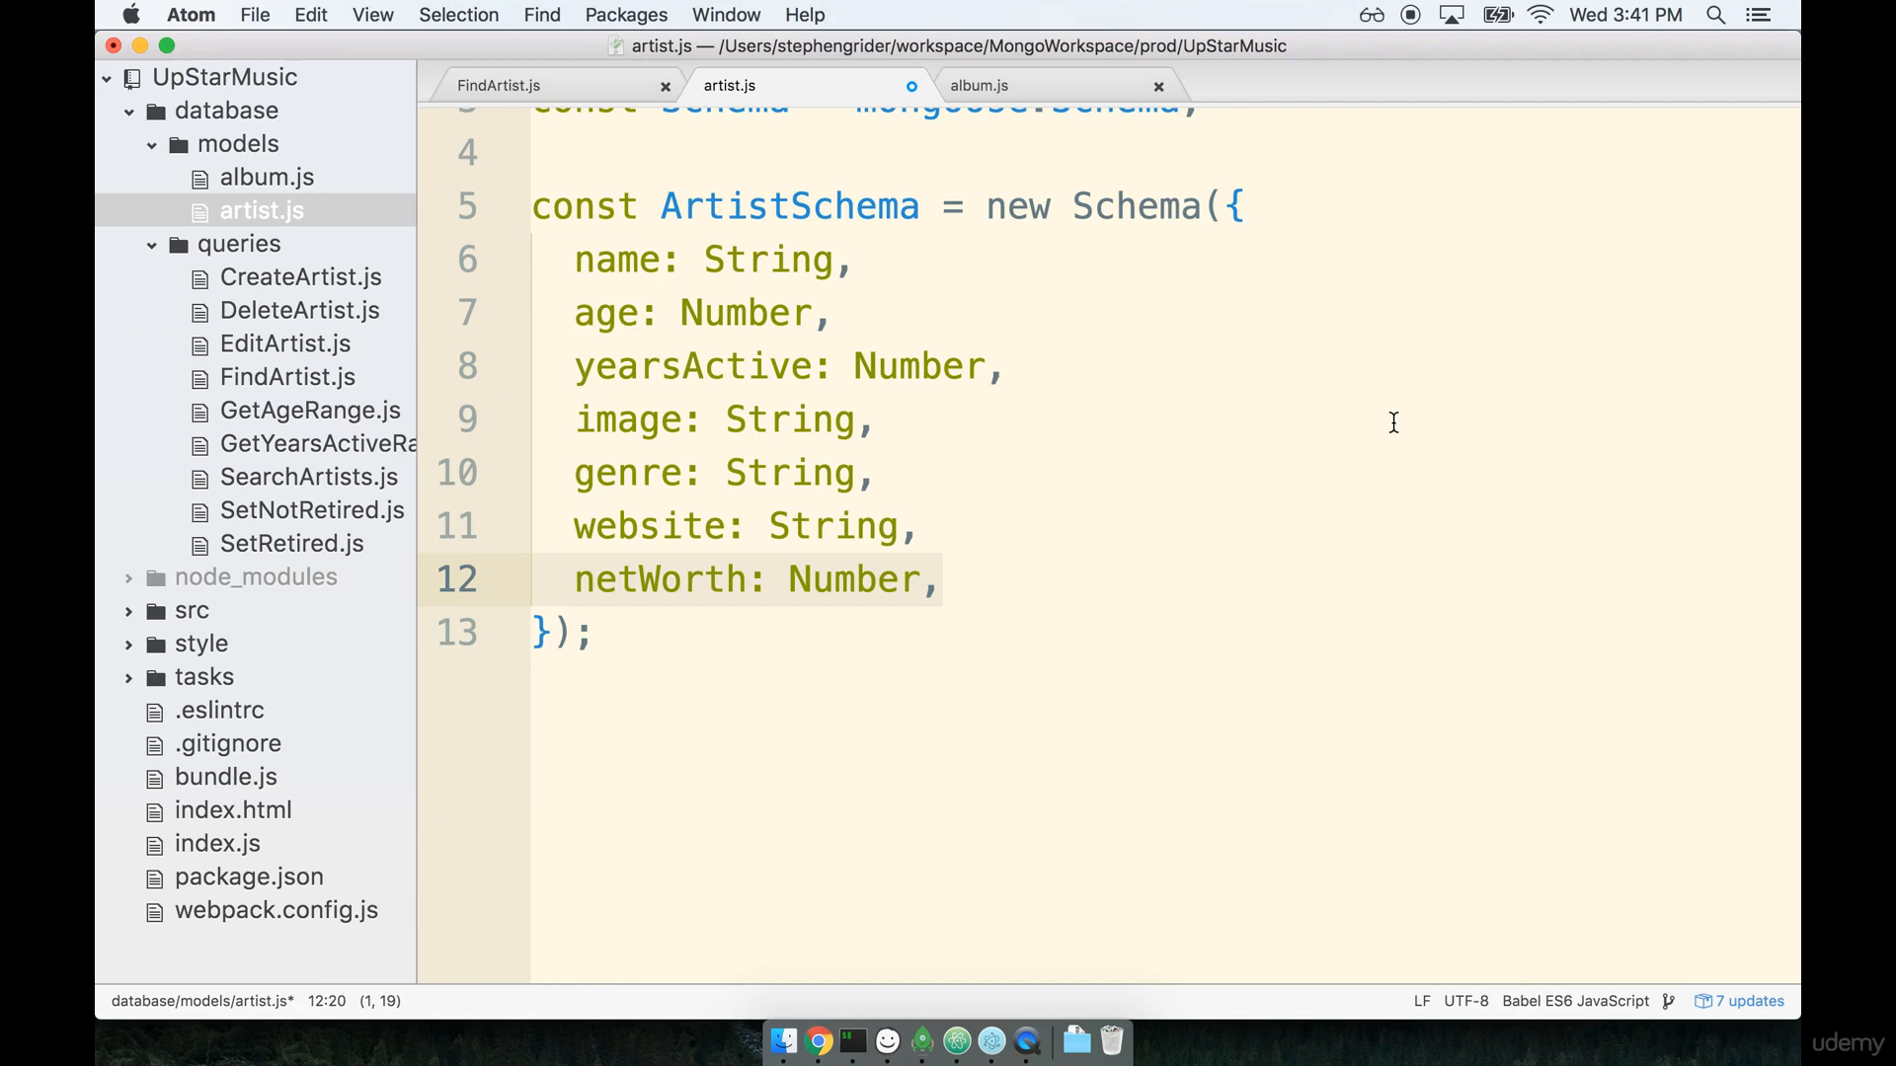
Place the cursor at the end of the netWorth: Number, line.
{"action": "left_click", "coordinate": [788, 526]}
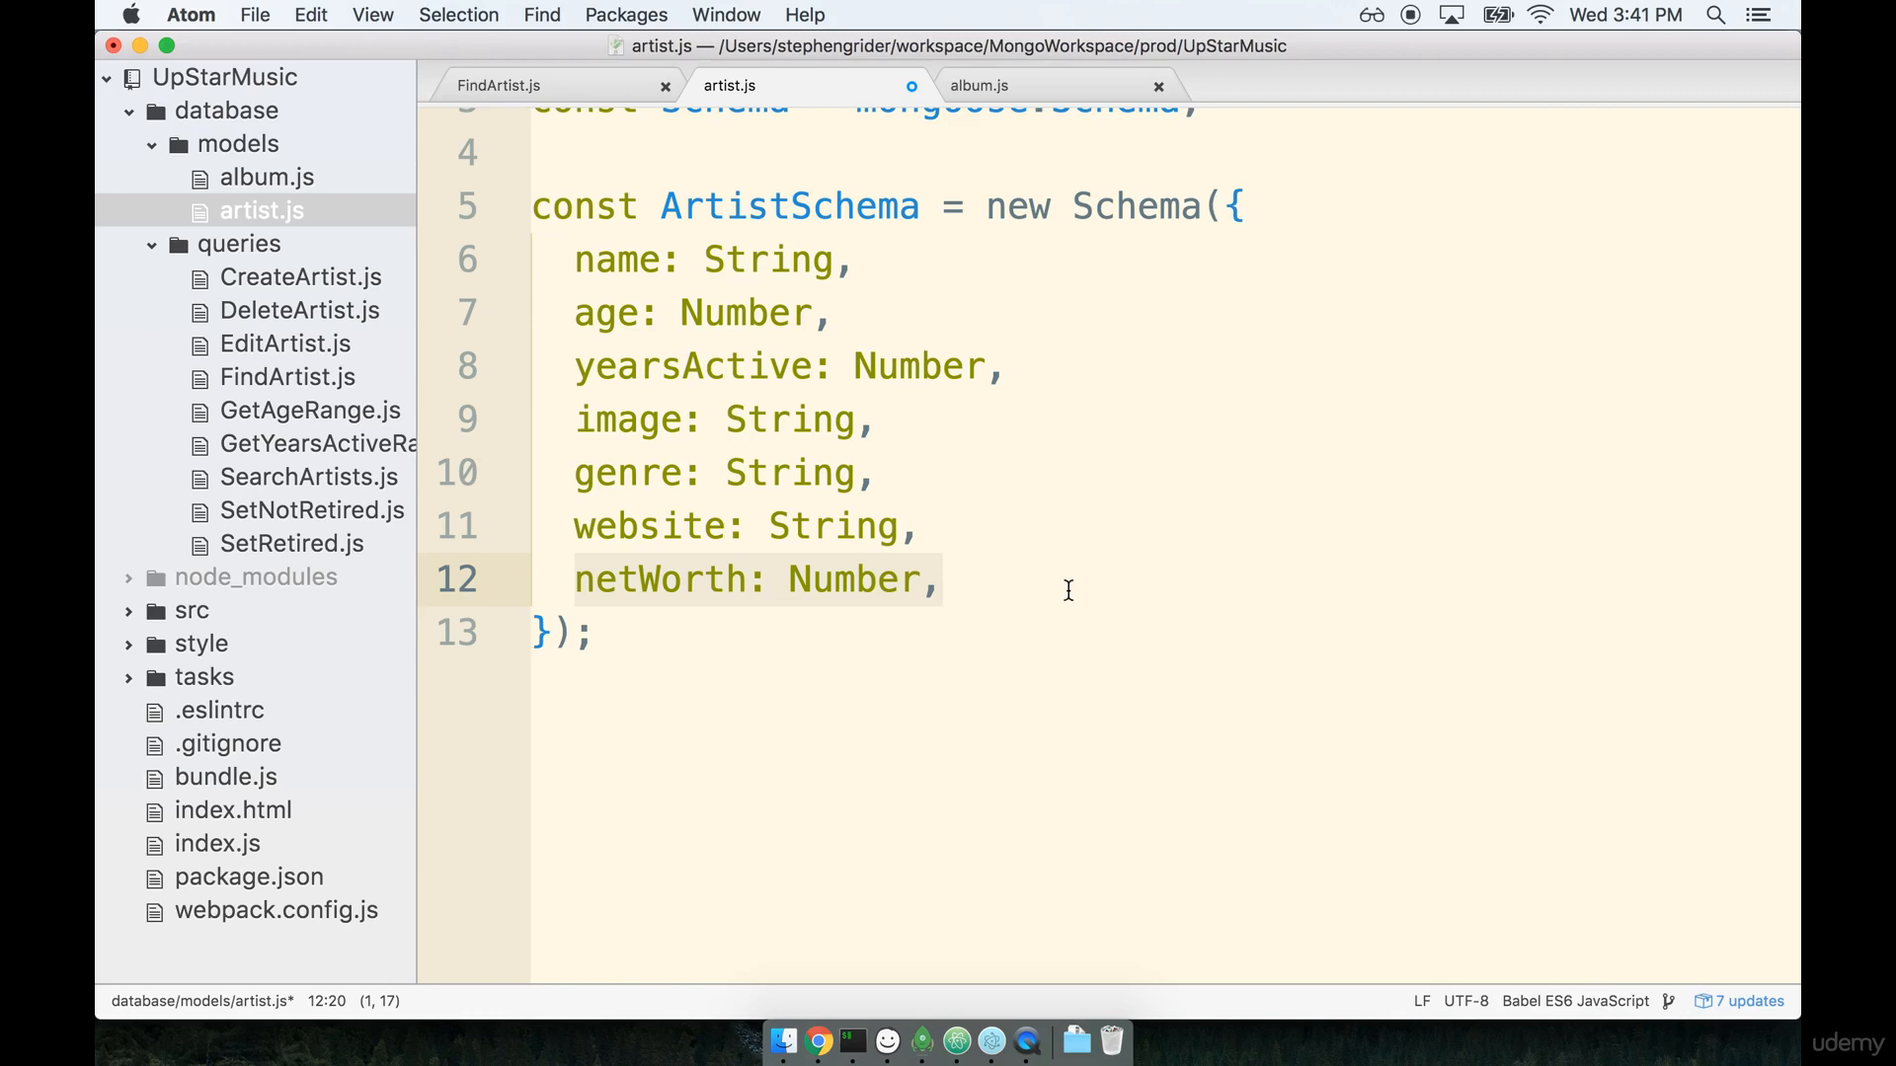
{"action": "left_click", "coordinate": [944, 578]}
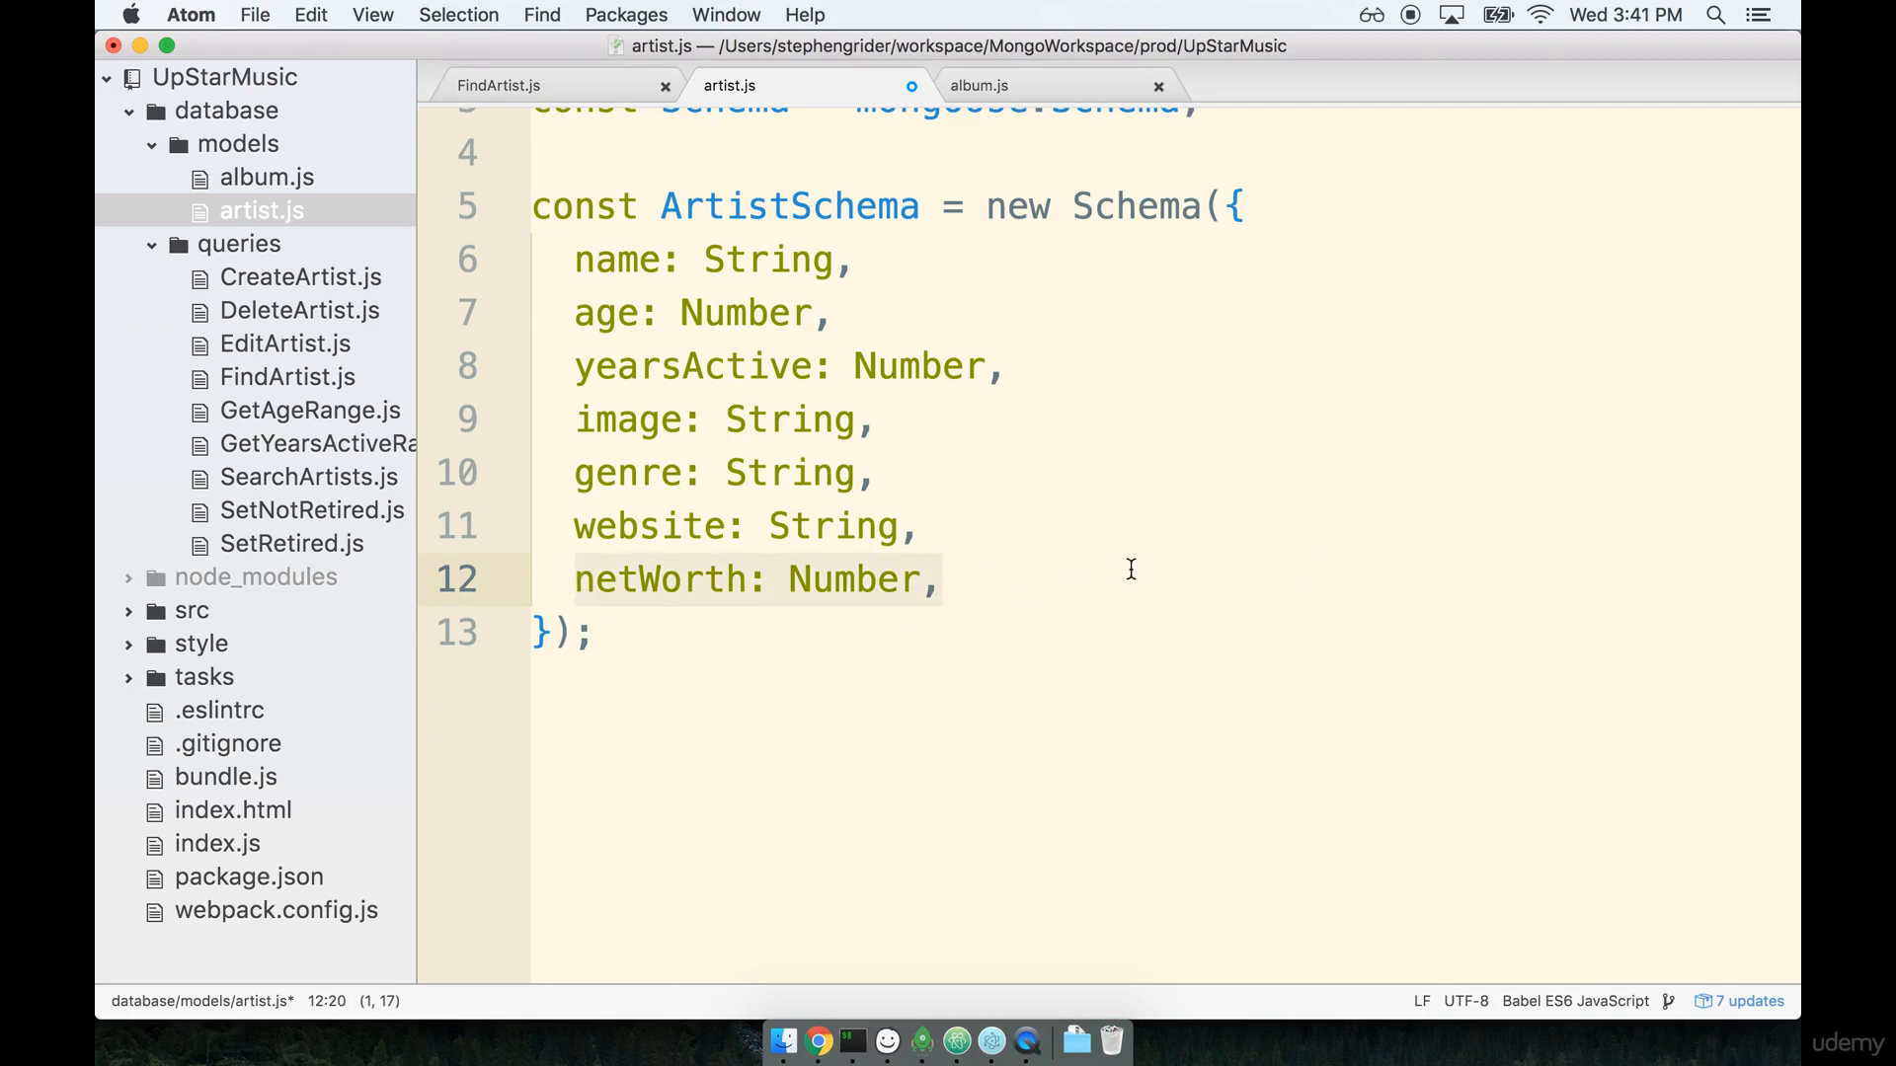
{"action": "mouse_move", "coordinate": [1453, 579]}
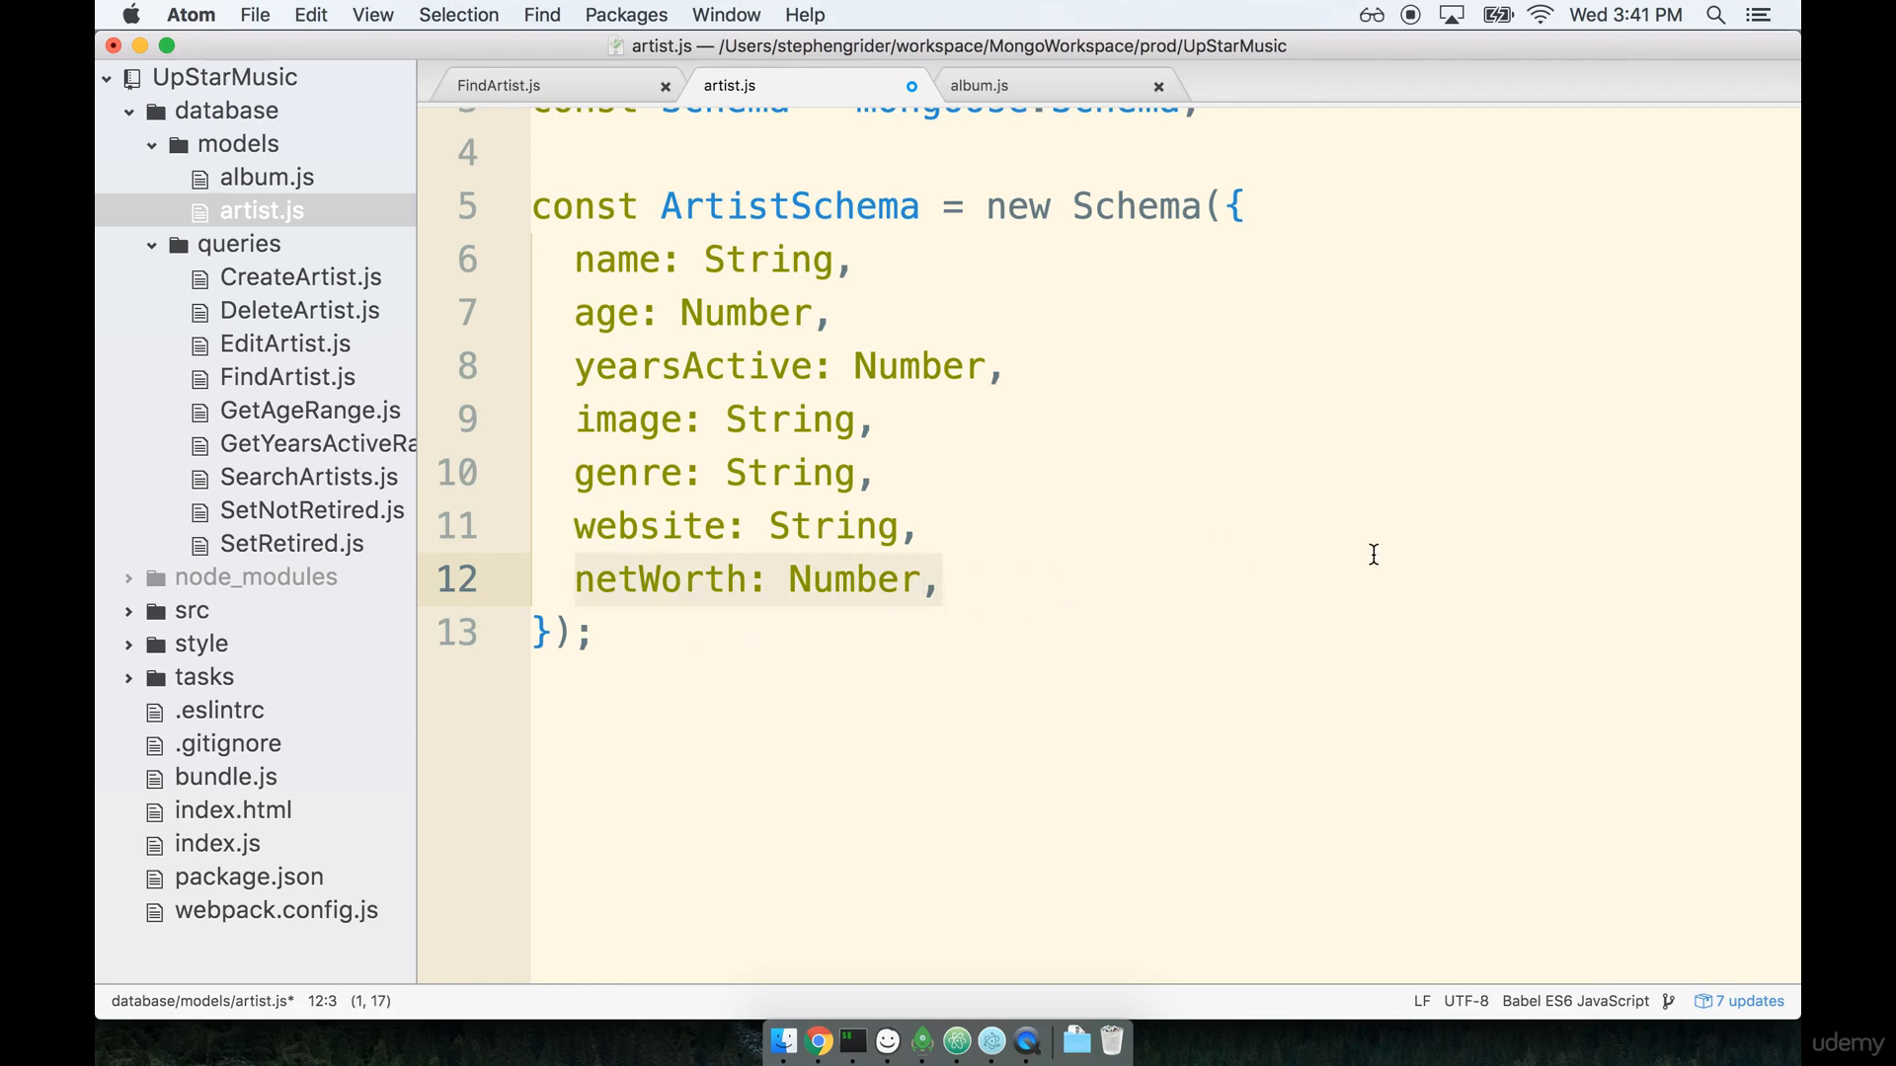
{"action": "left_click", "coordinate": [944, 579]}
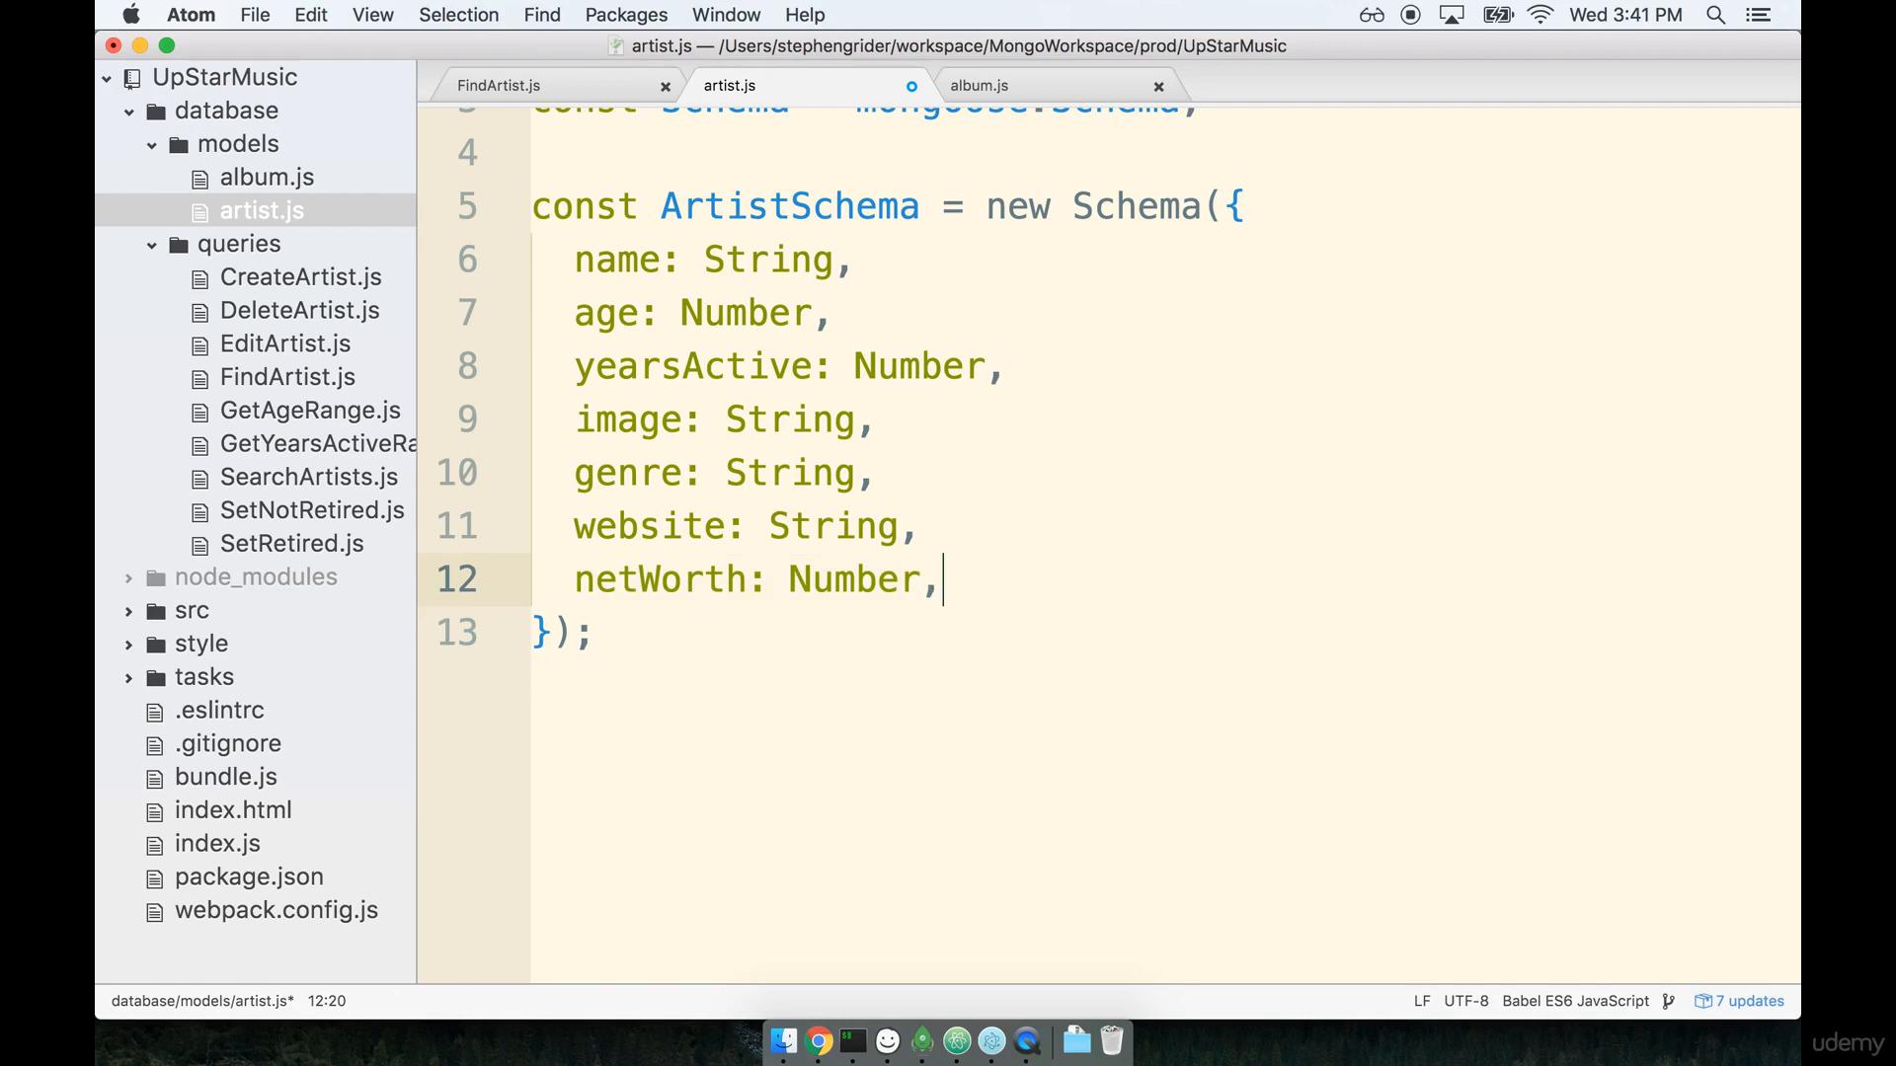
Add labelName: String, and open a blank line beneath it.
{"action": "type", "text": "labelN"}
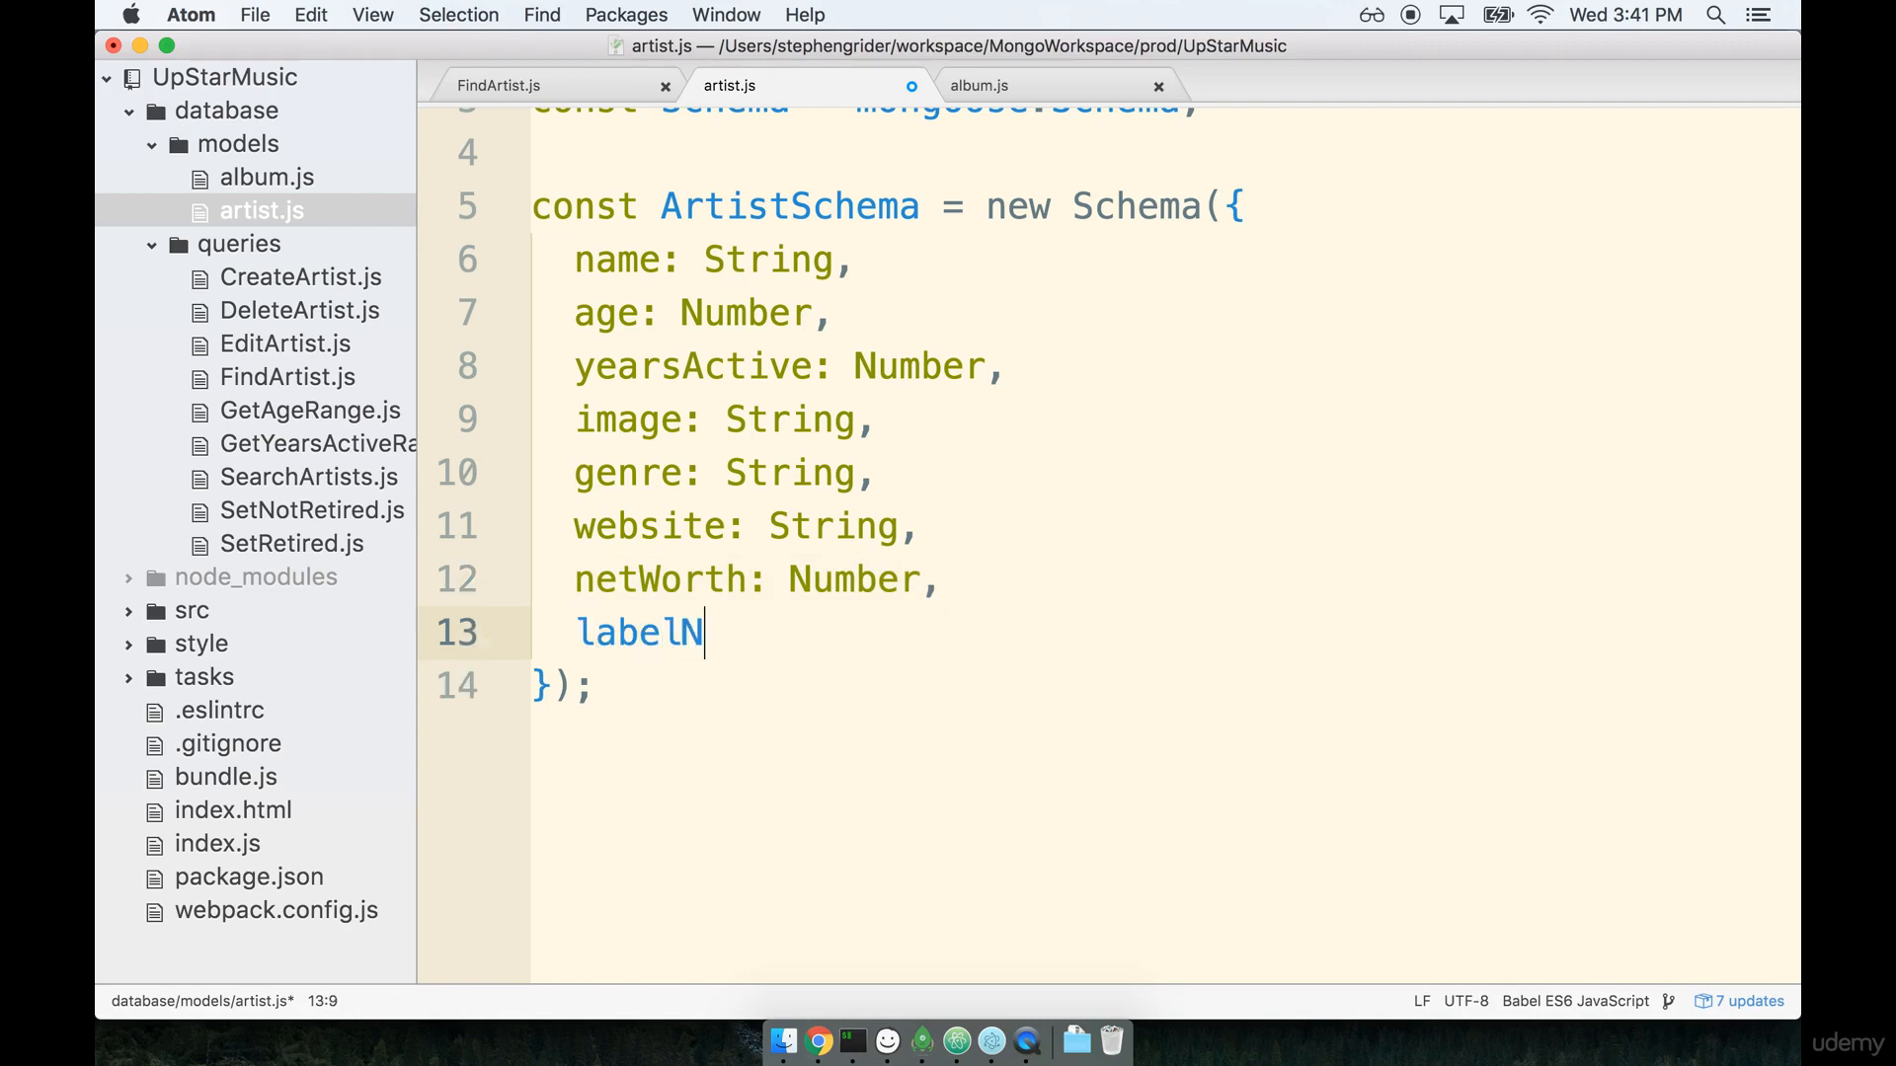
{"action": "type", "text": "ame:"}
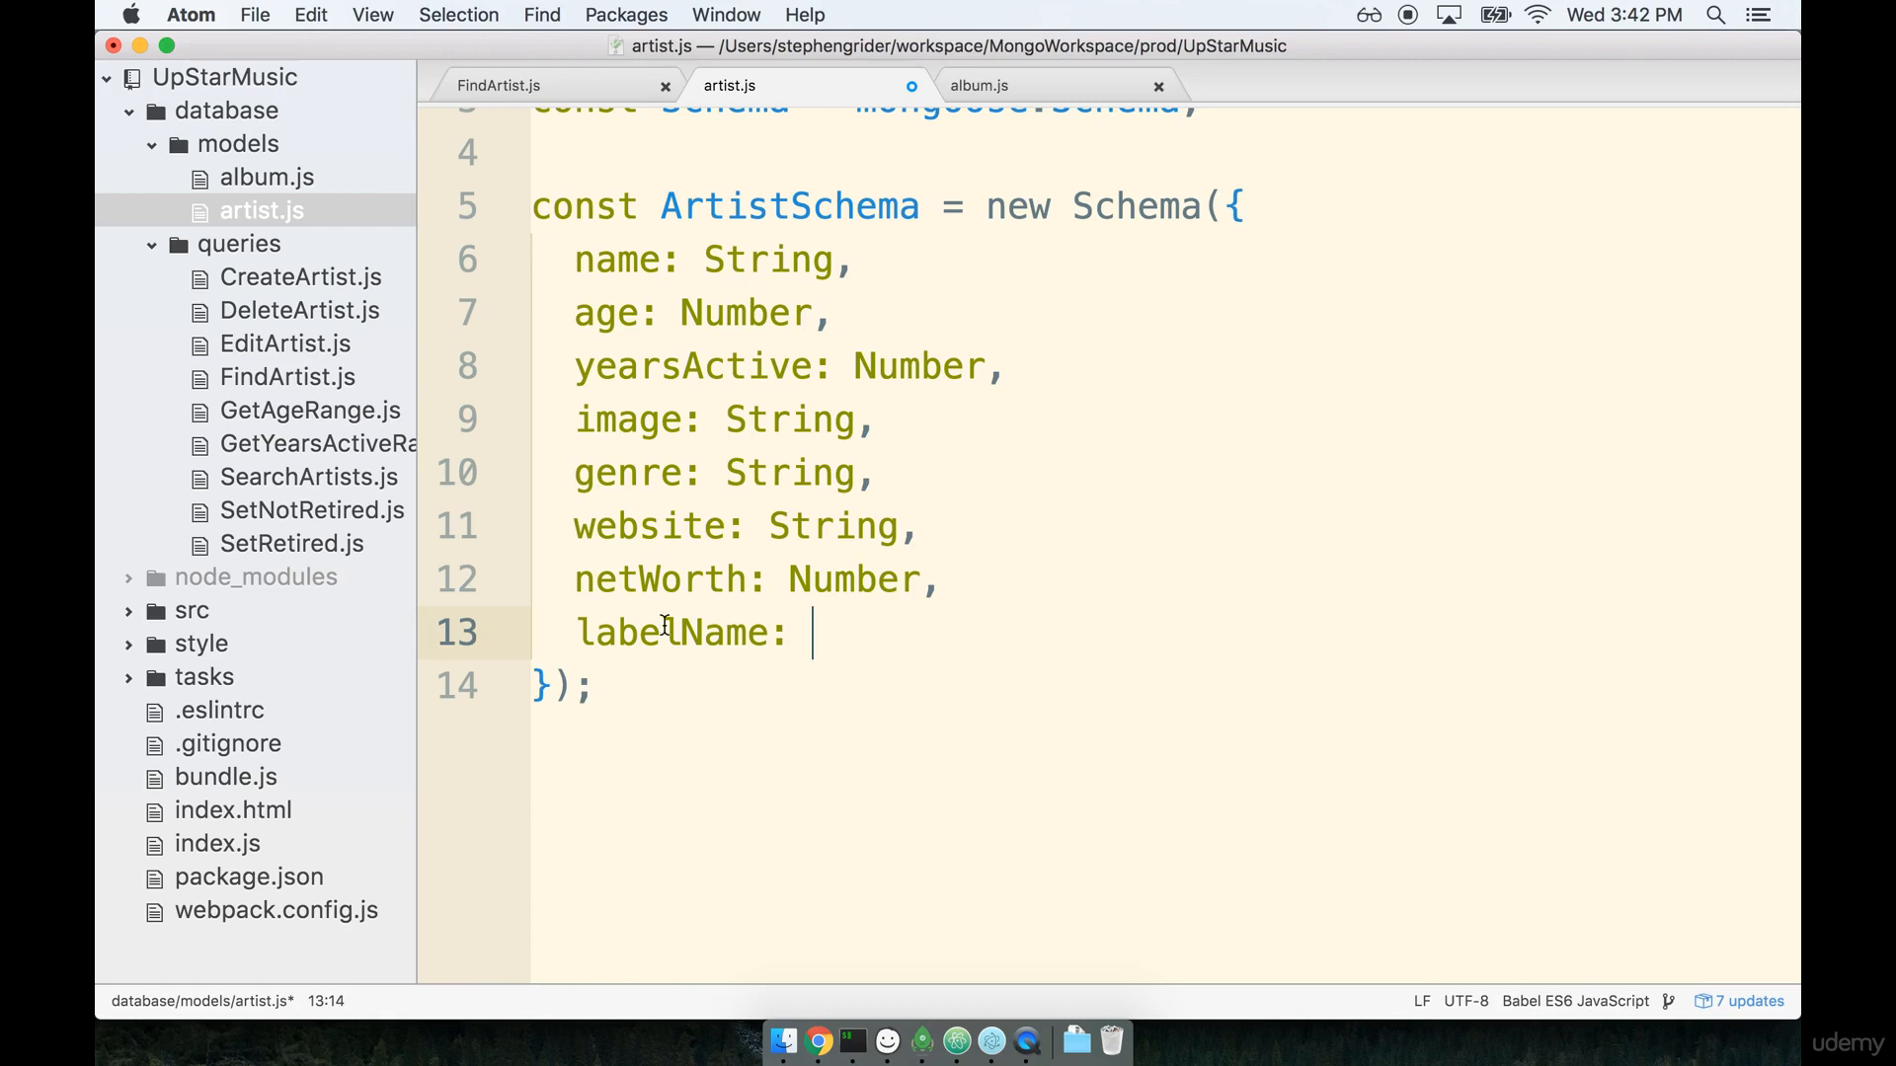
{"action": "mouse_move", "coordinate": [1378, 648]}
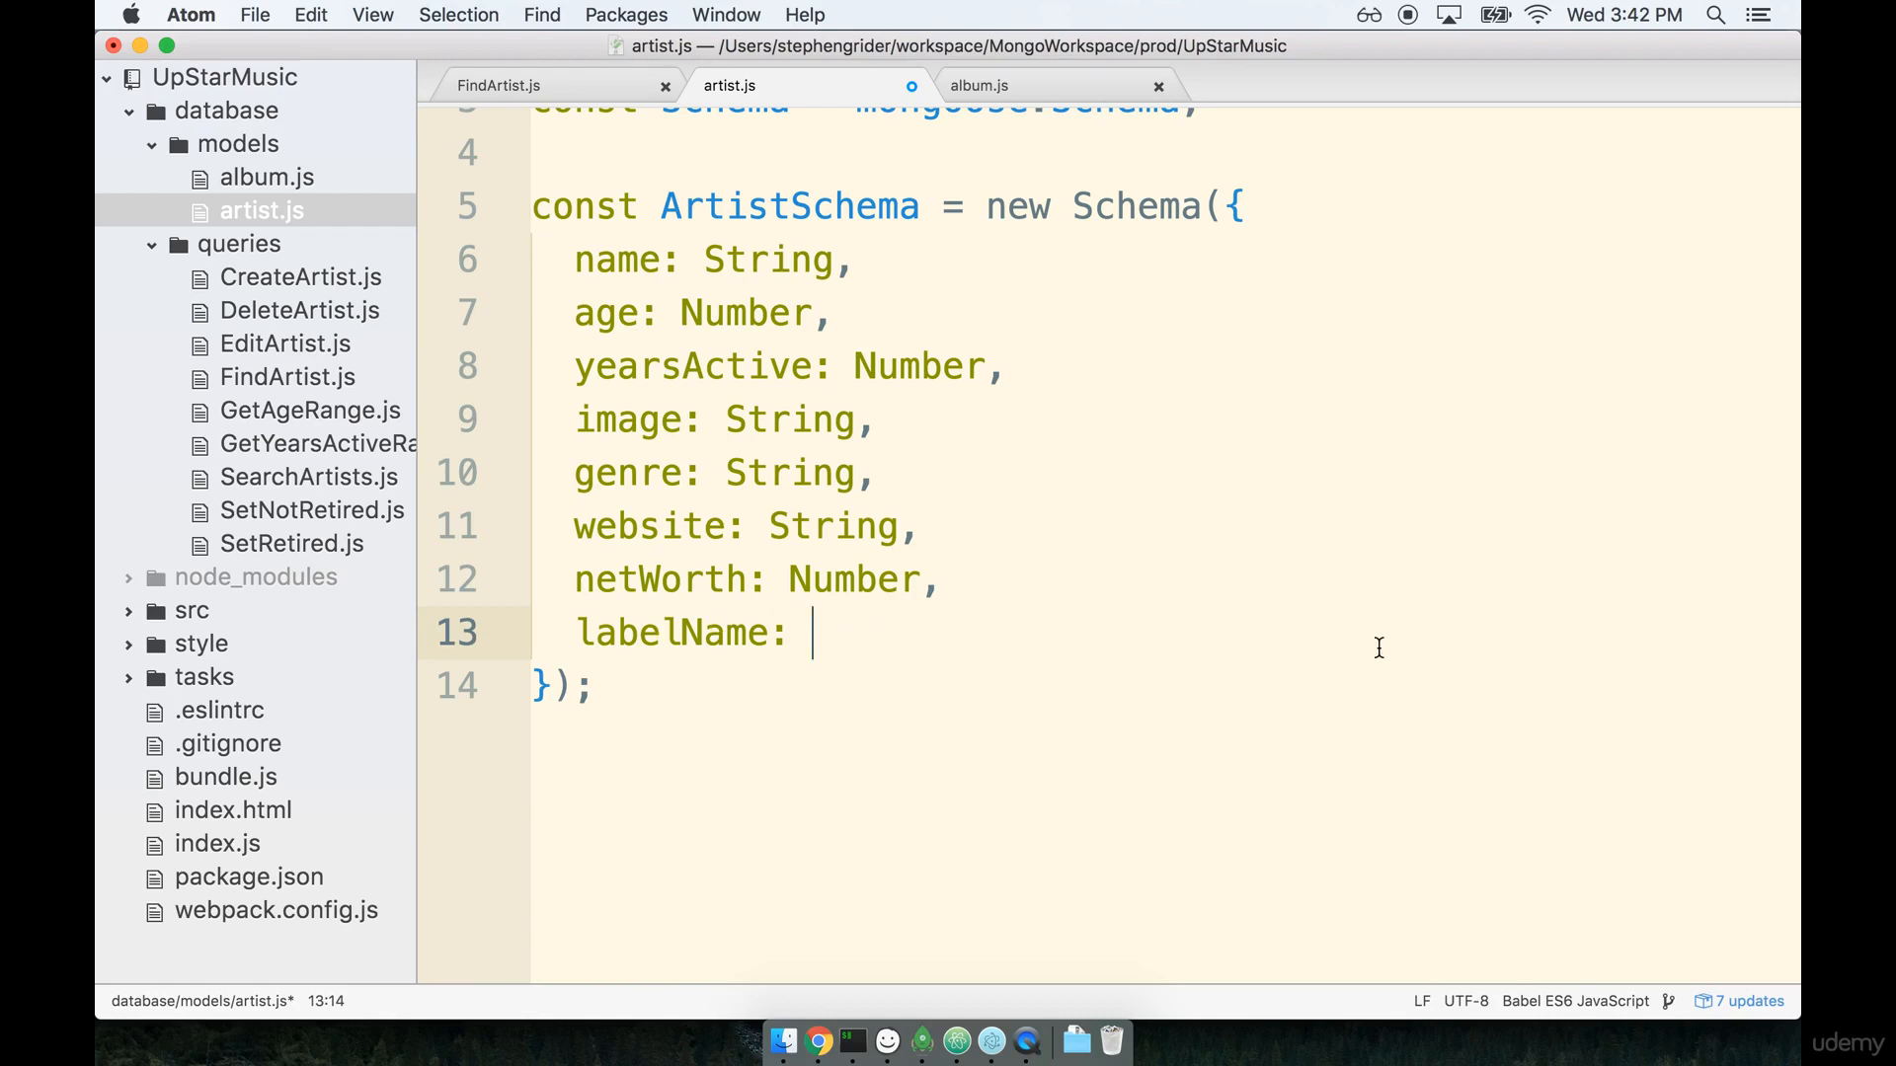
{"action": "mouse_move", "coordinate": [663, 601]}
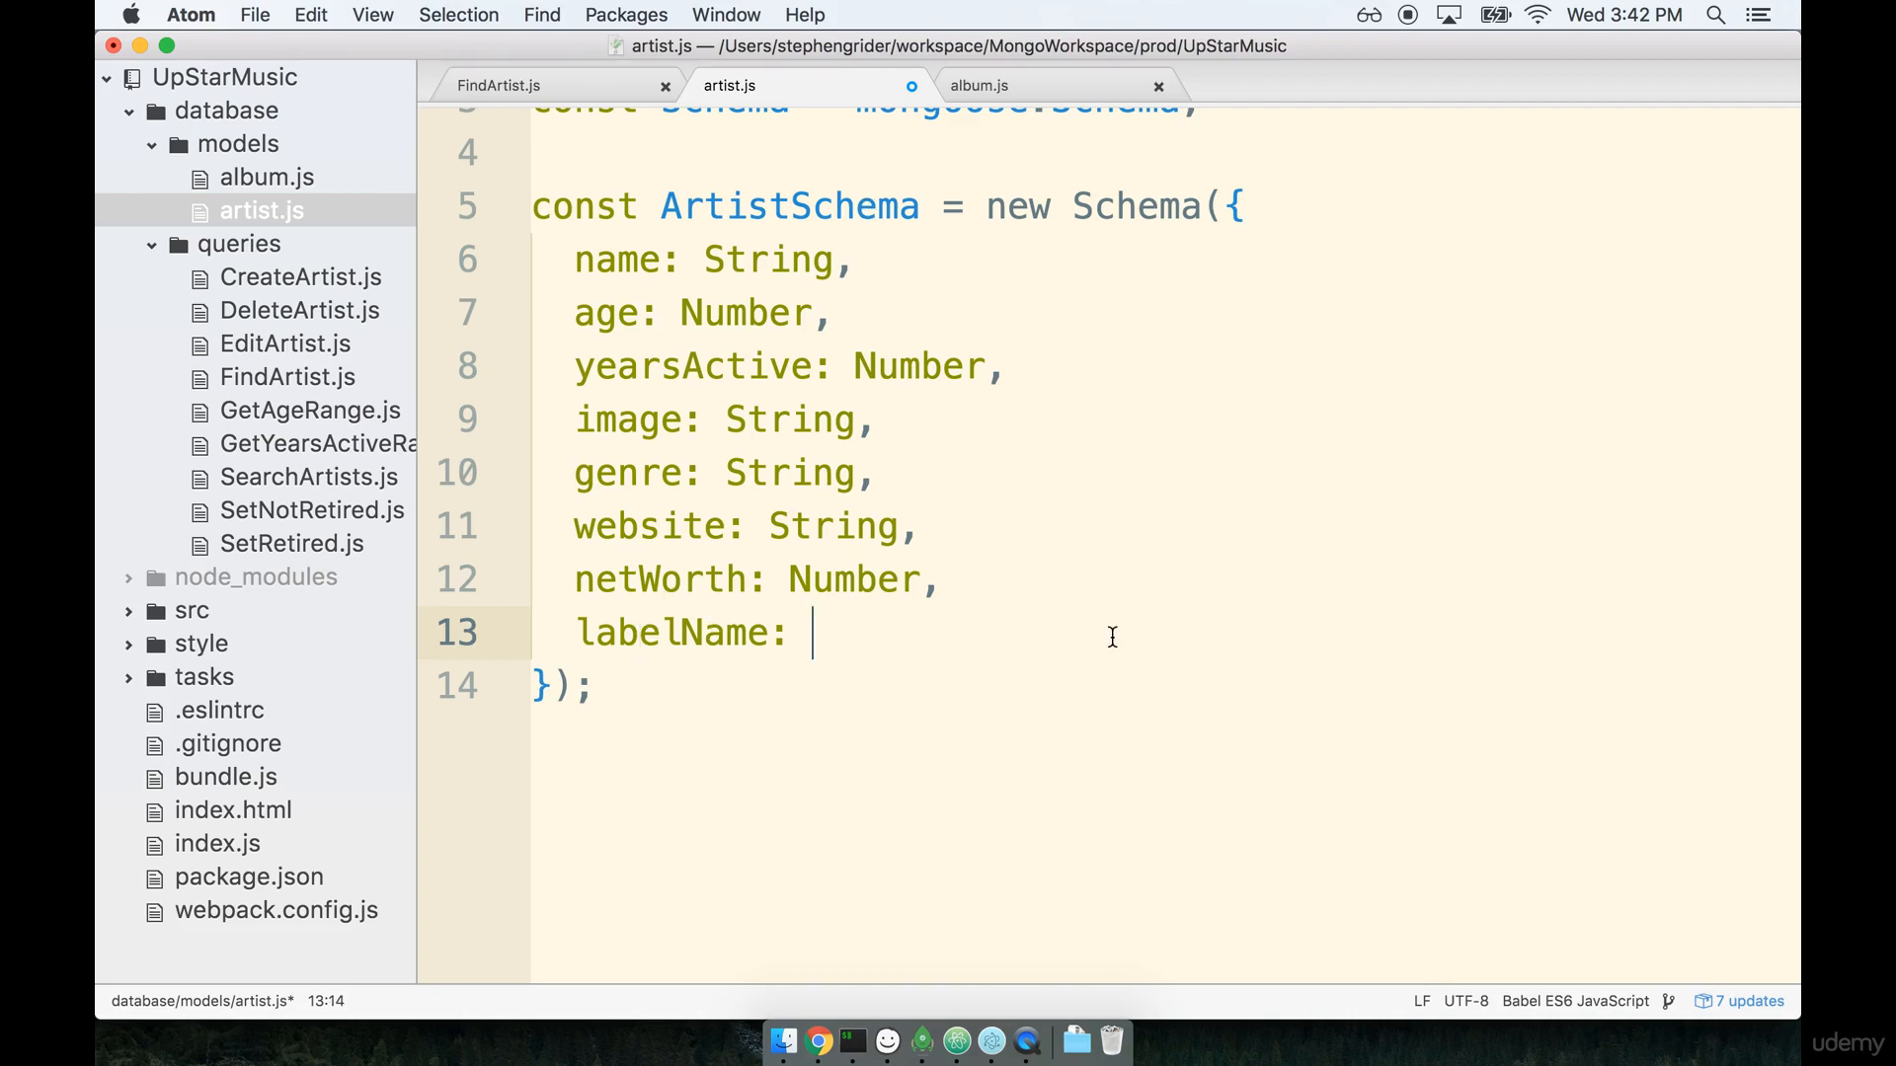
{"action": "mouse_move", "coordinate": [1189, 648]}
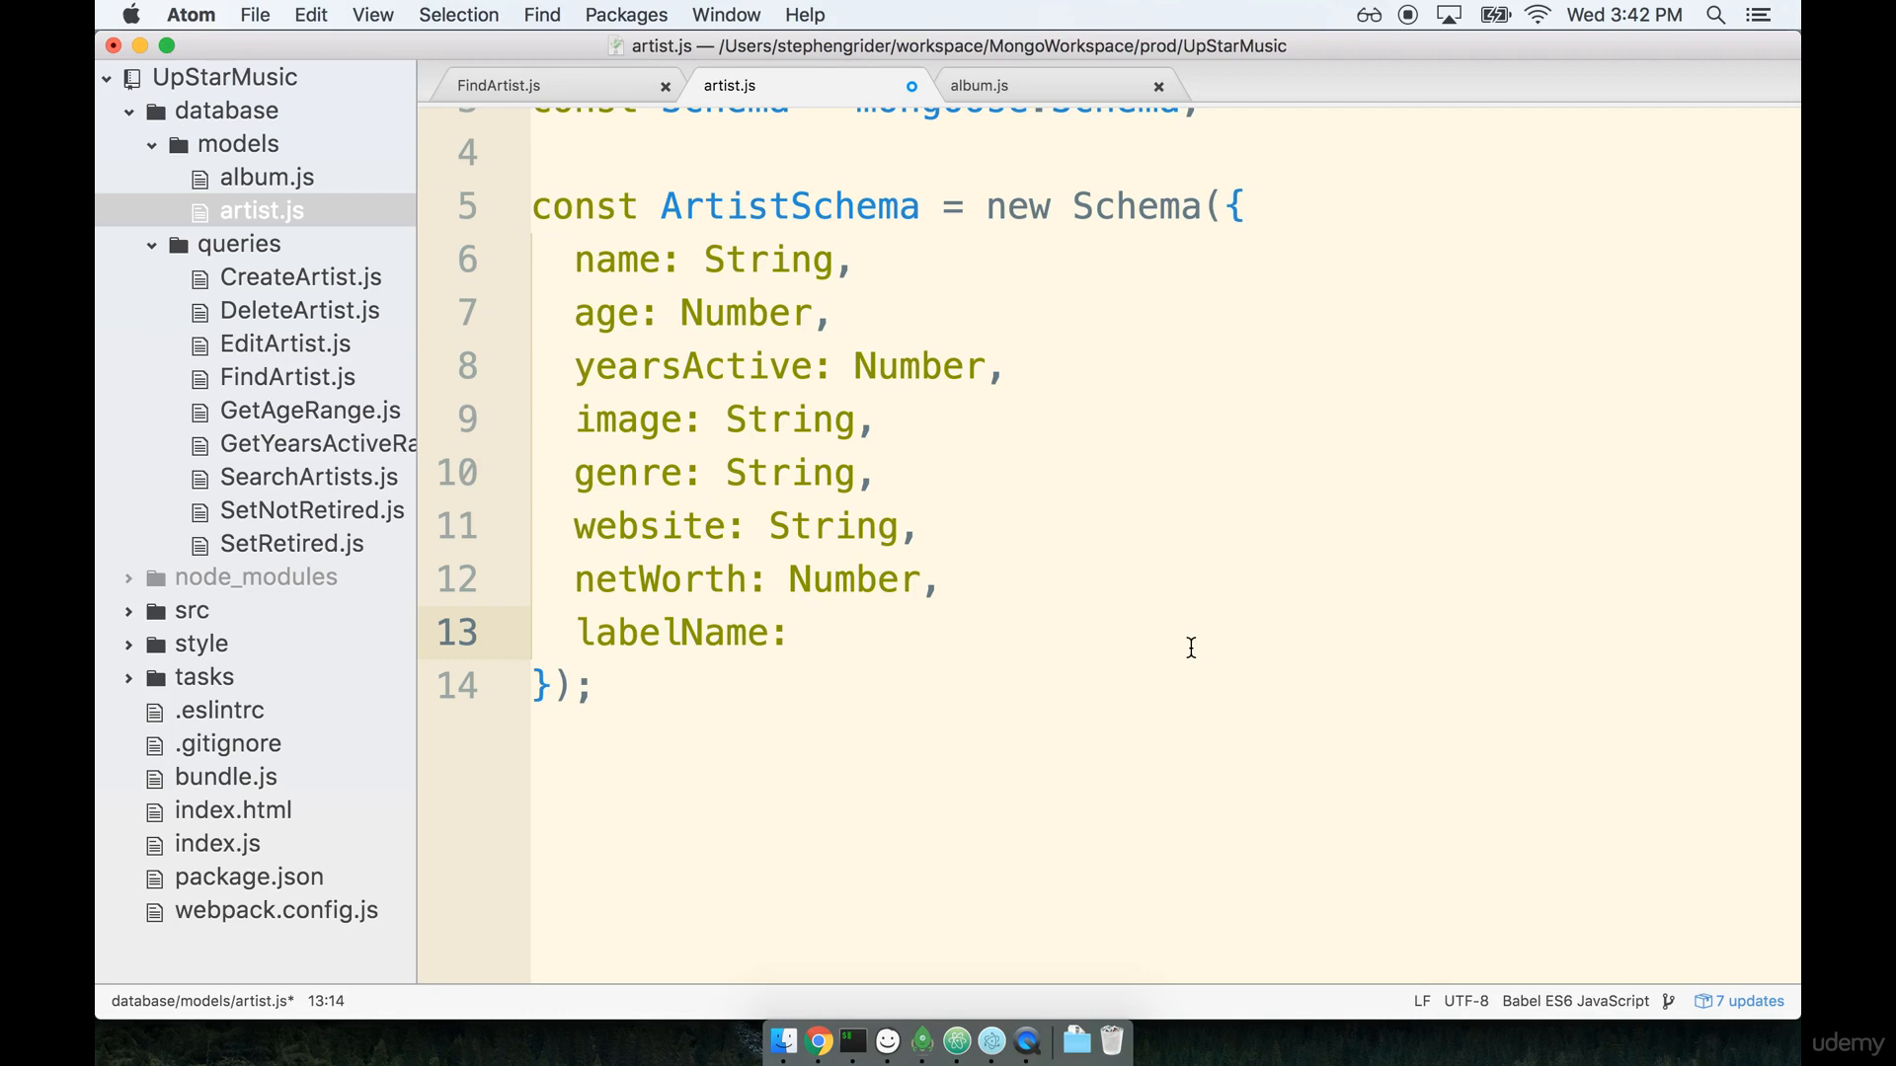
{"action": "type", "text": "String,"}
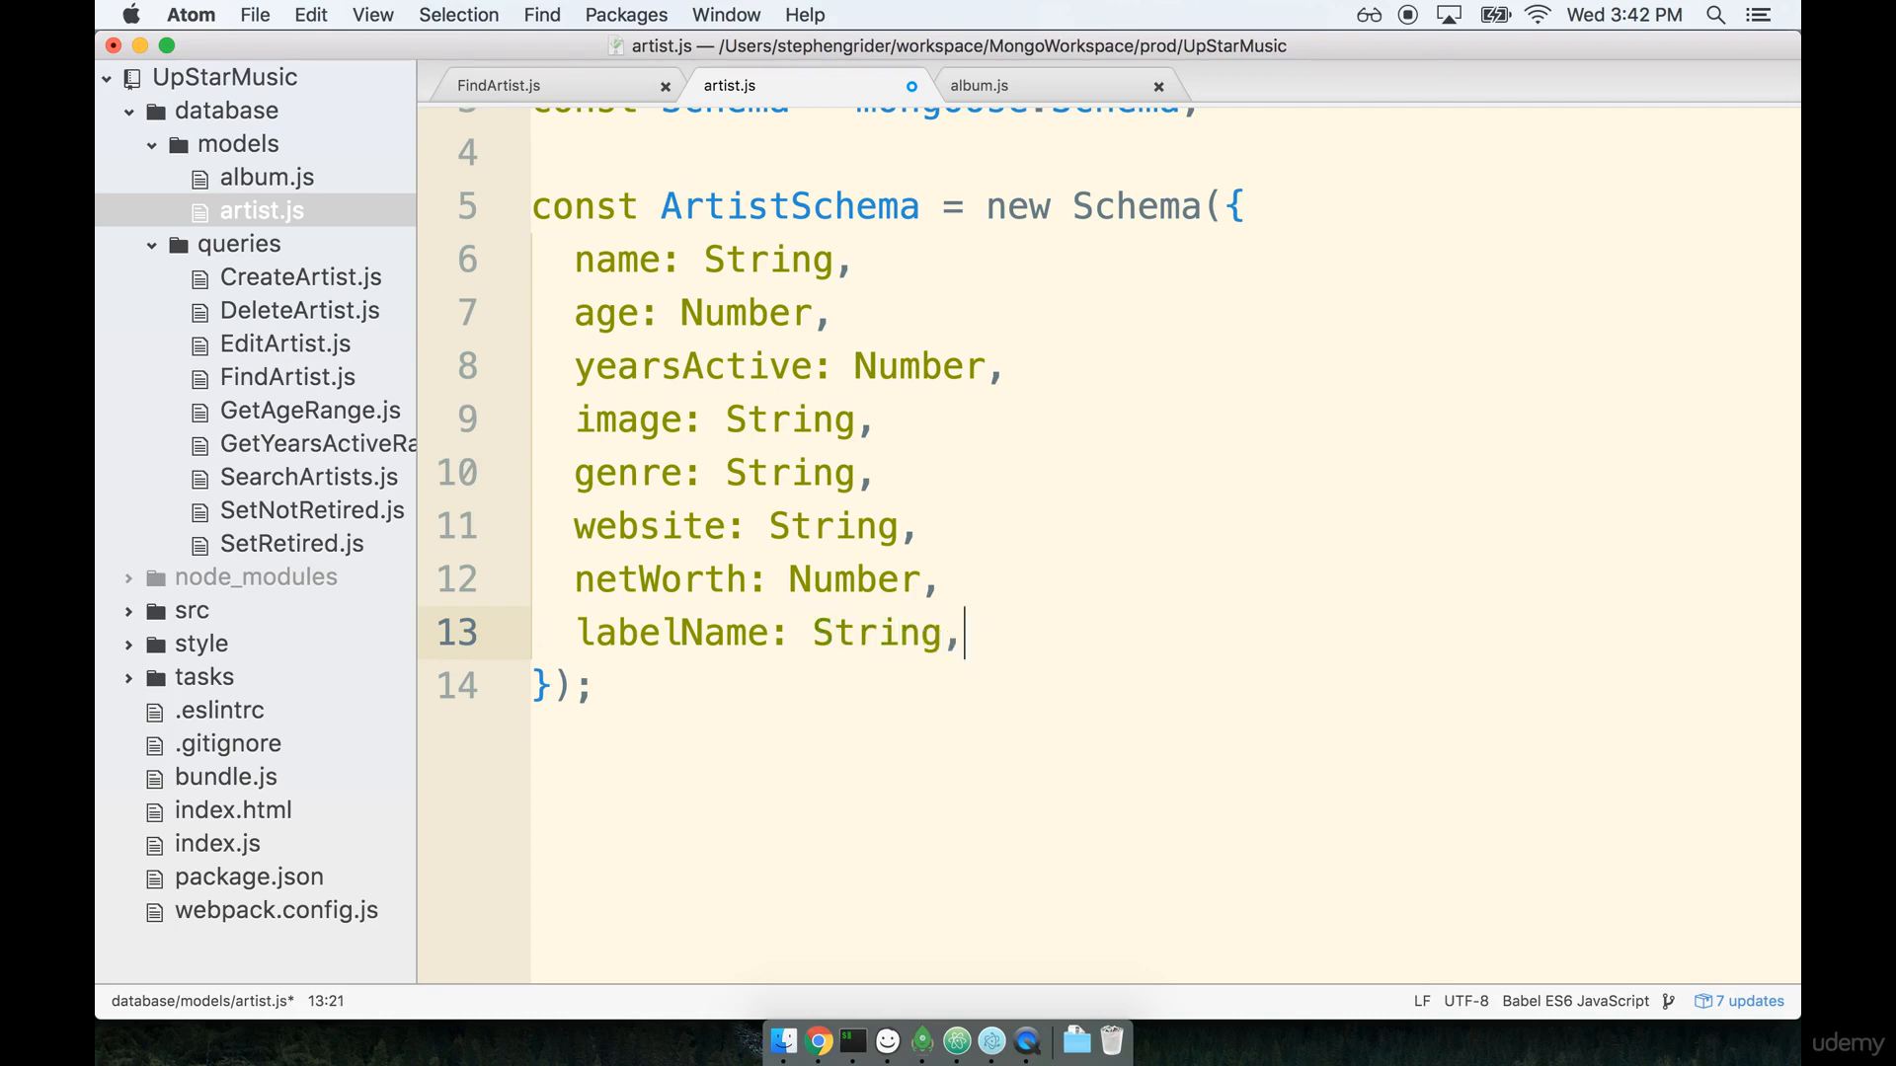
{"action": "key", "text": "enter"}
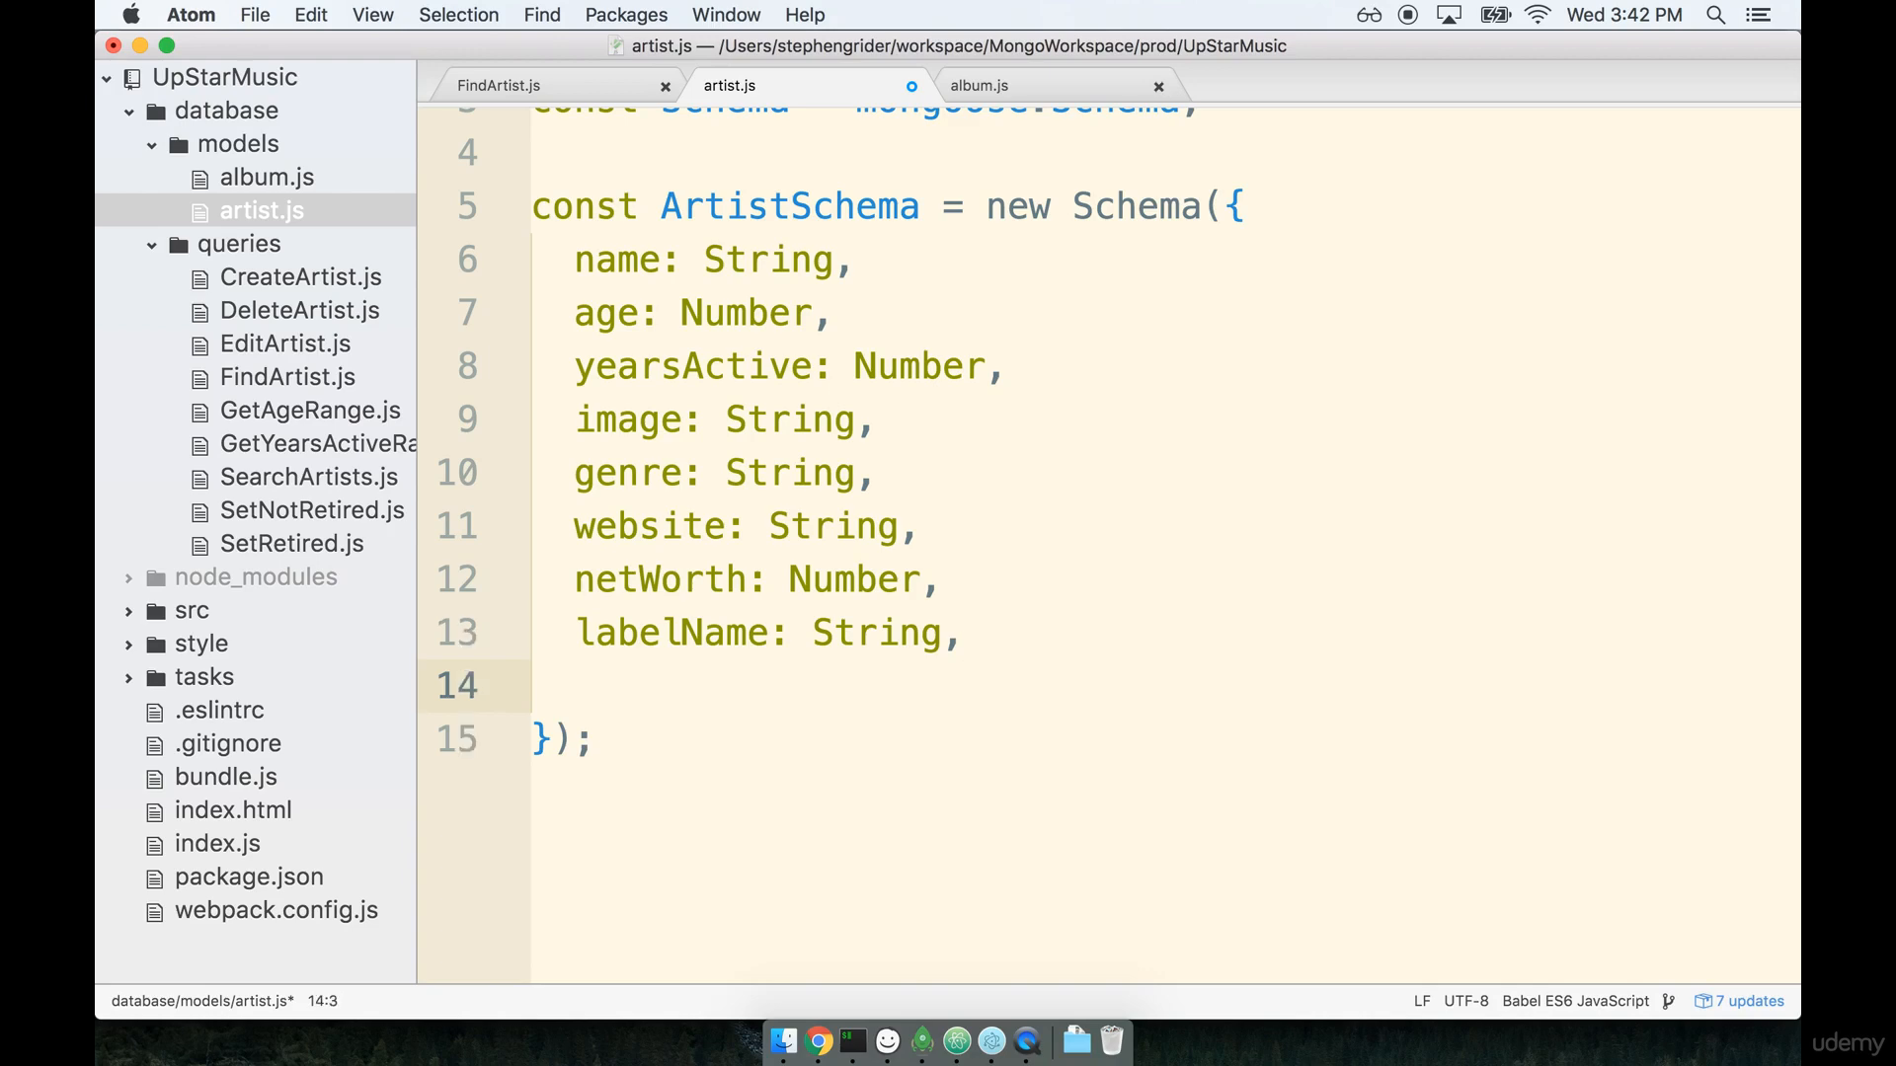
{"action": "mouse_move", "coordinate": [887, 1041]}
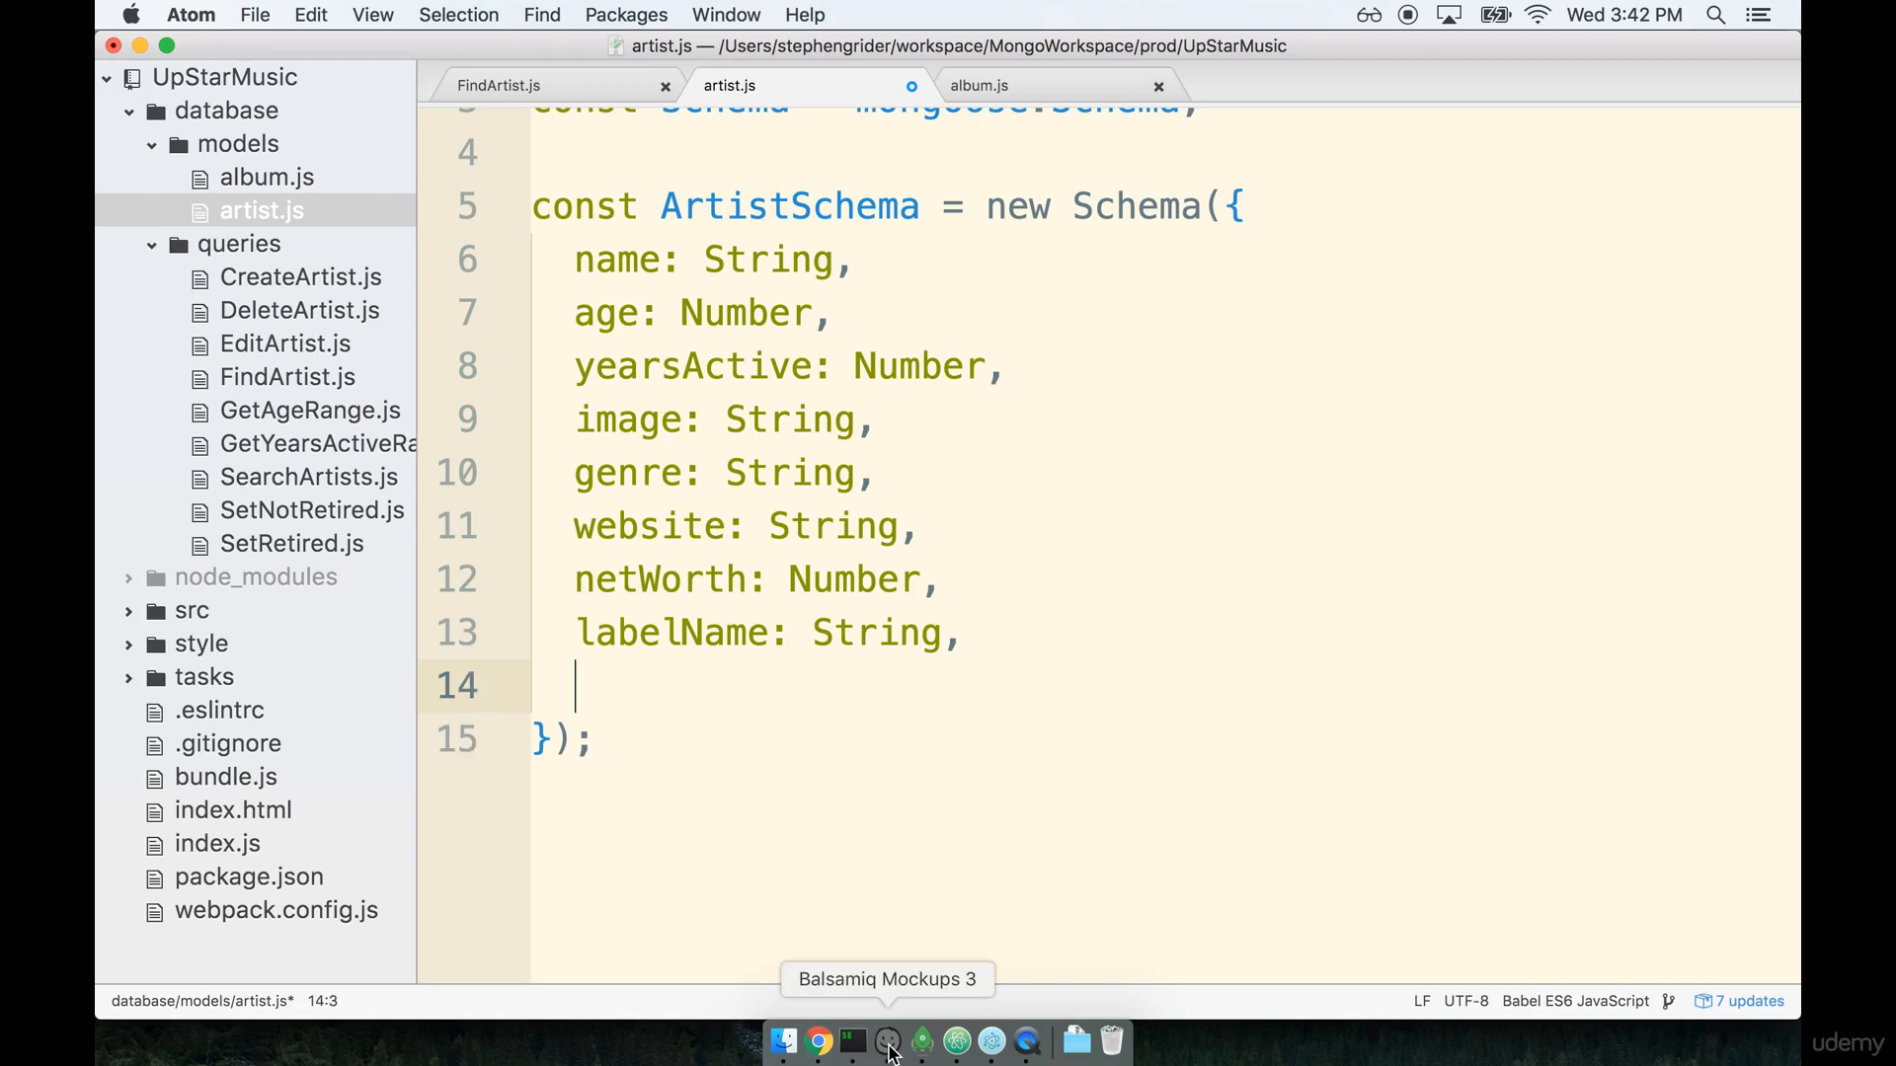
Glance at the schema mockup for reference and return to artist.js.
{"action": "left_click", "coordinate": [887, 1040]}
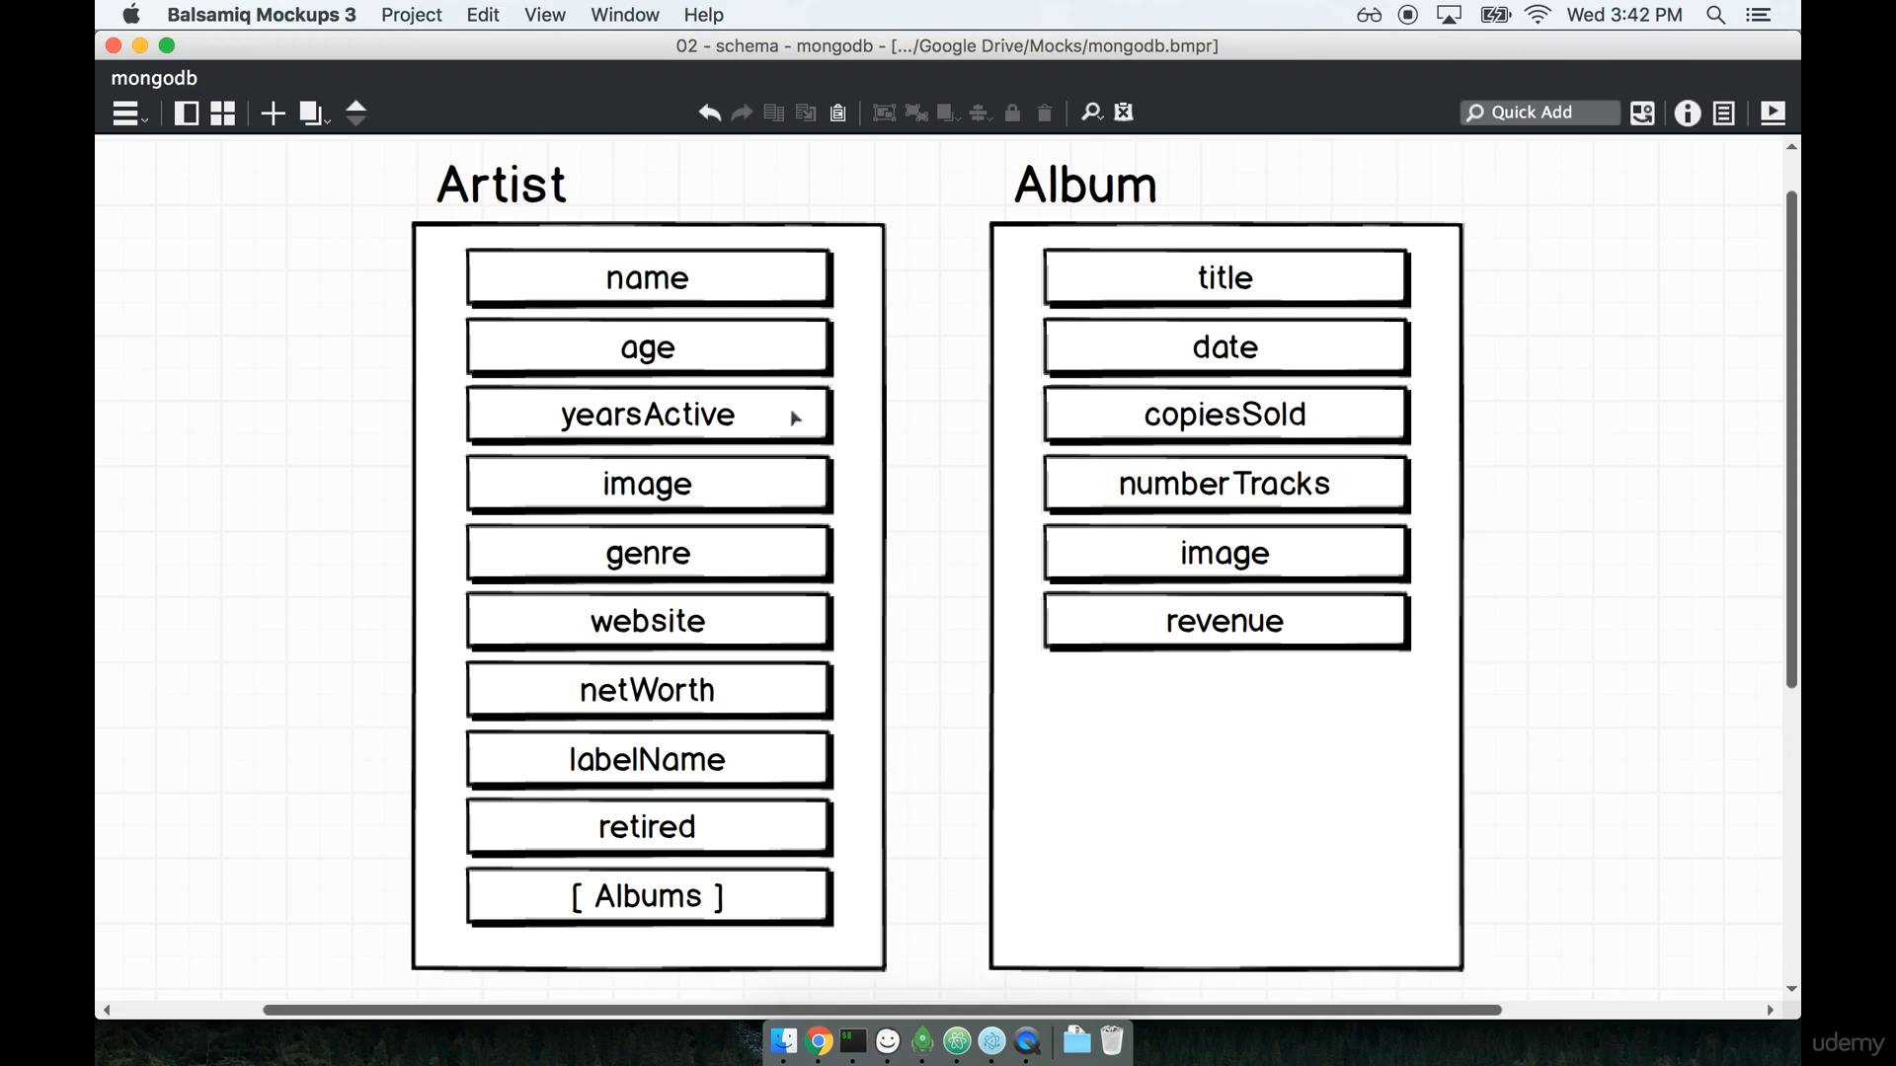
{"action": "left_click", "coordinate": [647, 827]}
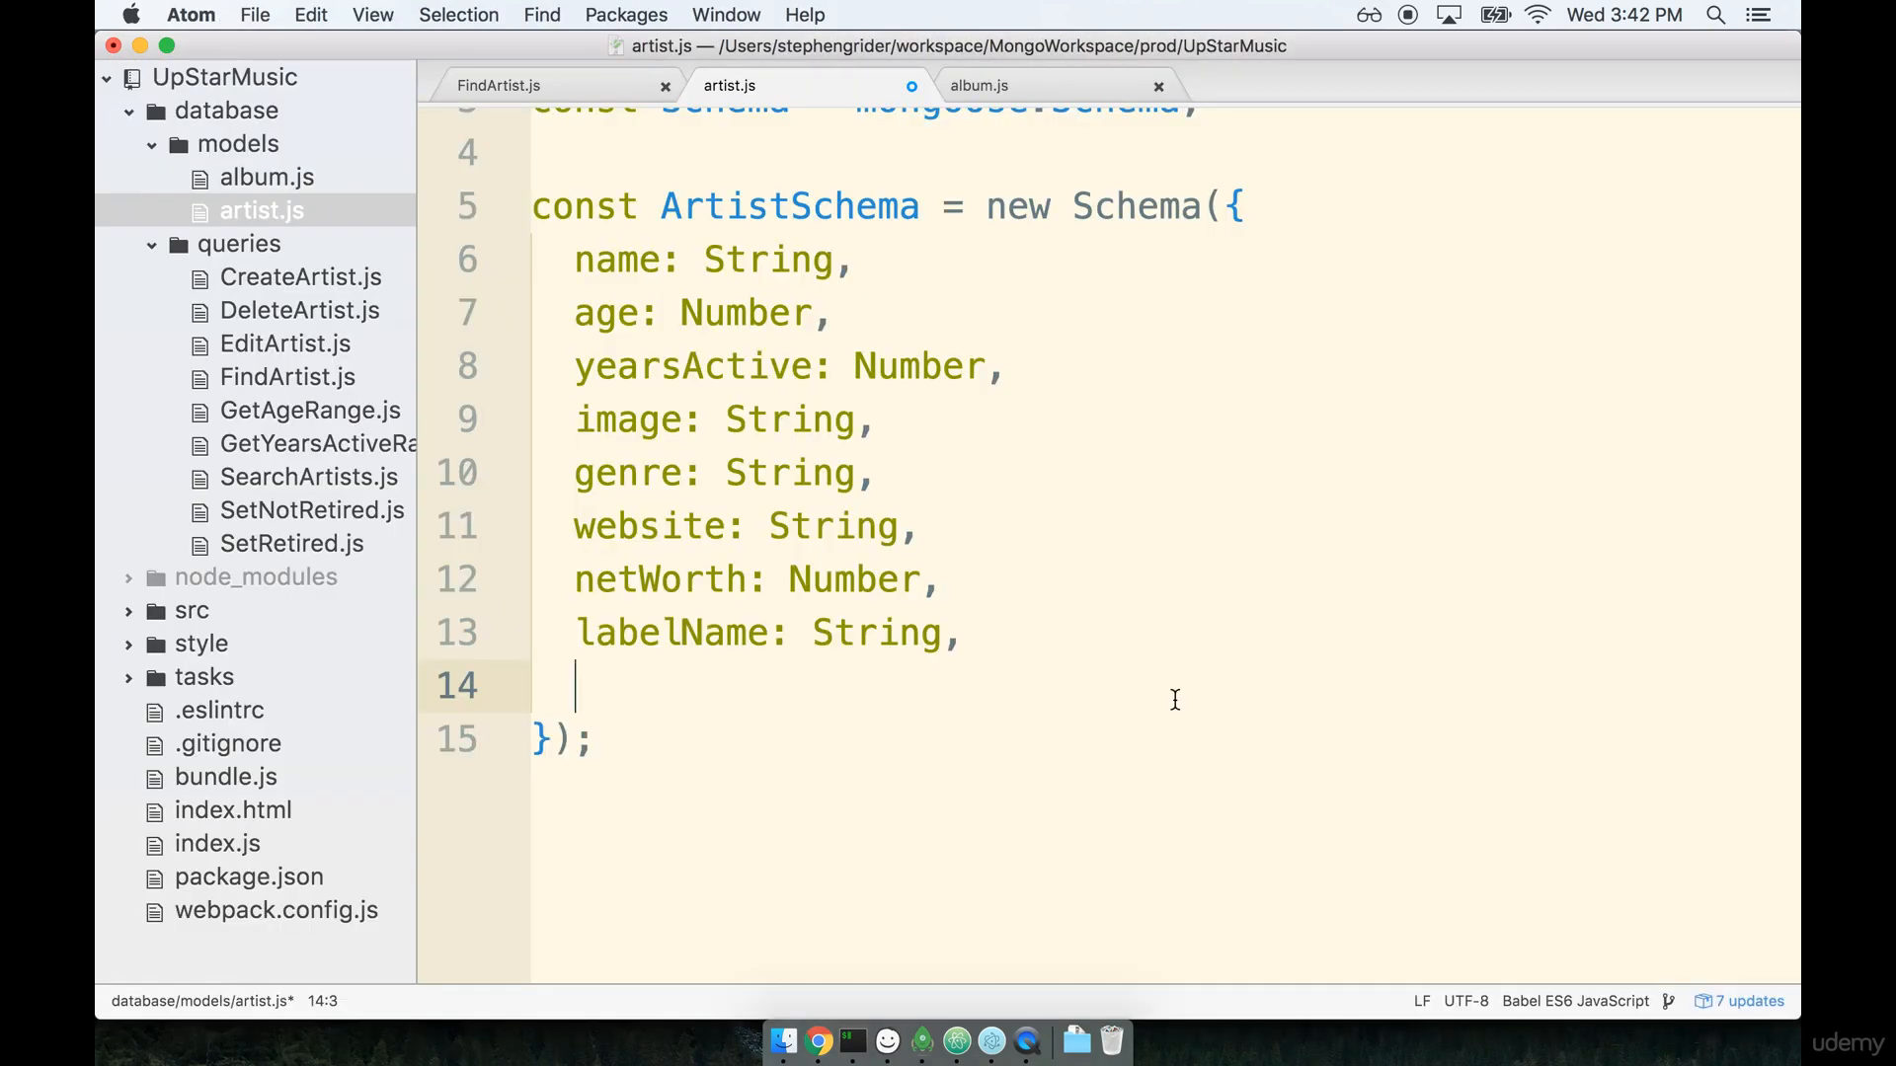
Add retired: Boolean as ArtistSchema's ninth field.
{"action": "type", "text": "retired:"}
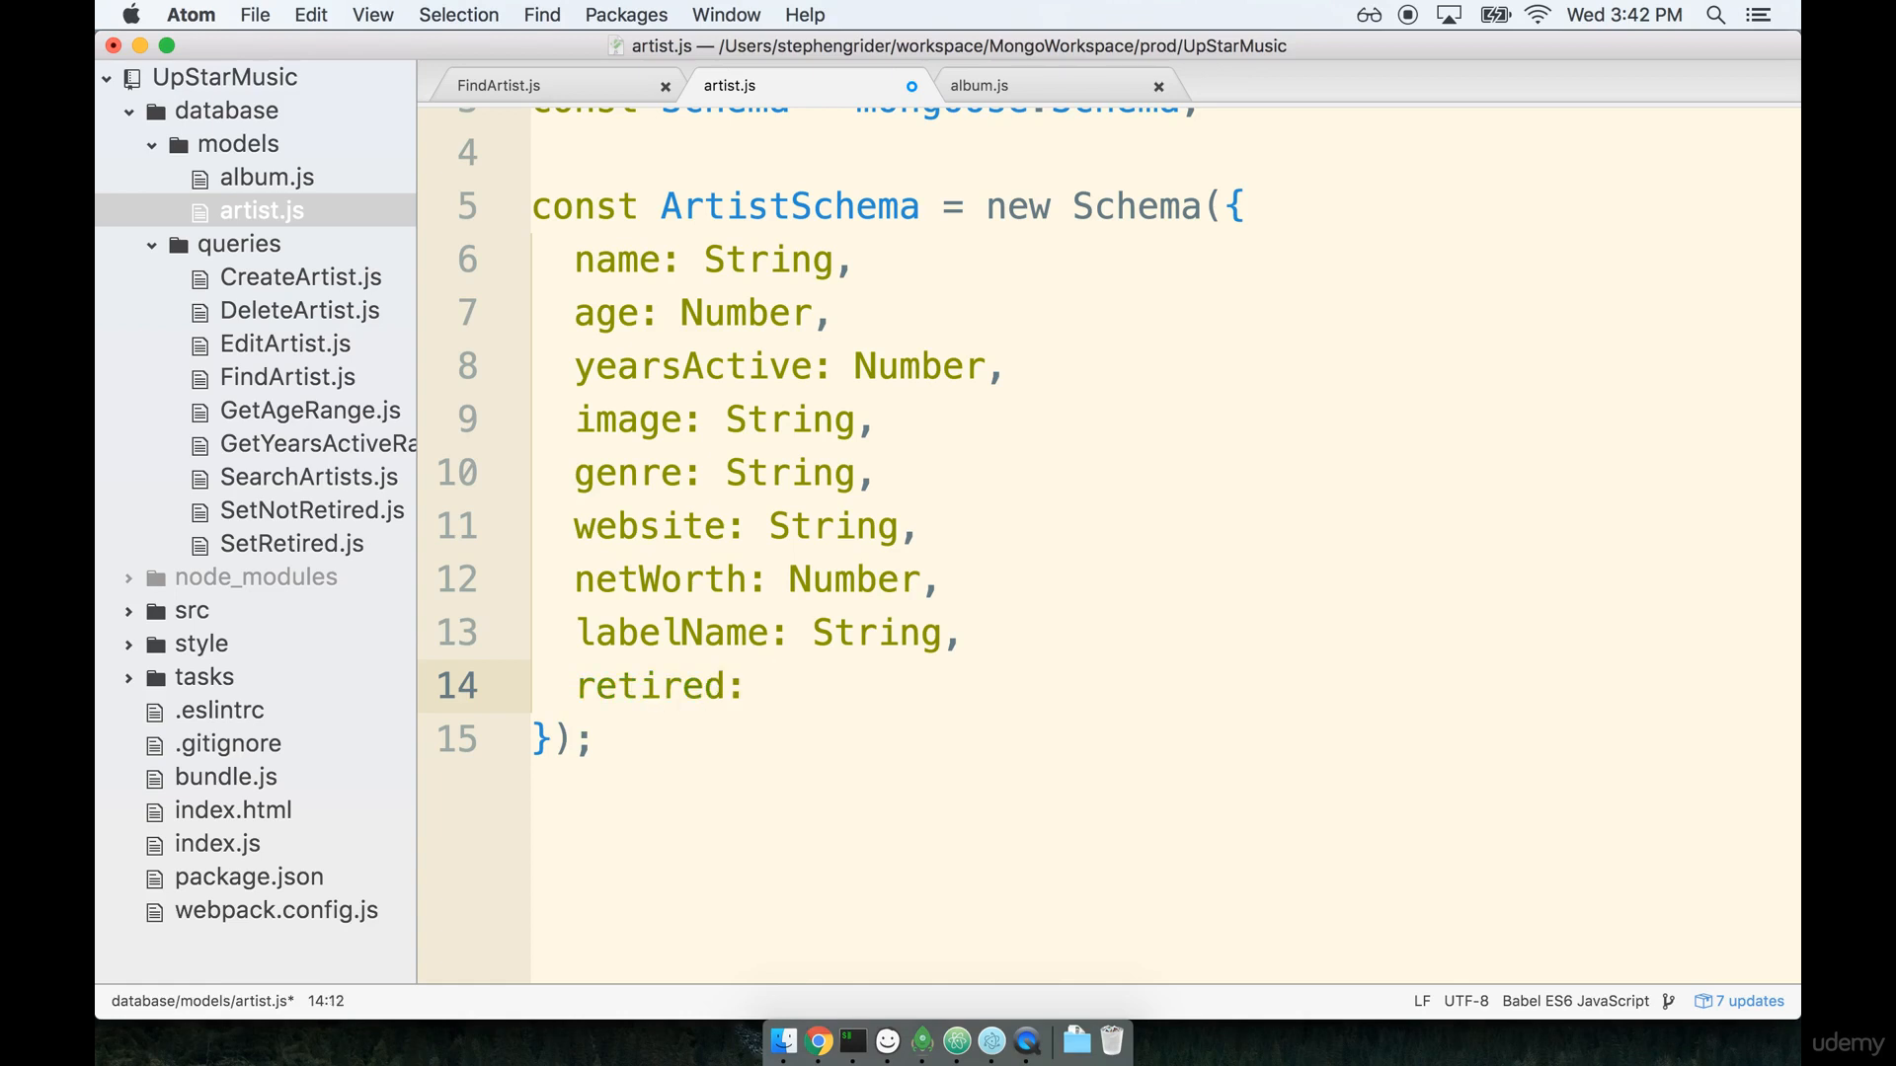
{"action": "left_click", "coordinate": [767, 685]}
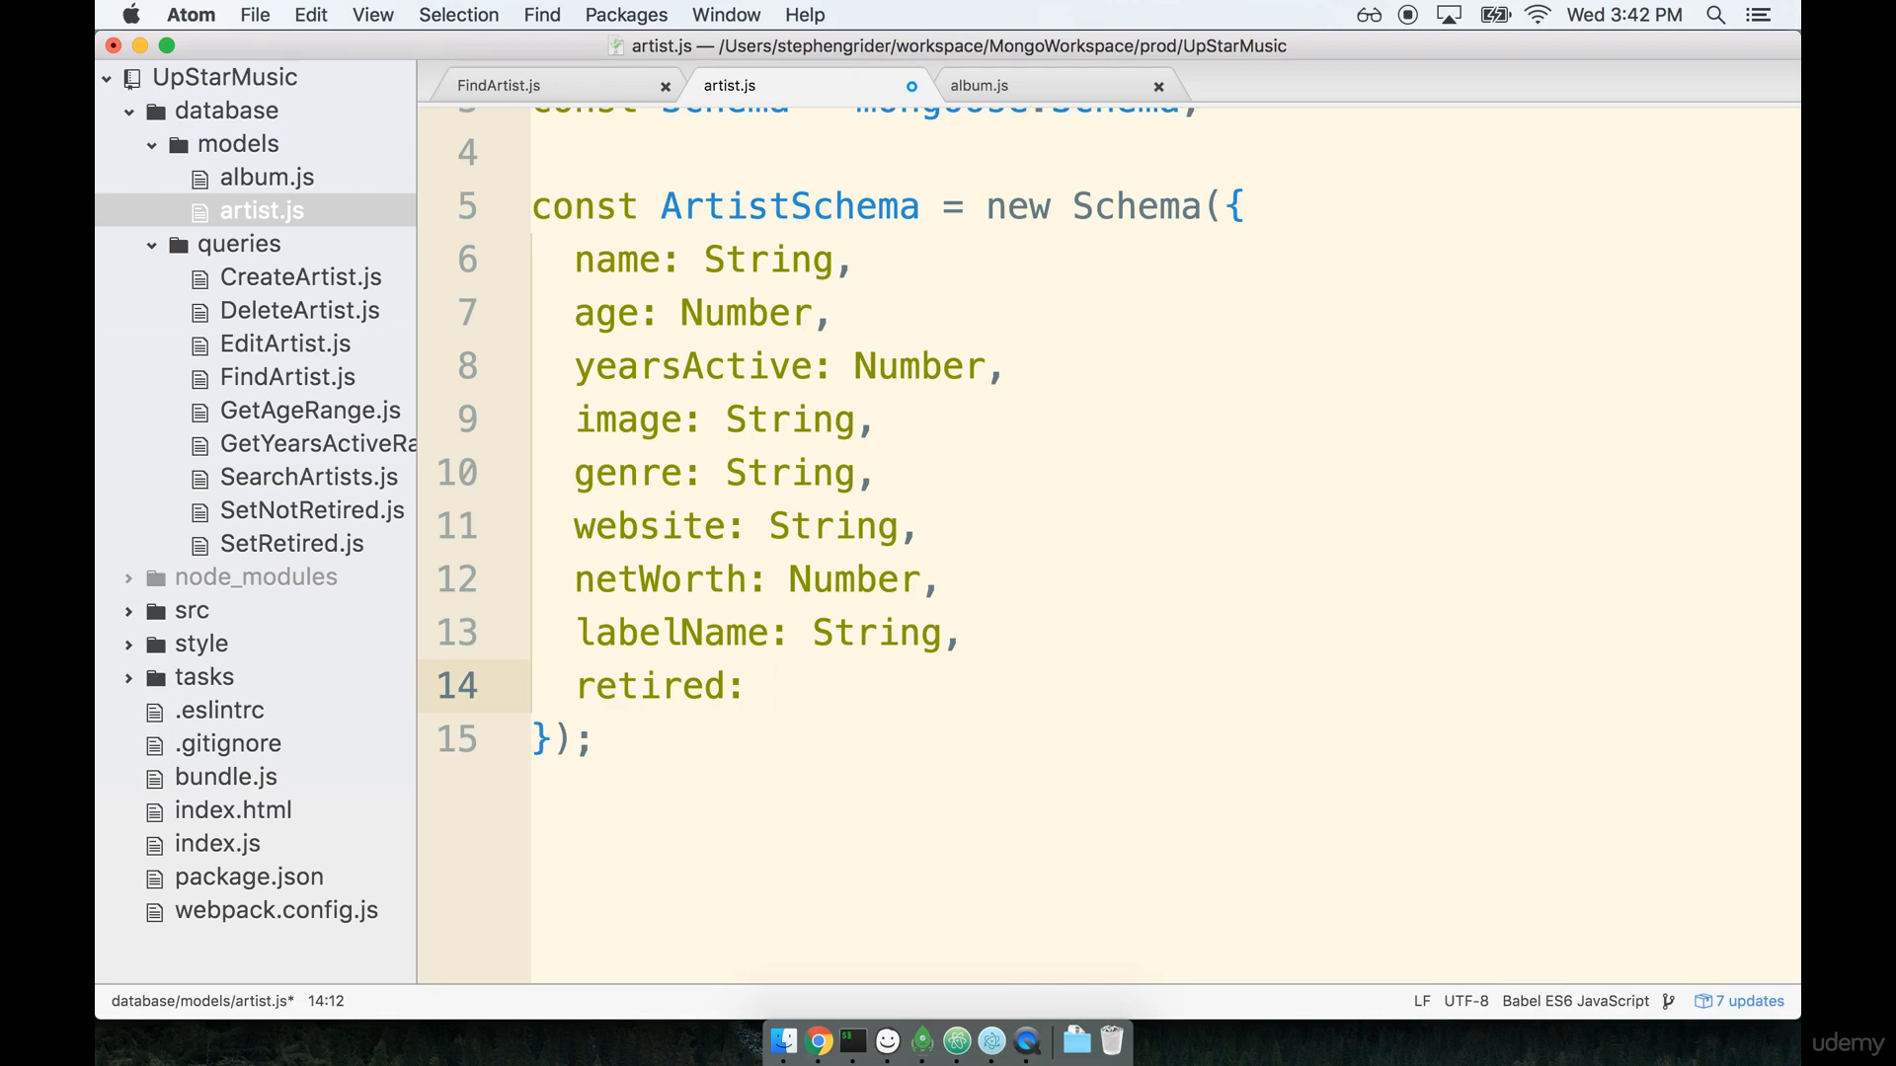
{"action": "left_click", "coordinate": [766, 685]}
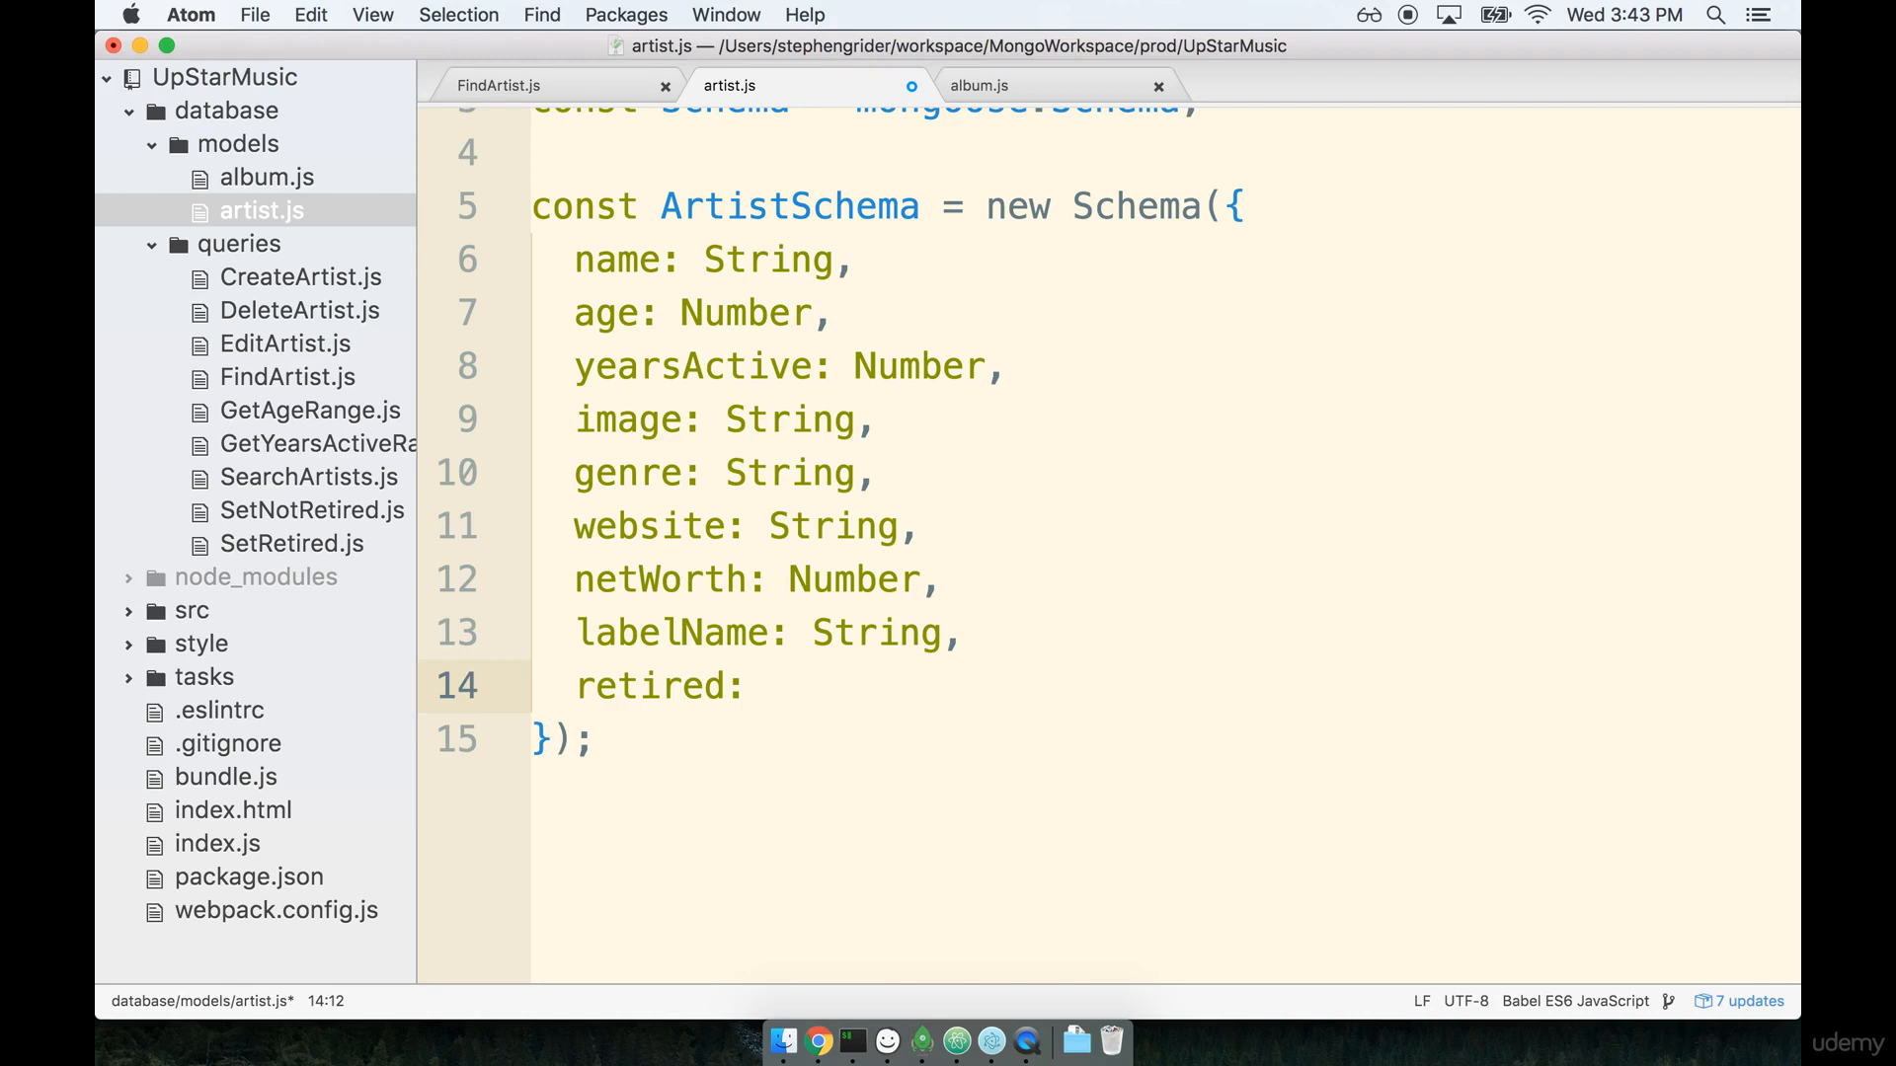
{"action": "left_click", "coordinate": [768, 685]}
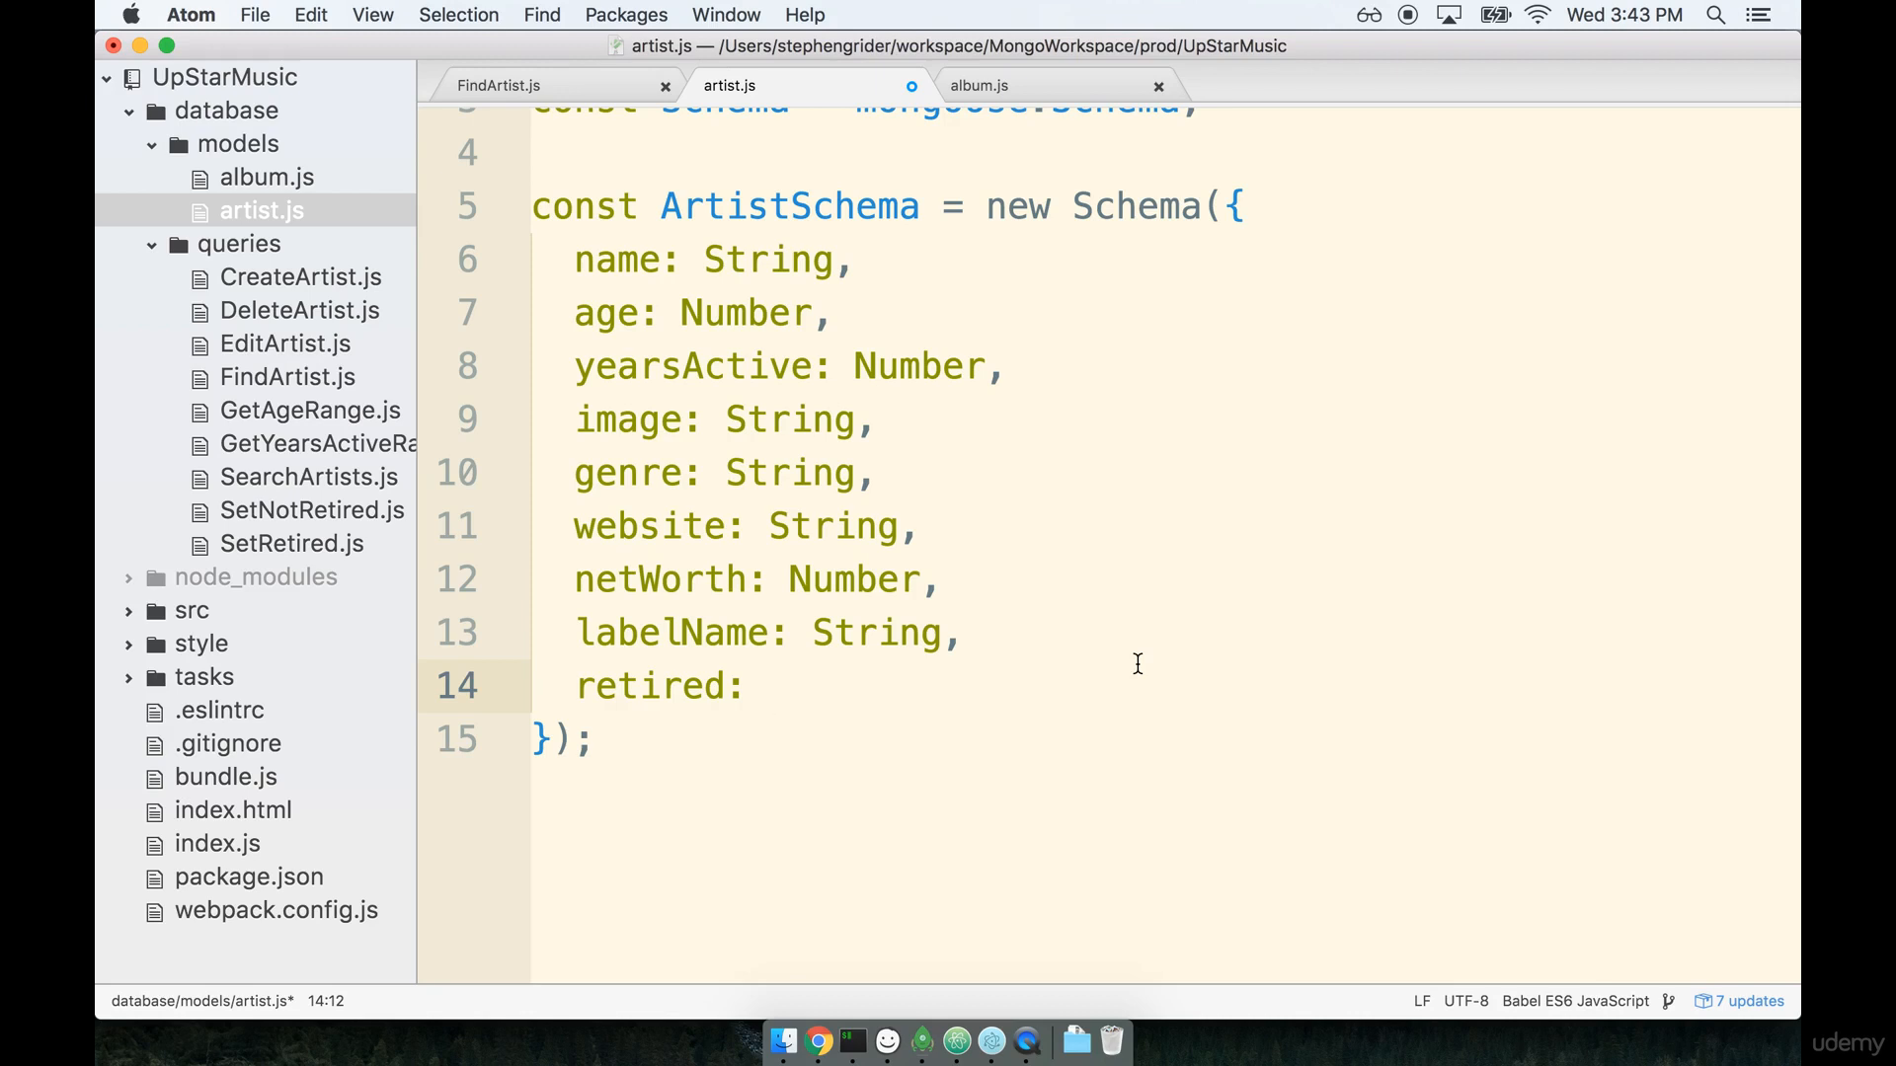
{"action": "type", "text": "Boolean"}
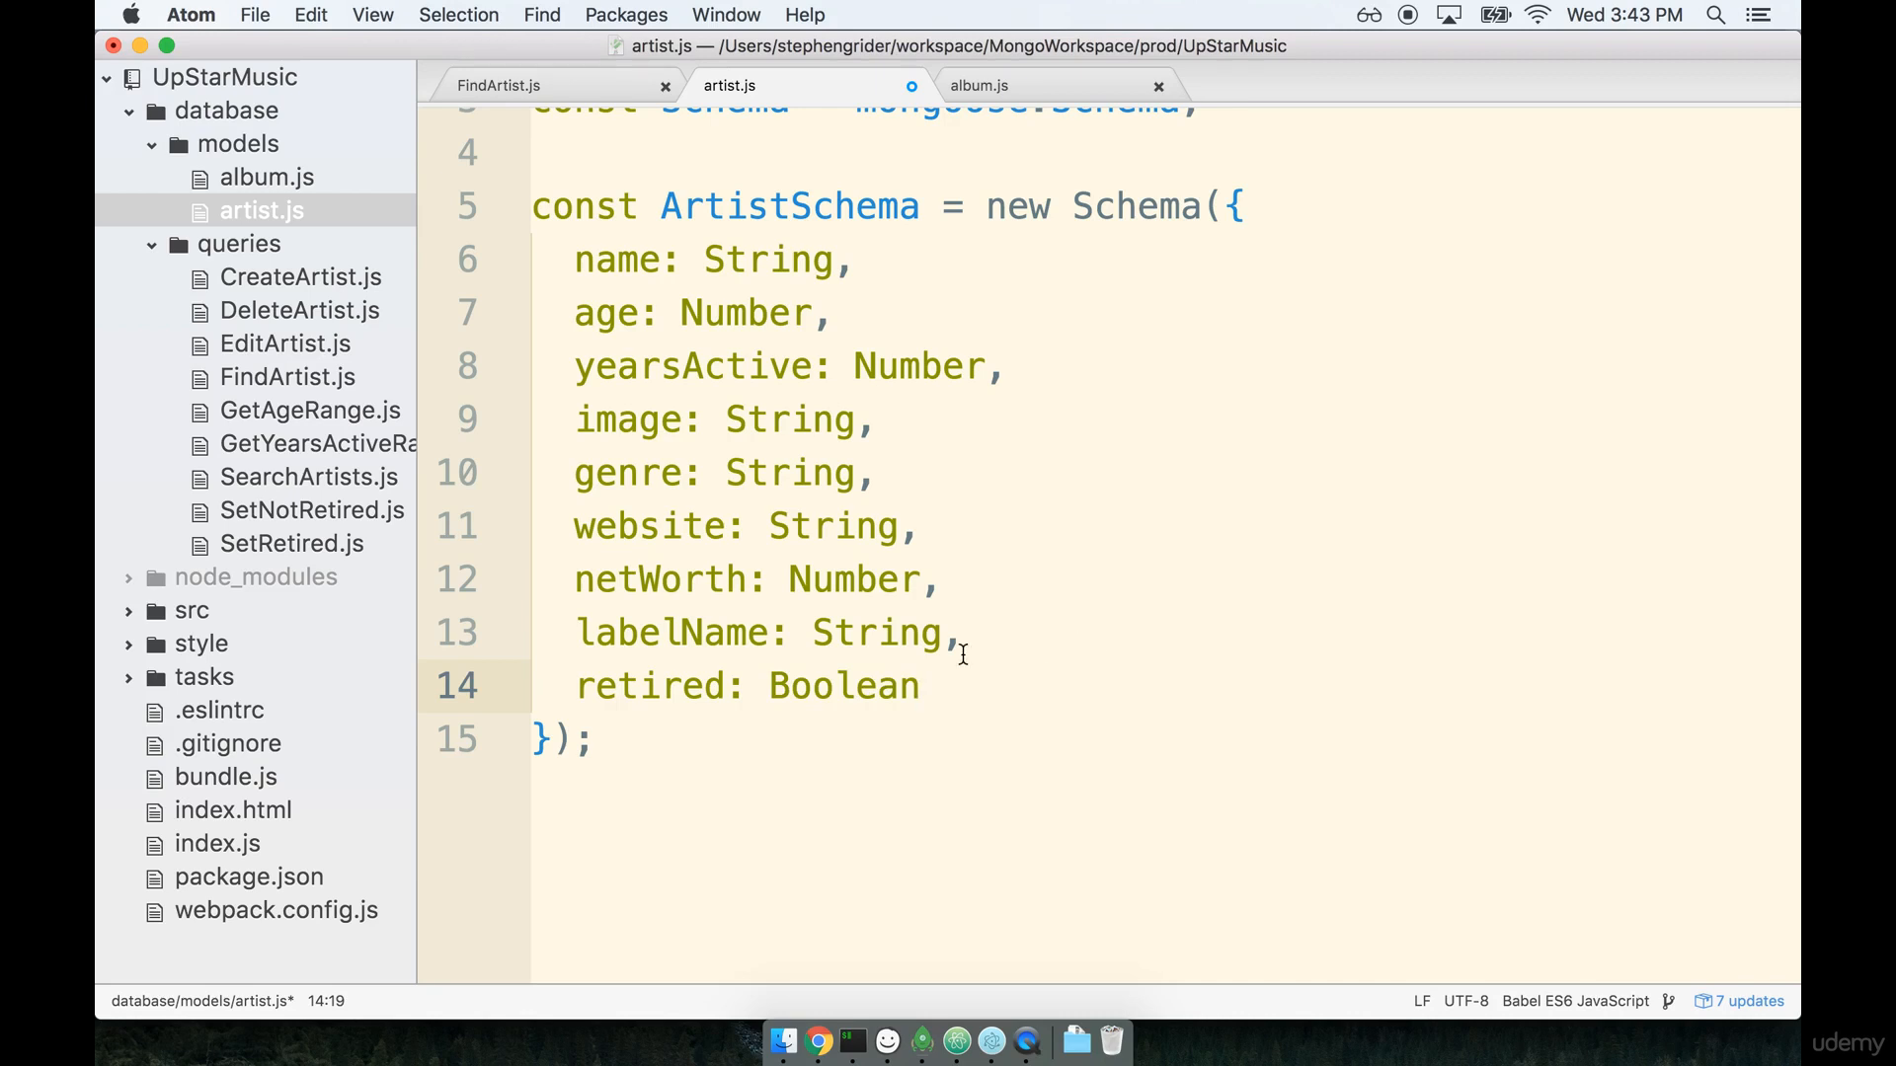
End the retired line with a comma and open a new line for another field.
{"action": "double_click", "coordinate": [650, 685]}
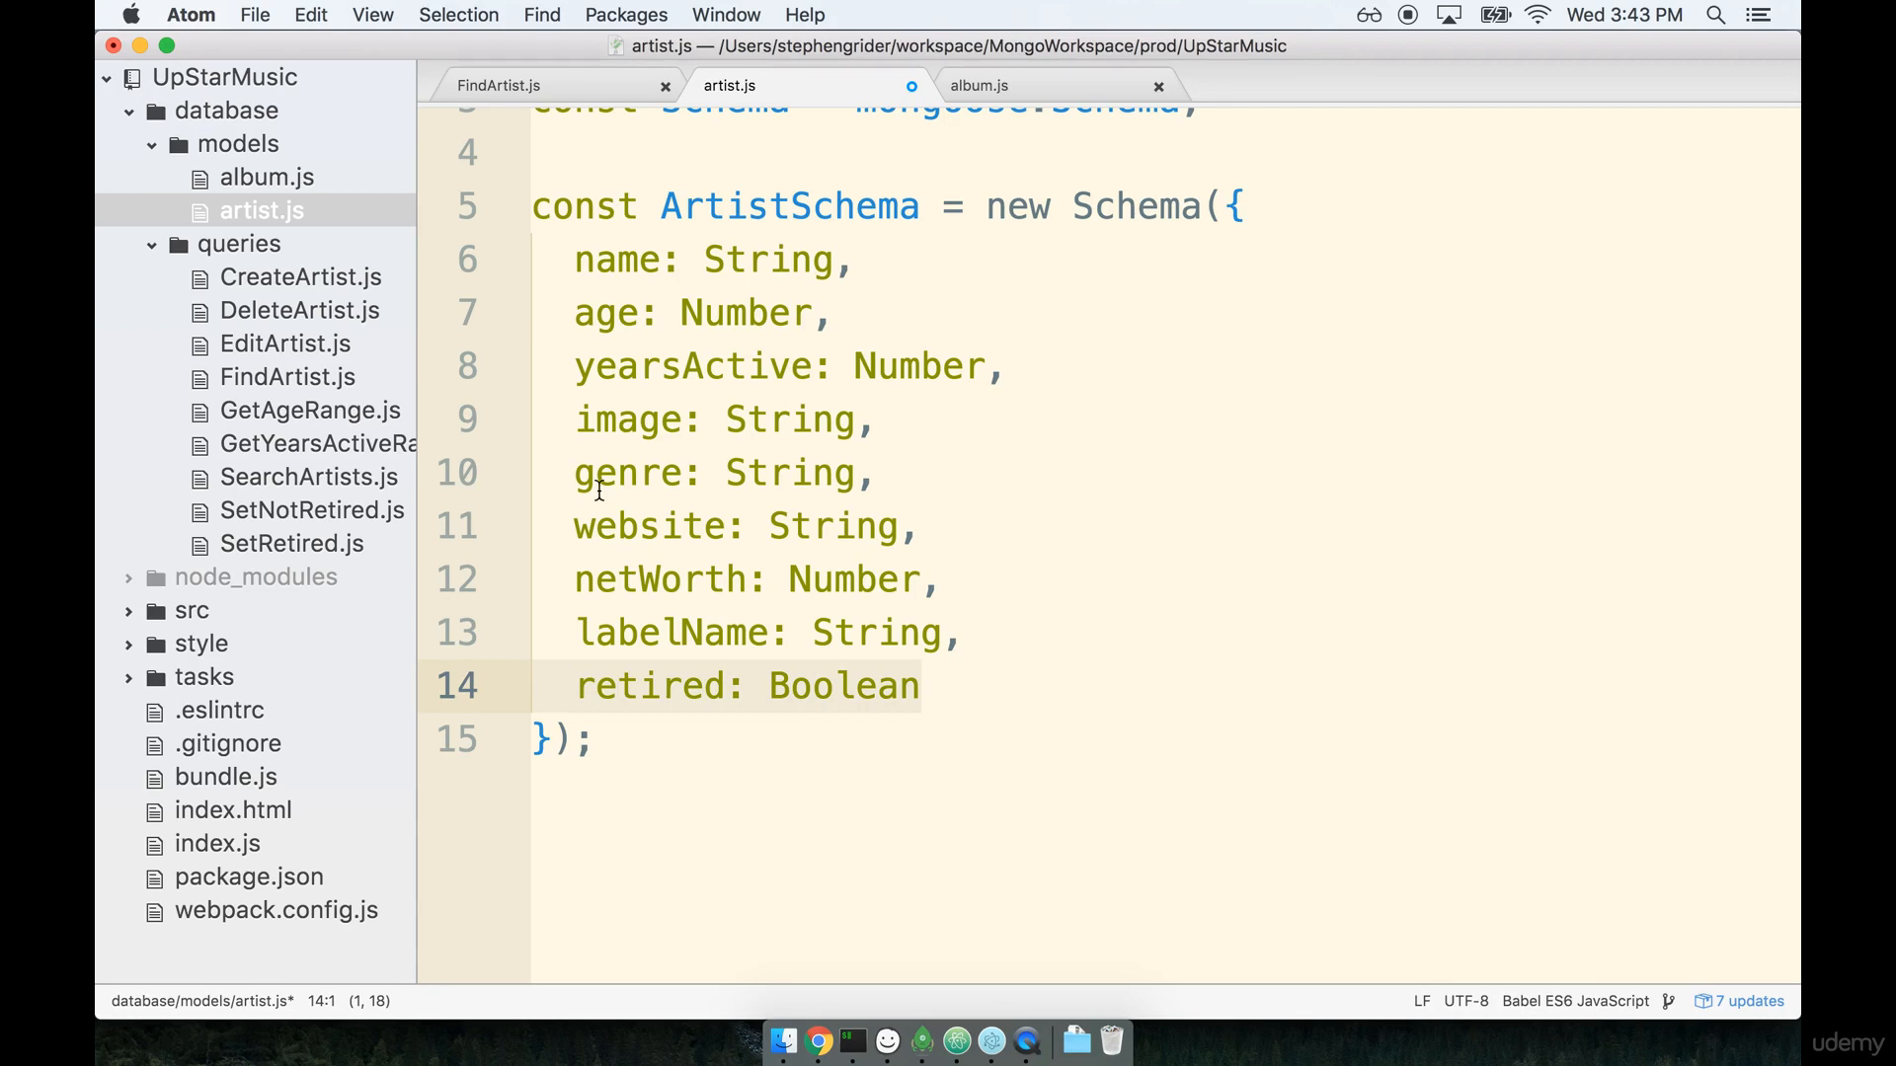
{"action": "mouse_move", "coordinate": [1384, 576]}
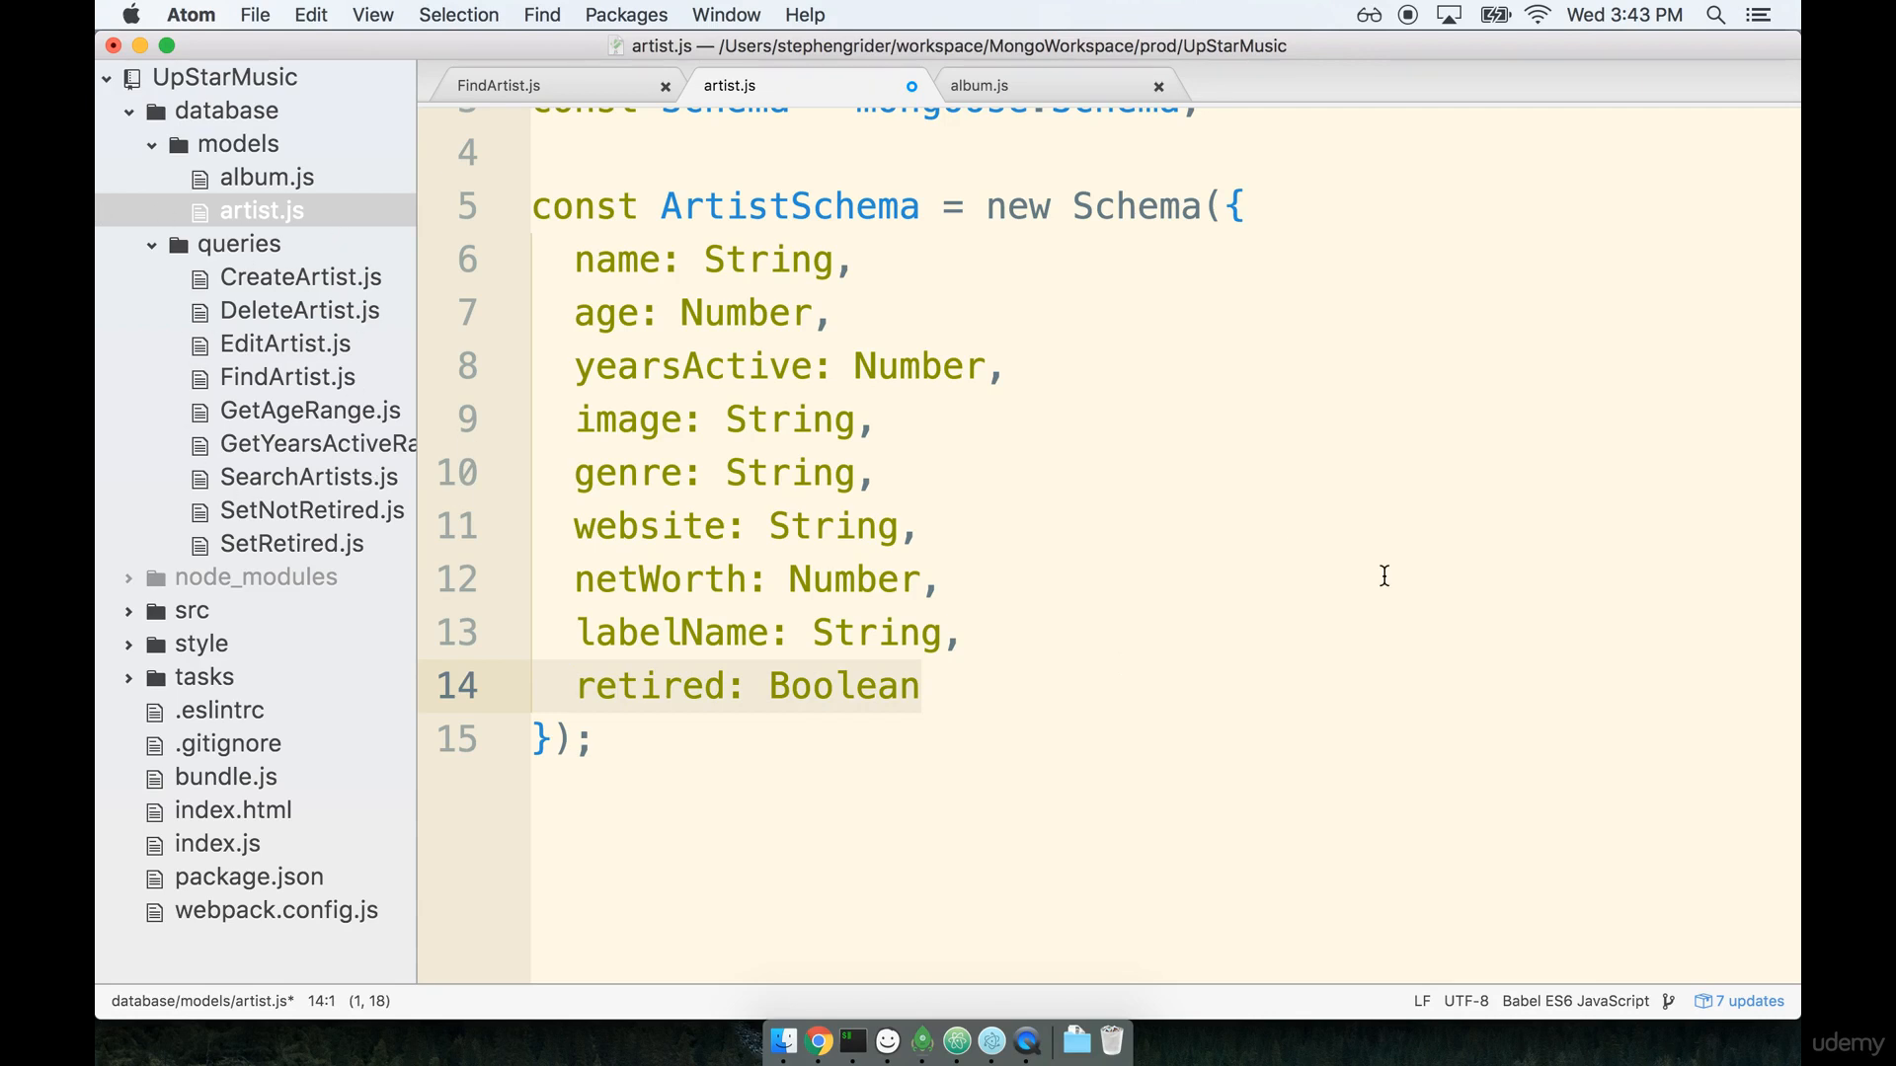
{"action": "mouse_move", "coordinate": [1204, 553]}
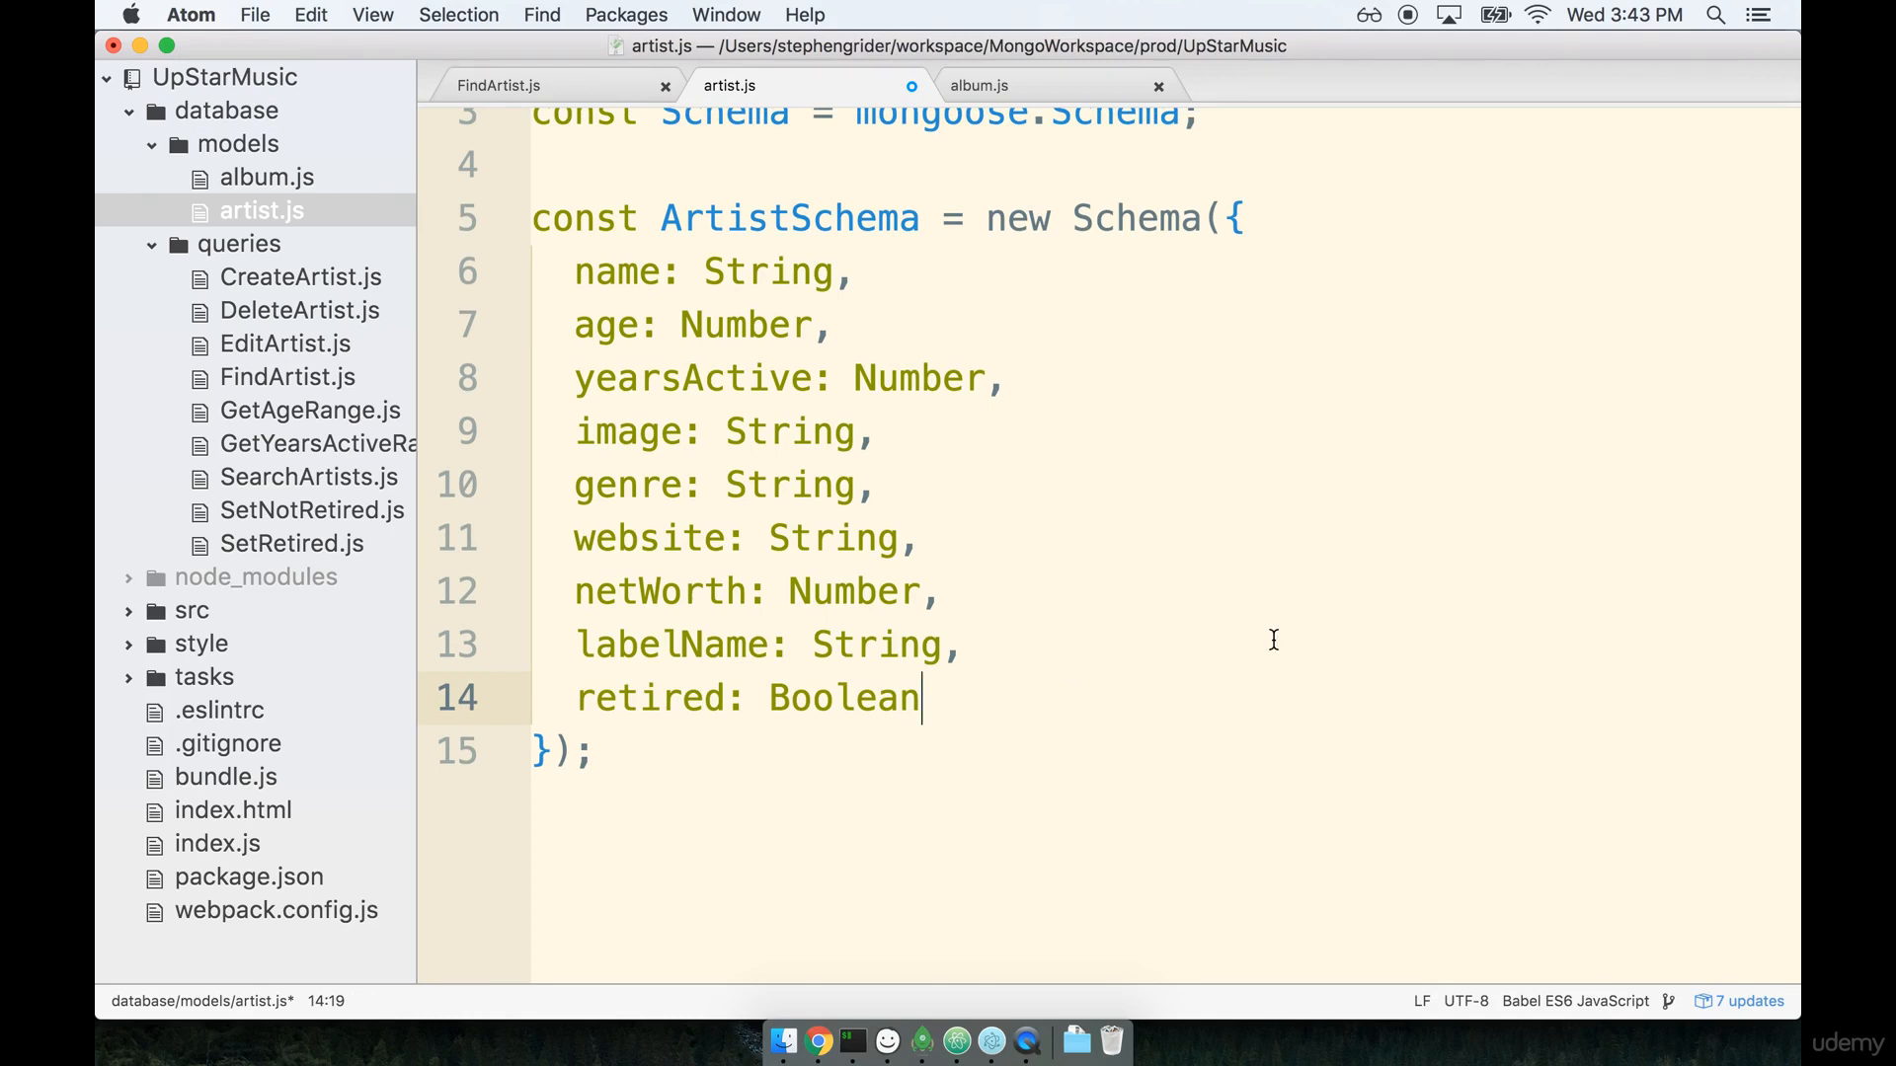
{"action": "type", "text": ","}
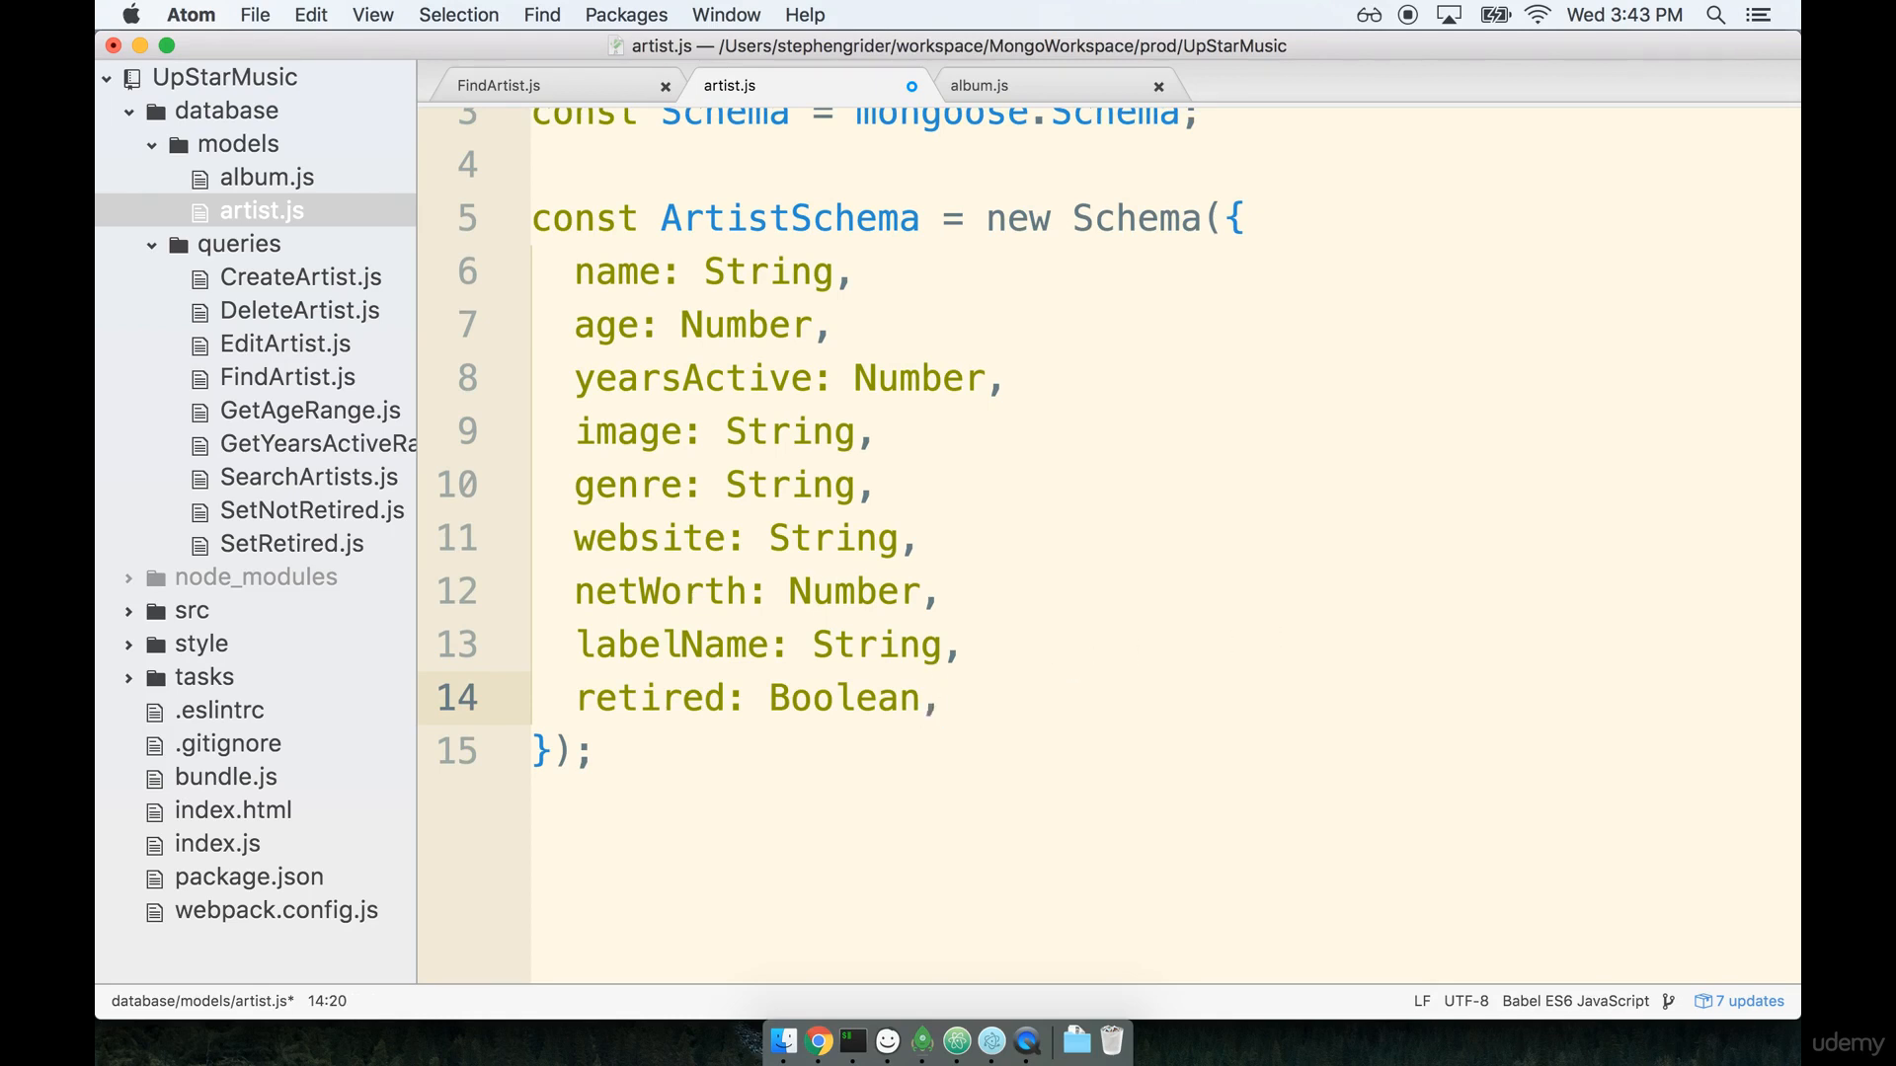
{"action": "key", "text": "enter"}
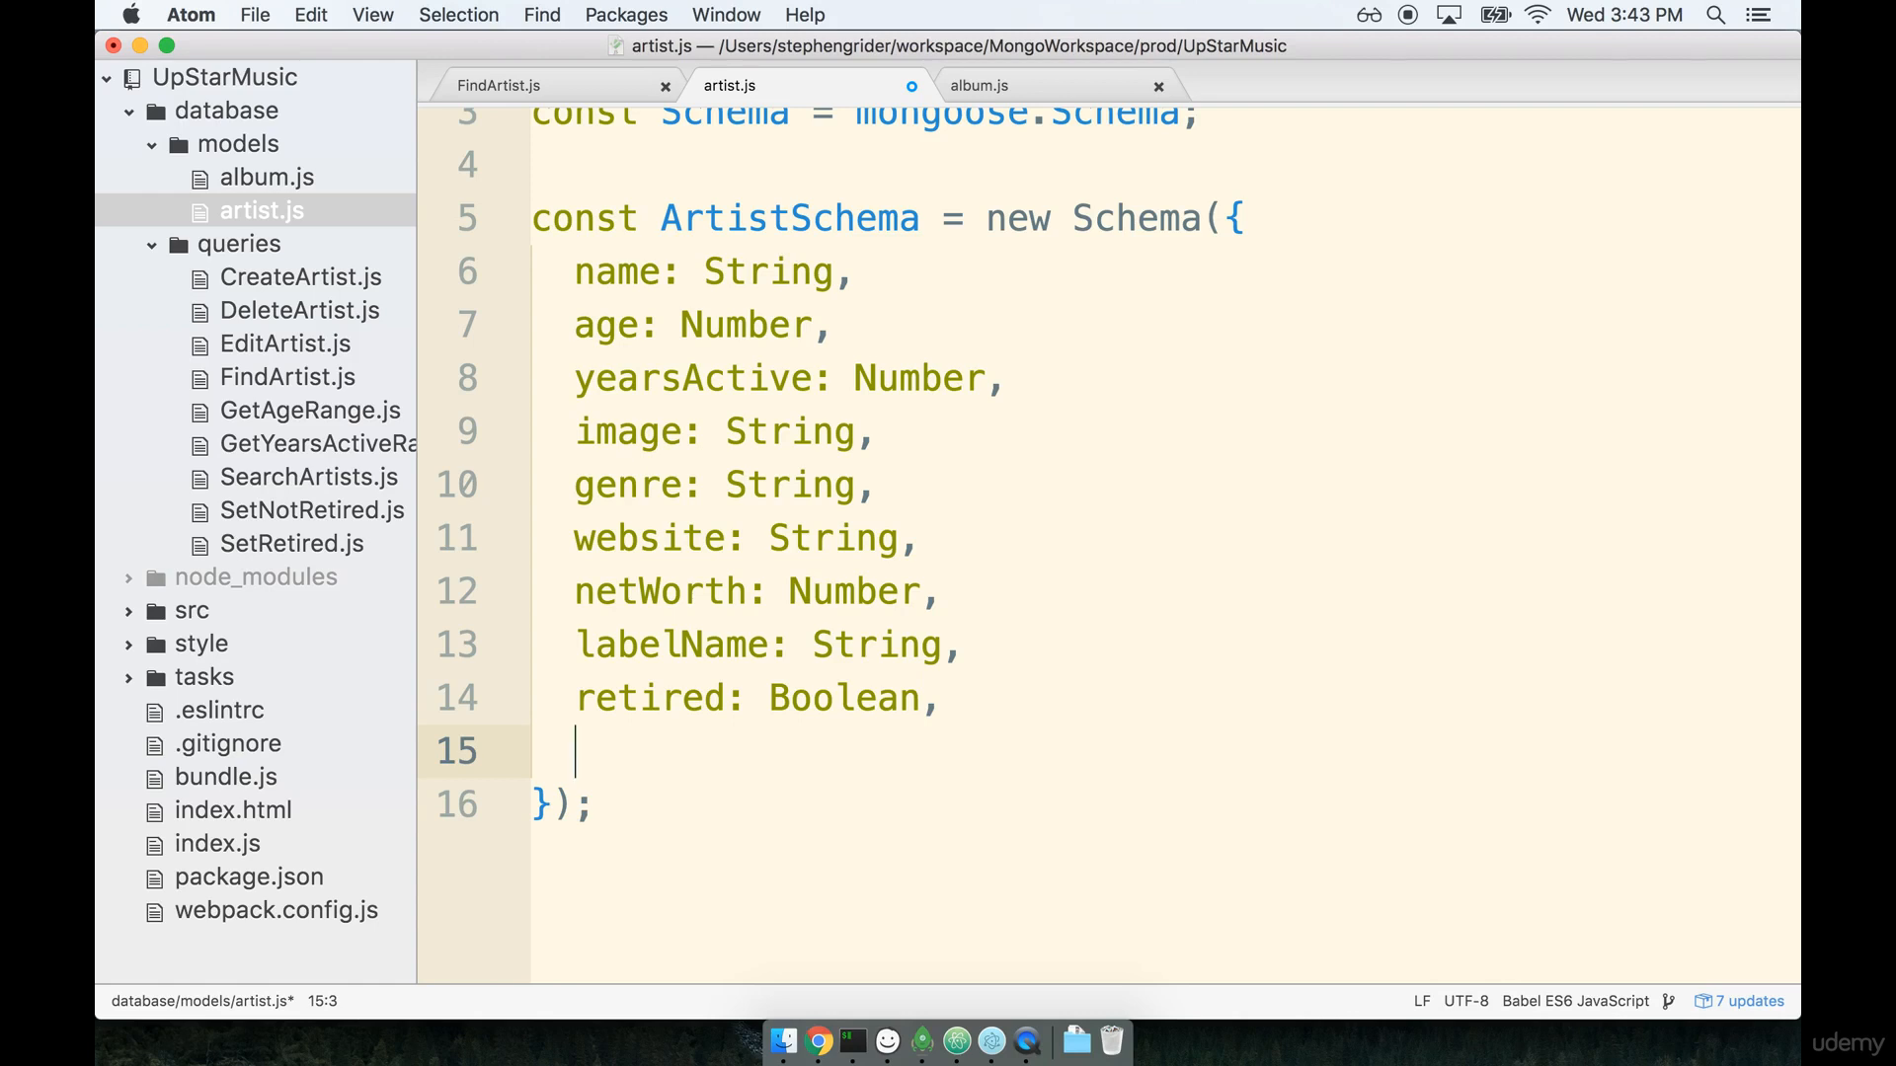
Write the albums field as an array of AlbumSchema inside ArtistSchema.
{"action": "type", "text": "albums:"}
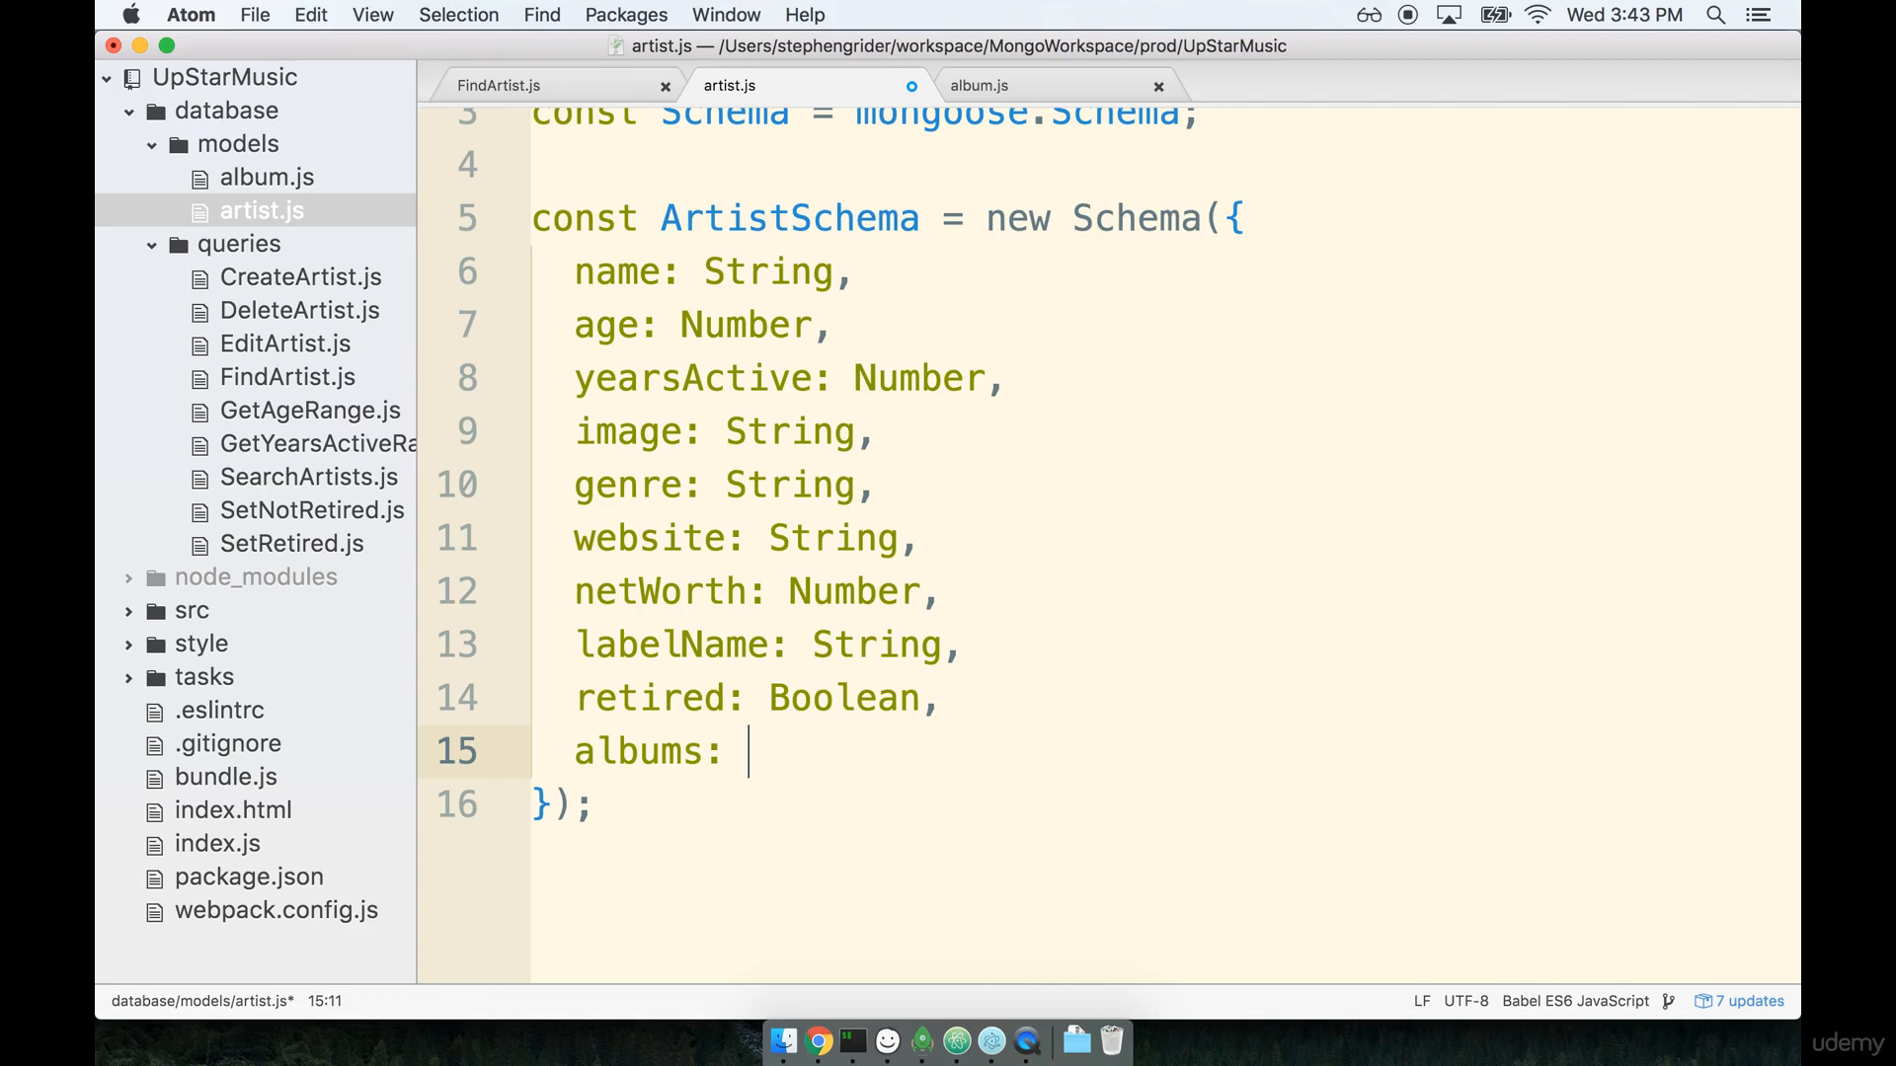
{"action": "mouse_move", "coordinate": [1203, 598]}
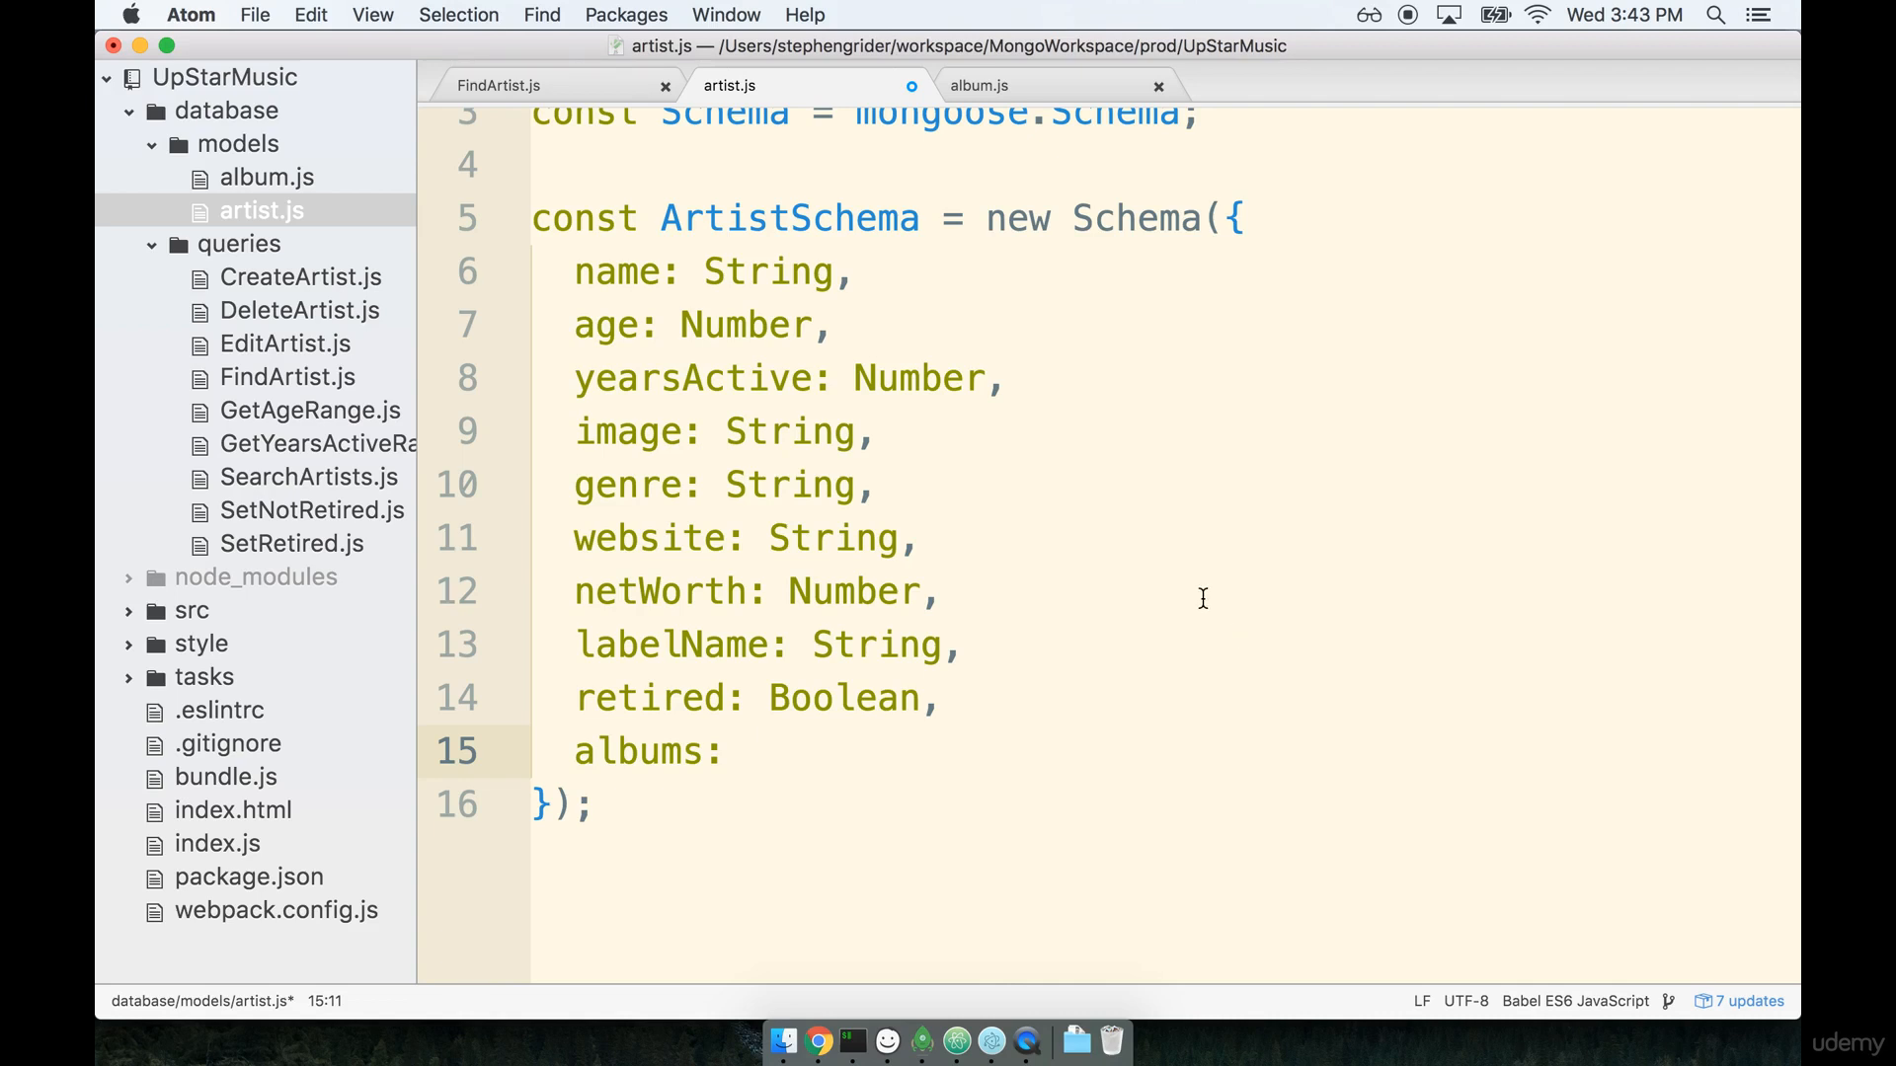
{"action": "type", "text": "[]"}
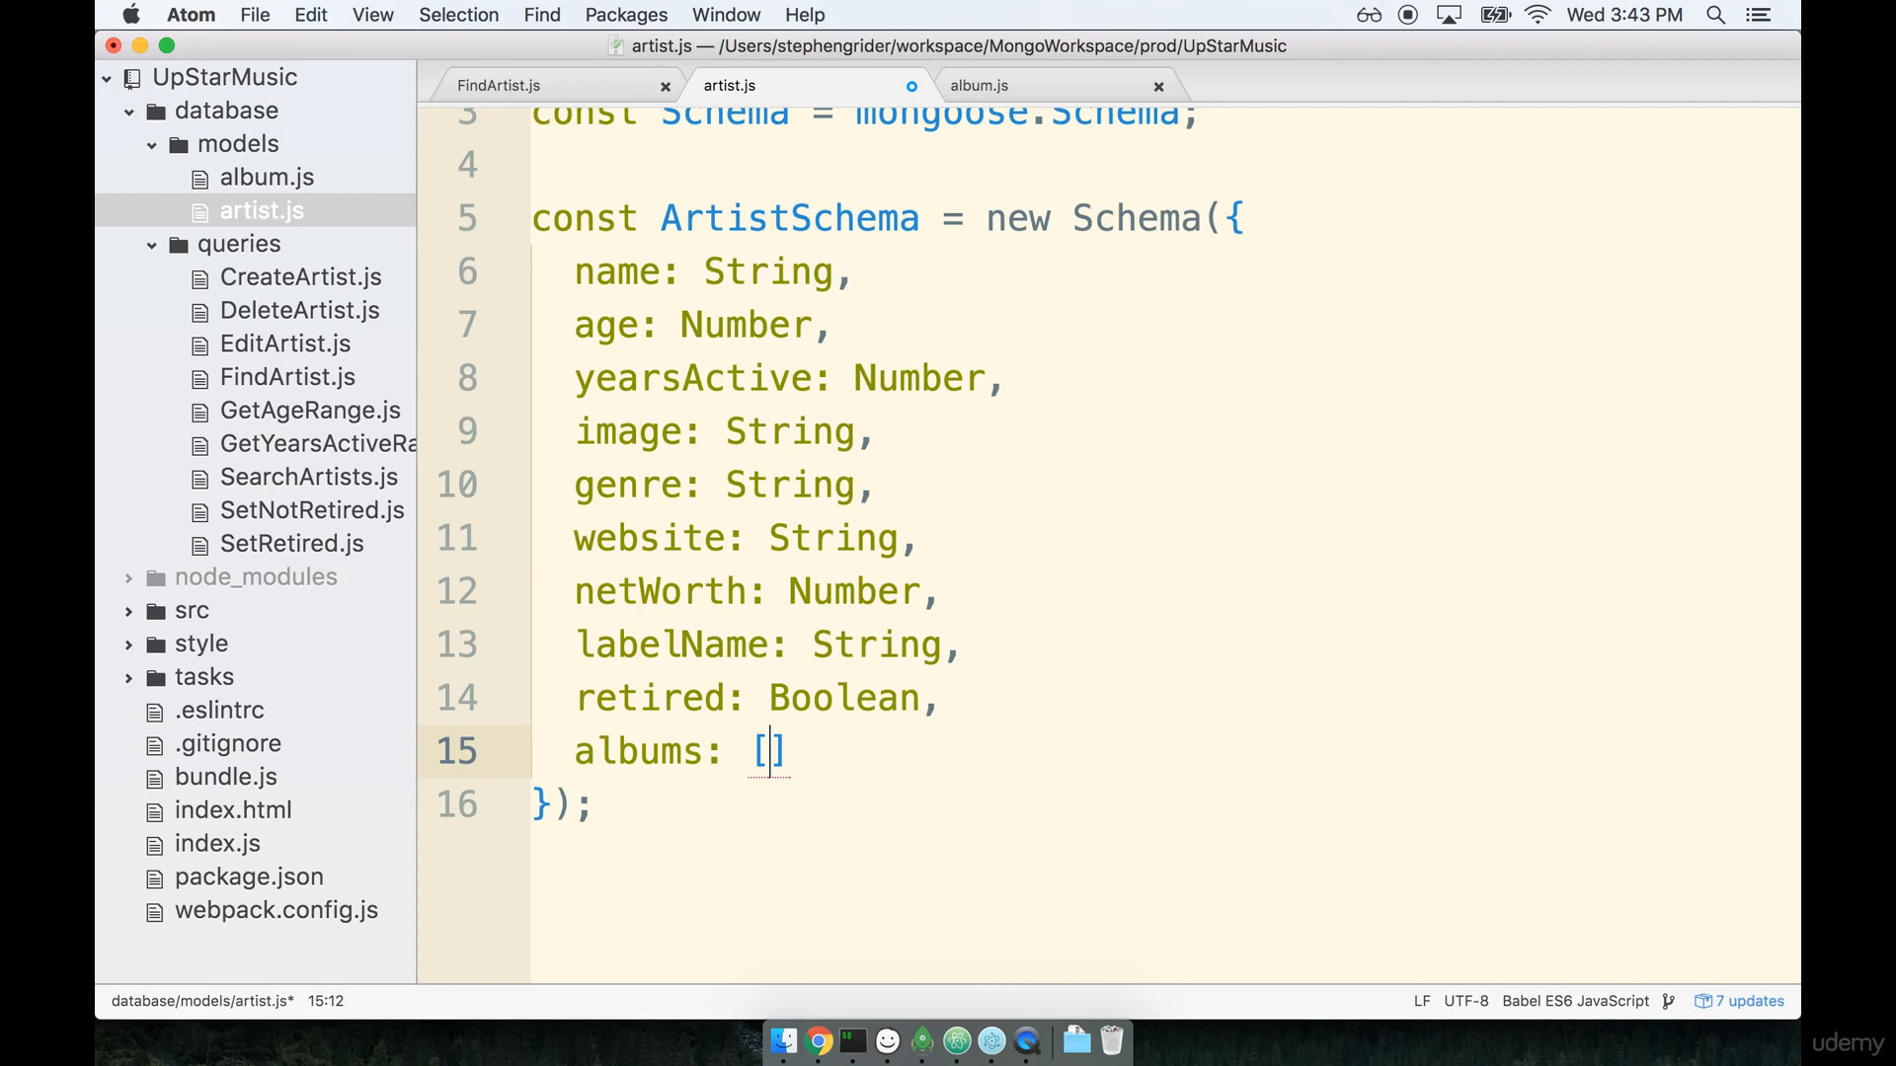
{"action": "type", "text": "Album"}
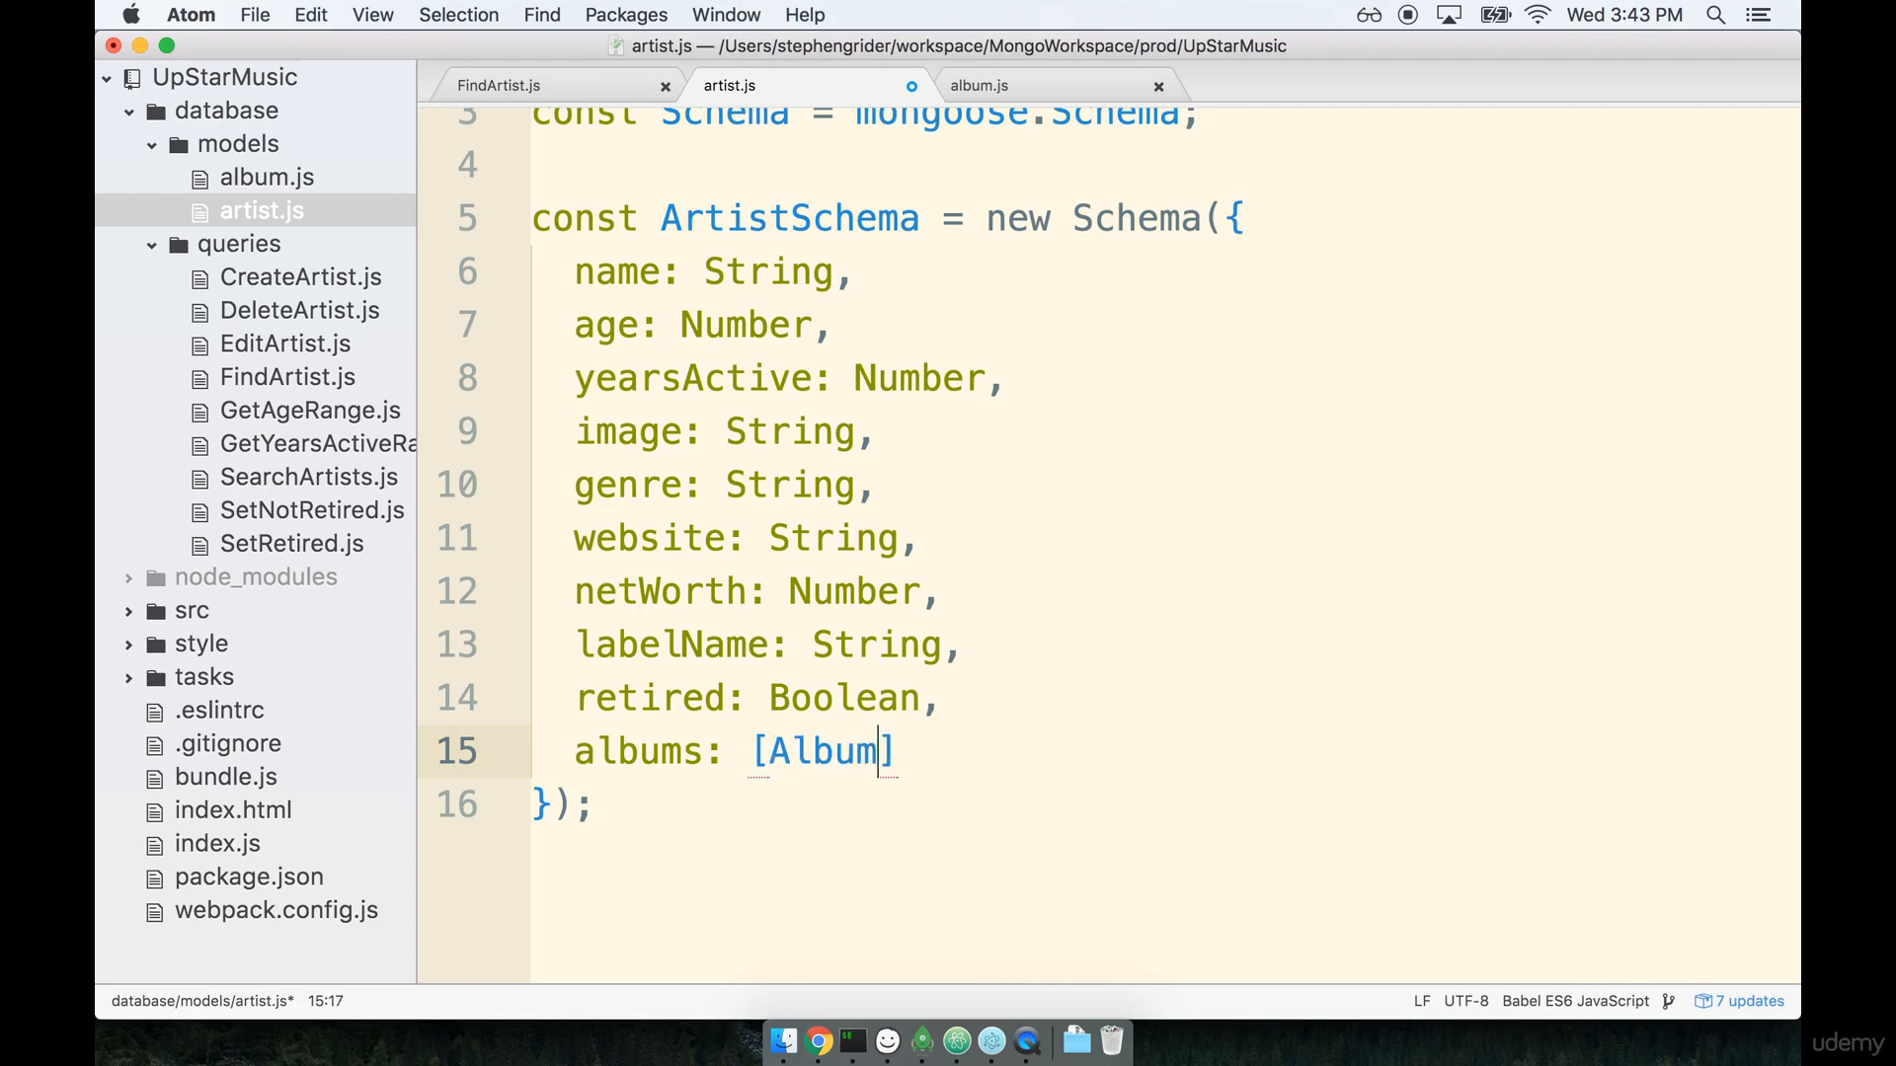
{"action": "type", "text": "Schema"}
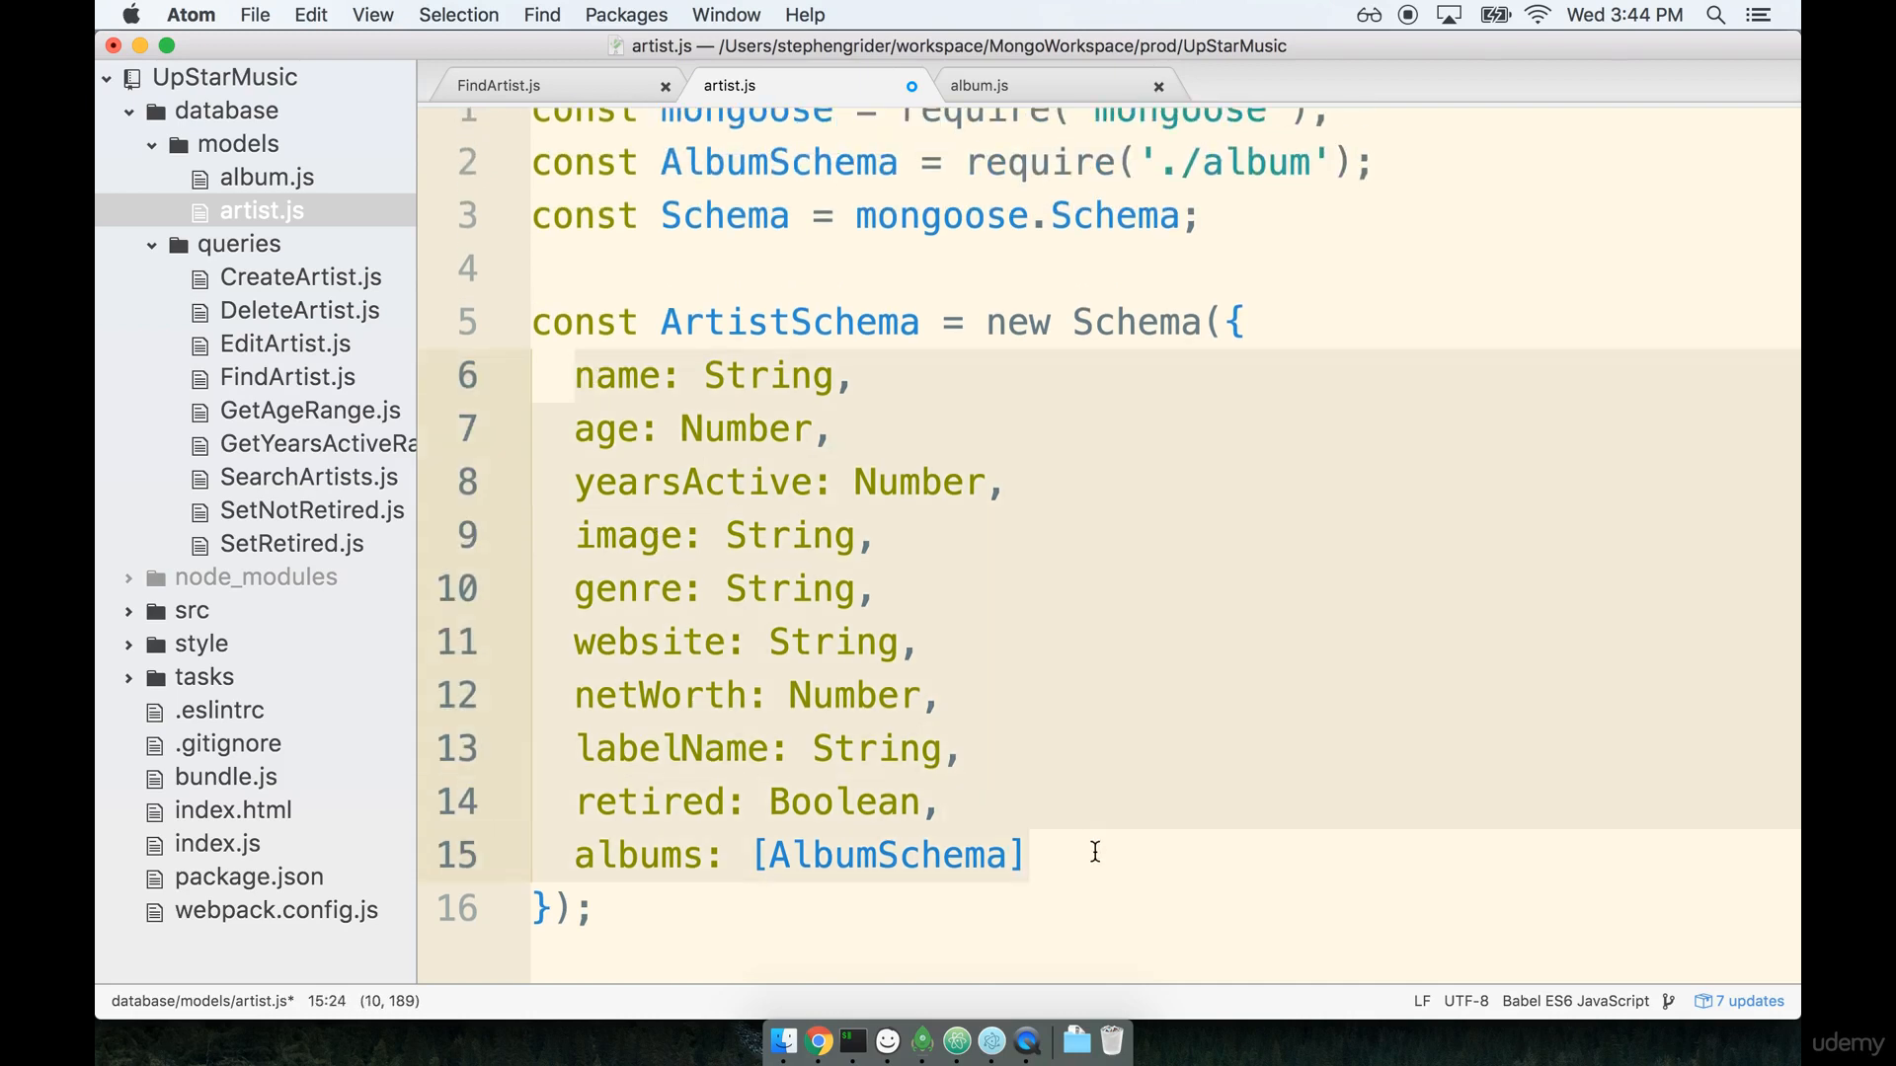
{"action": "mouse_move", "coordinate": [749, 735]}
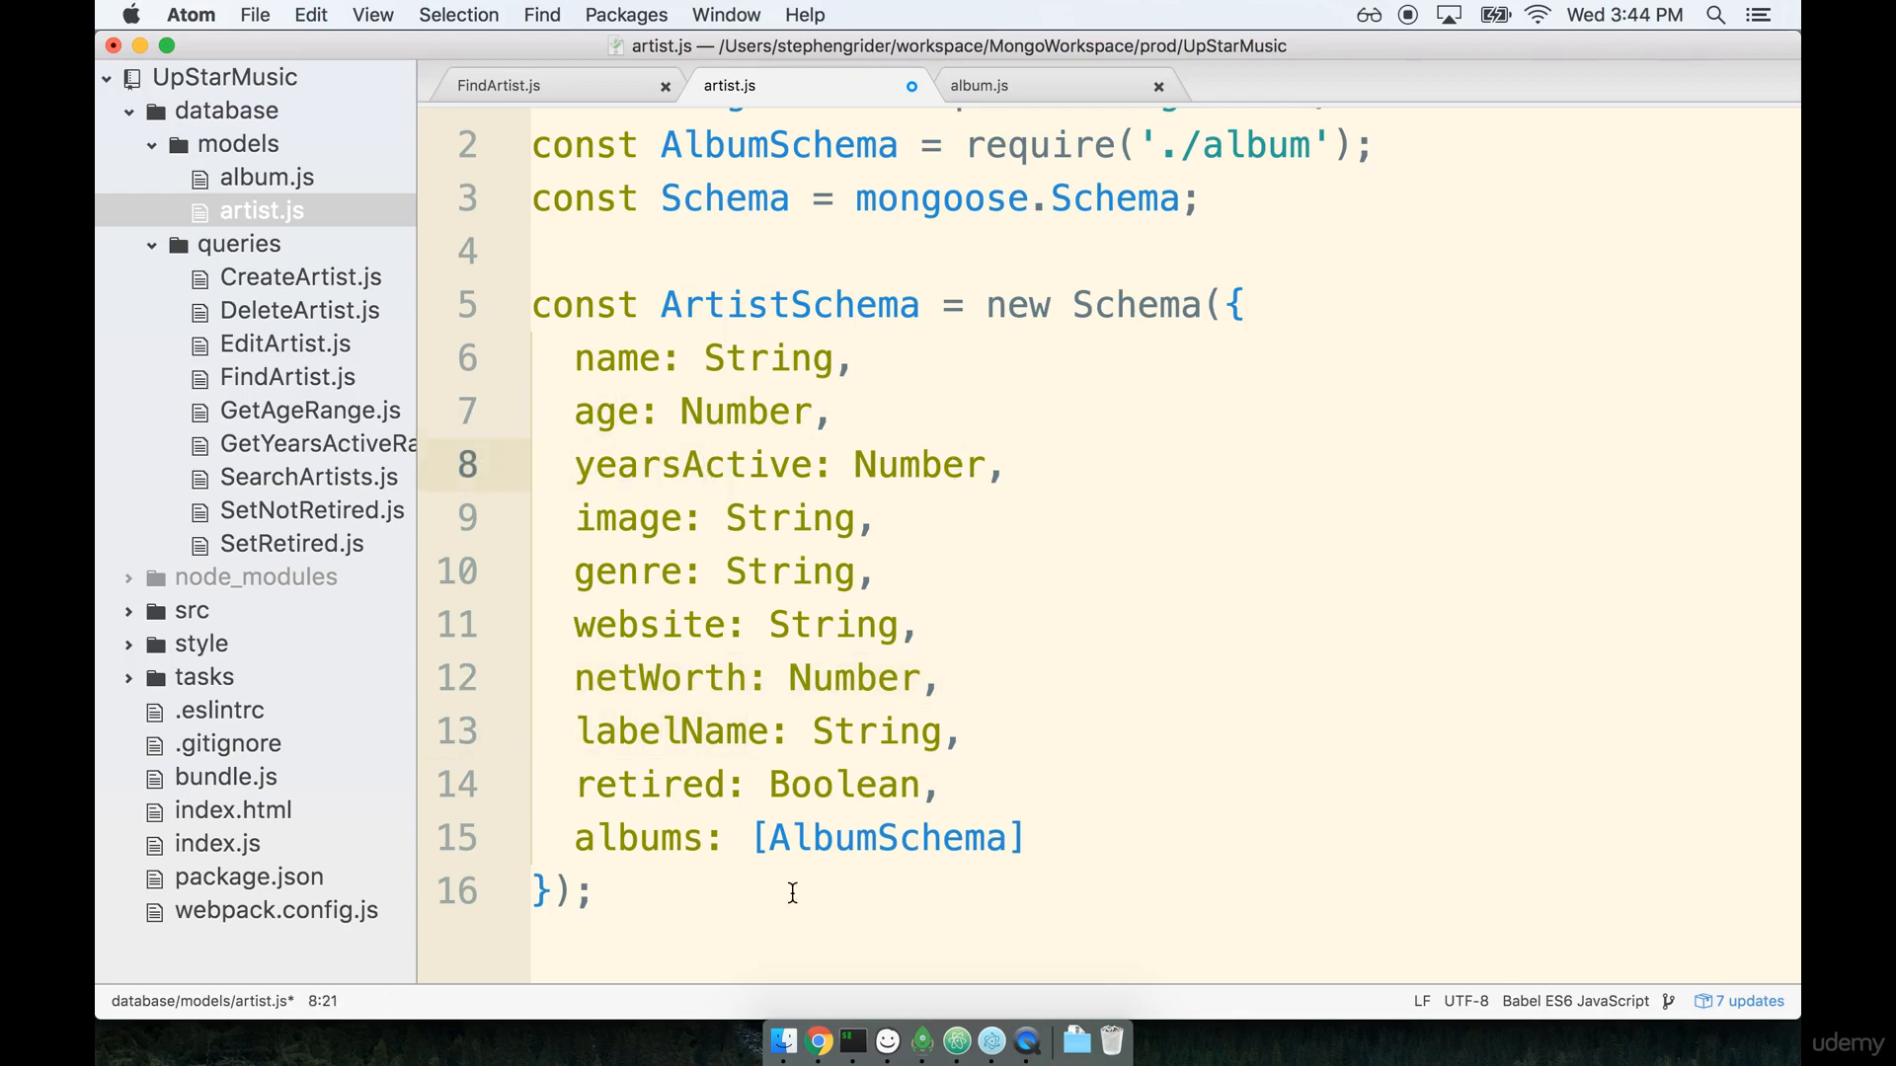
{"action": "left_click", "coordinate": [960, 466]}
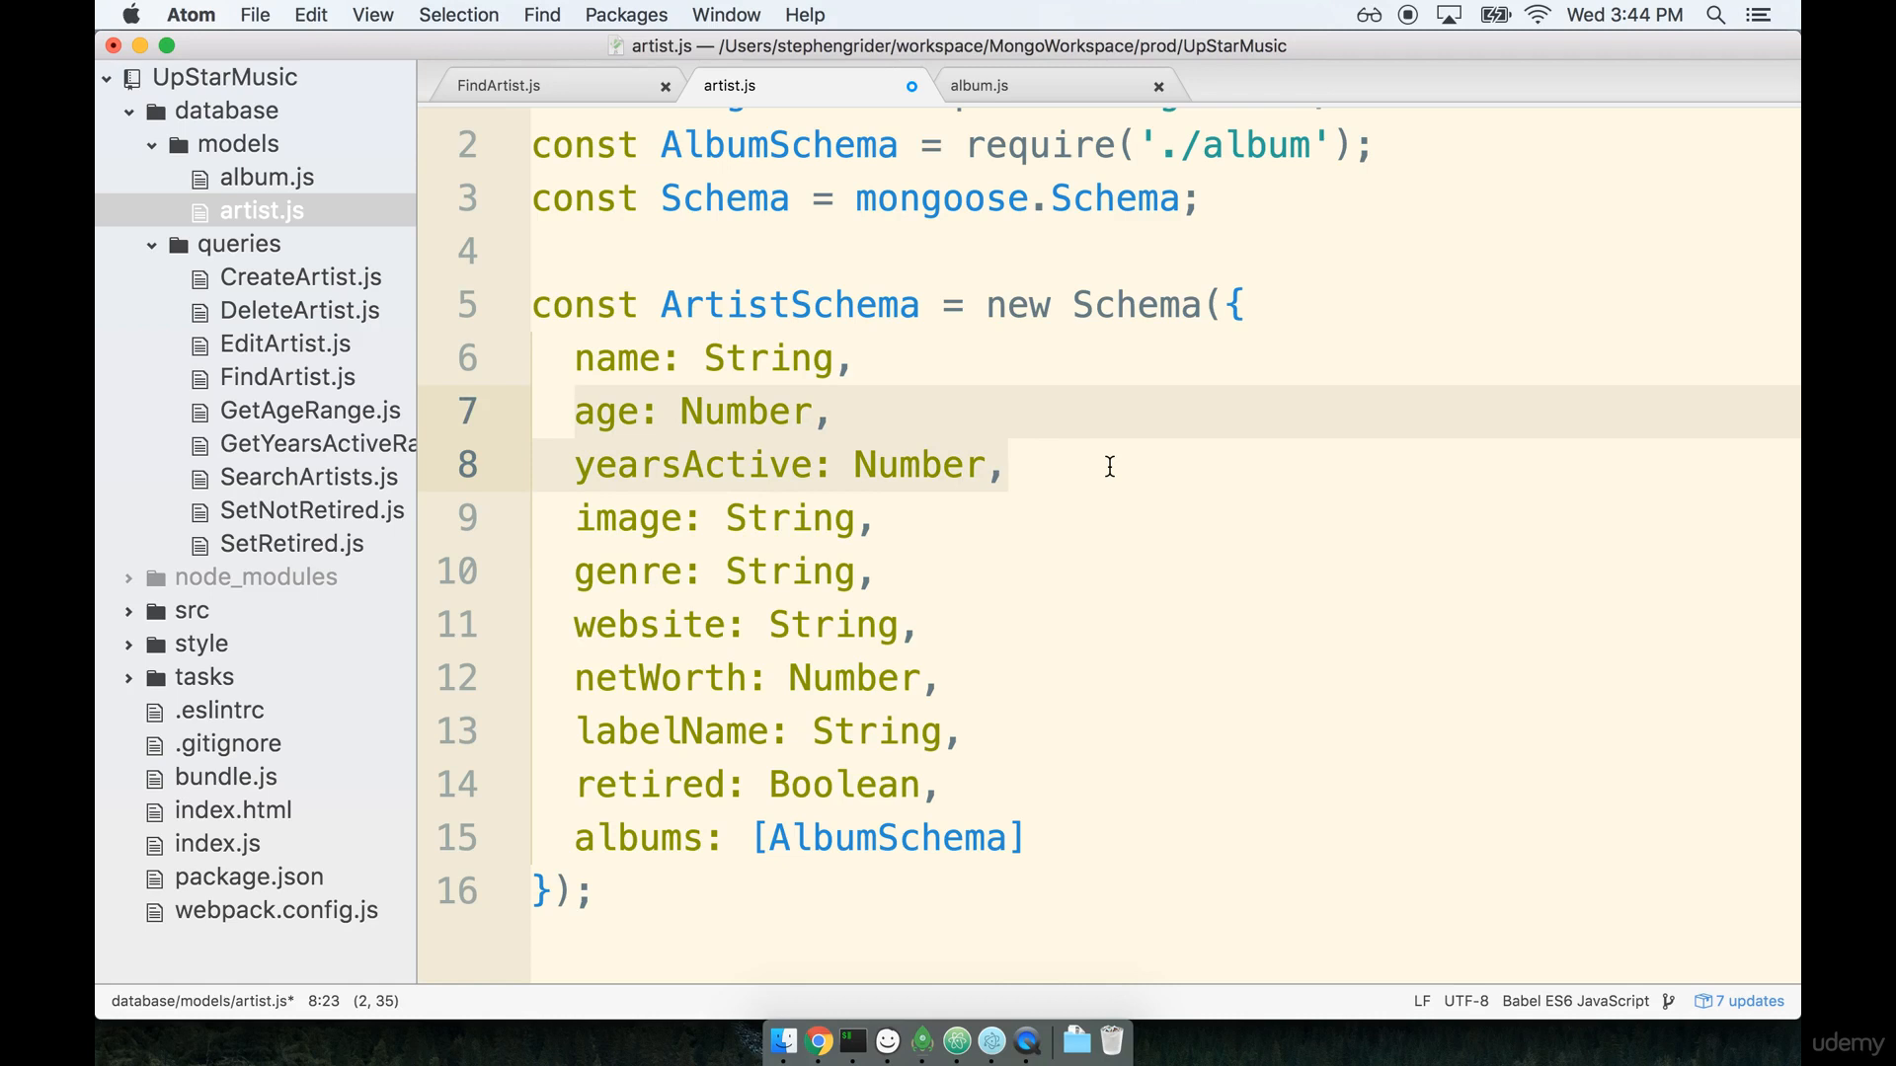
{"action": "mouse_move", "coordinate": [952, 669]}
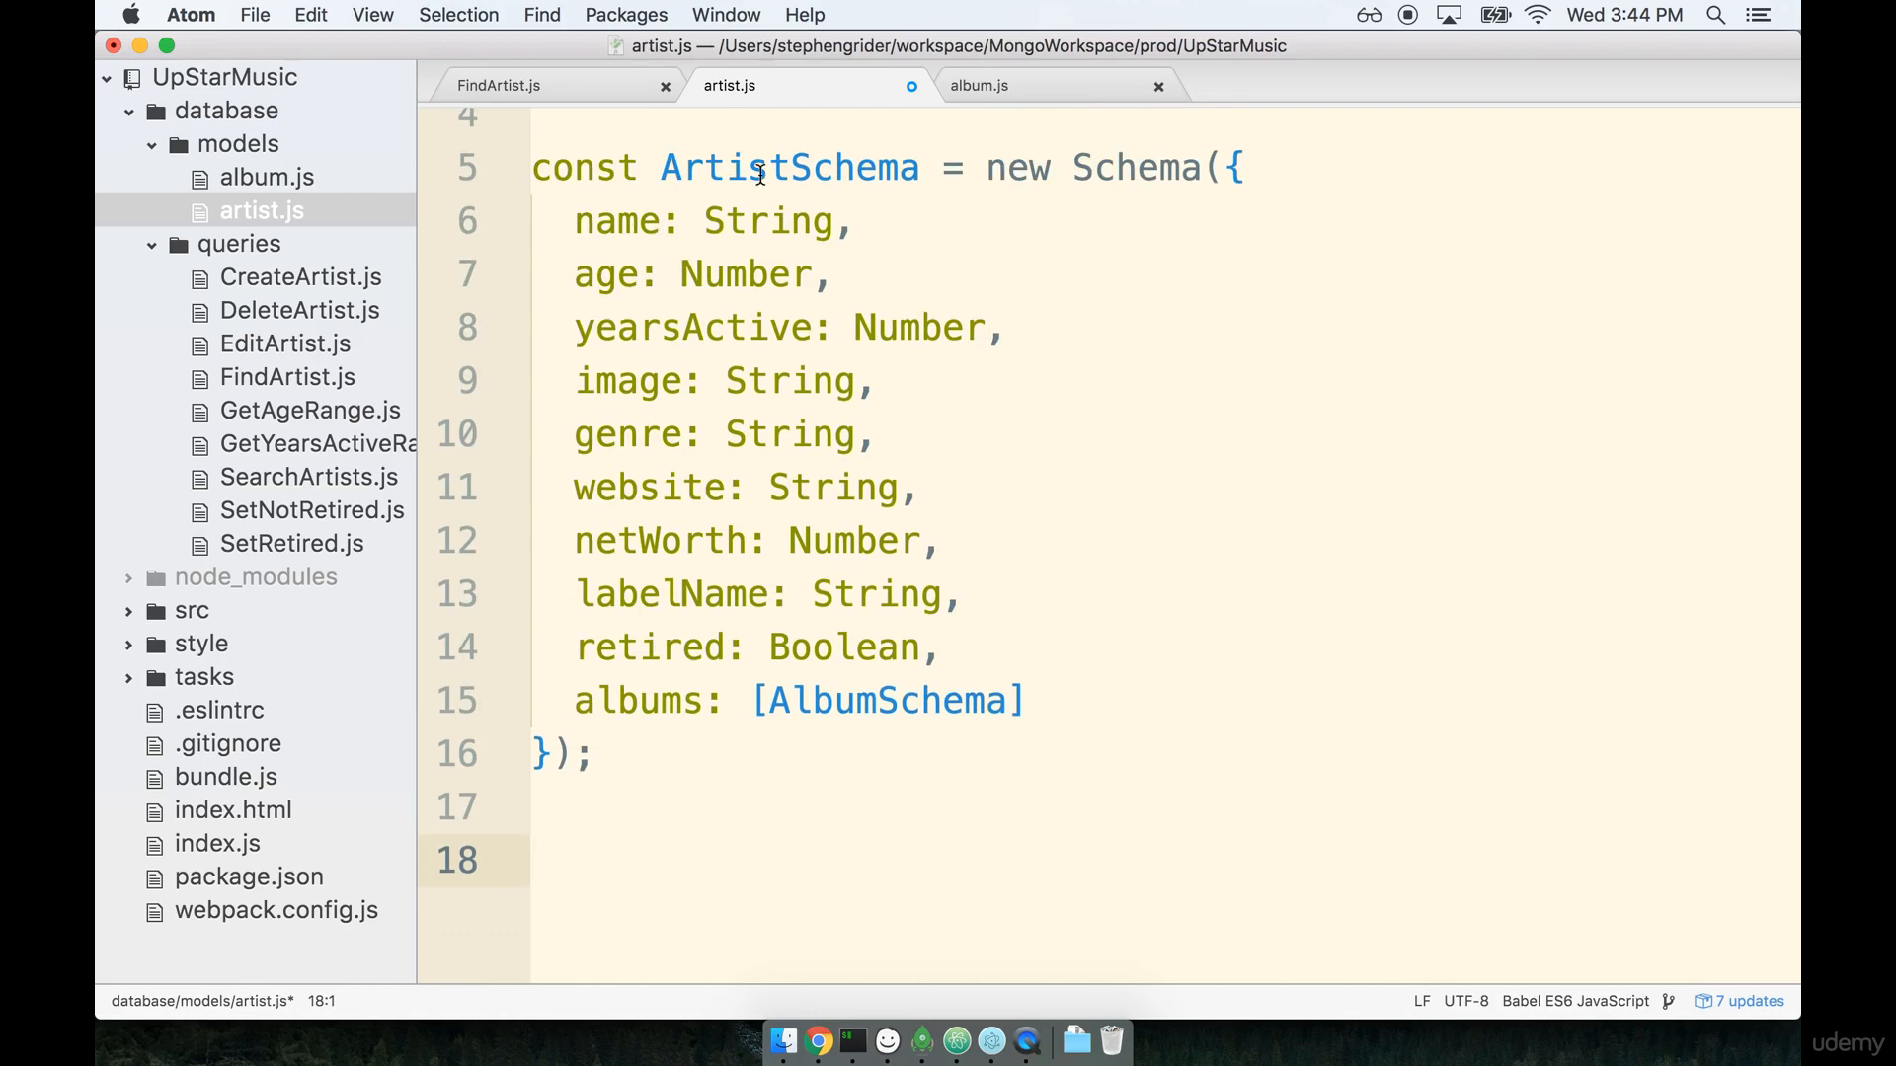
Write const Artist = mongoose.model('artist', ArtistSchema); and begin the module. line.
{"action": "scroll", "scroll_direction": "down", "scroll_amount": 3}
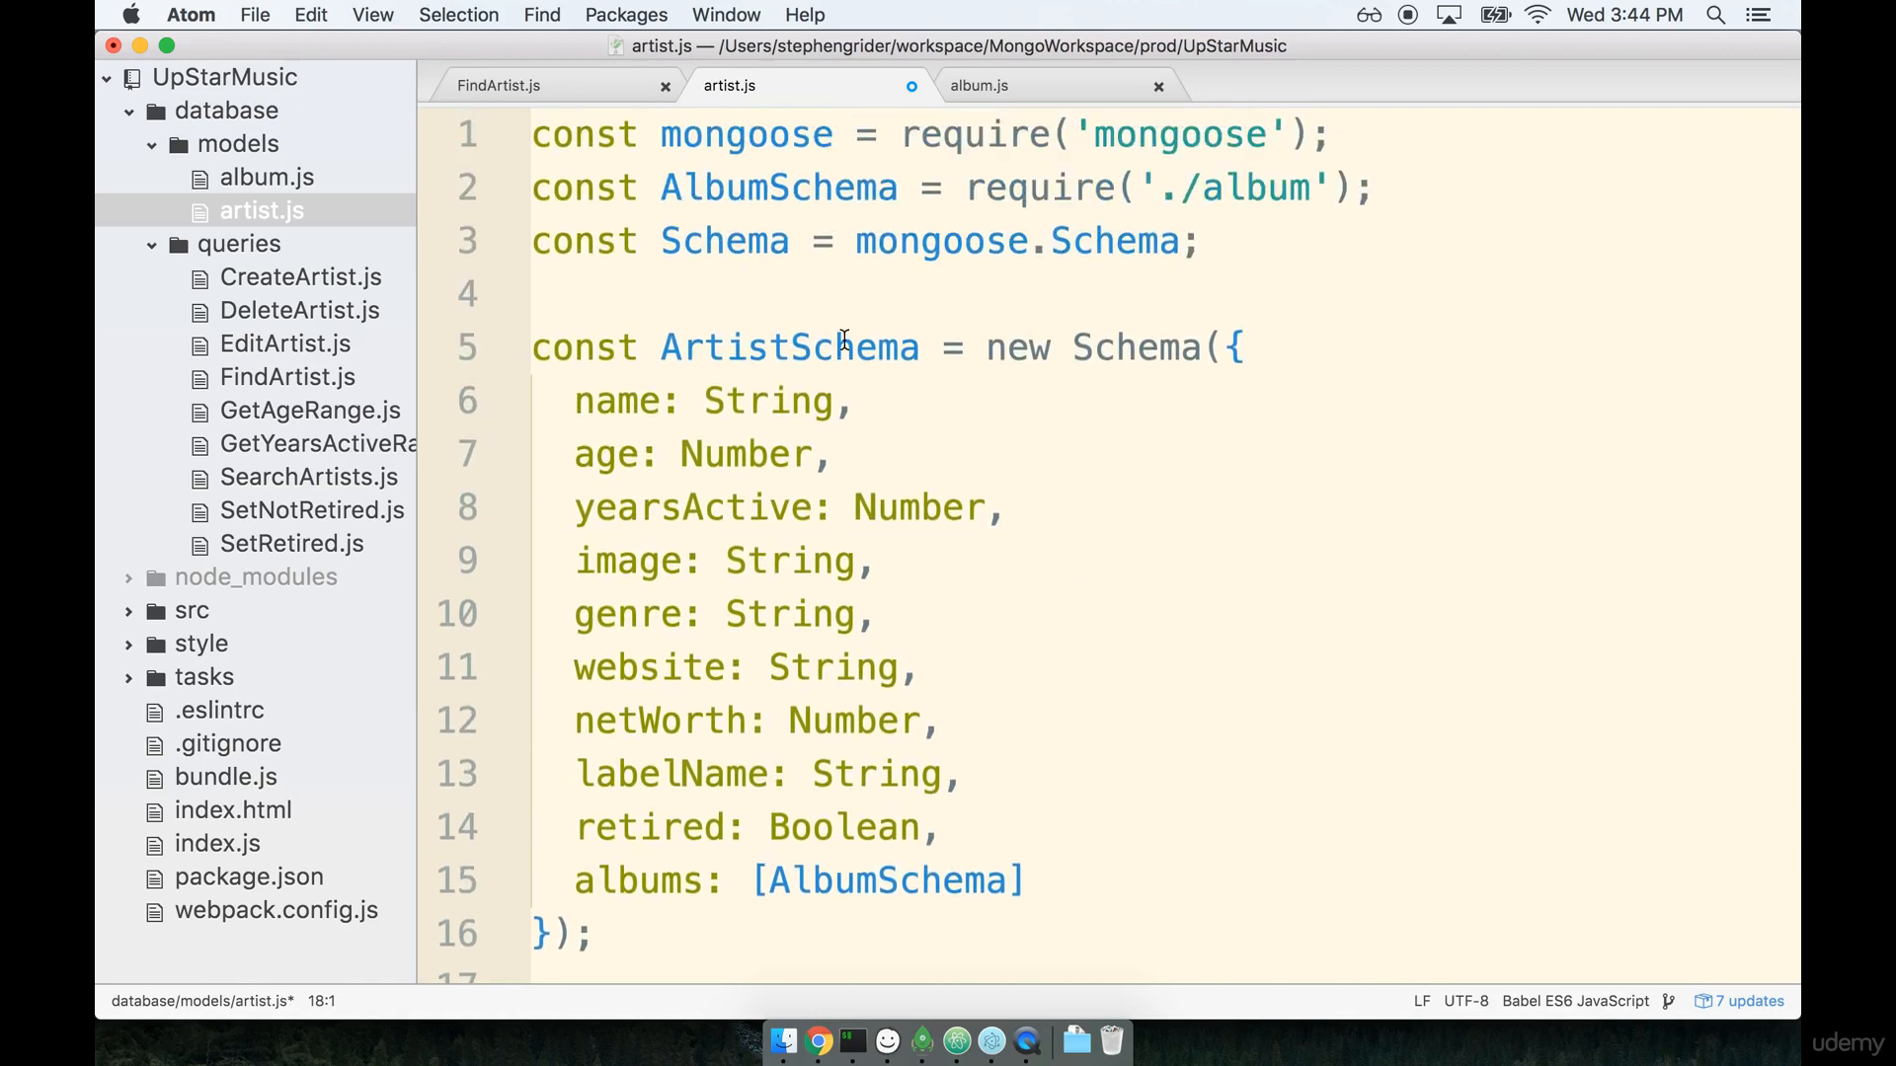
{"action": "double_click", "coordinate": [790, 347]}
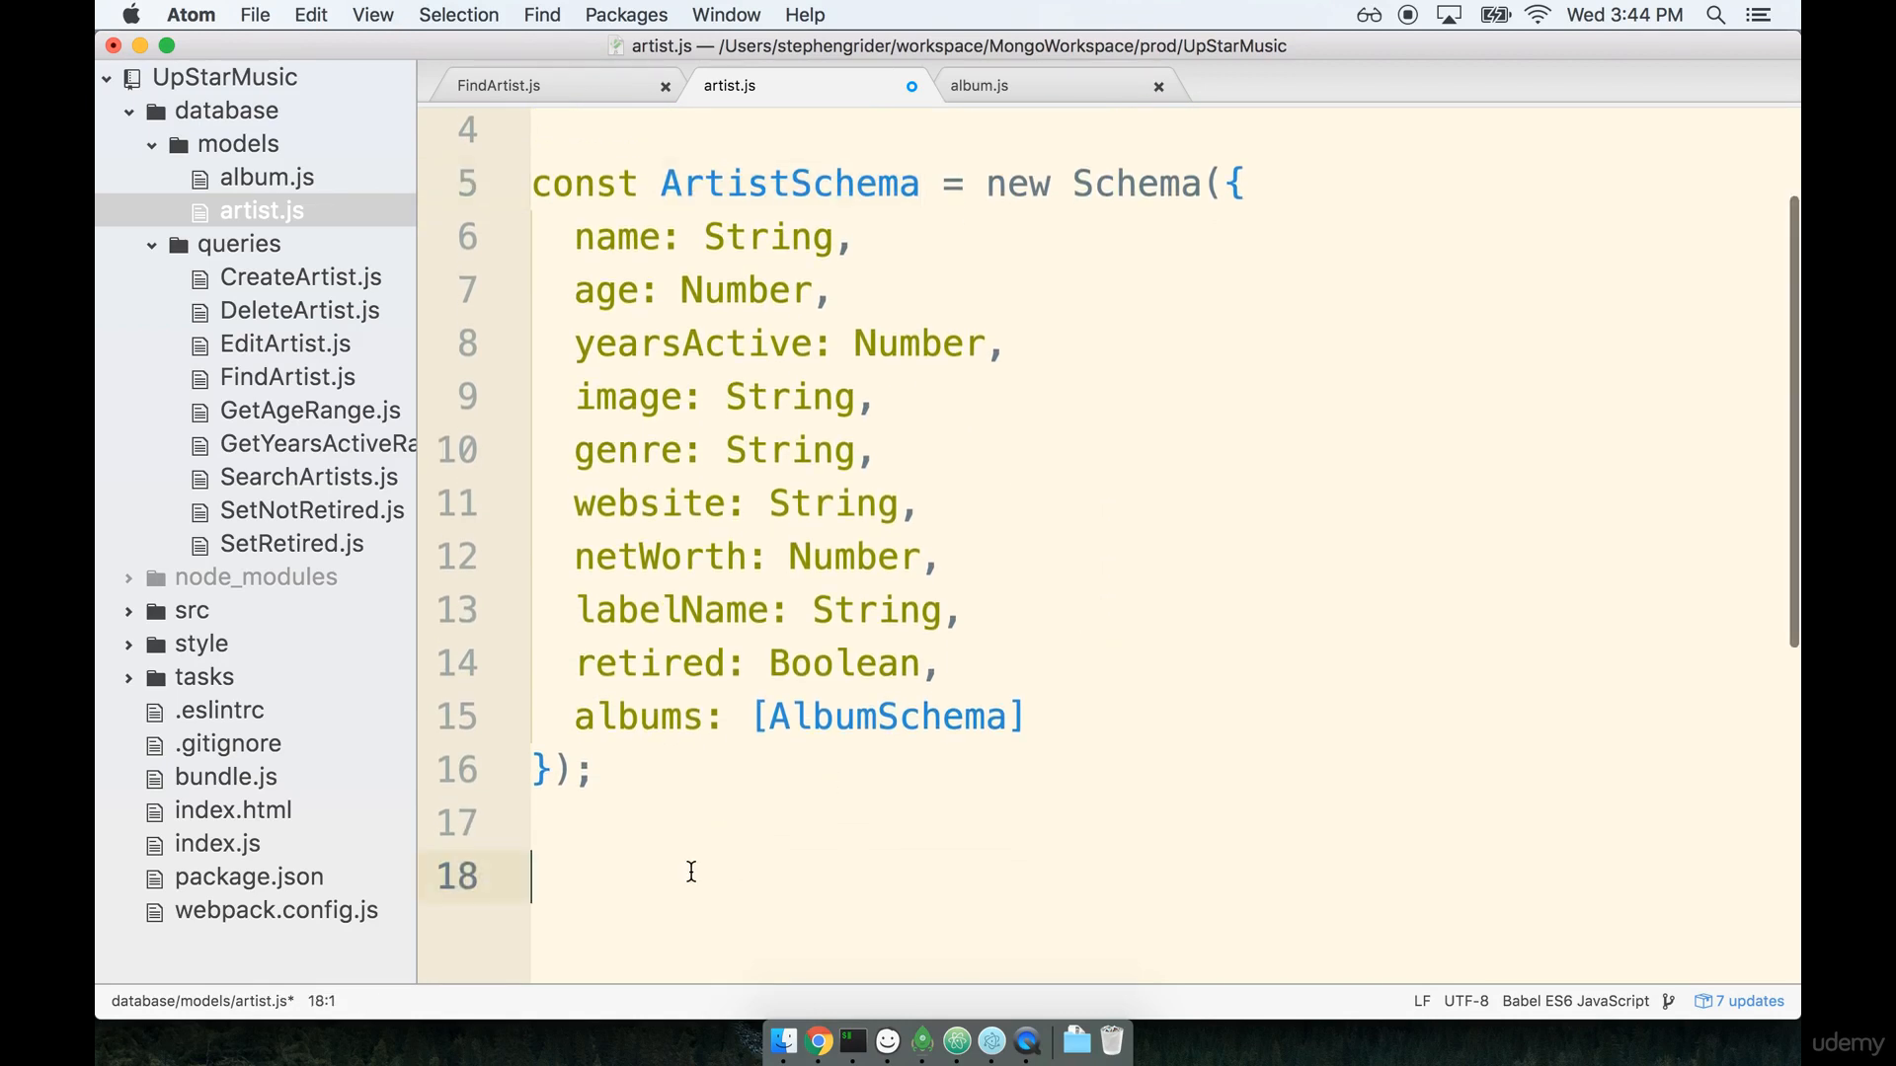
{"action": "type", "text": "const"}
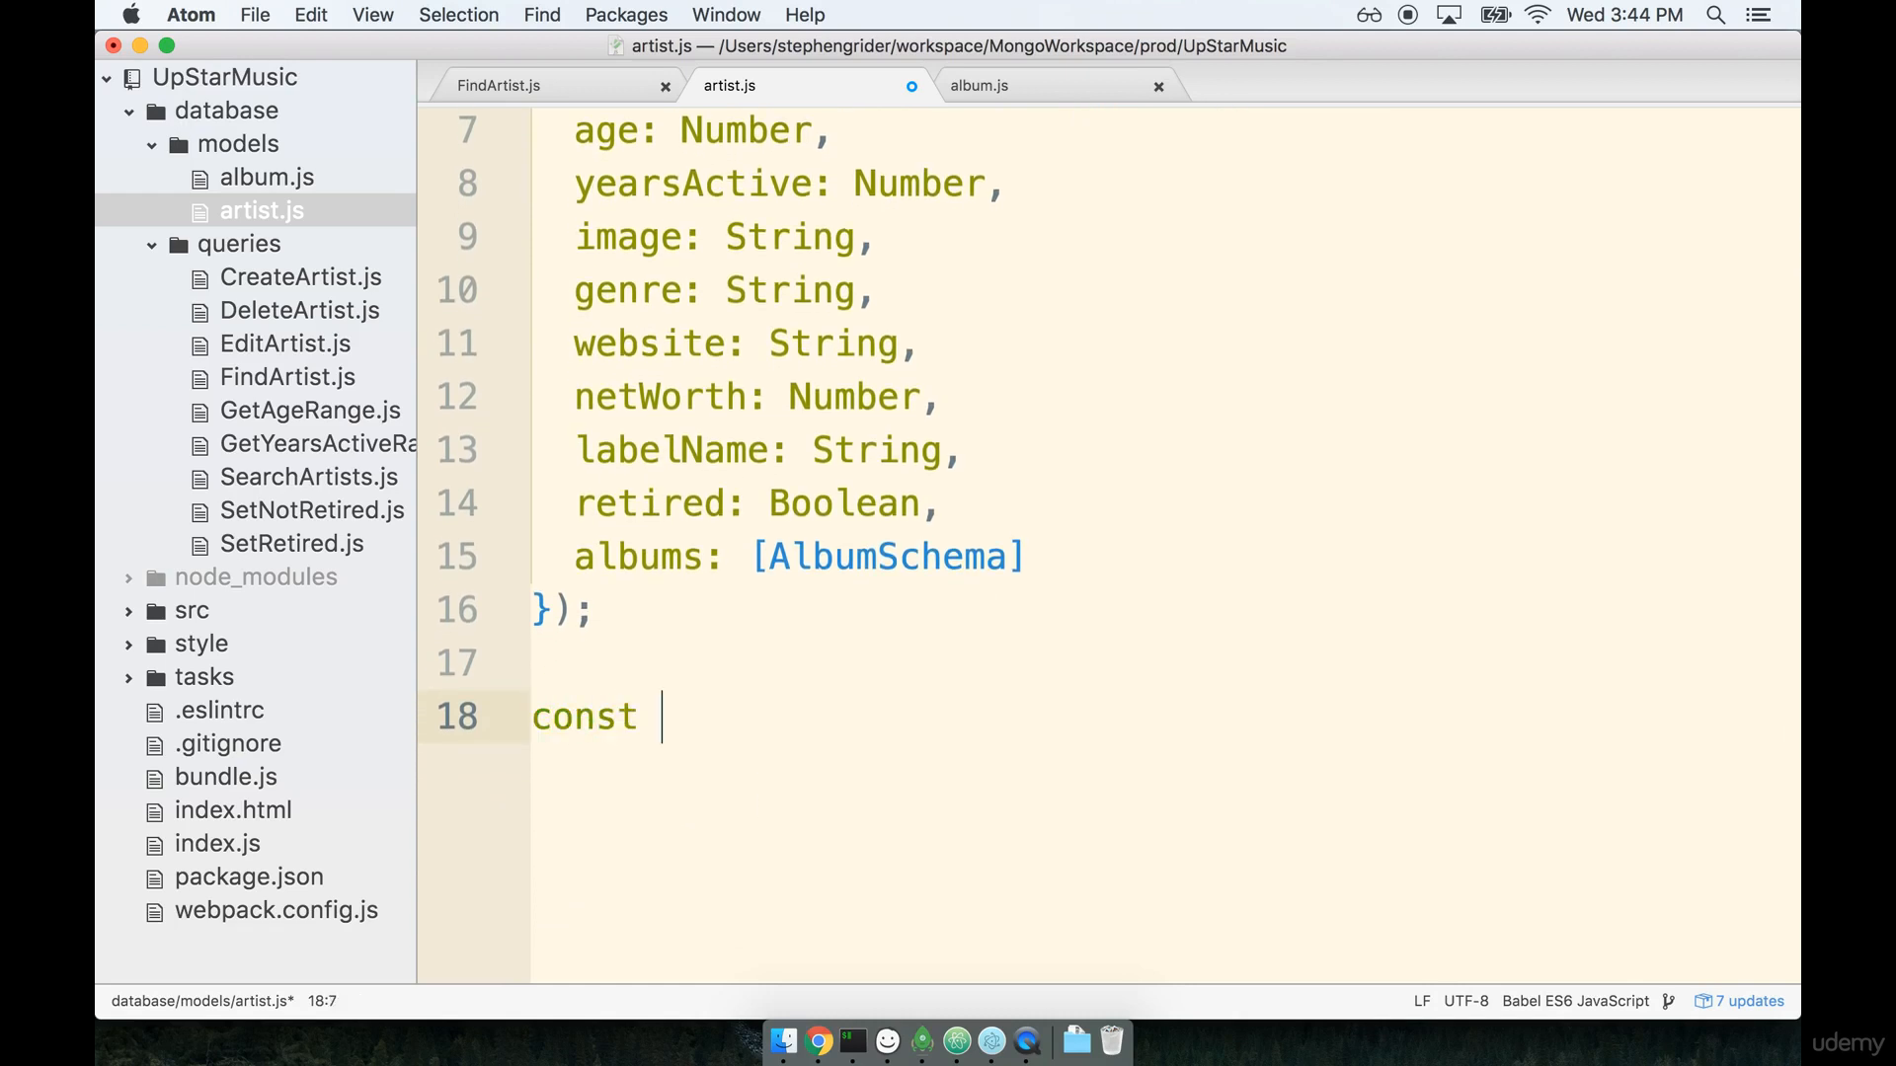
{"action": "type", "text": "Artist = mo"}
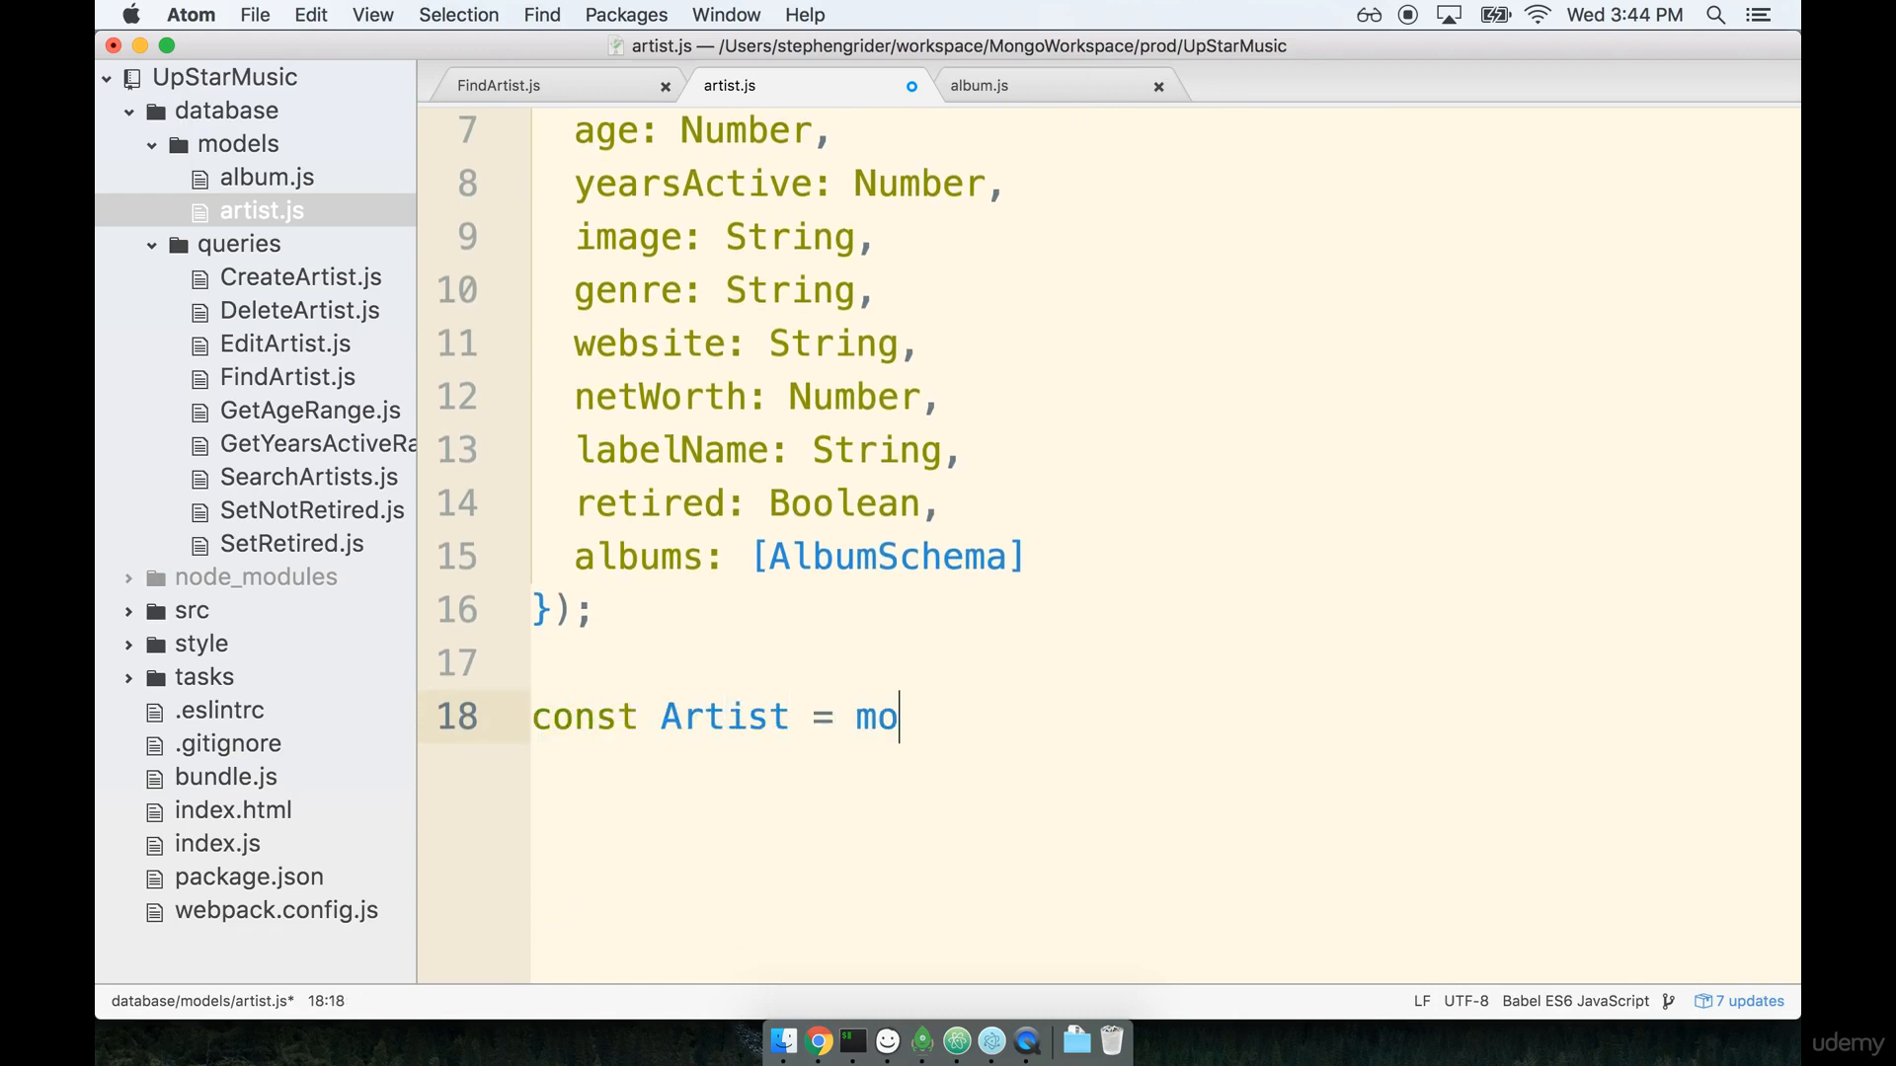
{"action": "type", "text": "ngoose.model"}
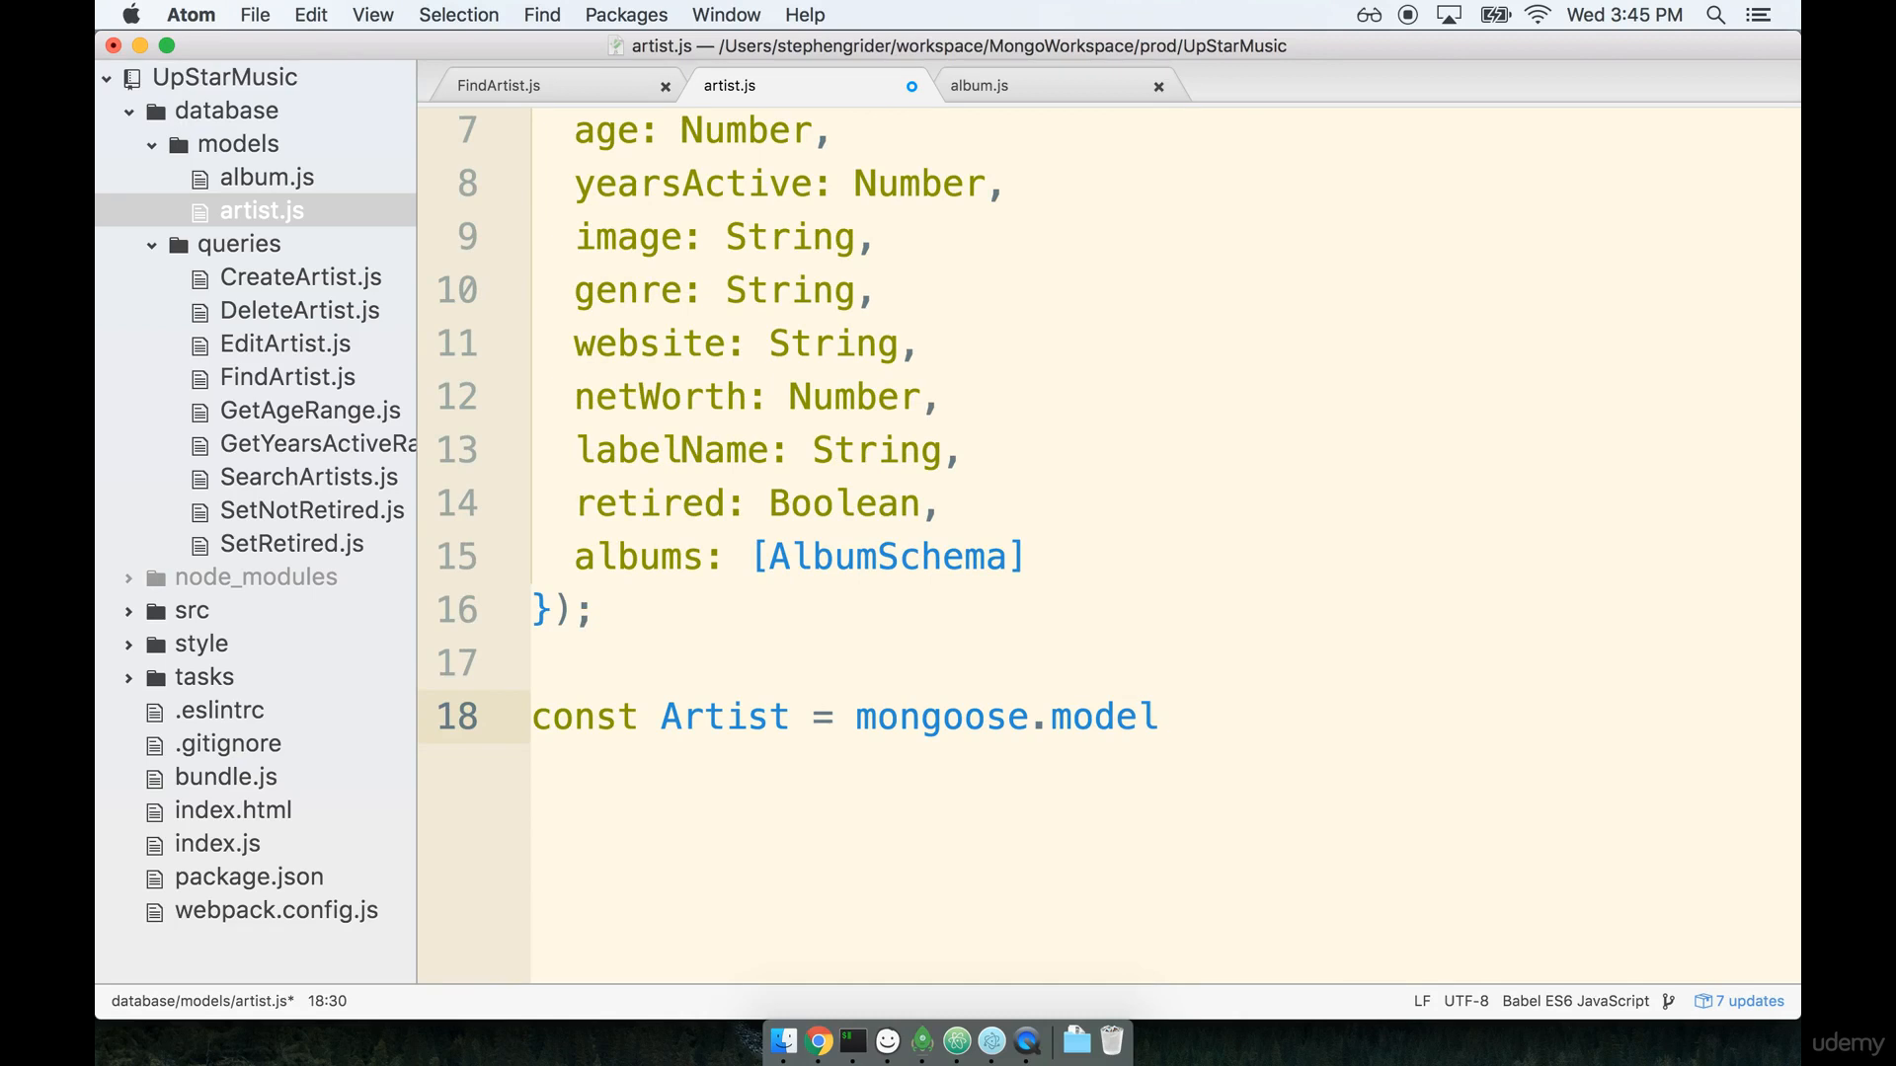
{"action": "type", "text": "('artist', )"}
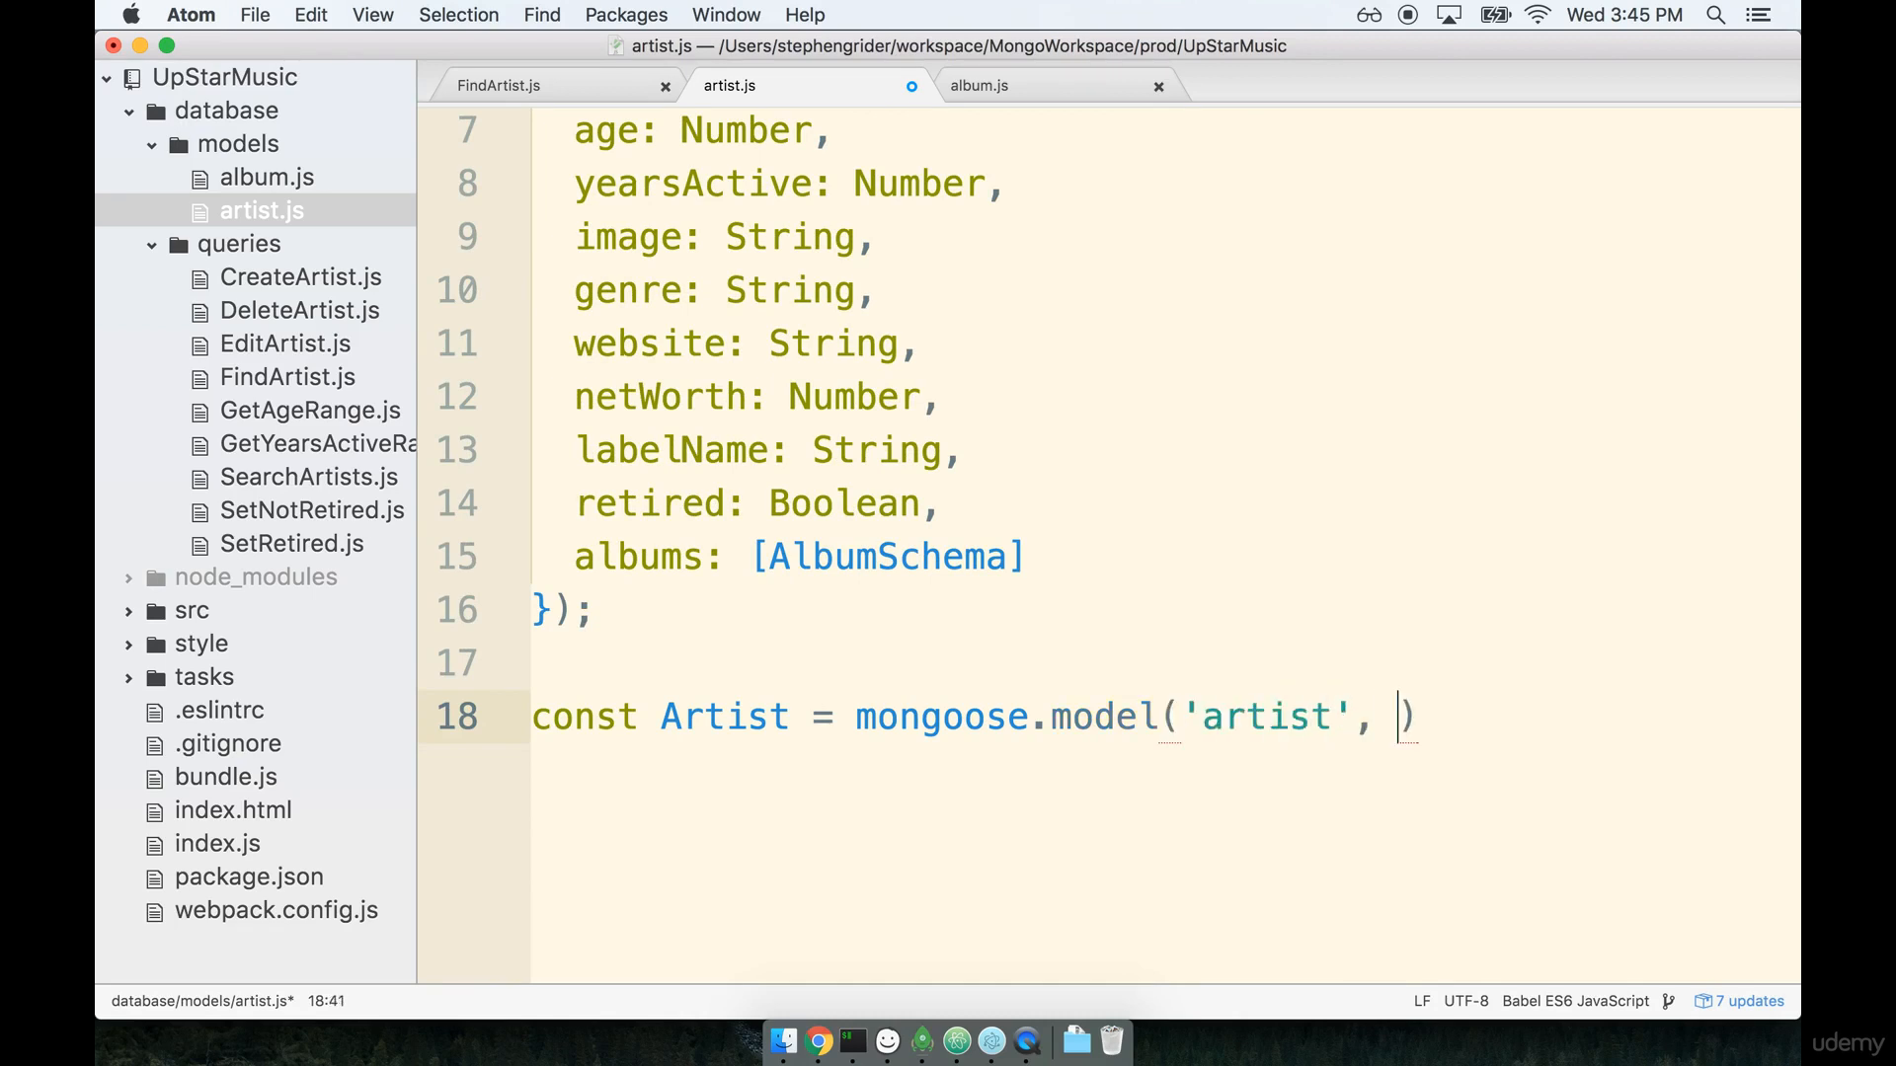
{"action": "type", "text": "Artist"}
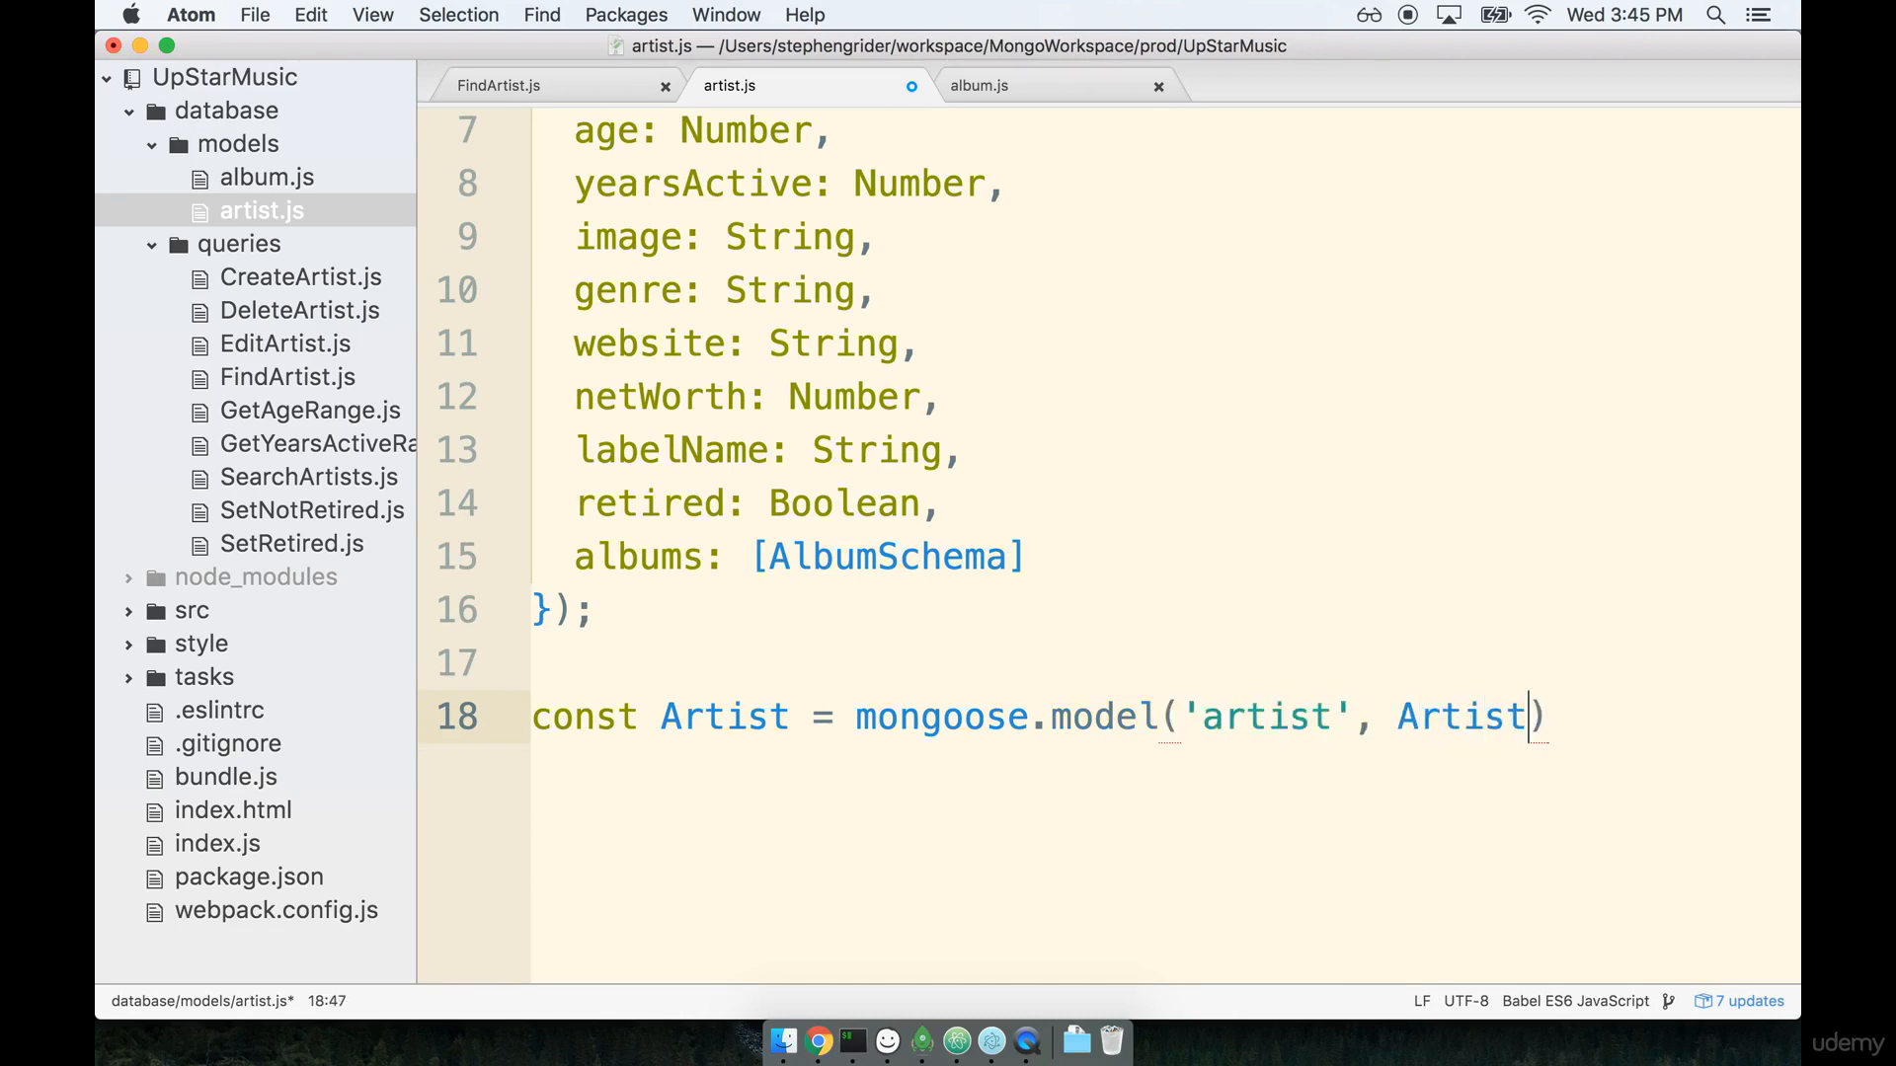
{"action": "type", "text": "Schema);"}
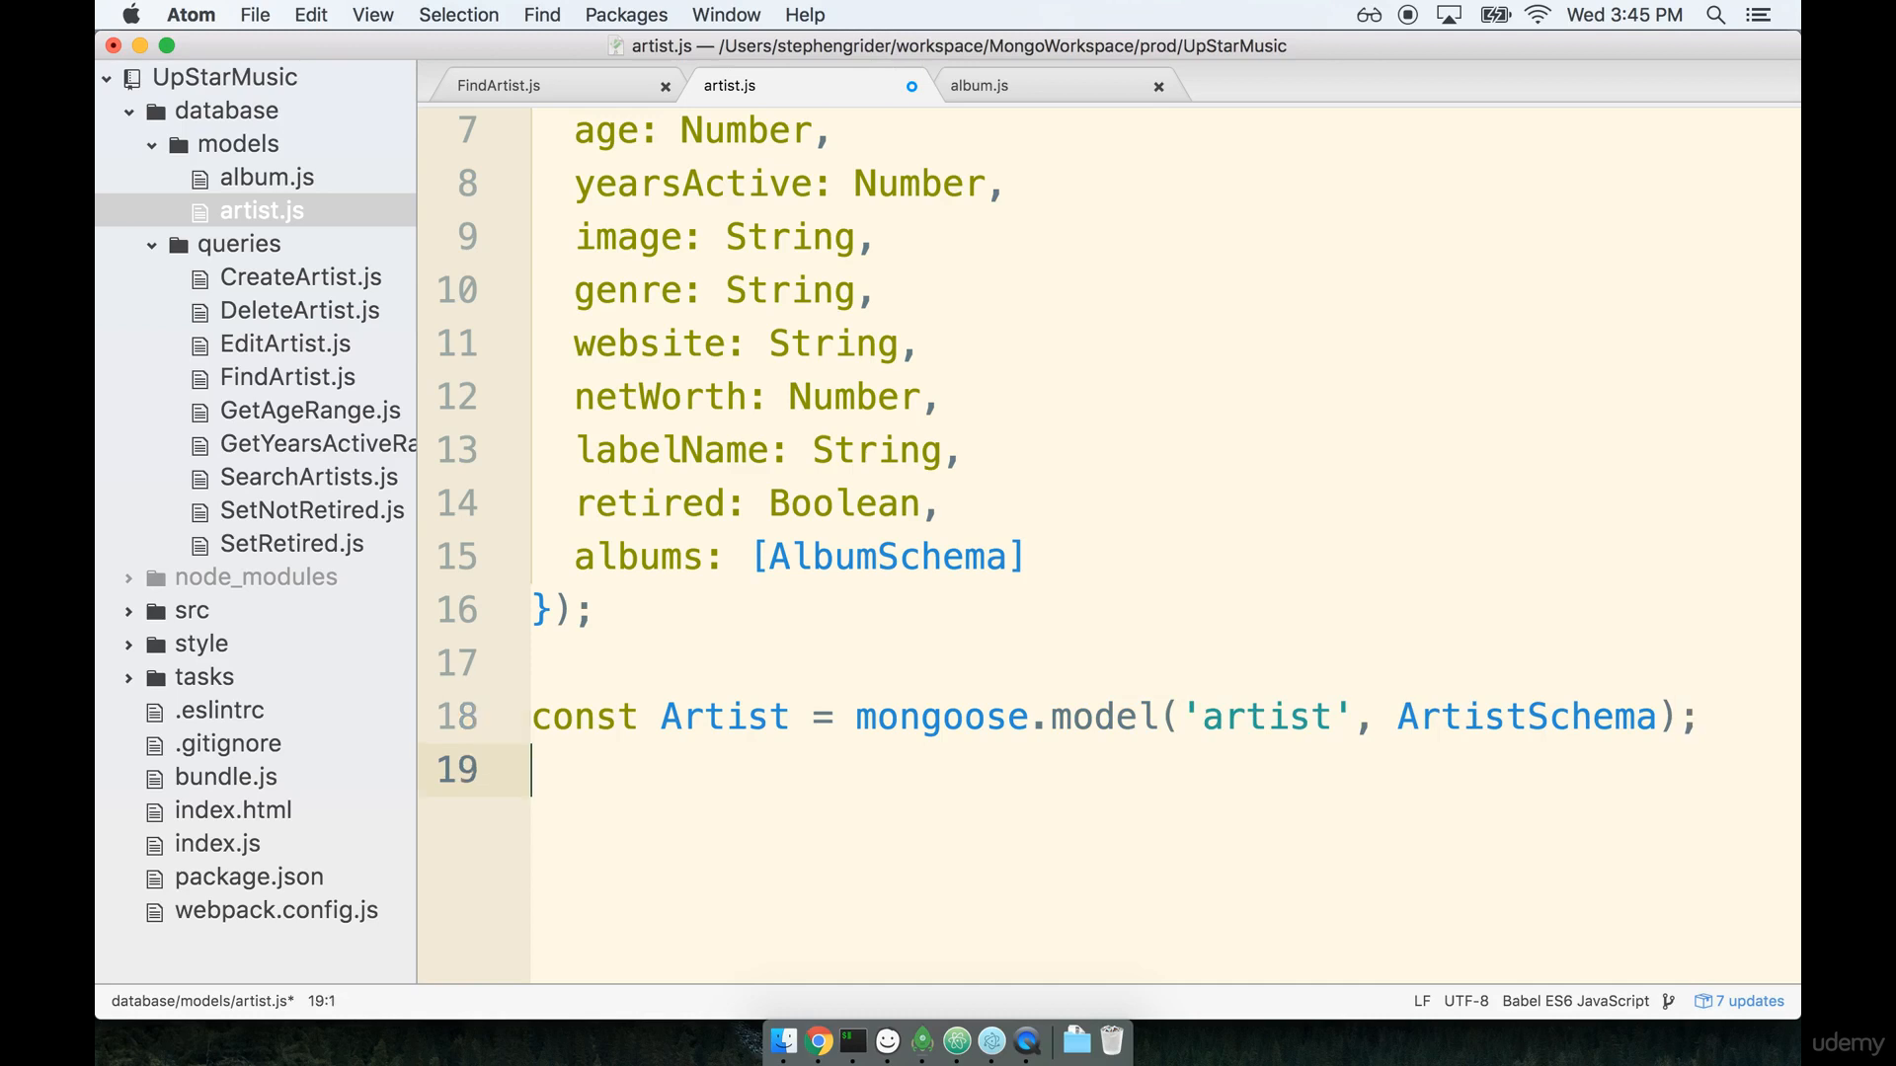
{"action": "type", "text": "module."}
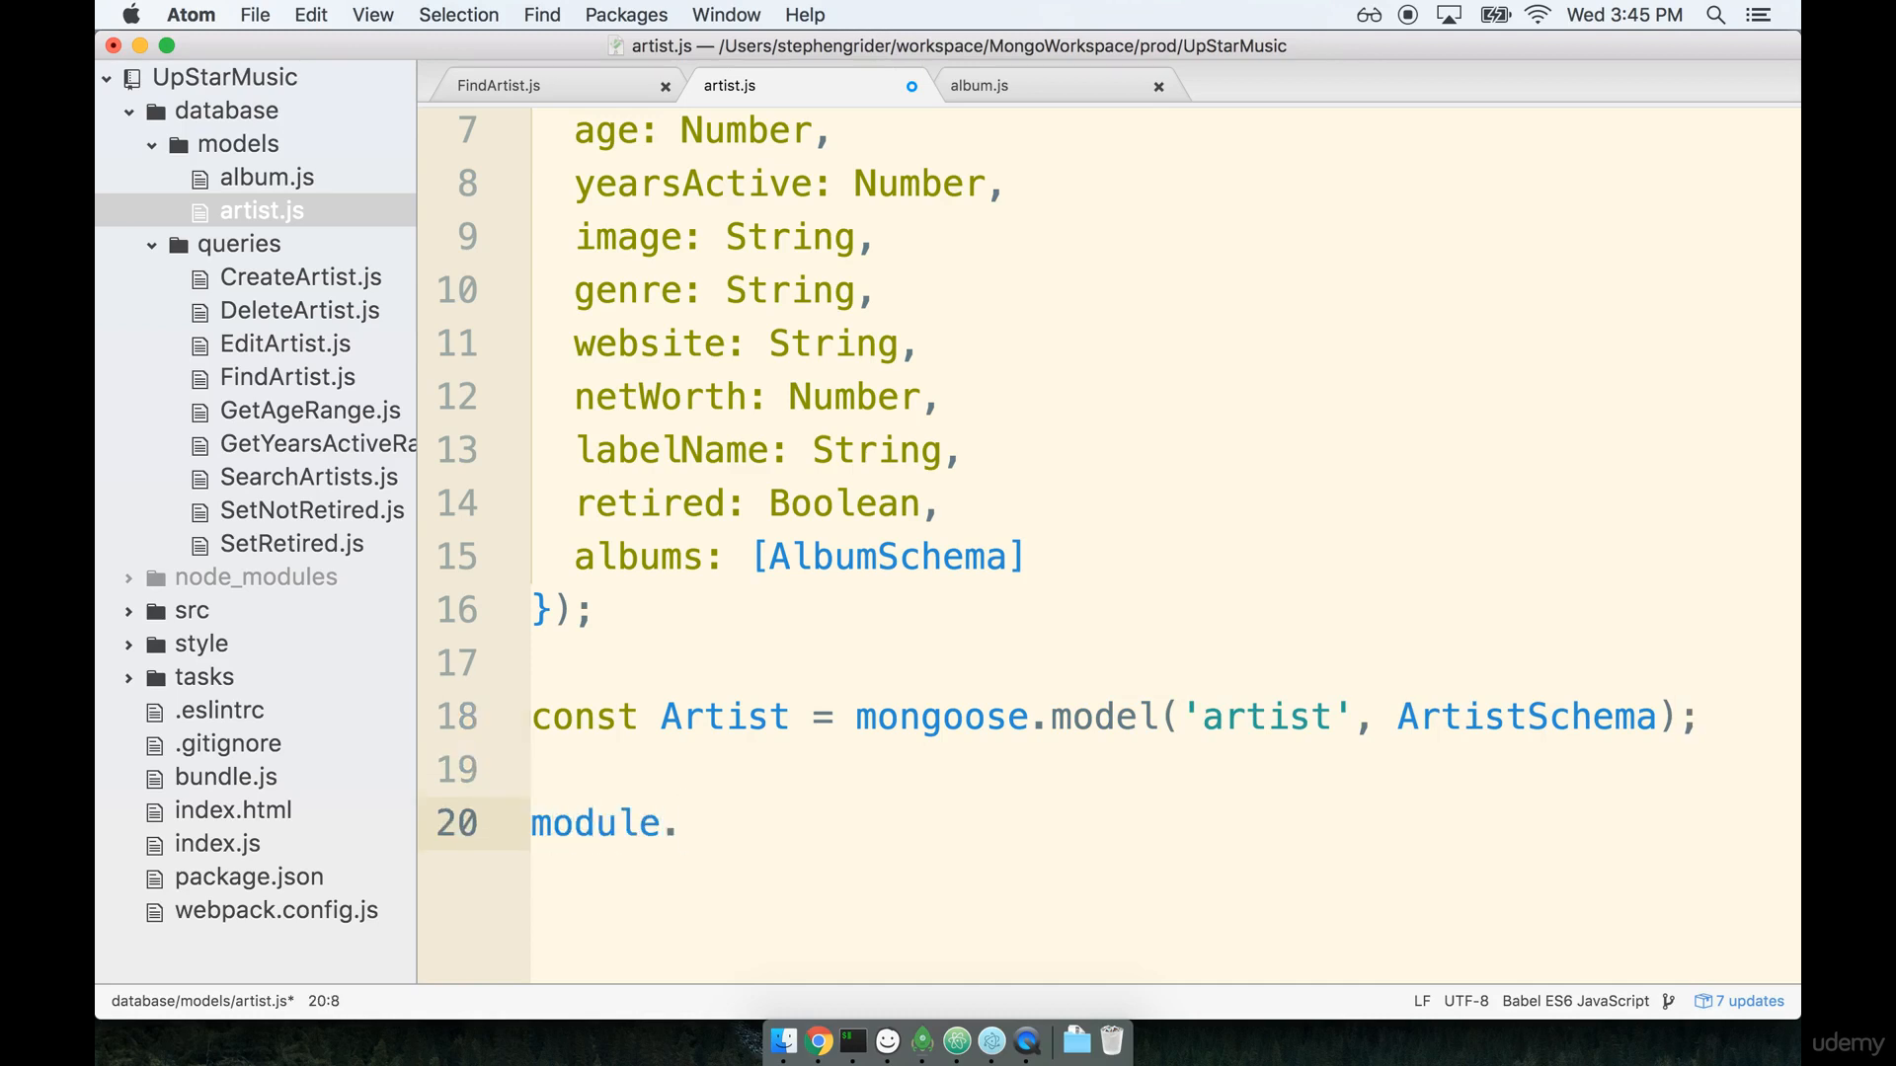
Complete module.exports = Artist; and save artist.js.
{"action": "type", "text": "export"}
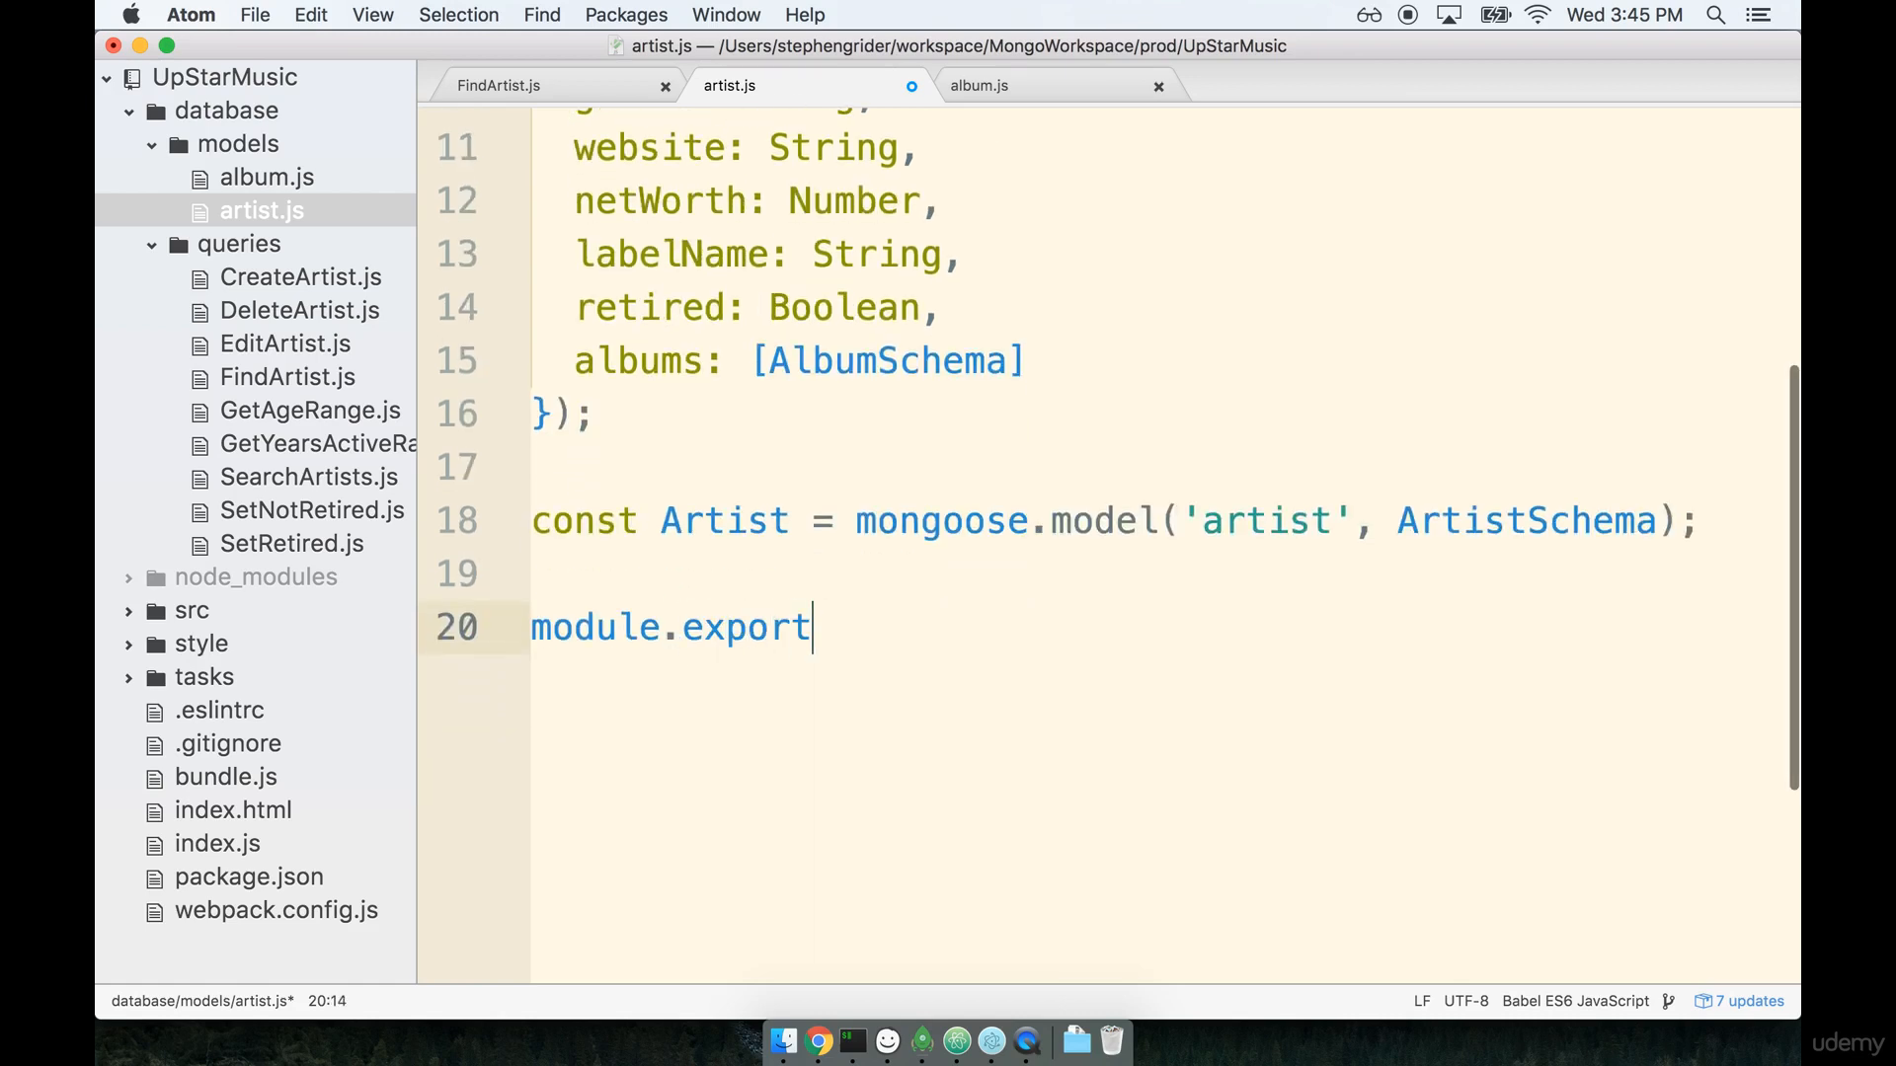
{"action": "type", "text": "s = Artist;"}
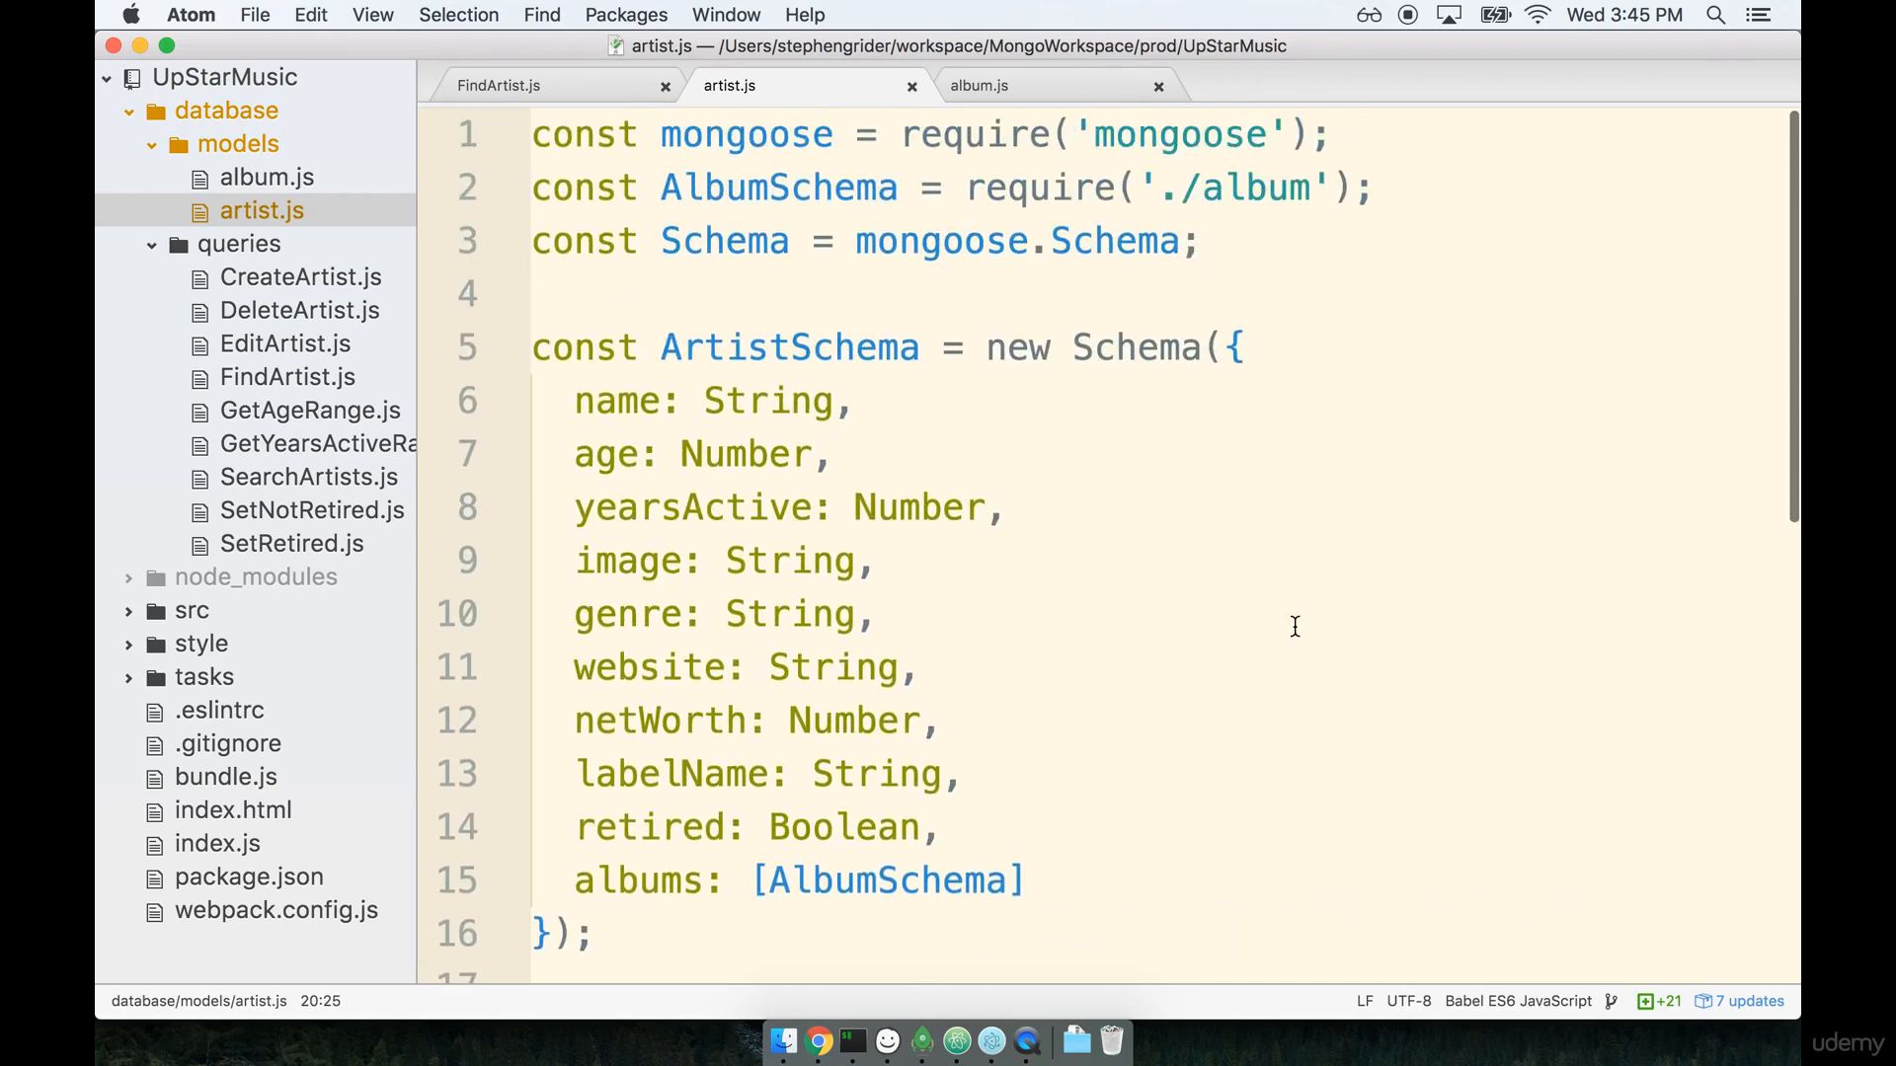
{"action": "mouse_move", "coordinate": [219, 186]}
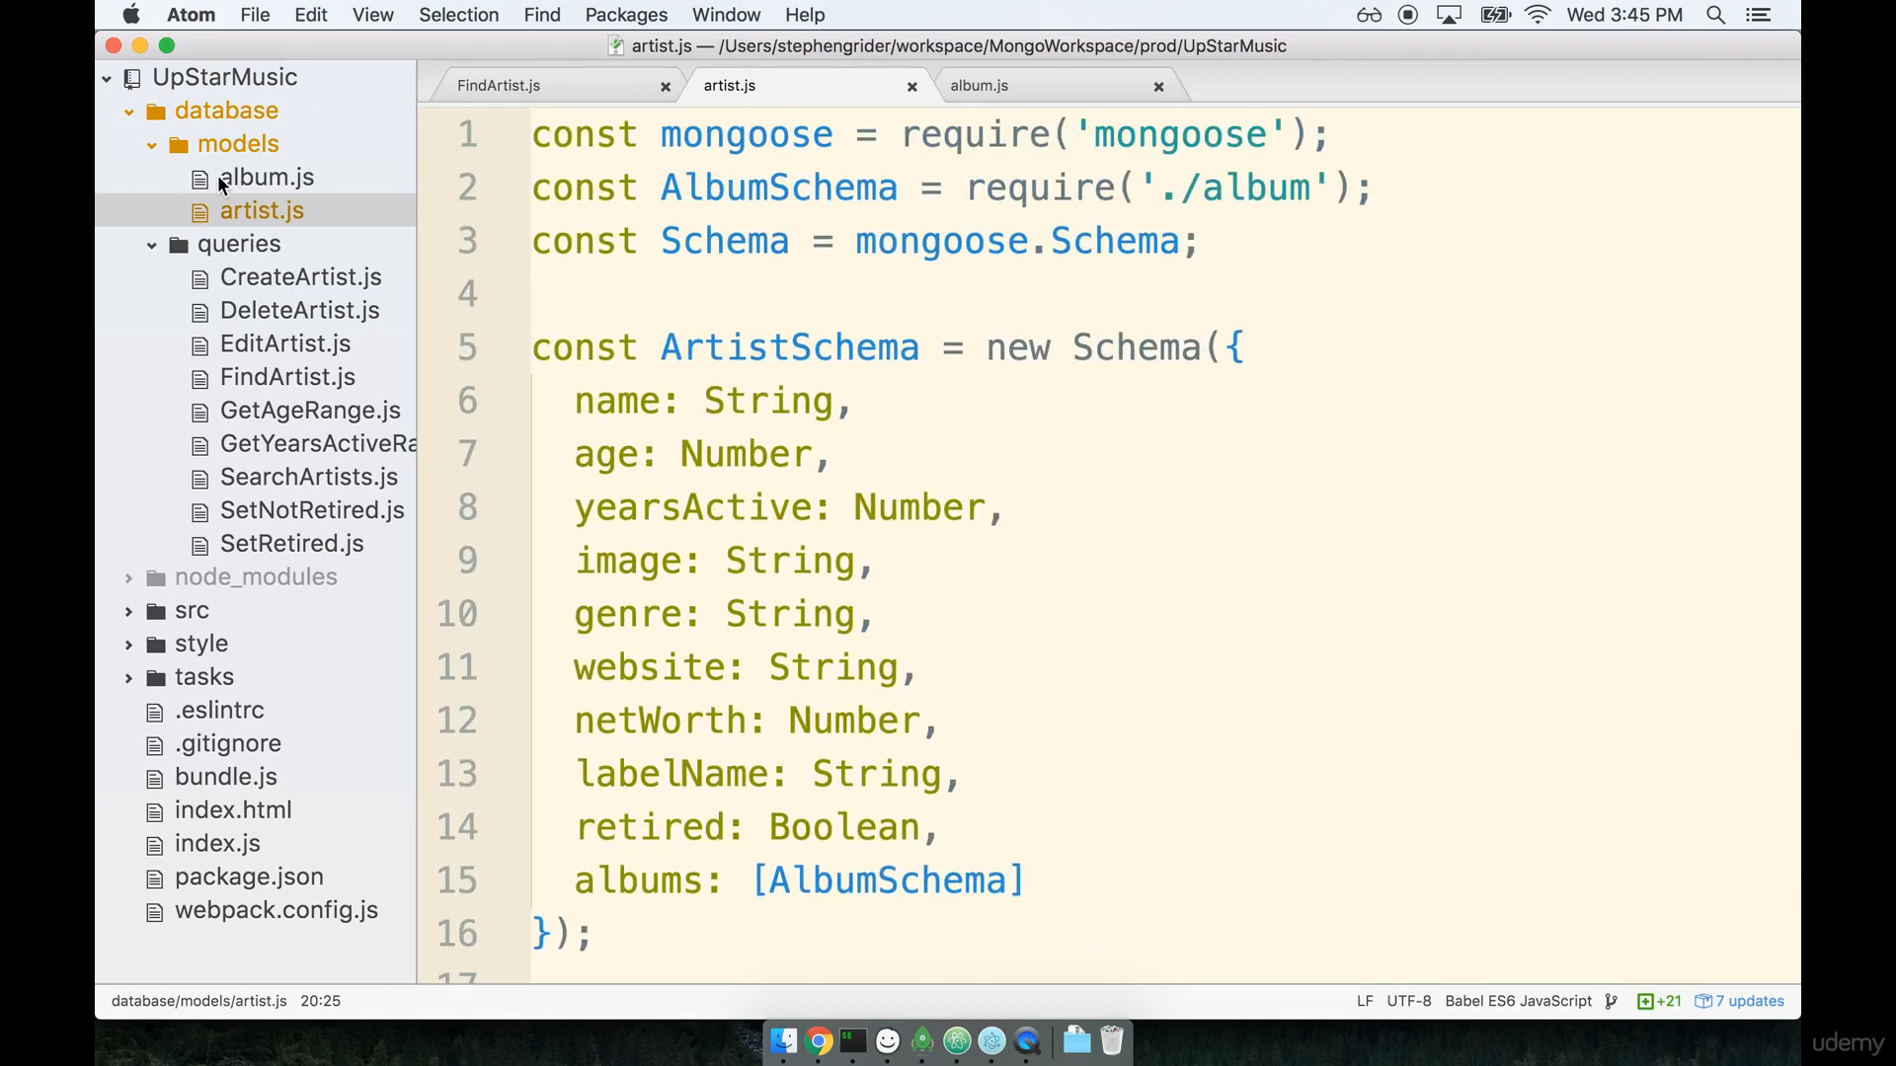
{"action": "left_click", "coordinate": [853, 400]}
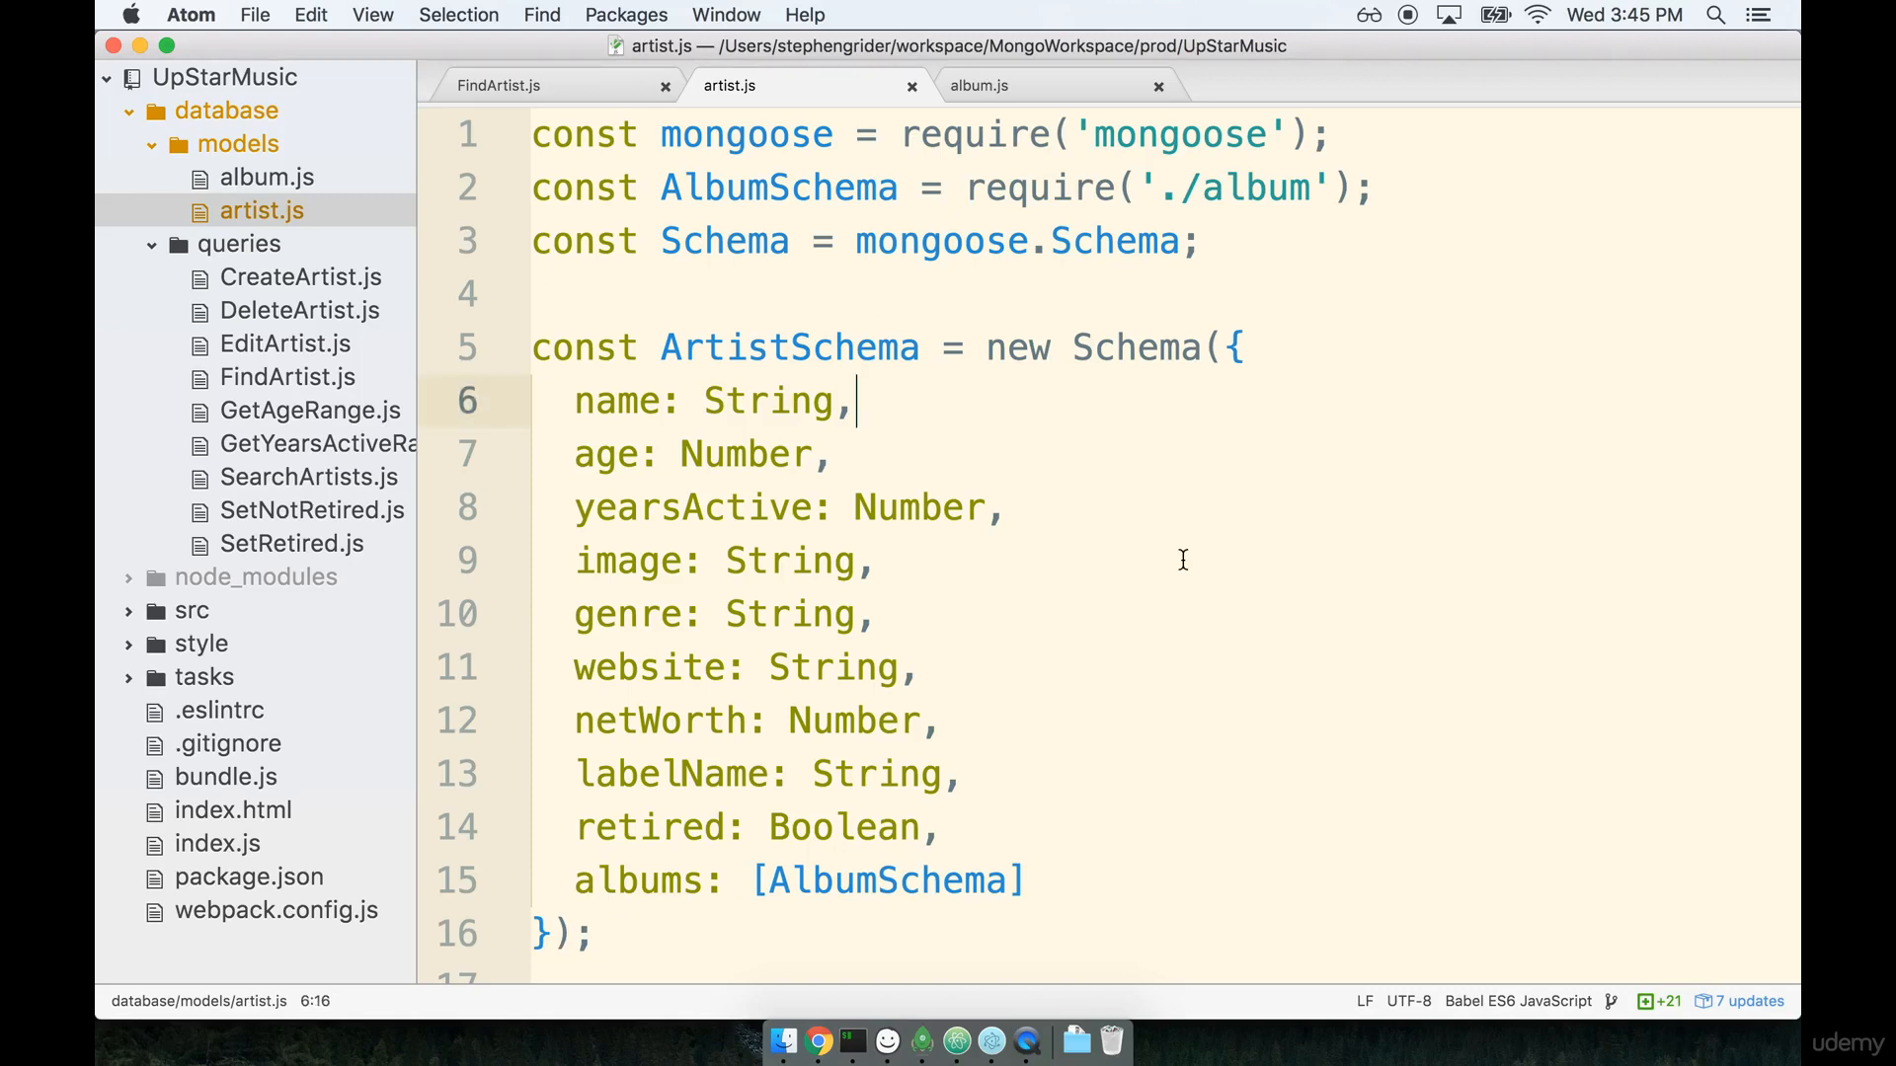